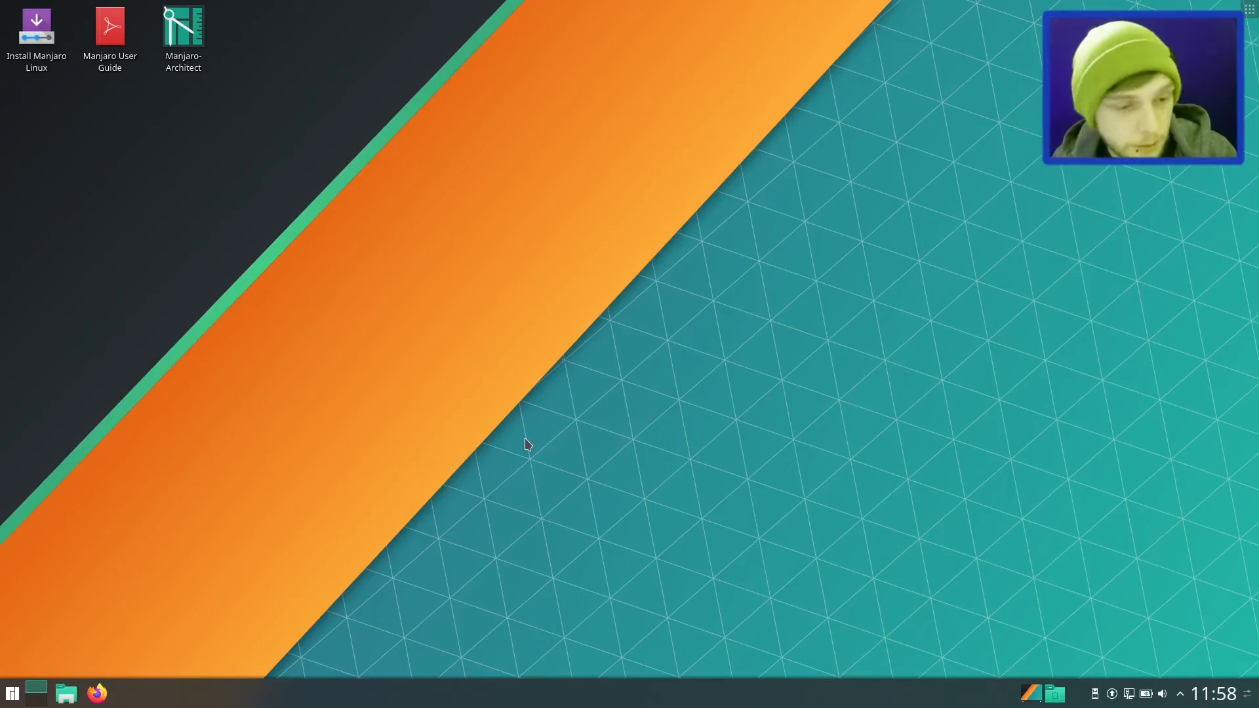
{"action": "mouse_move", "coordinate": [642, 248]}
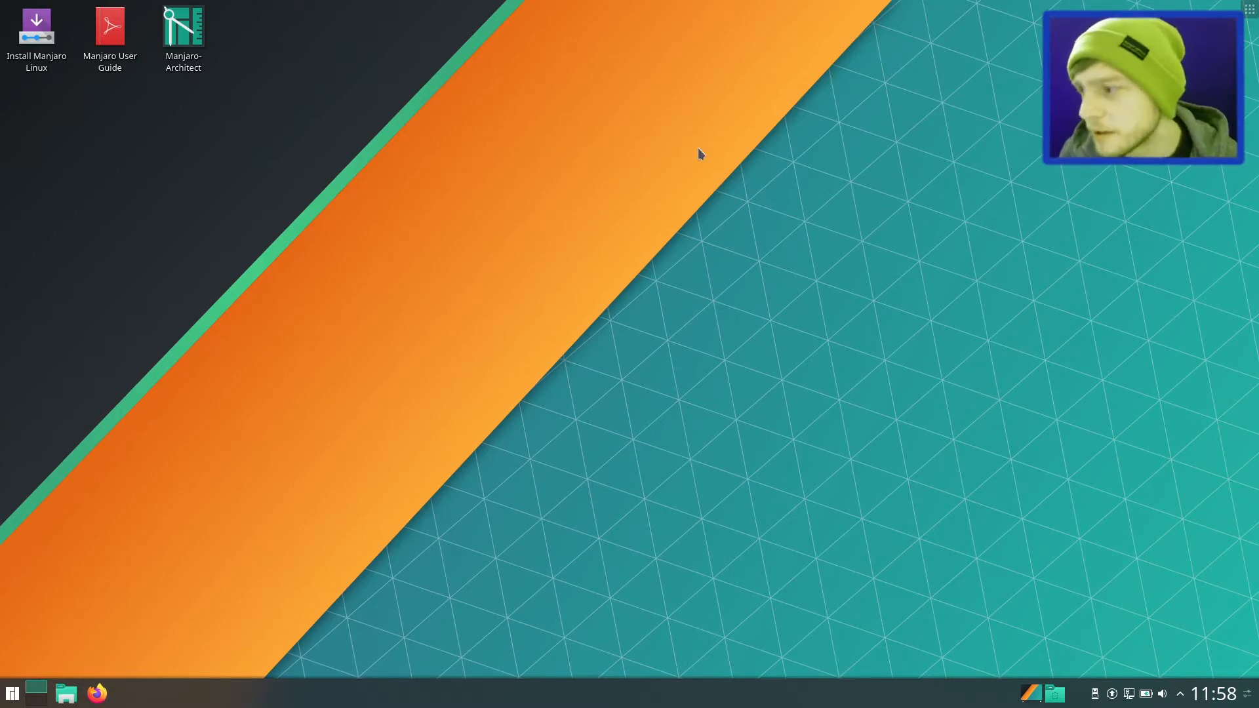
Launch the Install Manjaro Linux shortcut from the live desktop
{"action": "left_click", "coordinate": [110, 30]}
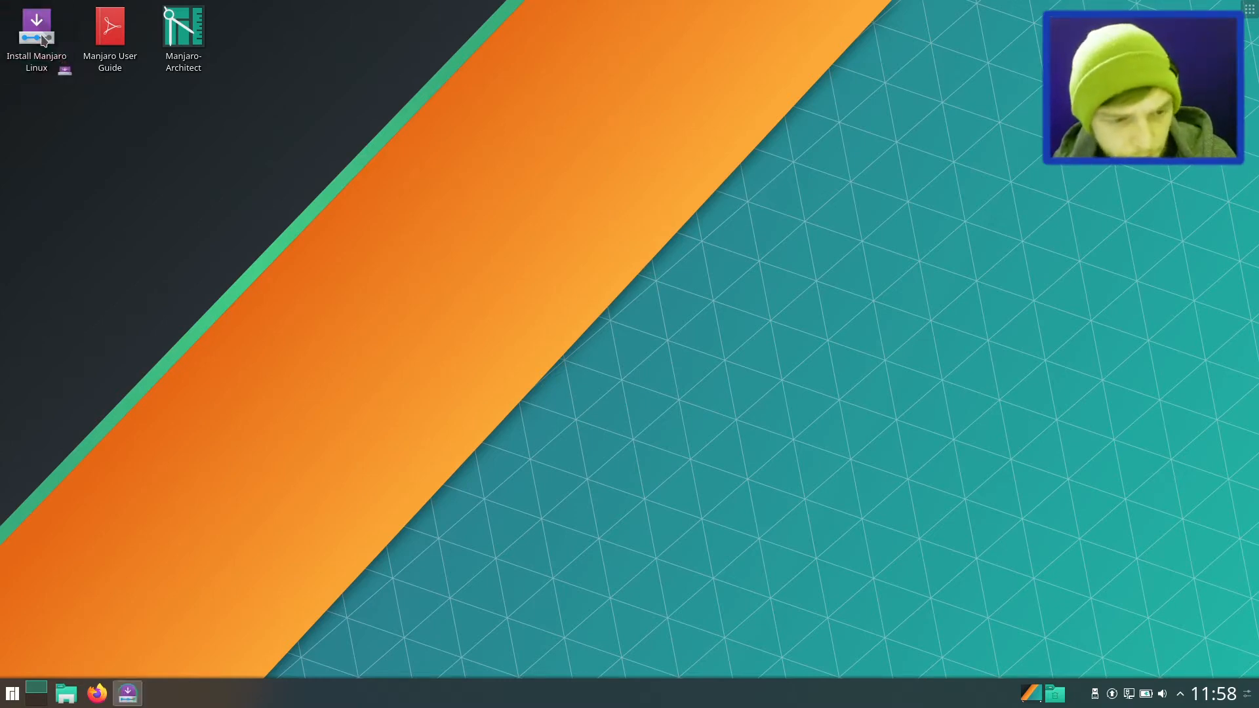
Bring up the installer Welcome page with British English (United Kingdom) selected
{"action": "double_click", "coordinate": [37, 28]}
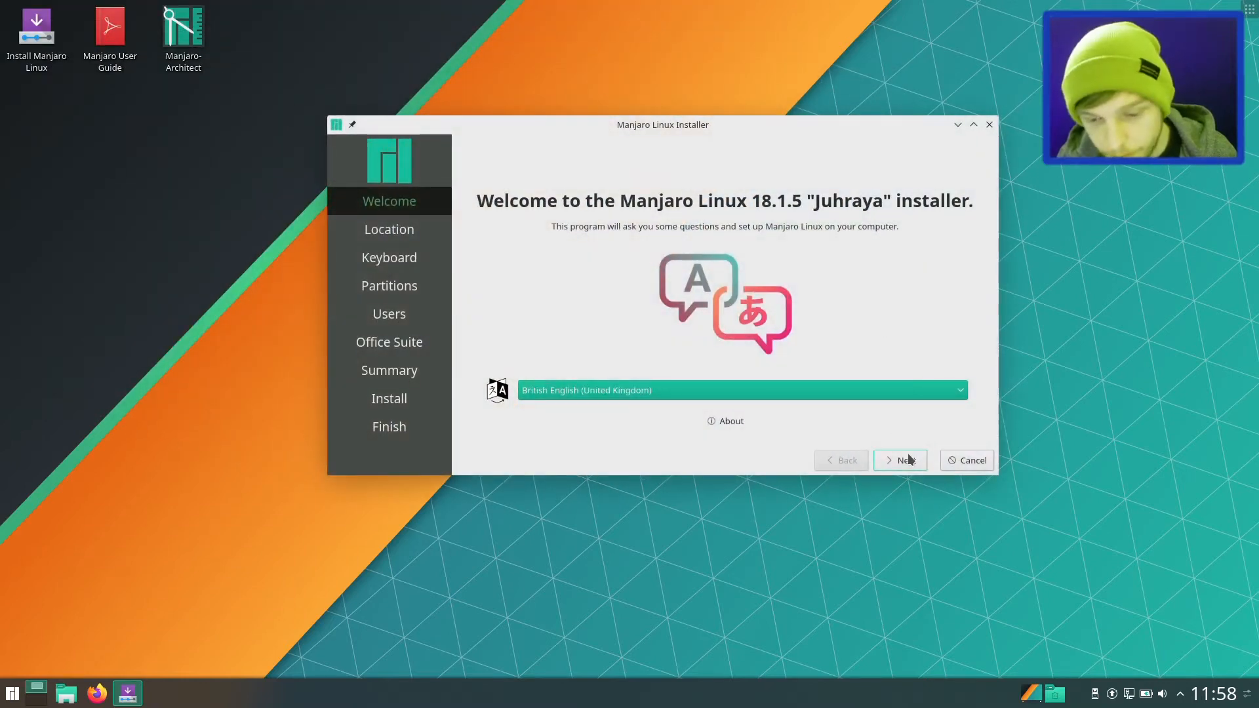
Launch System Settings by searching 'set' in the application launcher
{"action": "left_click", "coordinate": [11, 692]}
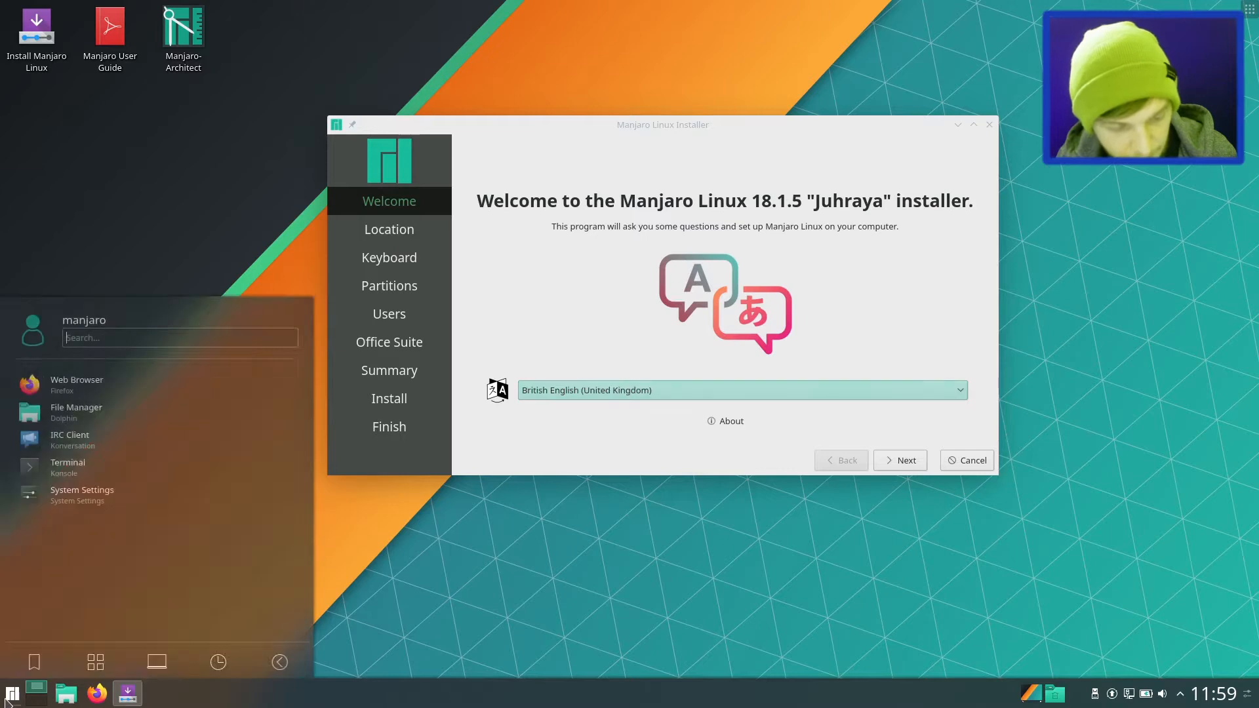
{"action": "type", "text": "settings"}
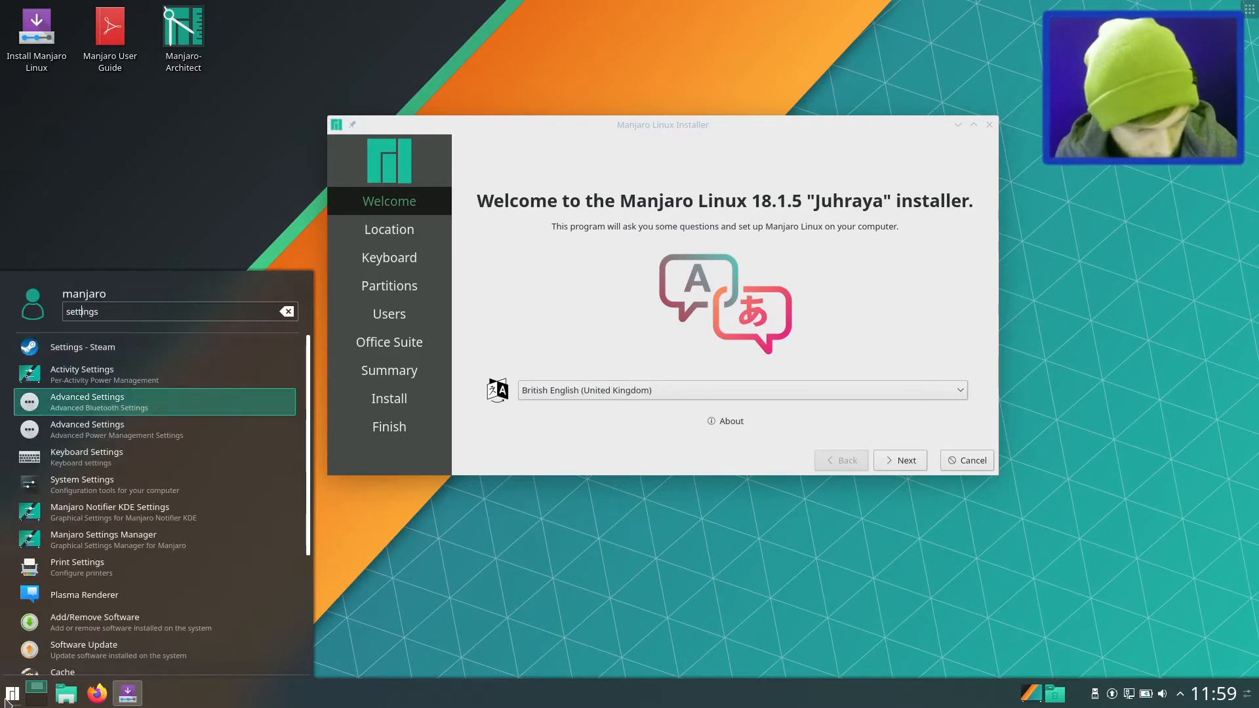
{"action": "left_click", "coordinate": [81, 480]}
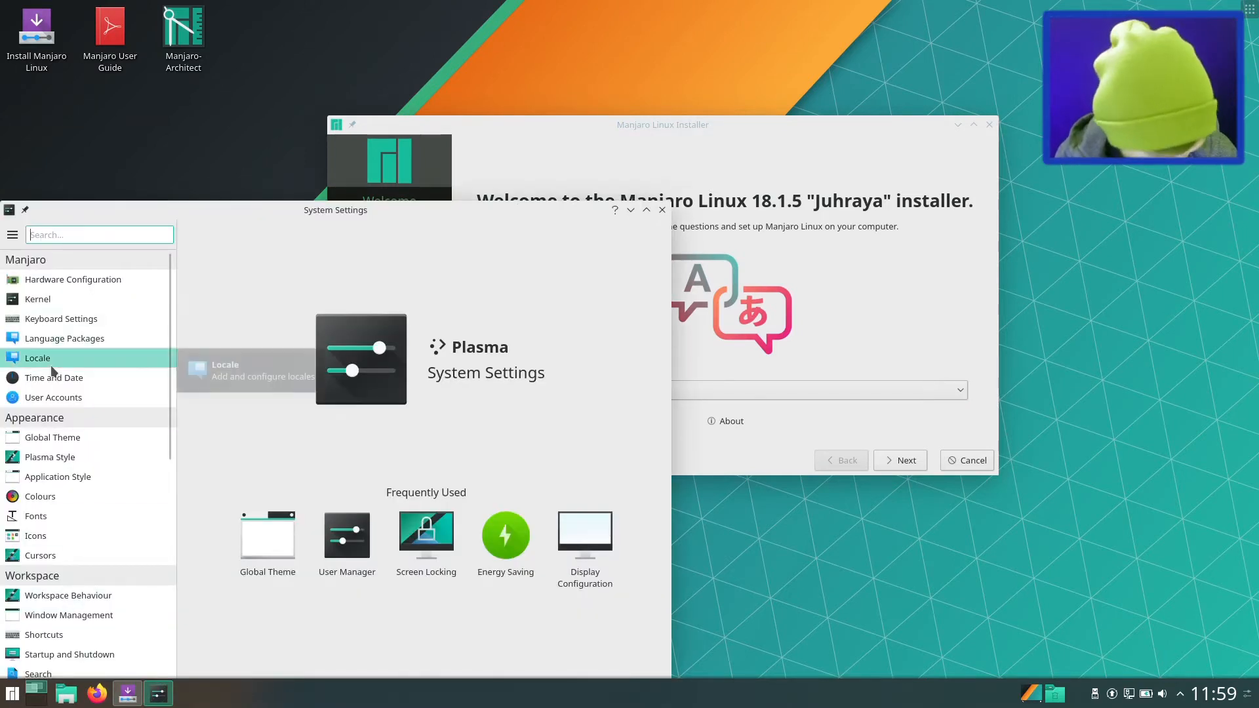
Enable Tap-to-click in Input Devices > Touchpad
{"action": "scroll", "scroll_direction": "down", "scroll_amount": 3}
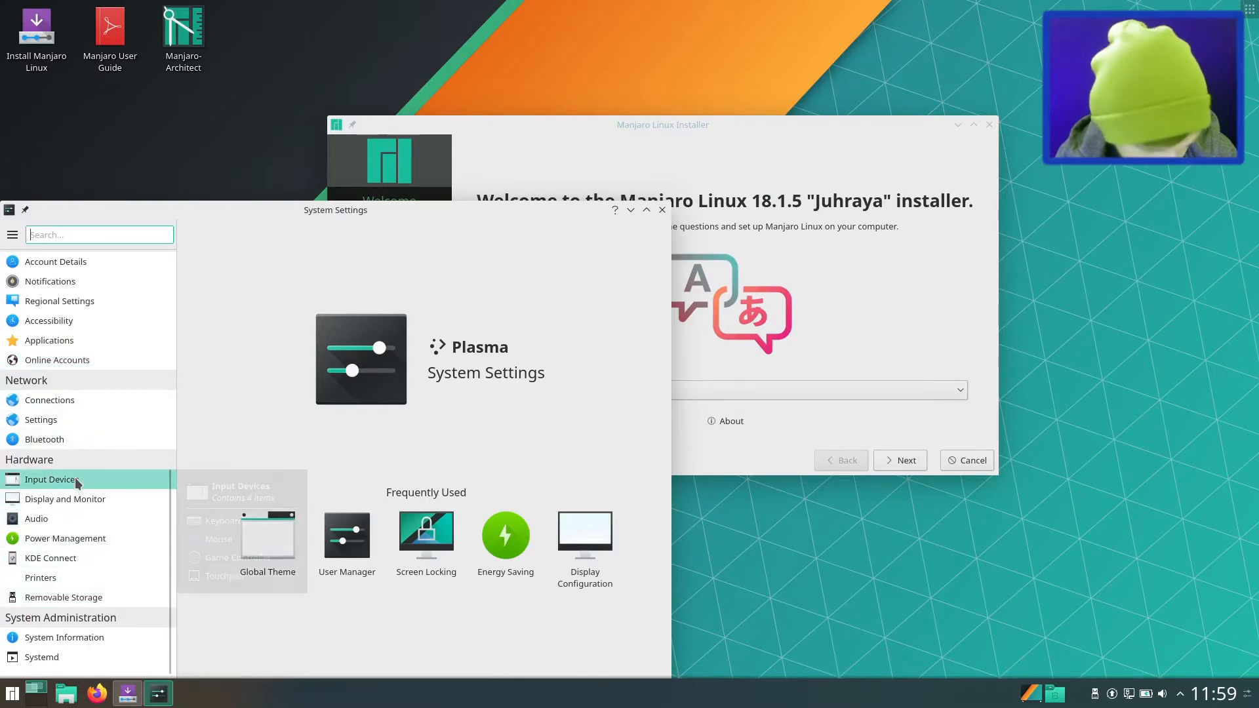
{"action": "left_click", "coordinate": [51, 479]}
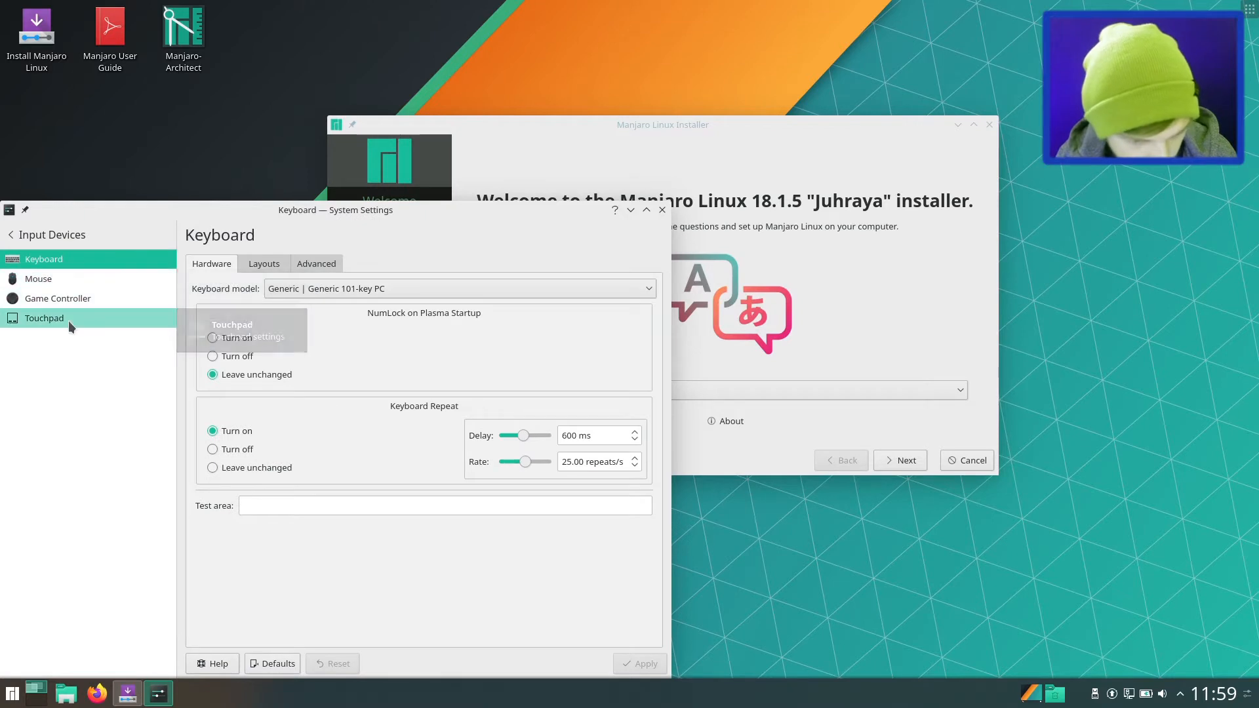
{"action": "left_click", "coordinate": [44, 317]}
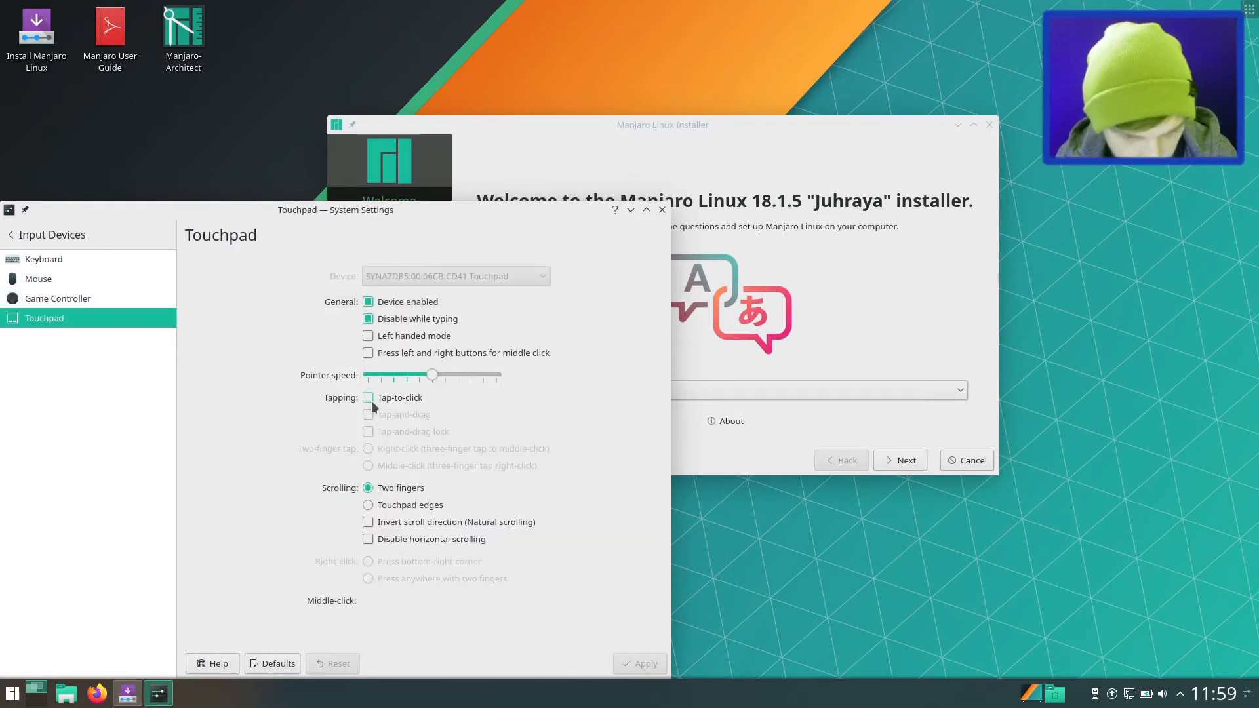
{"action": "left_click", "coordinate": [369, 396]}
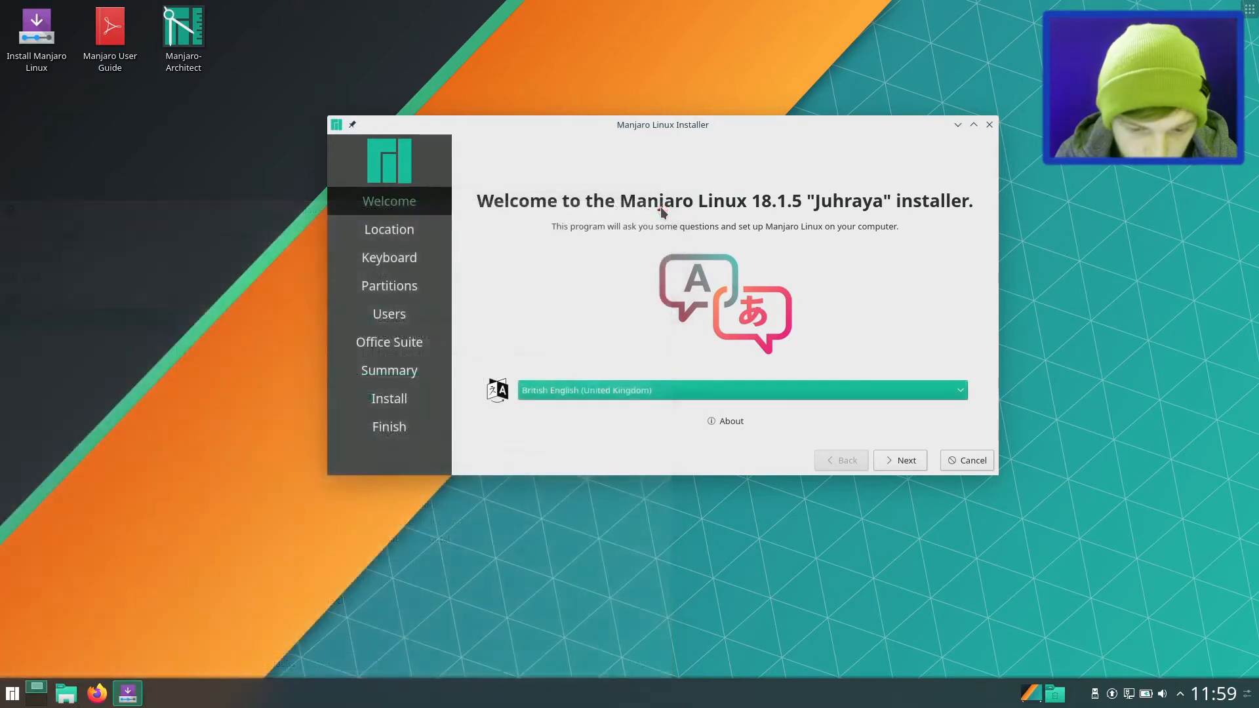
Accept the London location and UK keyboard and advance to partitioning
{"action": "left_click", "coordinate": [900, 460]}
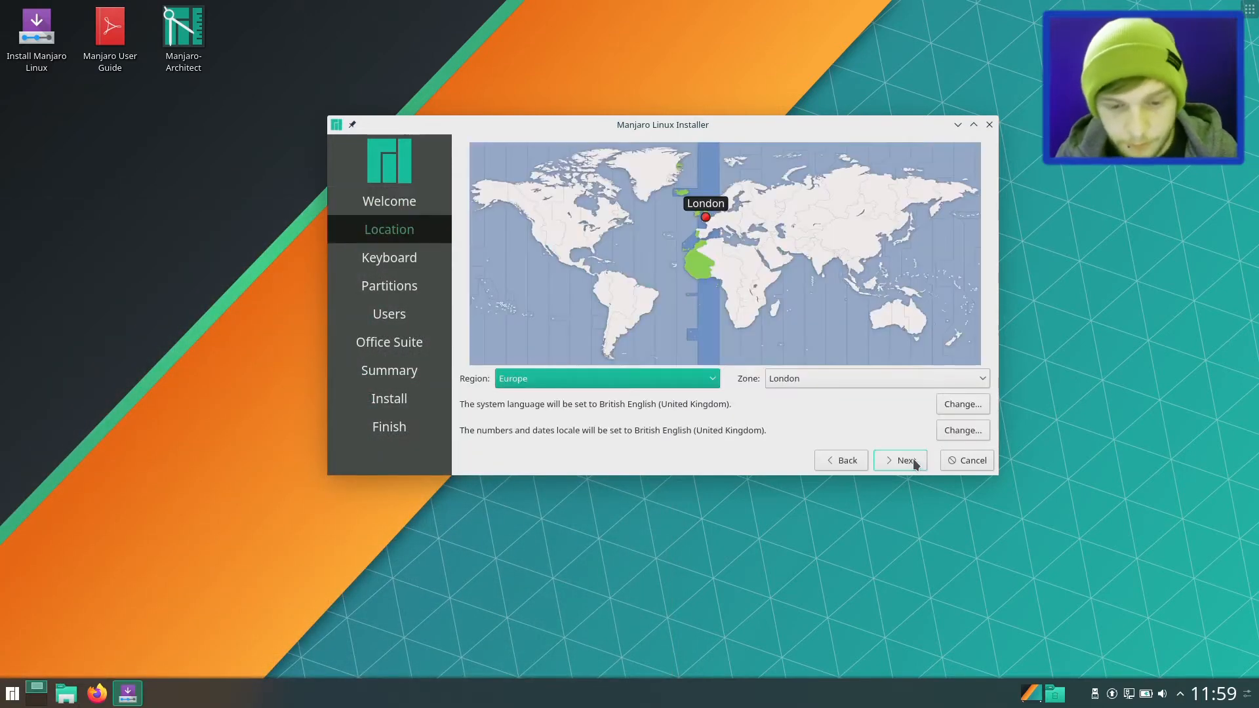
{"action": "left_click", "coordinate": [900, 460]}
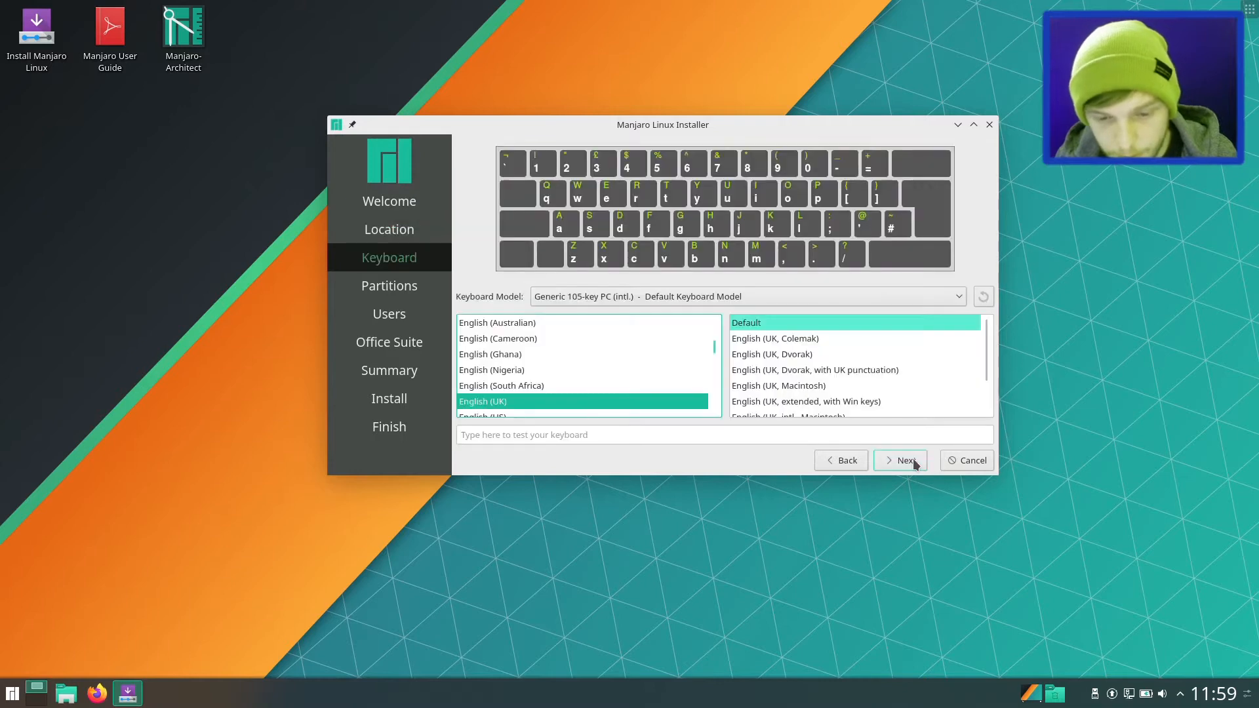
{"action": "left_click", "coordinate": [900, 460]}
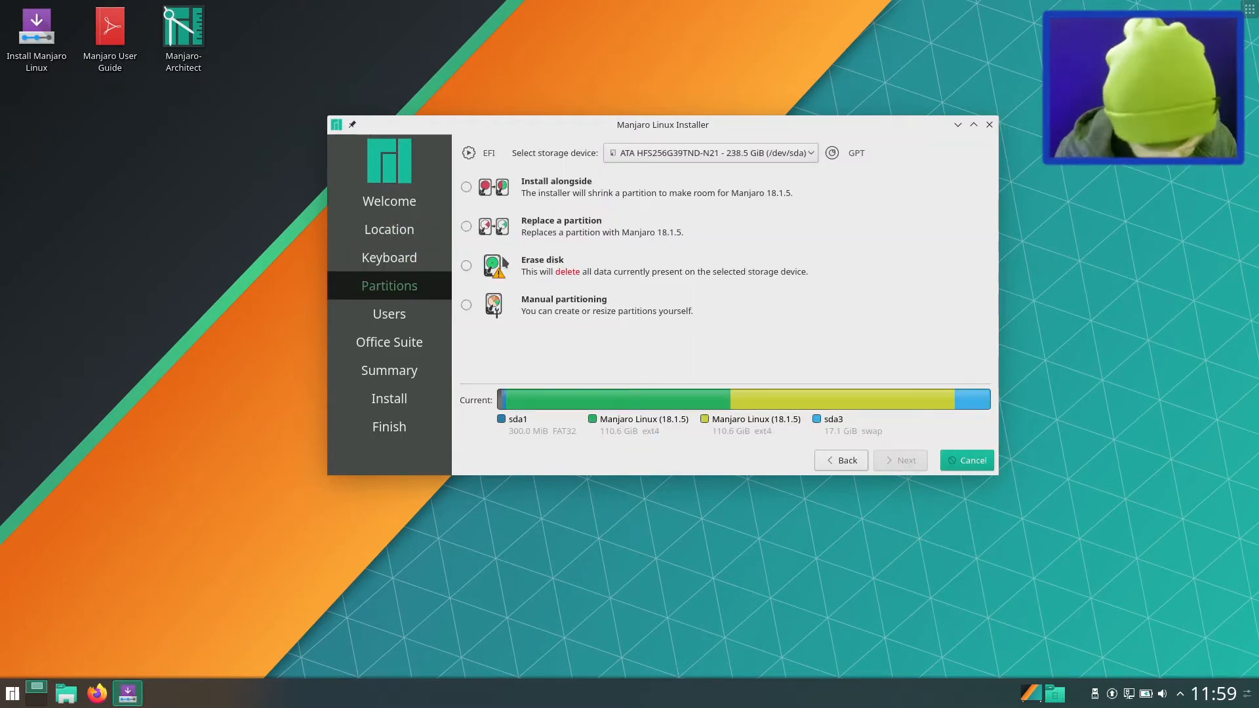
Choose Erase disk with Swap (with Hibernate)
{"action": "left_click", "coordinate": [465, 266]}
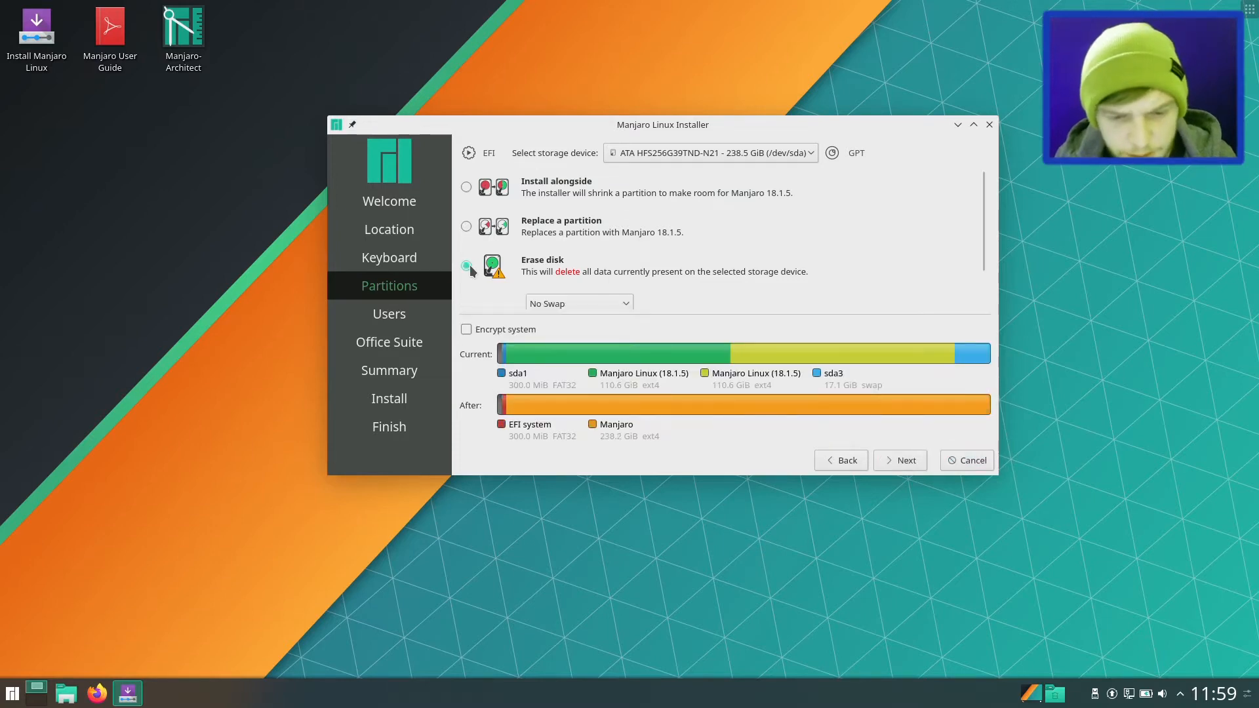
{"action": "left_click", "coordinate": [578, 303]}
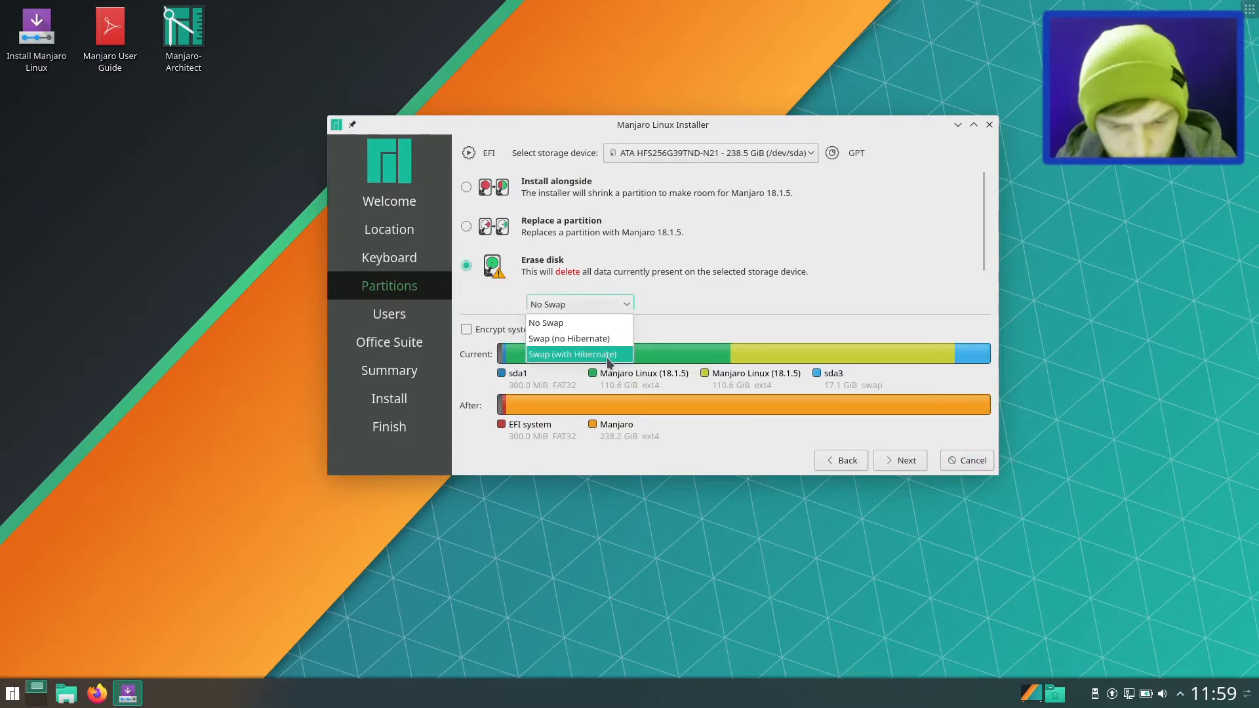
{"action": "left_click", "coordinate": [573, 354]}
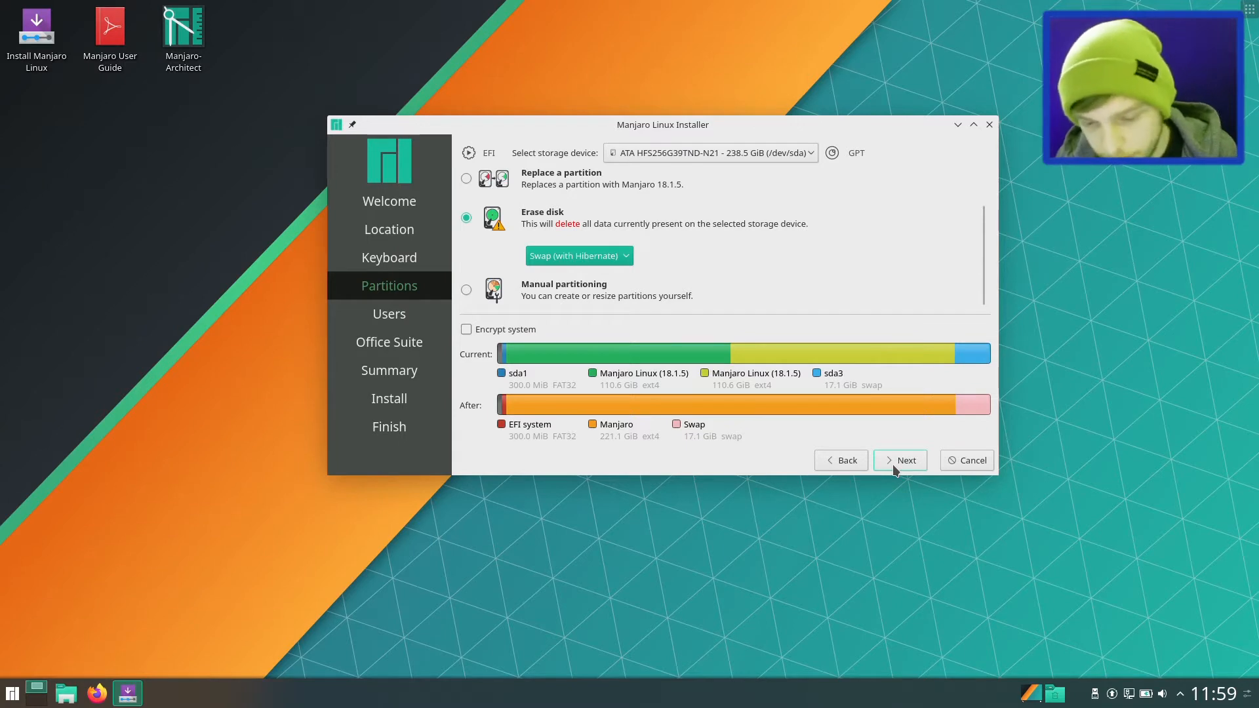
Fill the user 'tyler' with a password and reuse the same password for the administrator account
{"action": "left_click", "coordinate": [900, 460]}
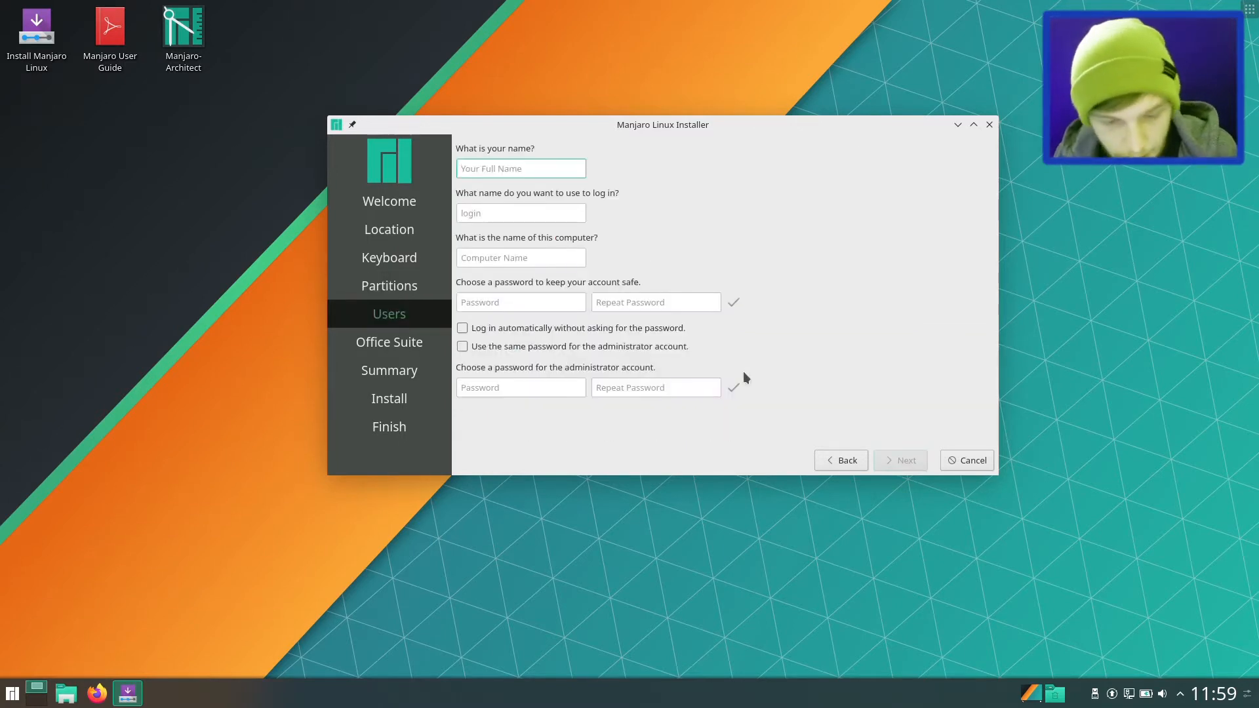
{"action": "type", "text": "tyler"}
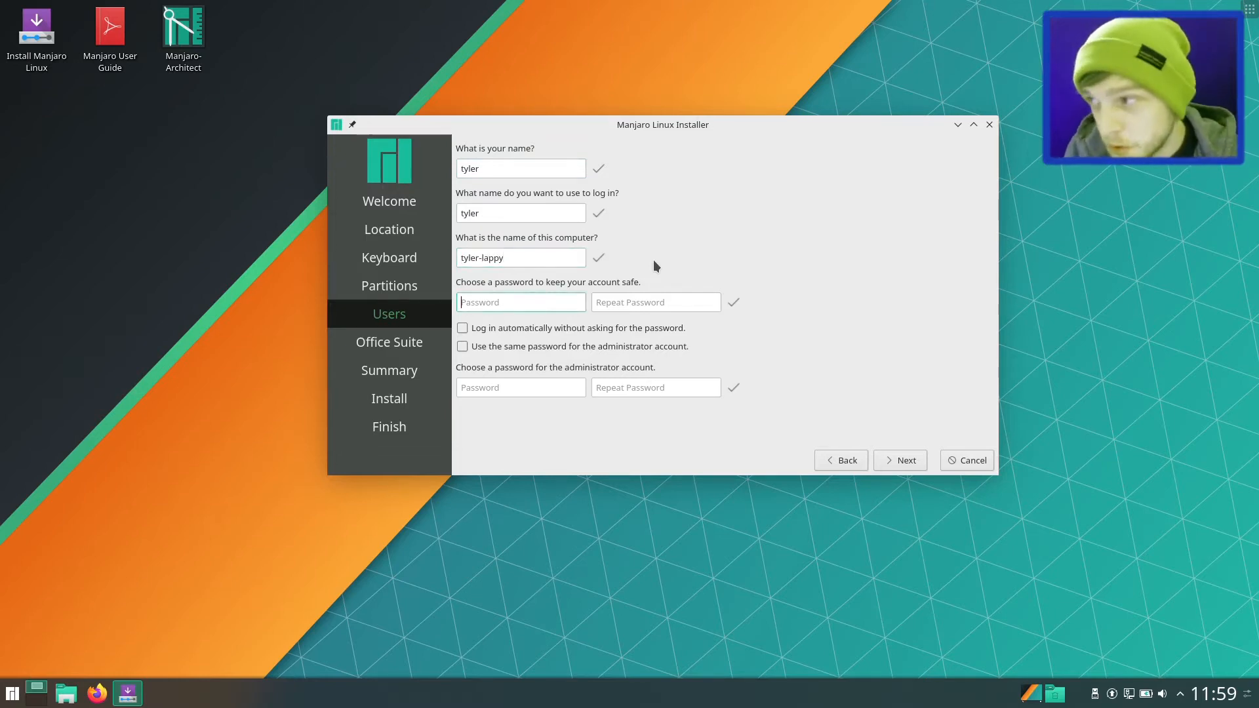
{"action": "type", "text": "•"}
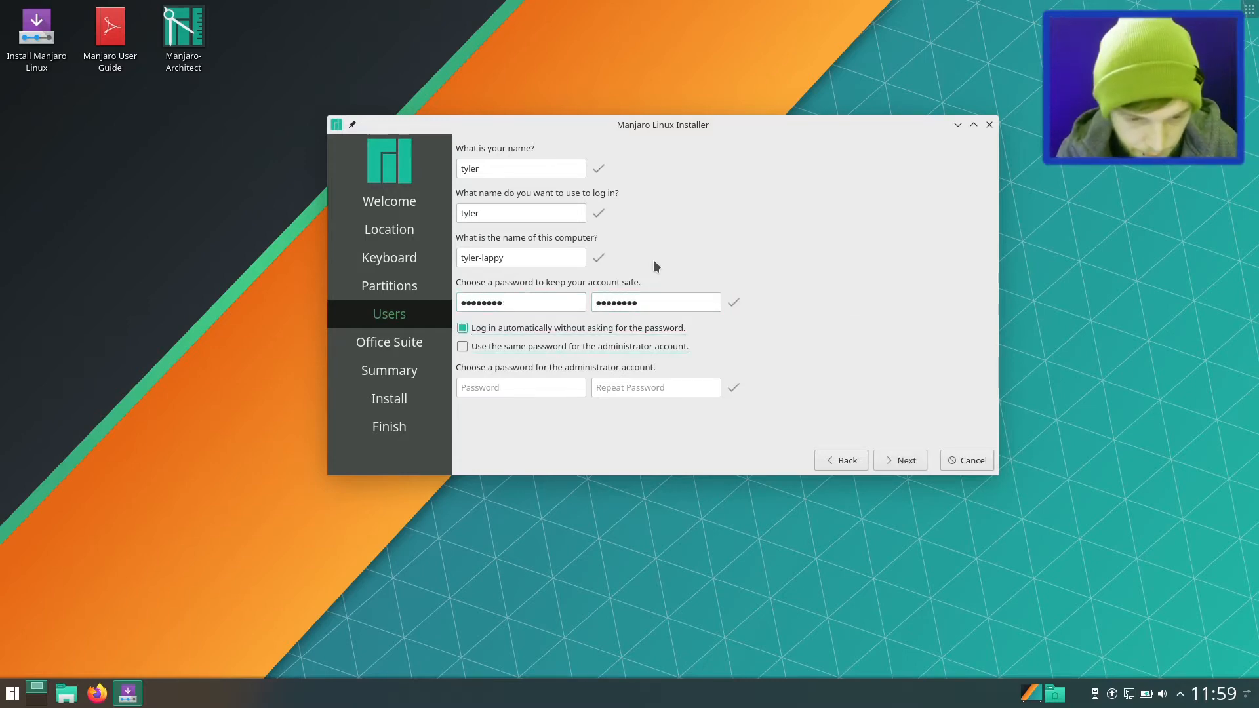
{"action": "left_click", "coordinate": [463, 346]}
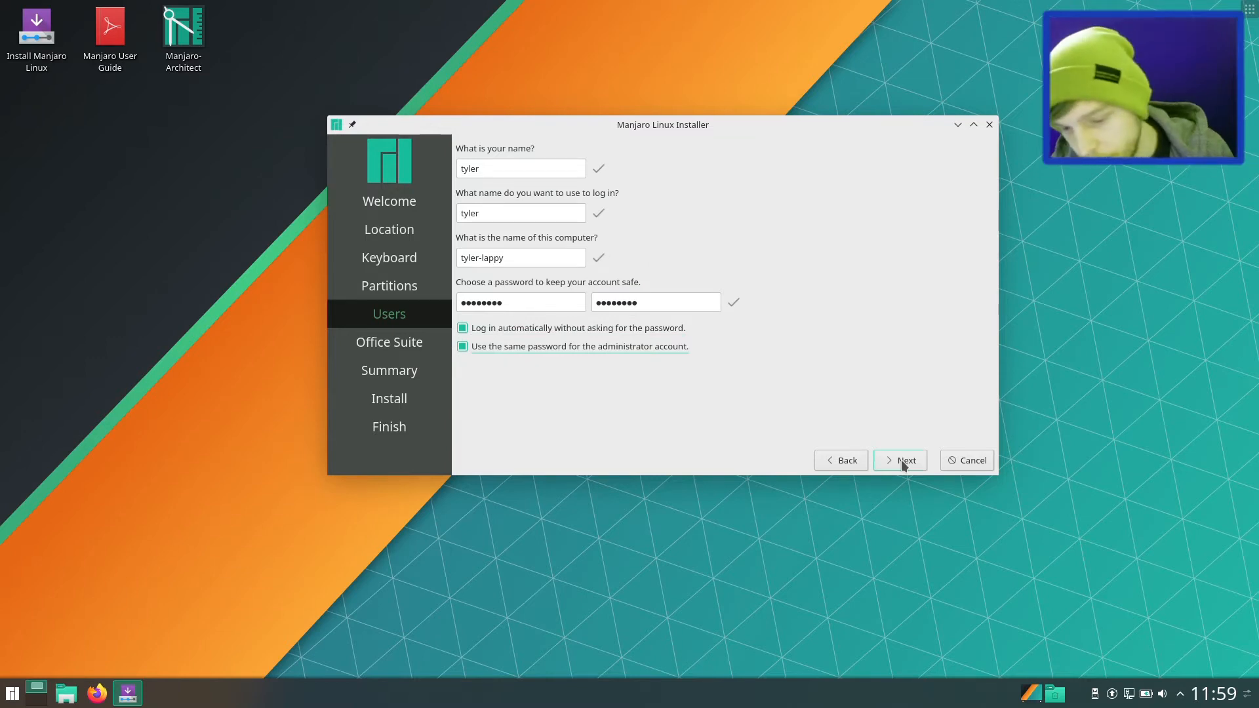
Preview LibreOffice and FreeOffice, then select LibreOffice as the office suite
{"action": "left_click", "coordinate": [898, 460]}
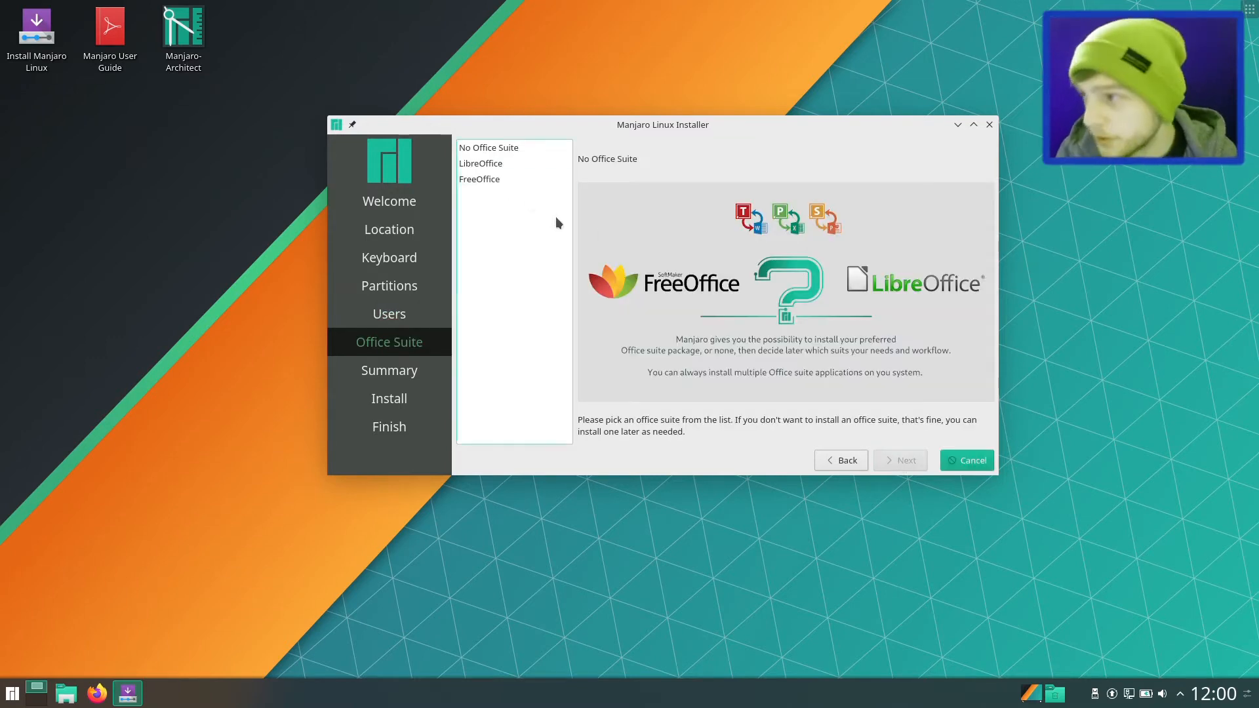
{"action": "left_click", "coordinate": [480, 162]}
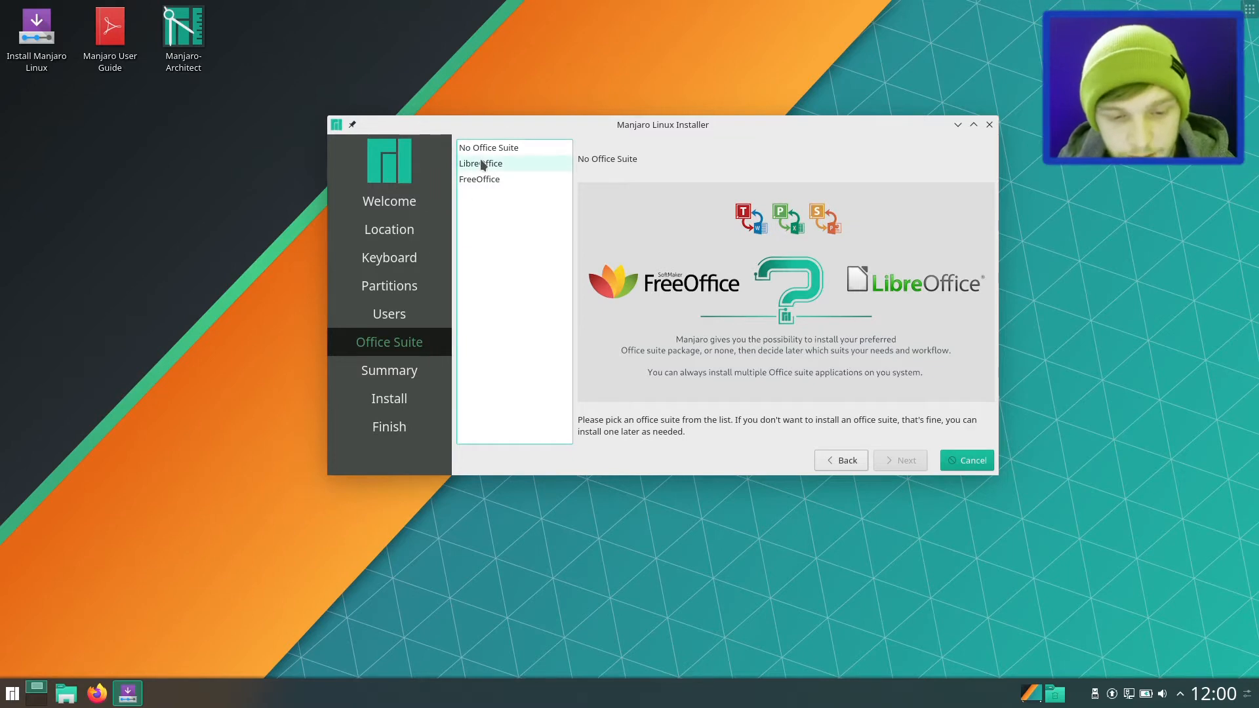
{"action": "left_click", "coordinate": [480, 178]}
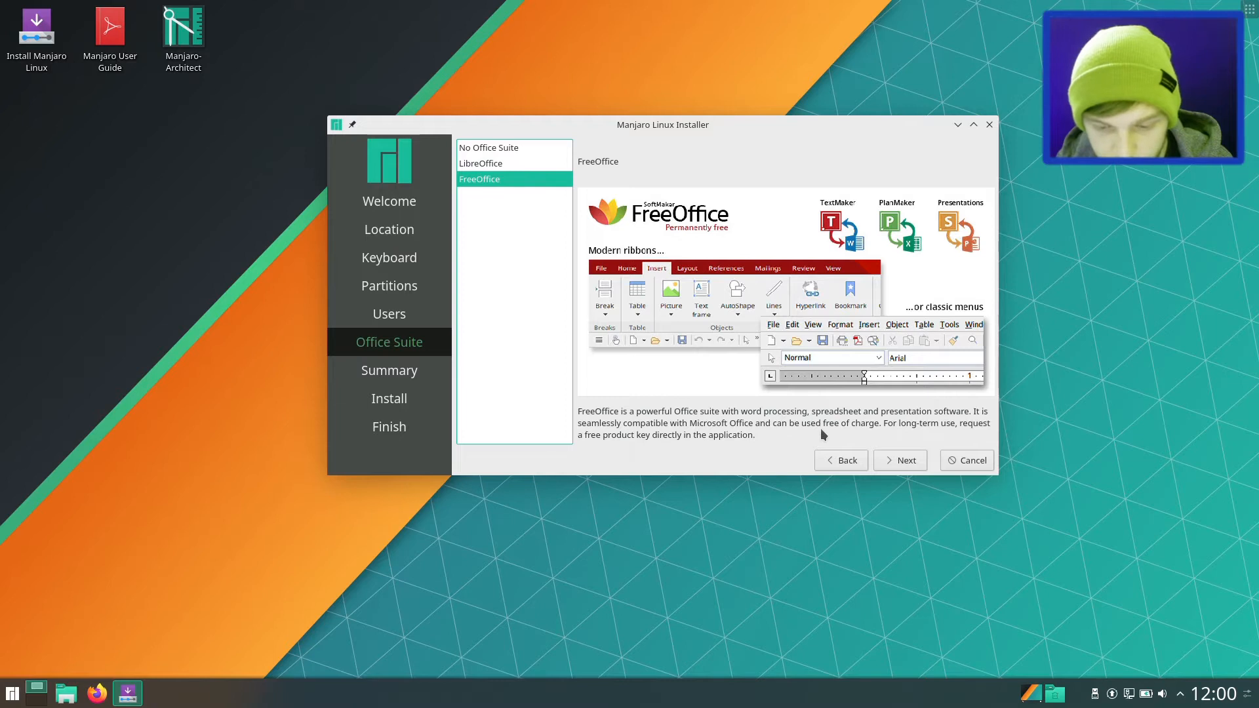
{"action": "mouse_move", "coordinate": [626, 291]}
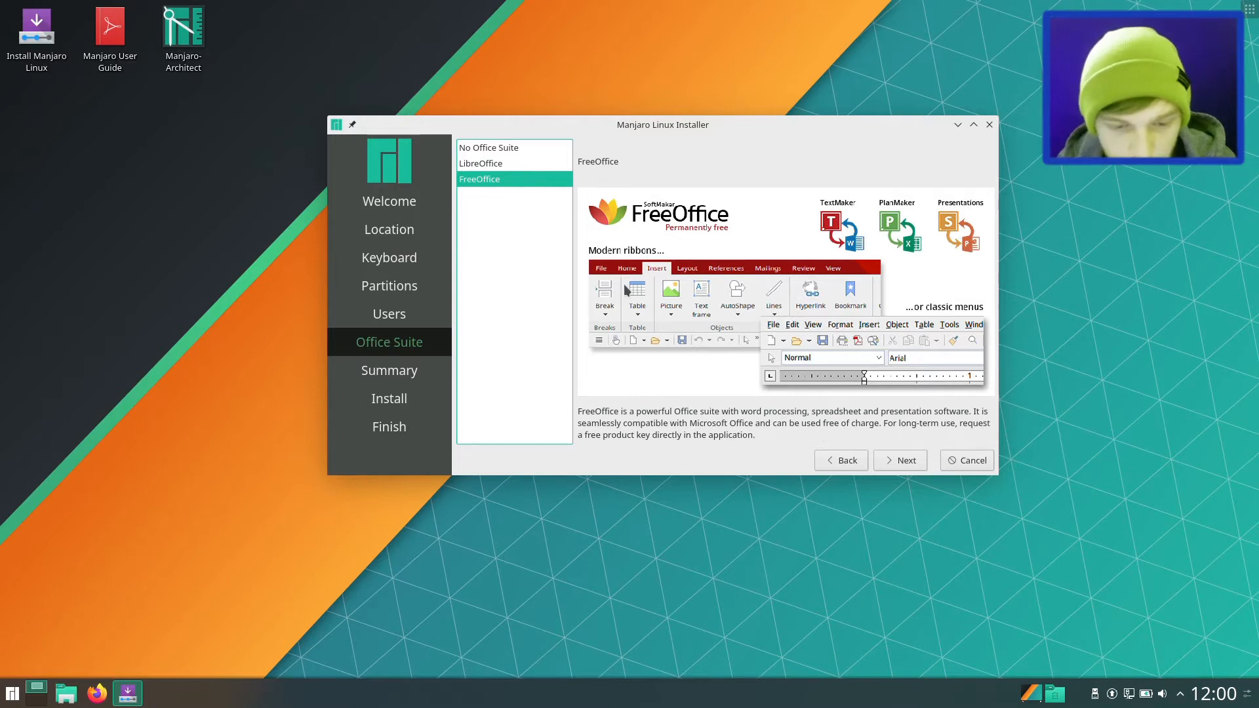
{"action": "left_click", "coordinate": [481, 163]}
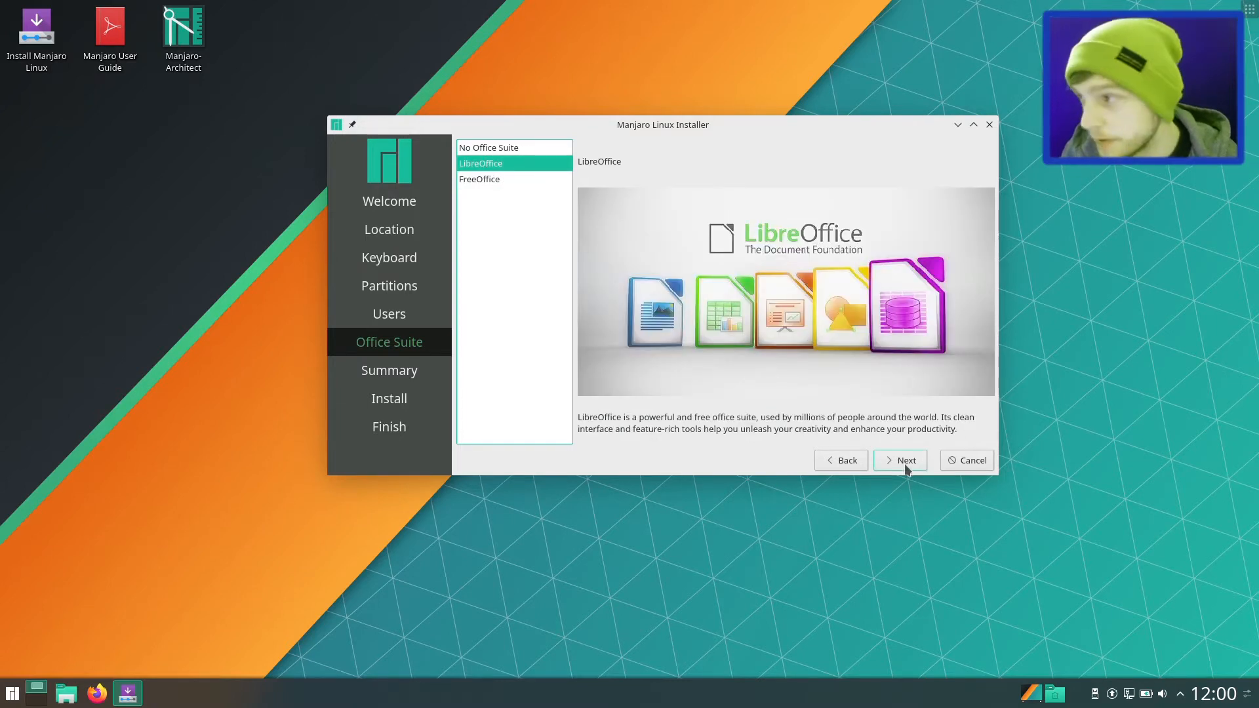
Review the summary and confirm Install now to install Manjaro 18.1.5
{"action": "left_click", "coordinate": [899, 460]}
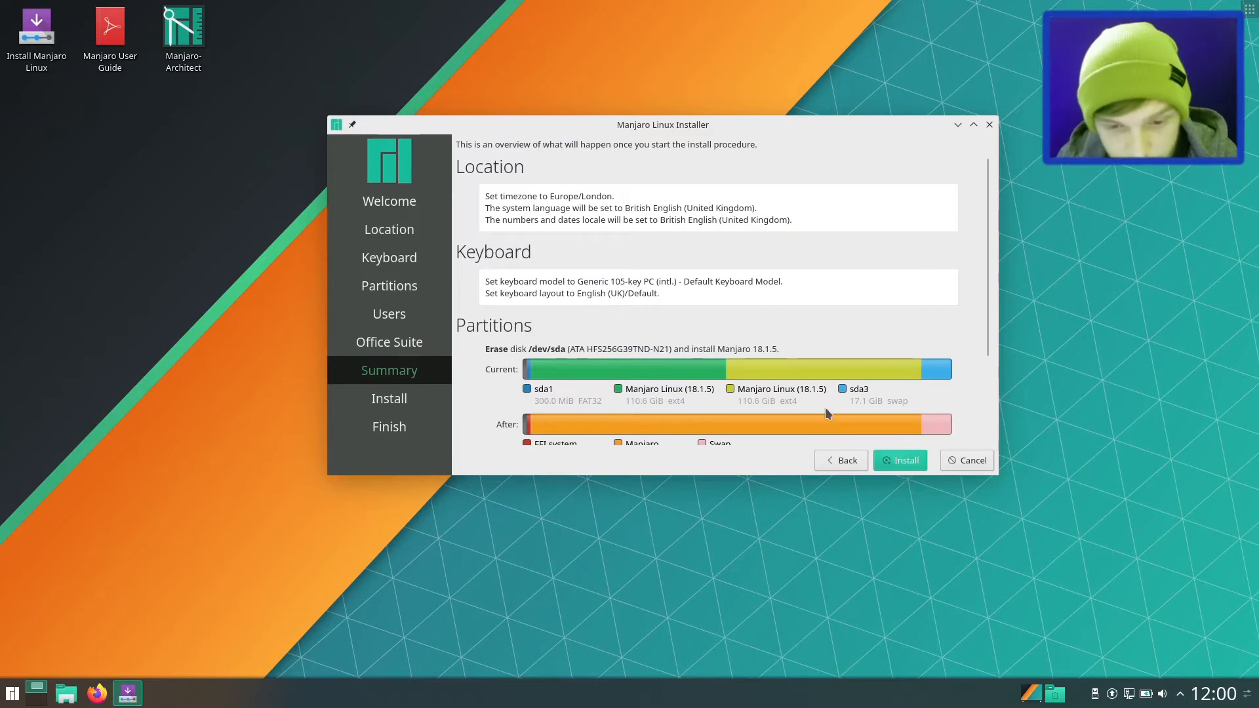
{"action": "scroll", "scroll_direction": "down", "scroll_amount": 3}
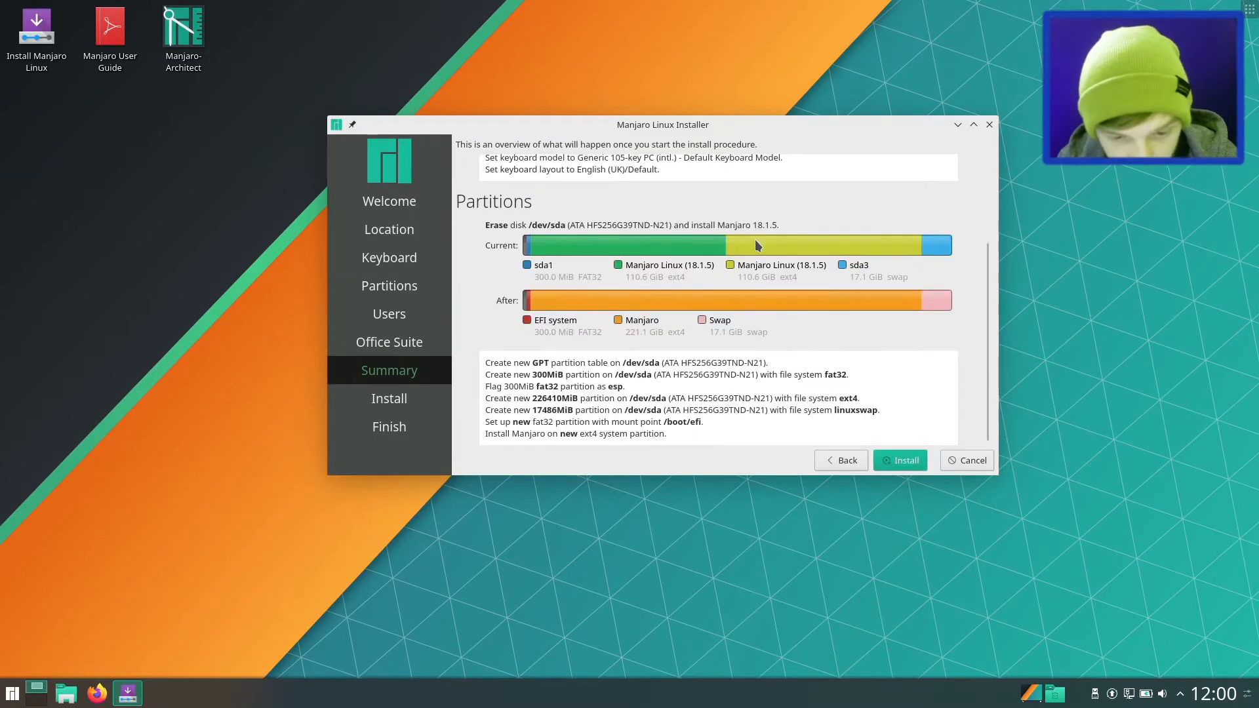
{"action": "left_click", "coordinate": [899, 460]}
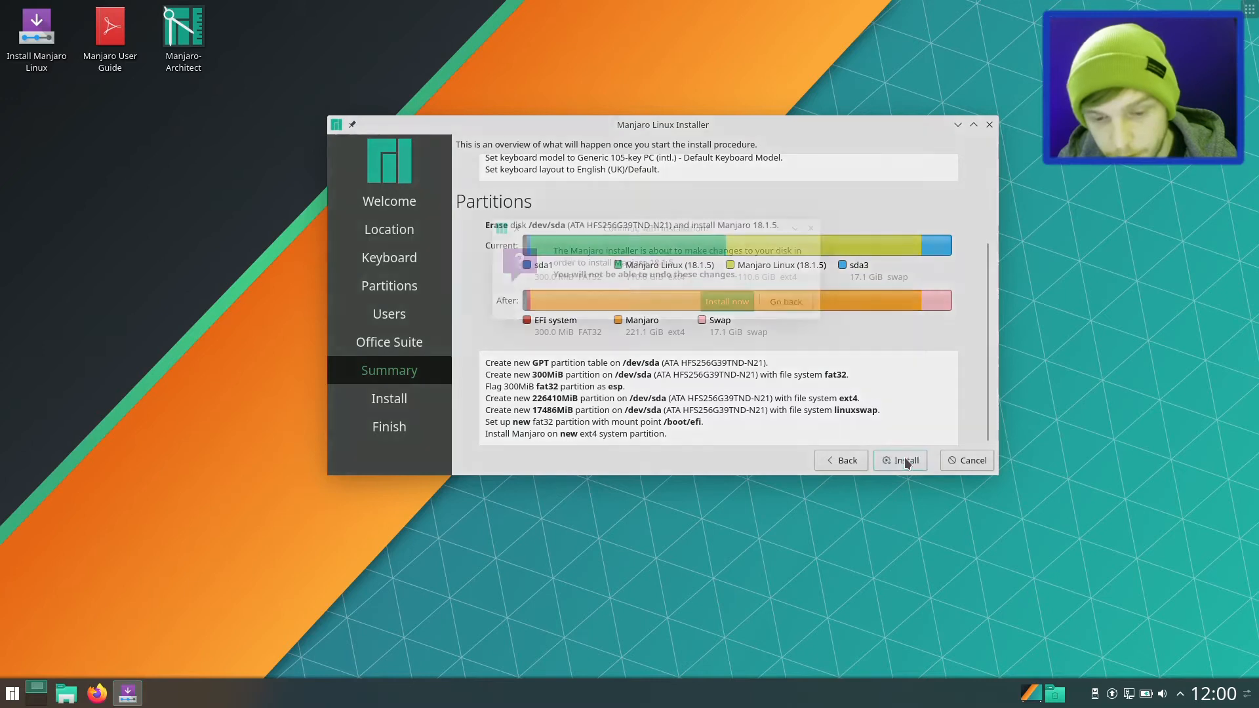
{"action": "left_click", "coordinate": [900, 460]}
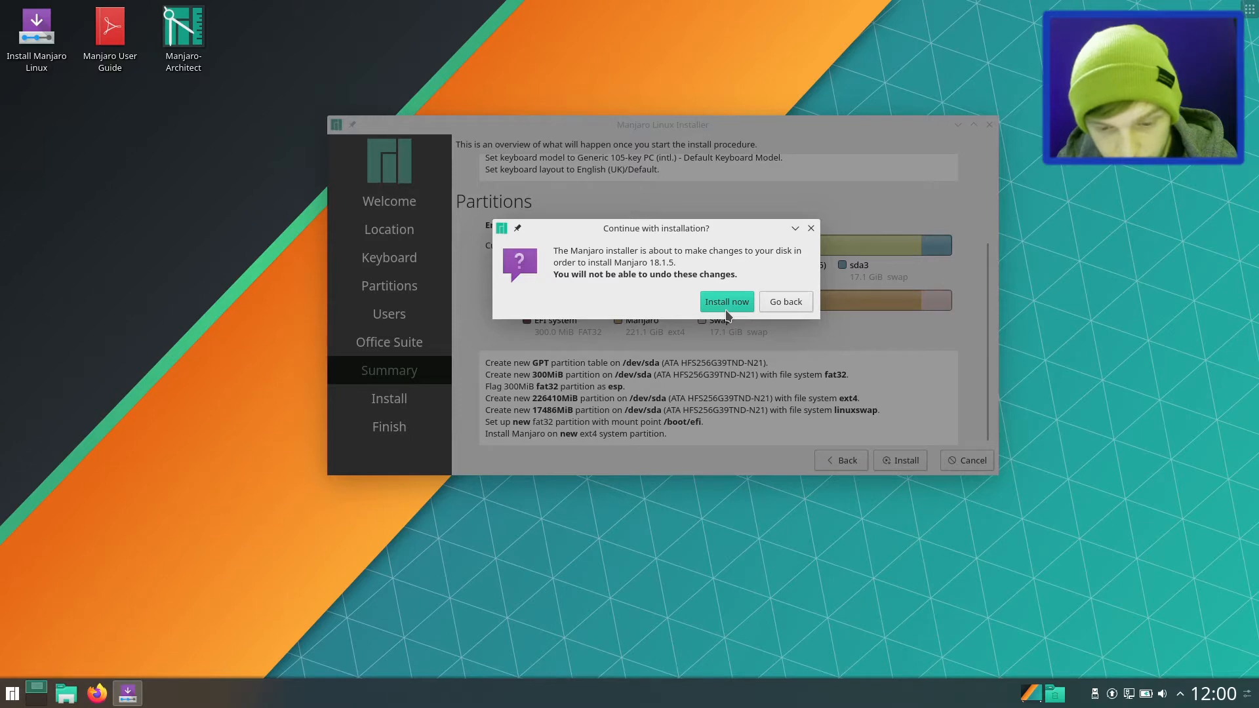
{"action": "left_click", "coordinate": [725, 301]}
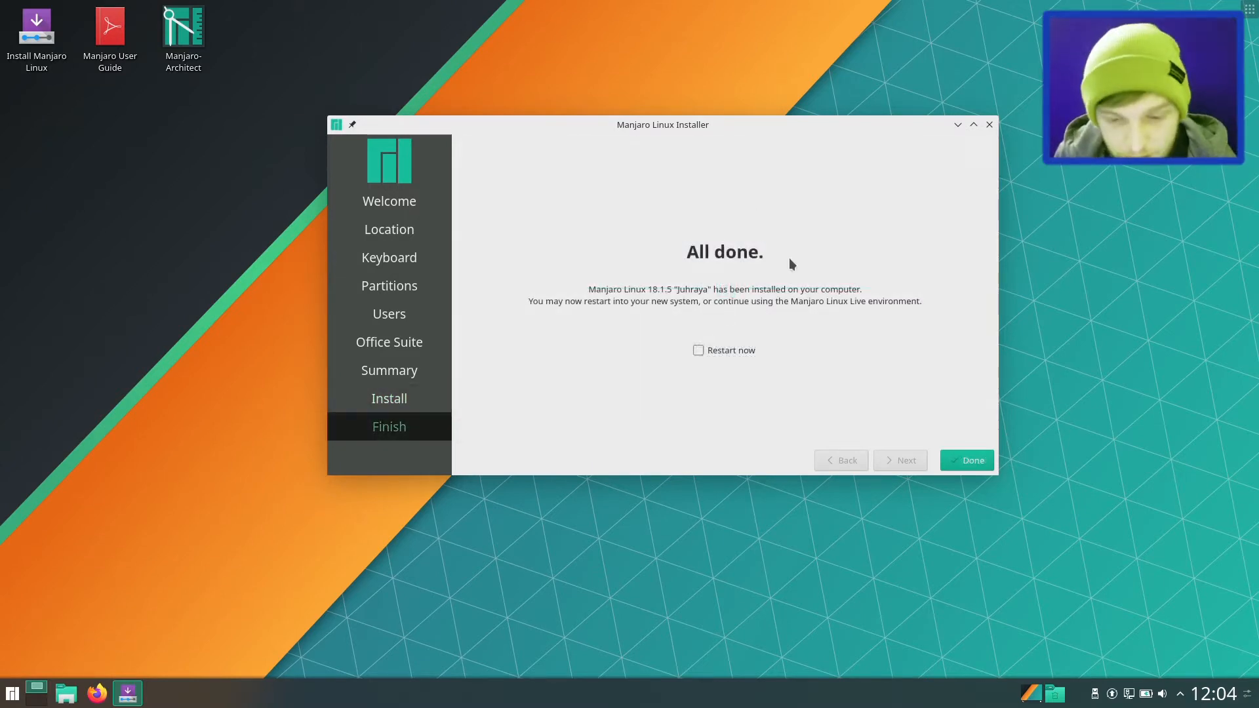
Finish with Restart now checked and reboot into the installed Manjaro system
{"action": "left_click", "coordinate": [697, 350]}
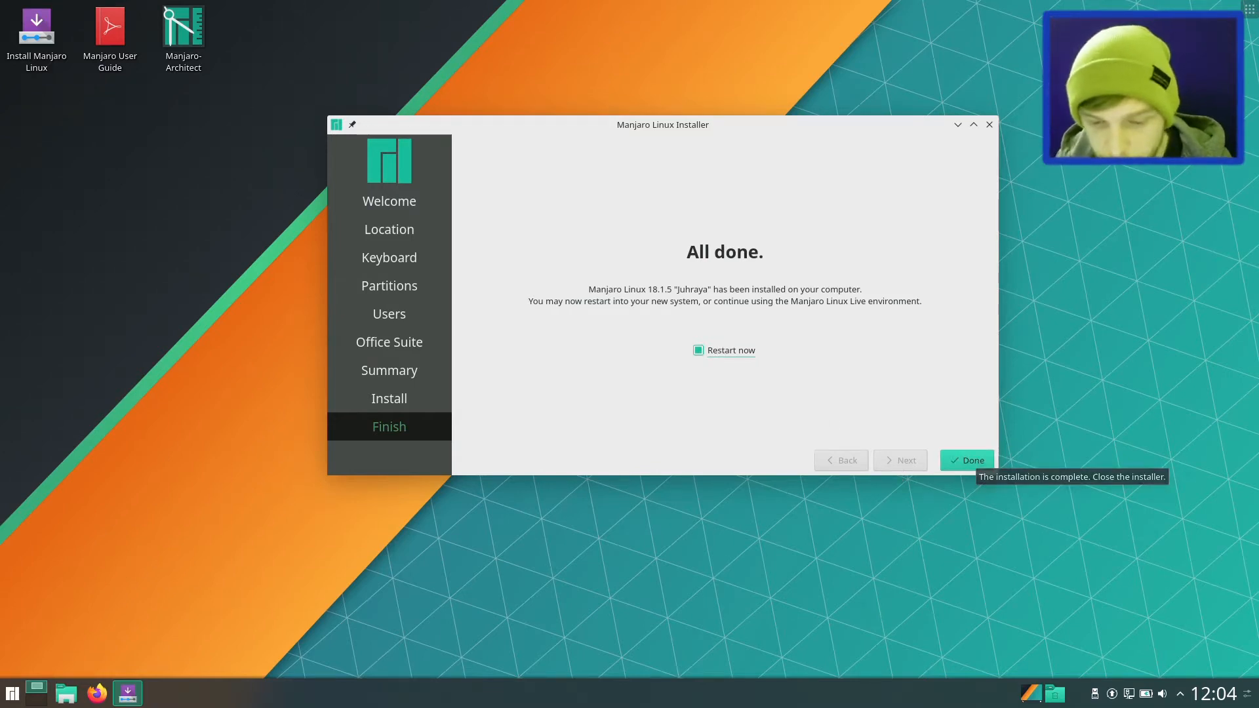
{"action": "left_click", "coordinate": [966, 460]}
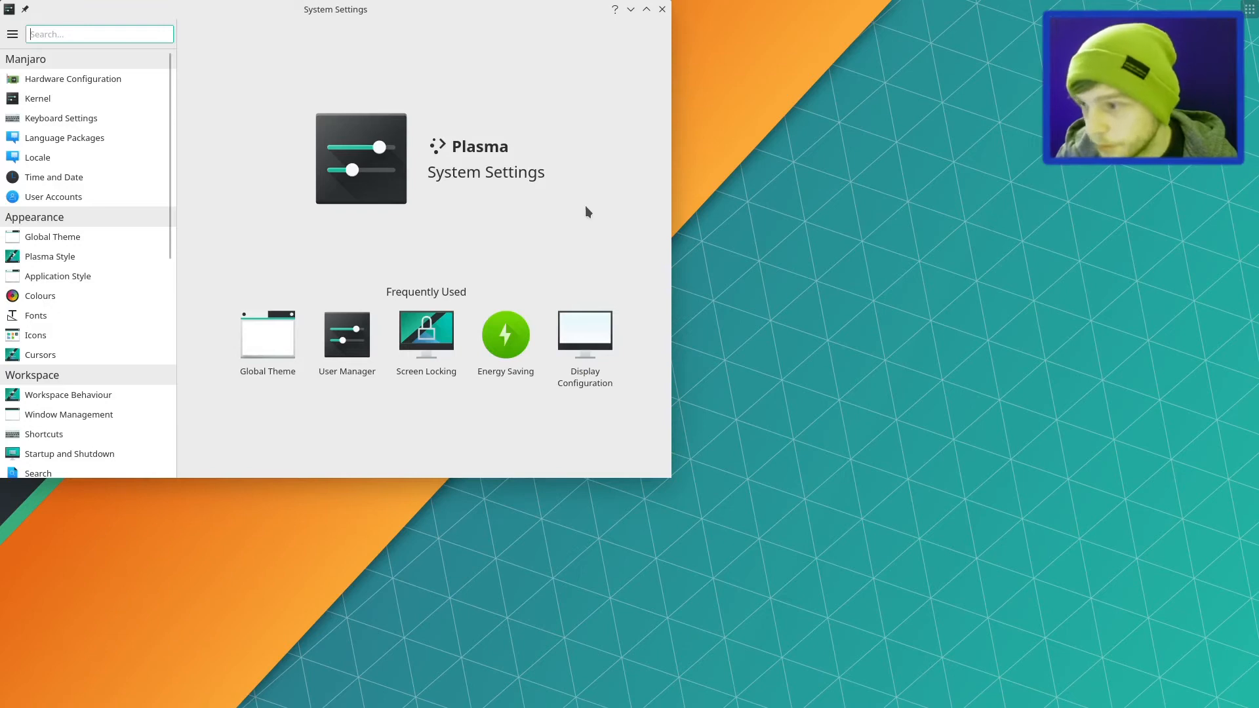
{"action": "mouse_move", "coordinate": [181, 141]}
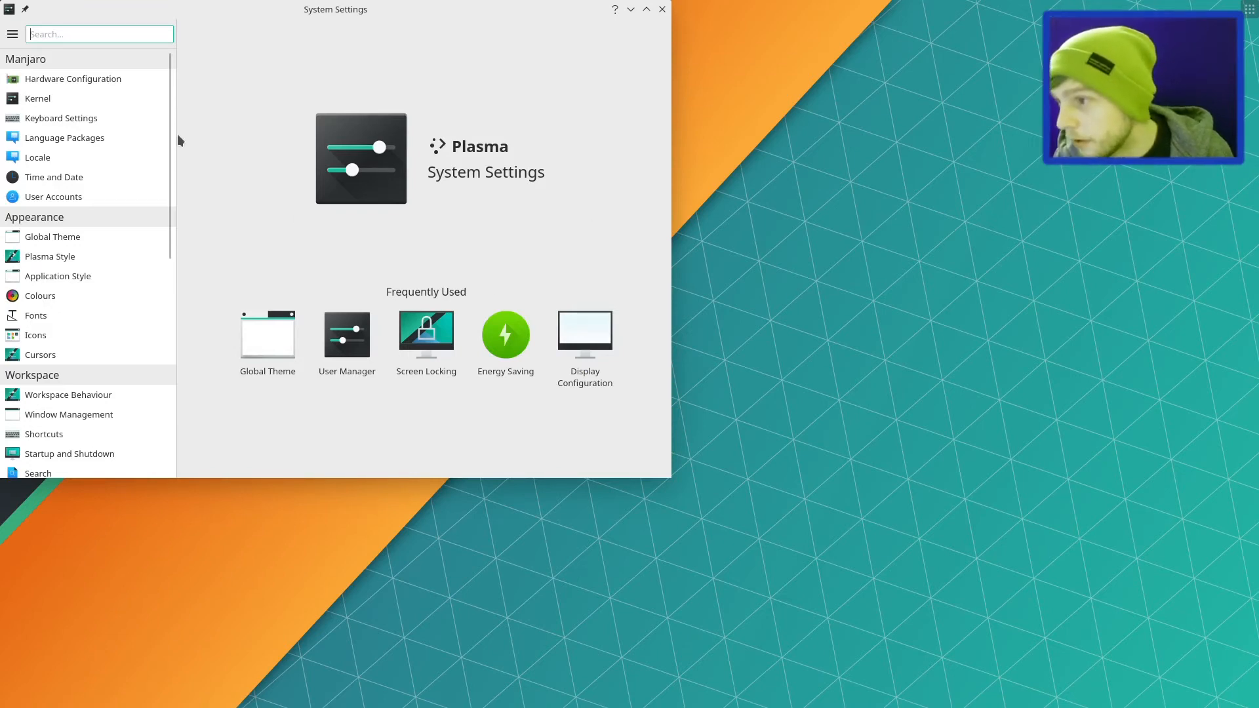
Move System Settings aside and go to Display Configuration under Frequently Used
{"action": "left_click_drag", "start_coordinate": [335, 9], "coordinate": [205, 78]}
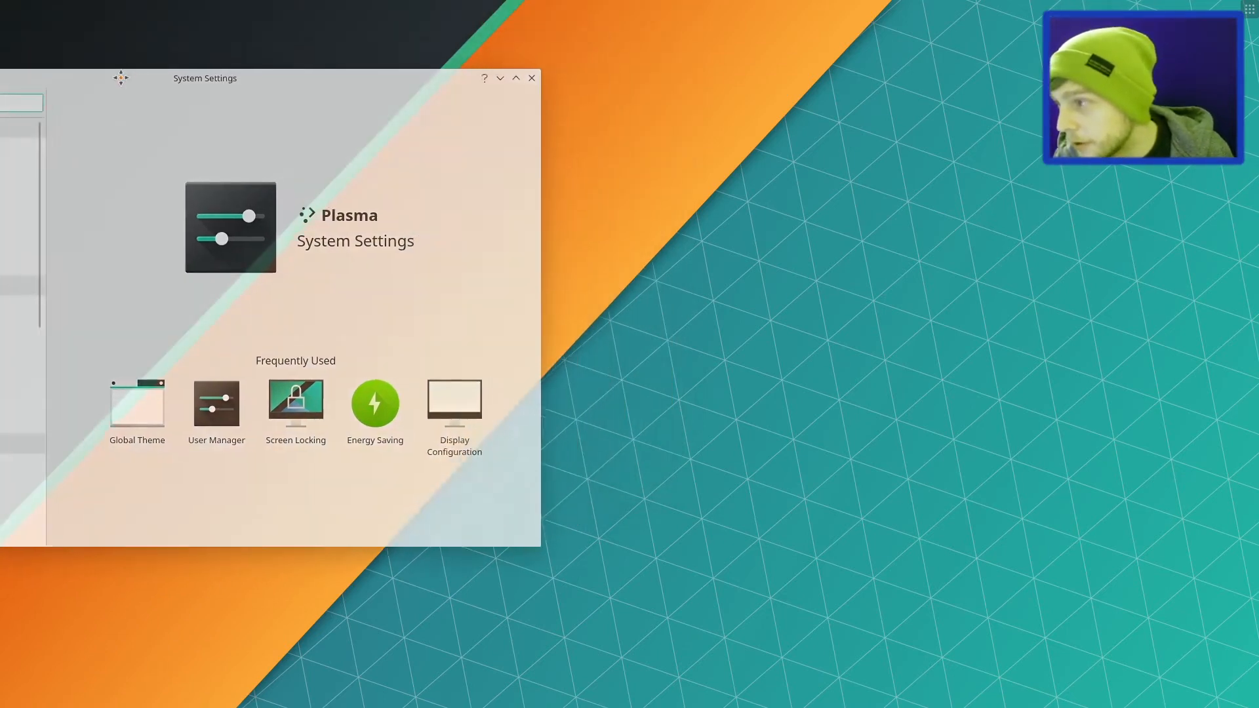
{"action": "left_click", "coordinate": [453, 399]}
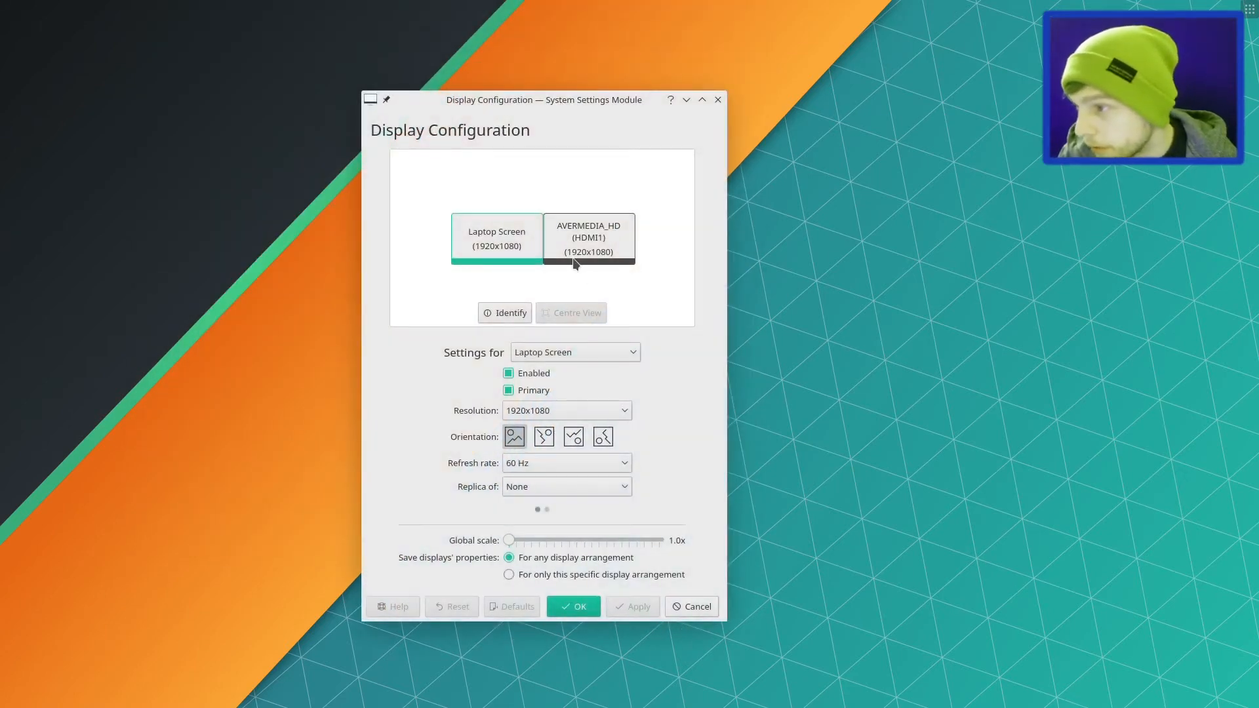
Set AVERMEDIA_HD (HDMI1) as a Replica of Laptop Screen and confirm with OK
{"action": "left_click", "coordinate": [588, 237]}
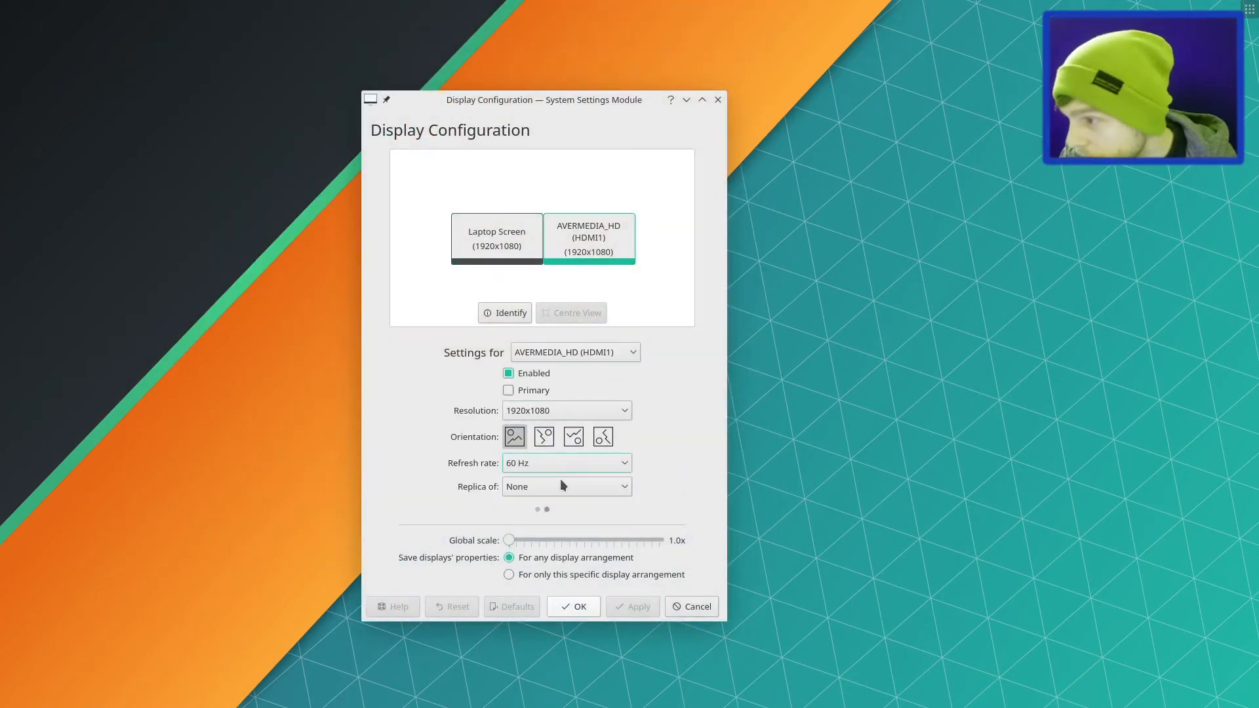
{"action": "left_click", "coordinate": [567, 486]}
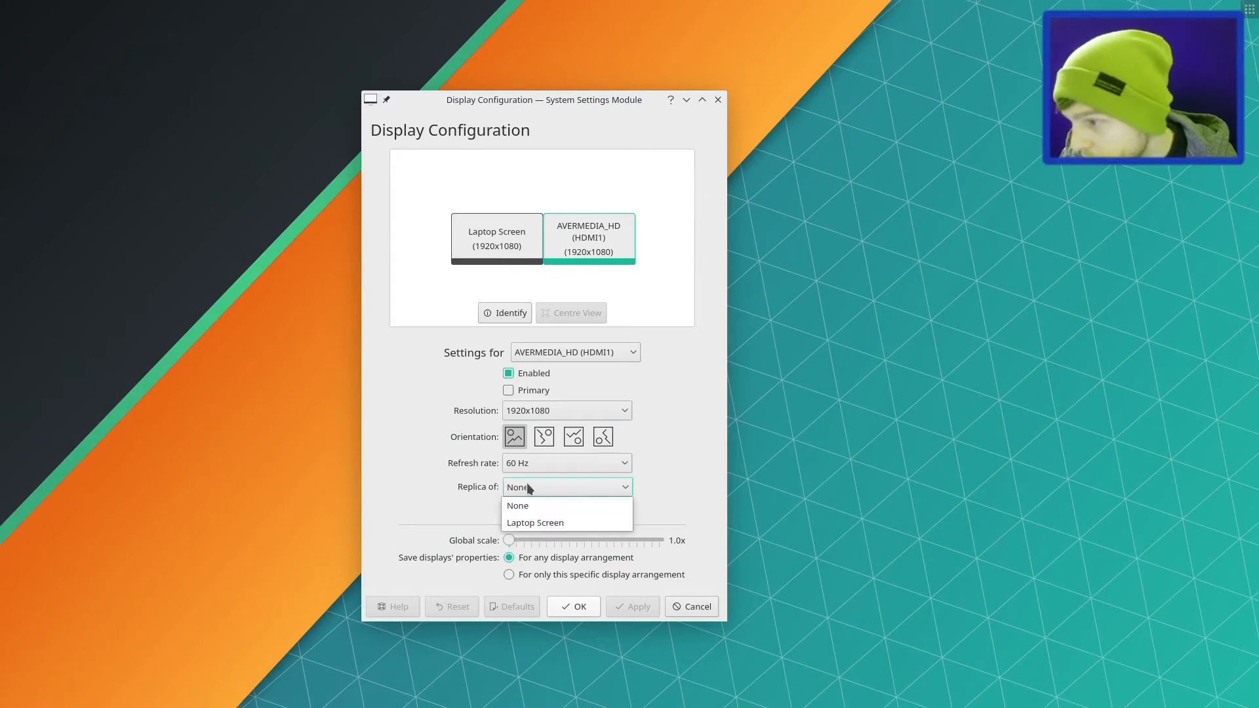
{"action": "mouse_move", "coordinate": [545, 523]}
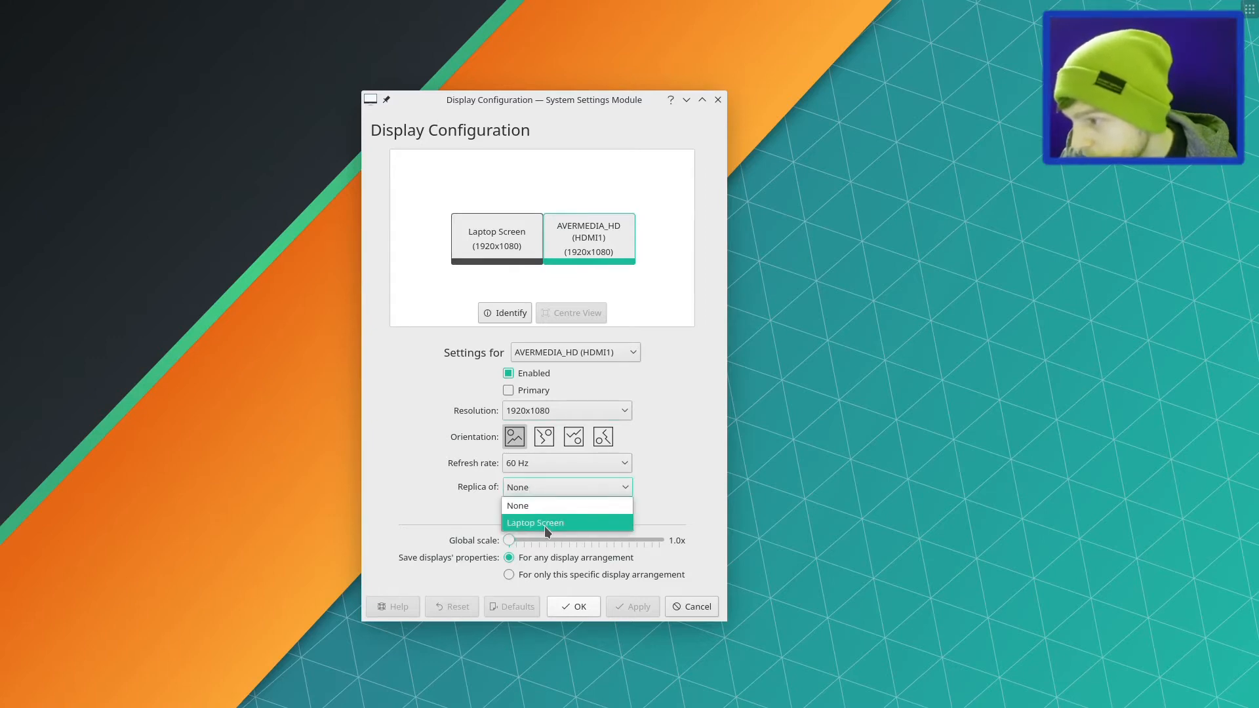
{"action": "left_click", "coordinate": [535, 523]}
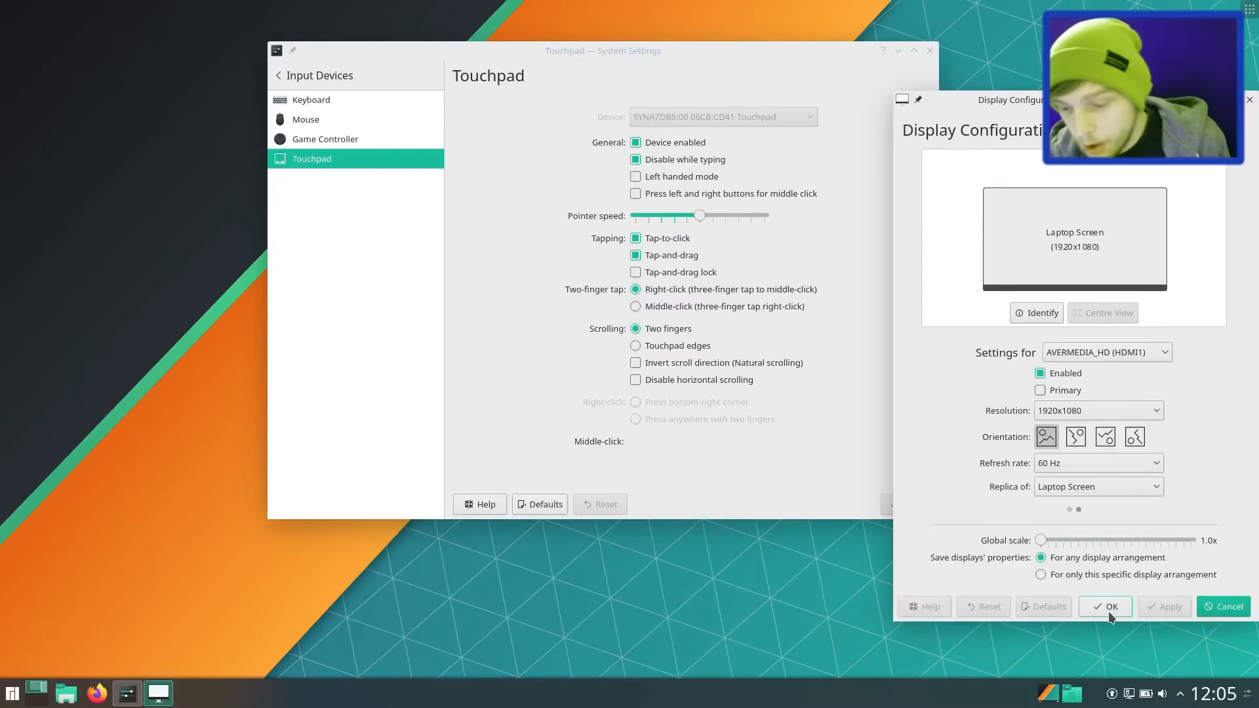
{"action": "left_click", "coordinate": [1104, 606]}
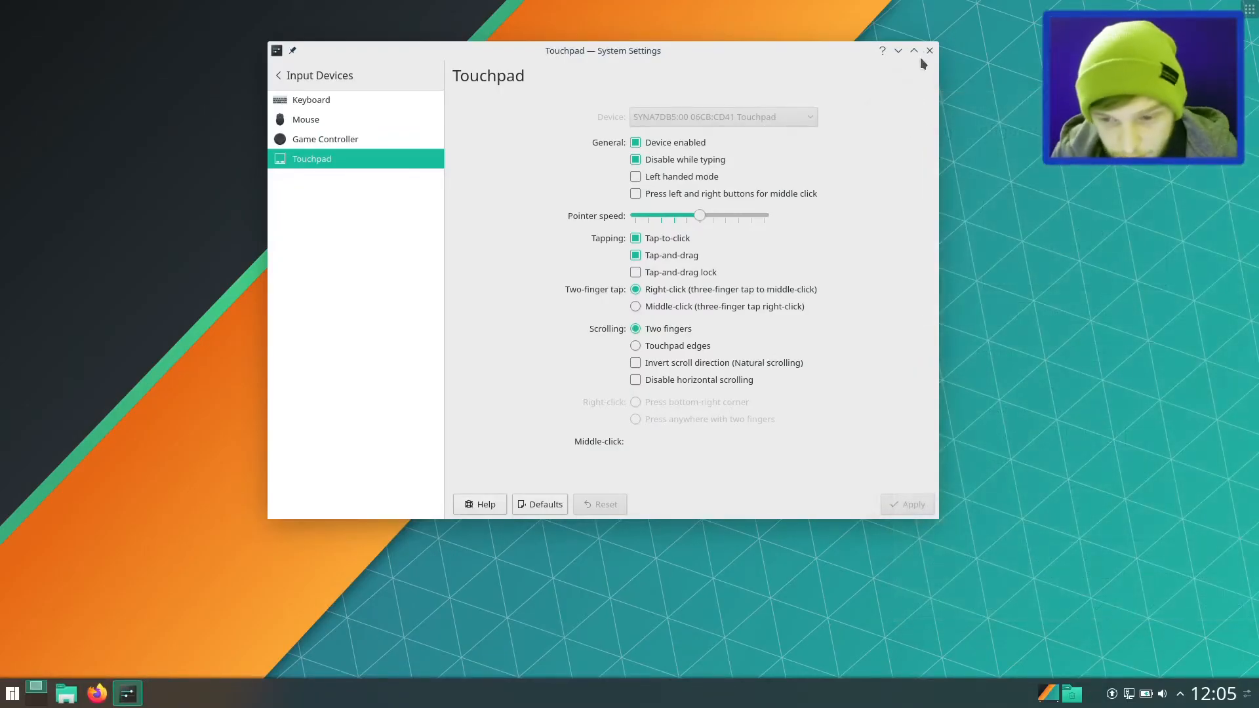
Close the Touchpad settings window and launch Steam from the application launcher by searching 'ste'
{"action": "left_click", "coordinate": [928, 51]}
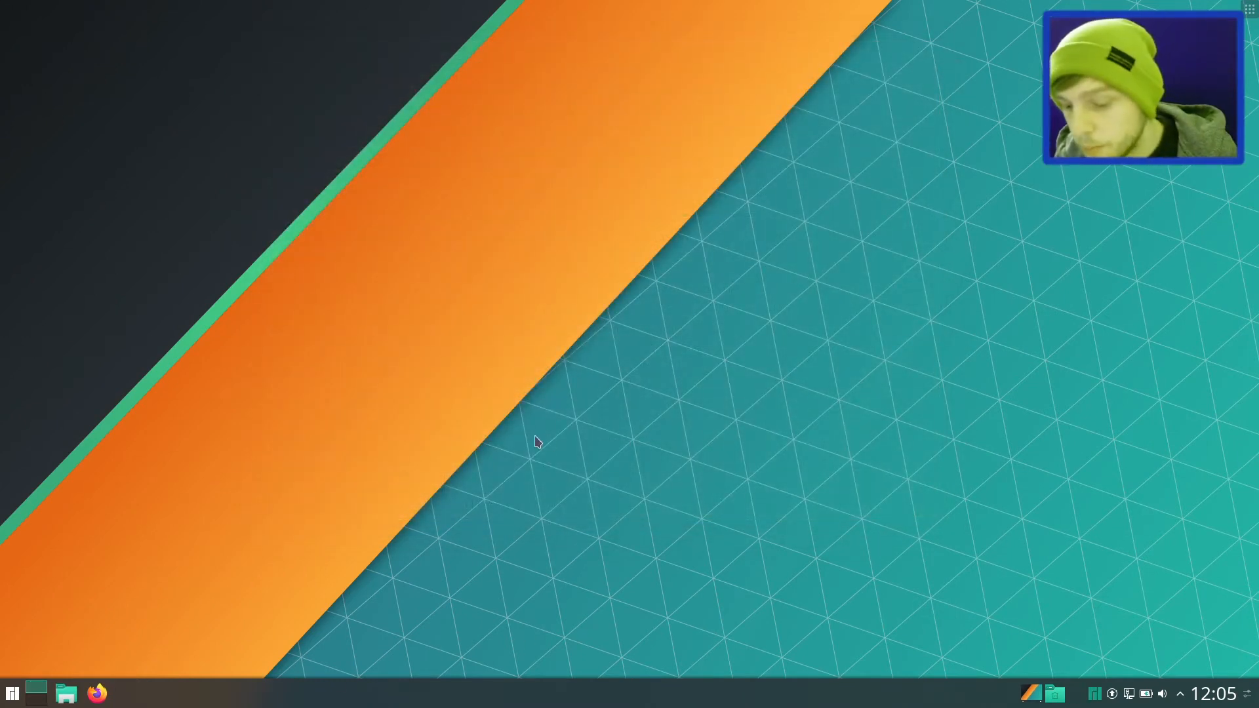
{"action": "left_click", "coordinate": [12, 693]}
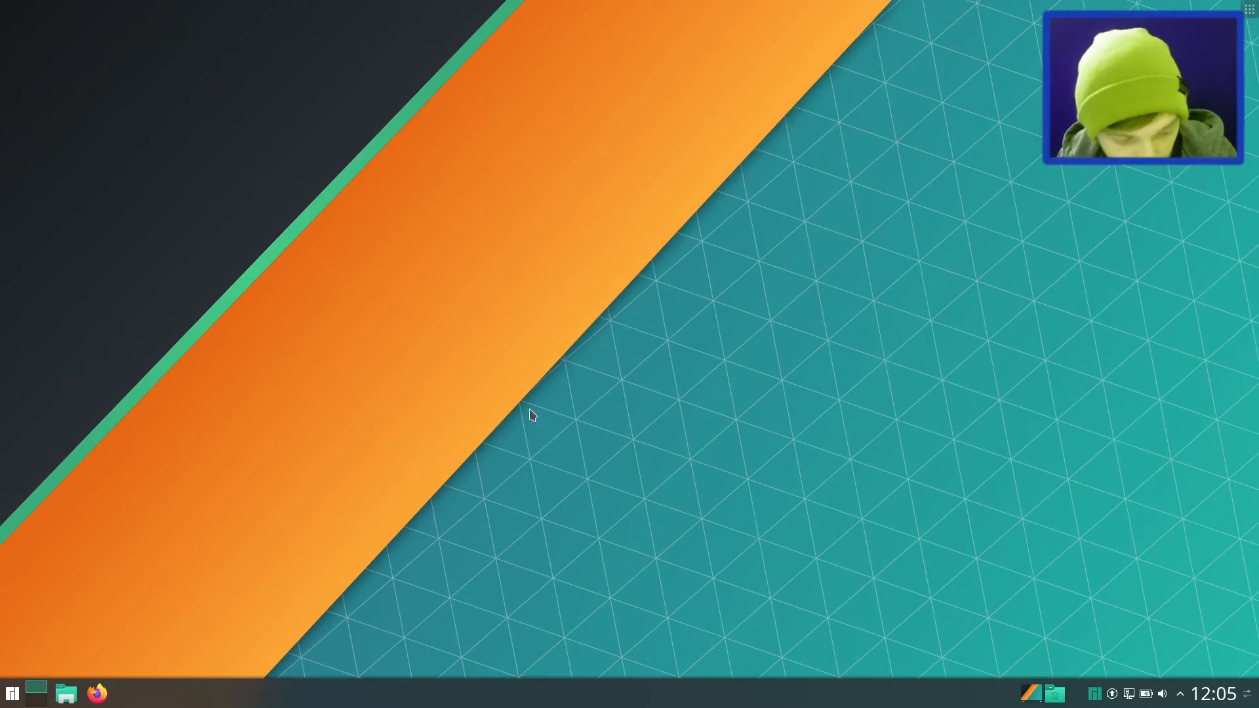
{"action": "left_click", "coordinate": [12, 692]}
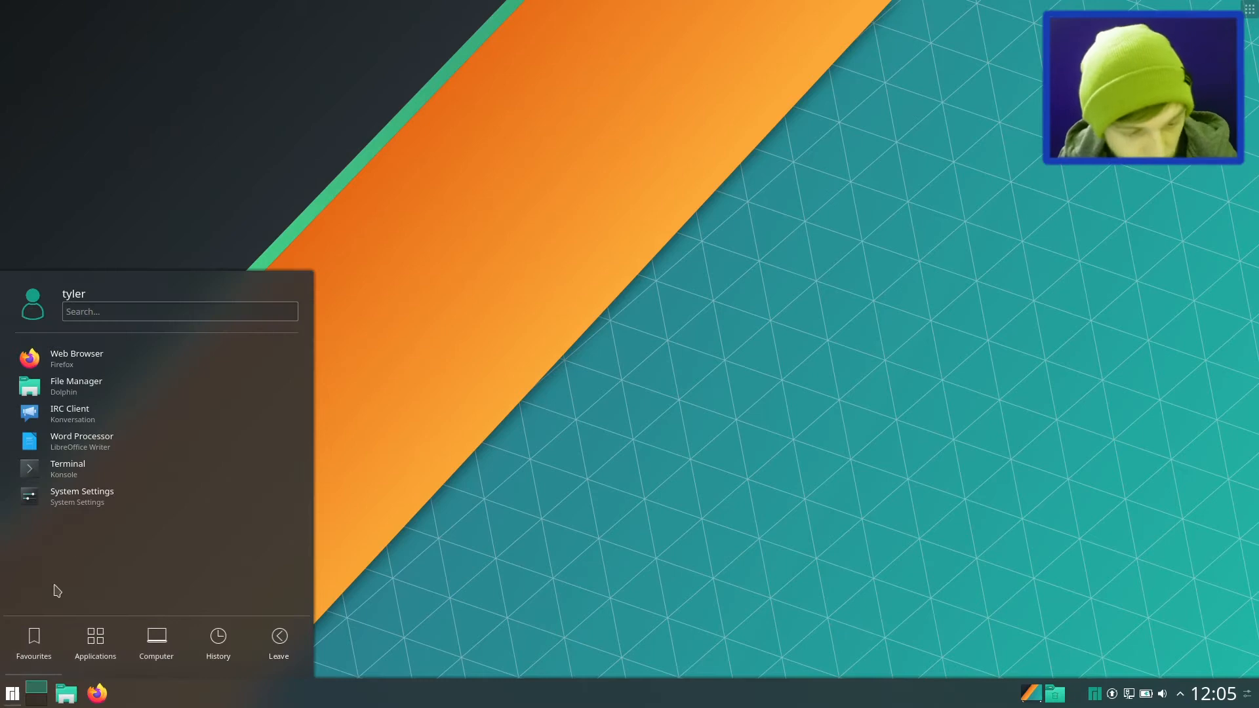
{"action": "left_click", "coordinate": [95, 642]}
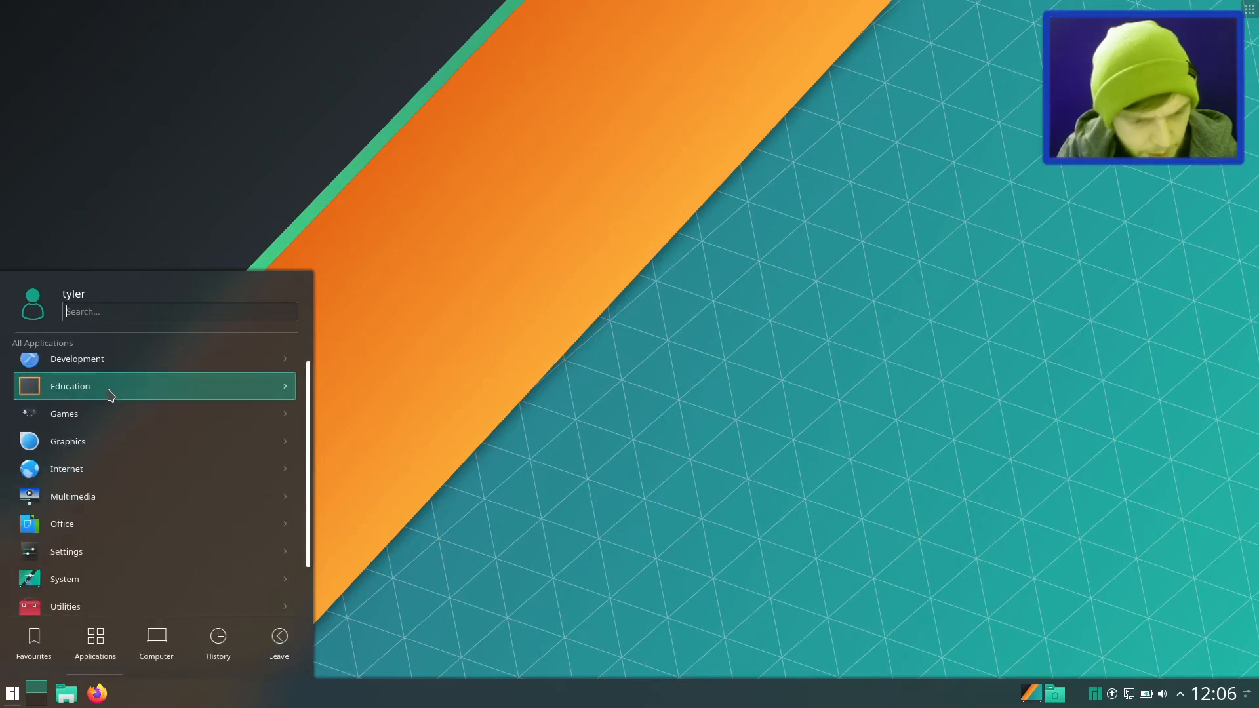
{"action": "type", "text": "s"}
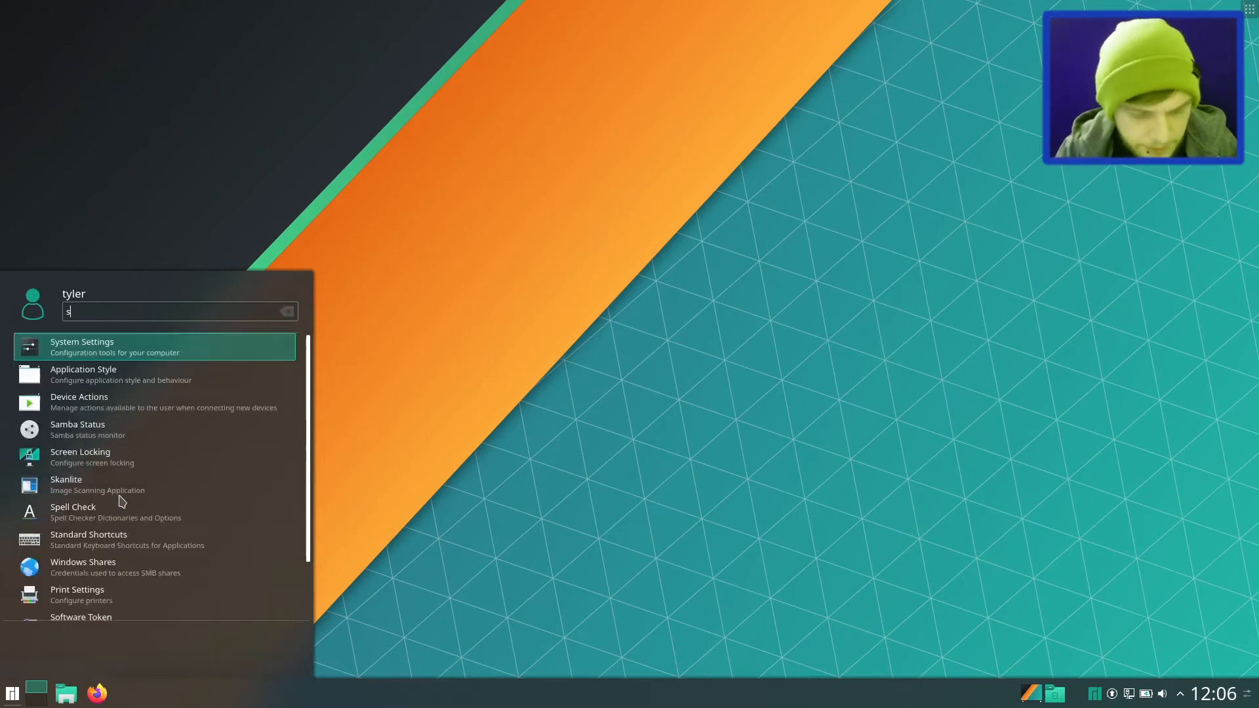
{"action": "type", "text": "te"}
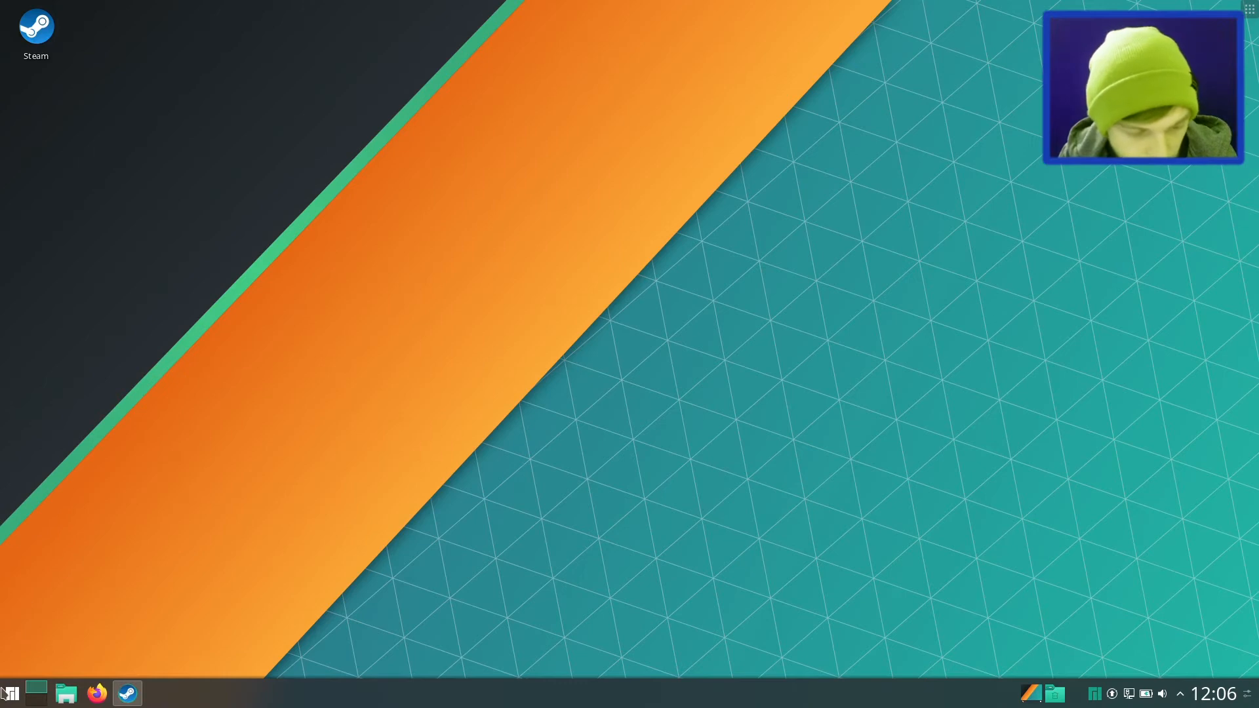
Browse the launcher's Games and Internet categories, then bring up the Settings category
{"action": "left_click", "coordinate": [11, 692]}
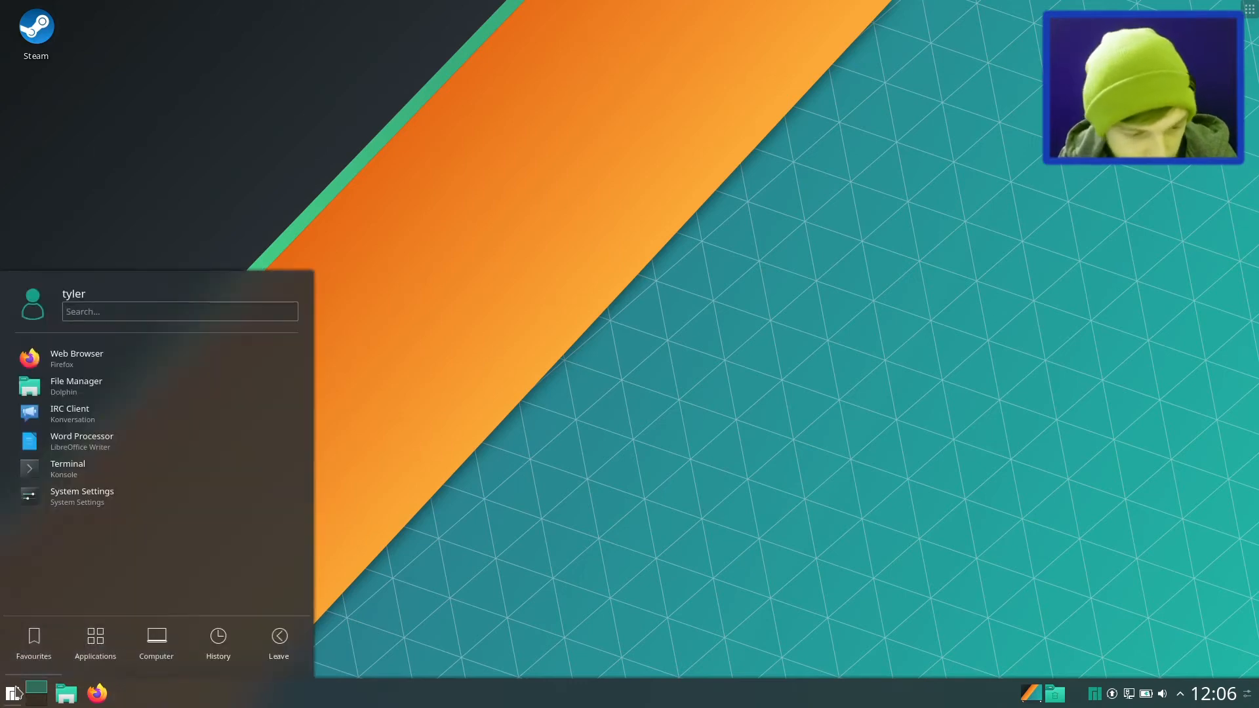
{"action": "left_click", "coordinate": [94, 643]}
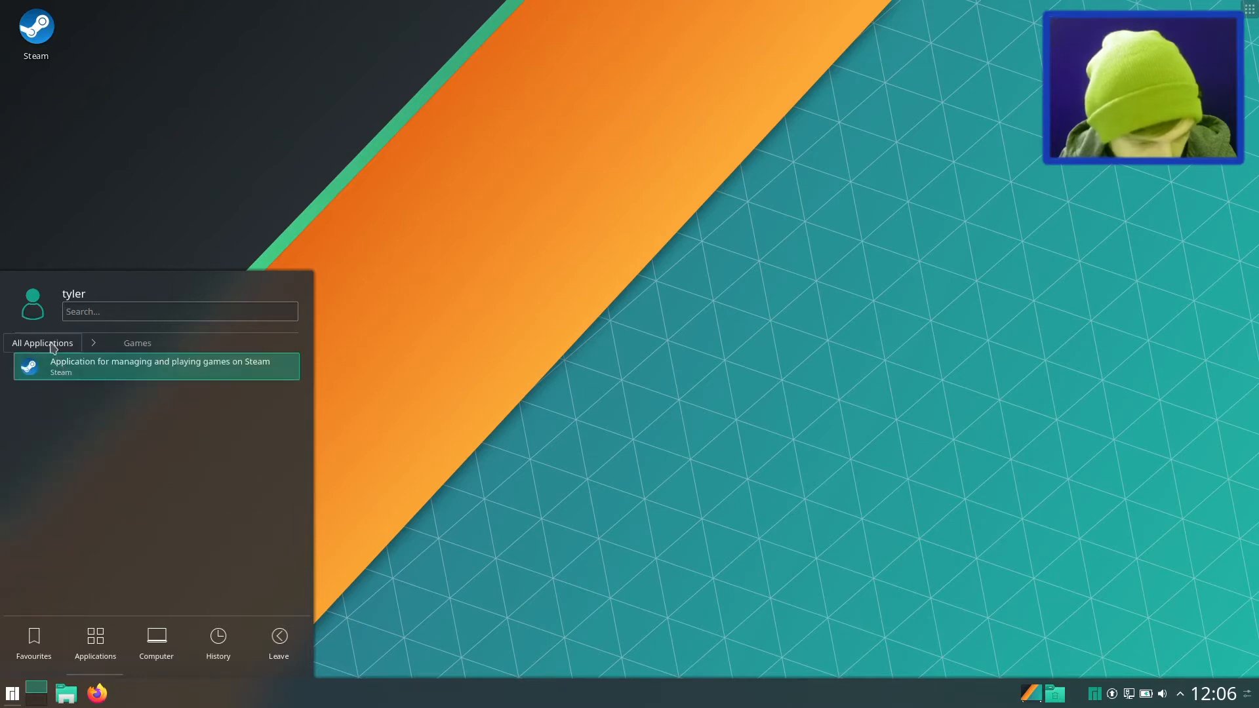
{"action": "left_click", "coordinate": [42, 342]}
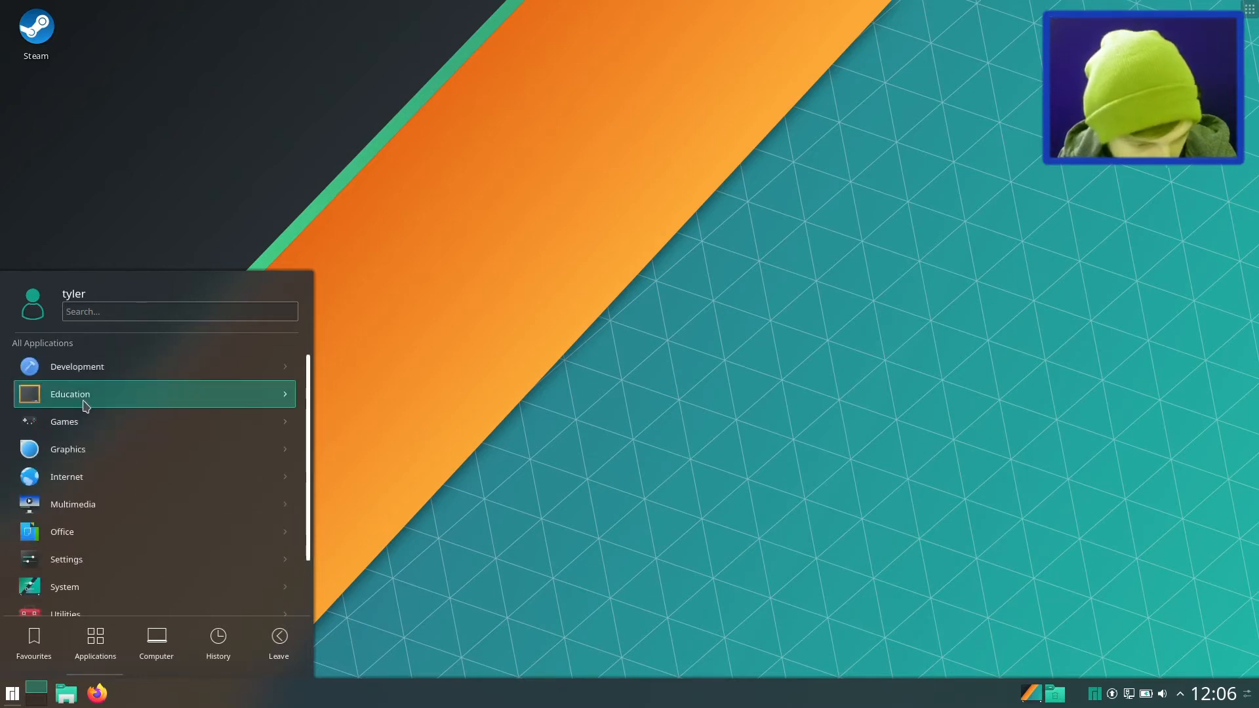
{"action": "left_click", "coordinate": [69, 393]}
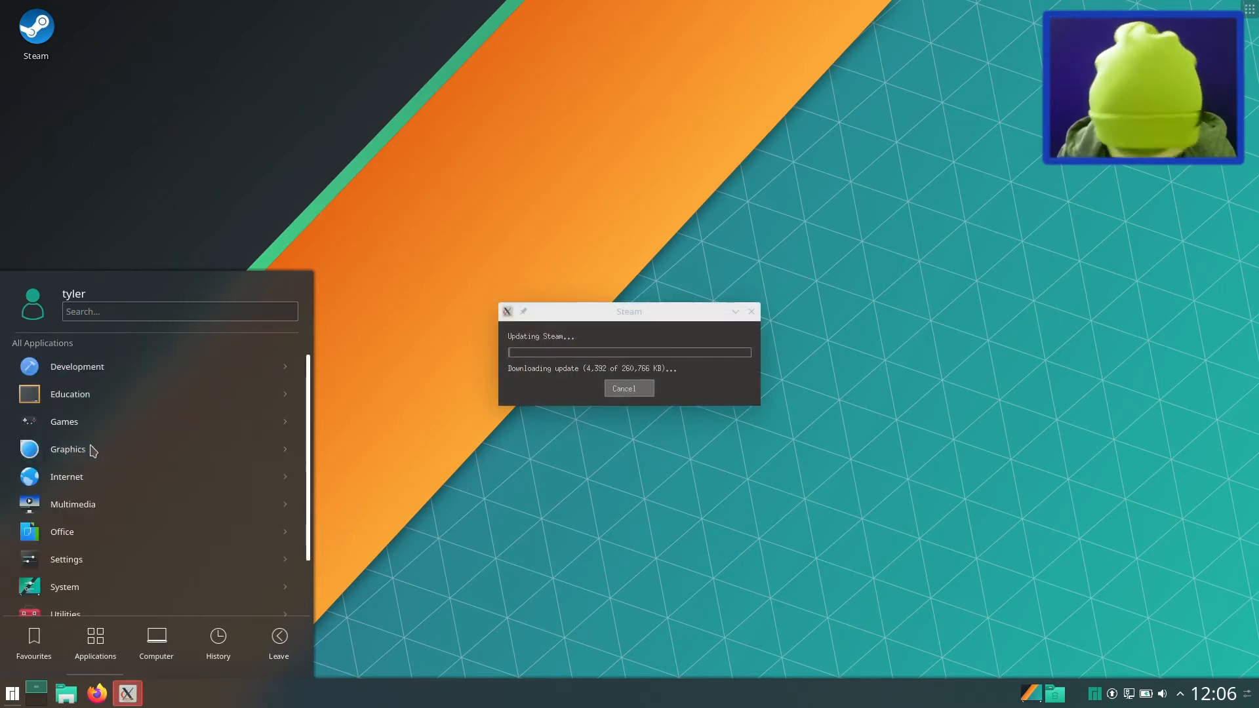
{"action": "left_click", "coordinate": [67, 448]}
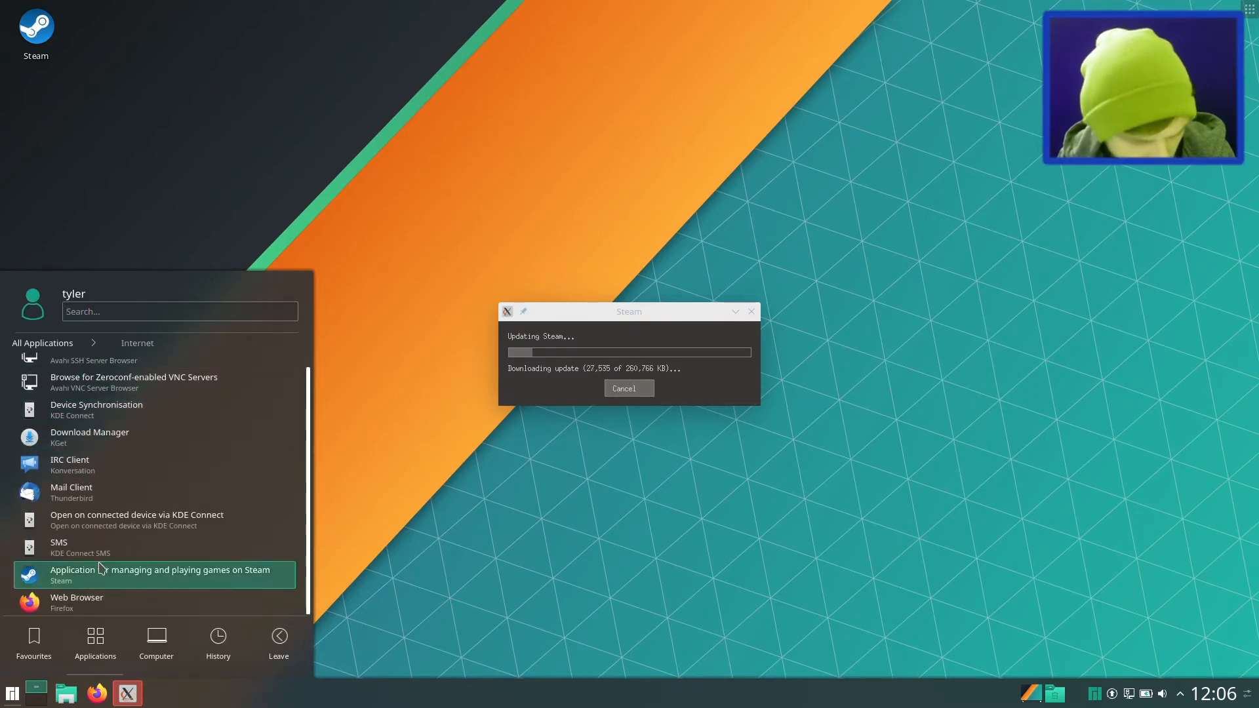
{"action": "mouse_move", "coordinate": [106, 550]}
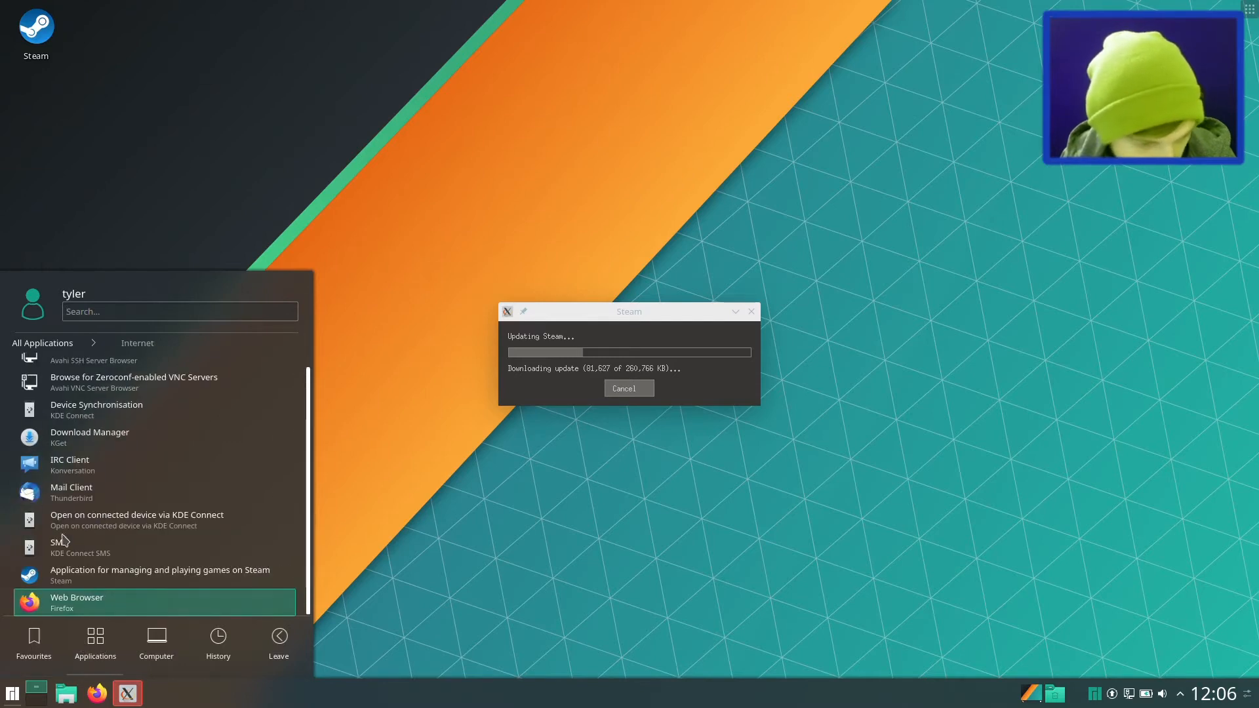
{"action": "left_click", "coordinate": [42, 342]}
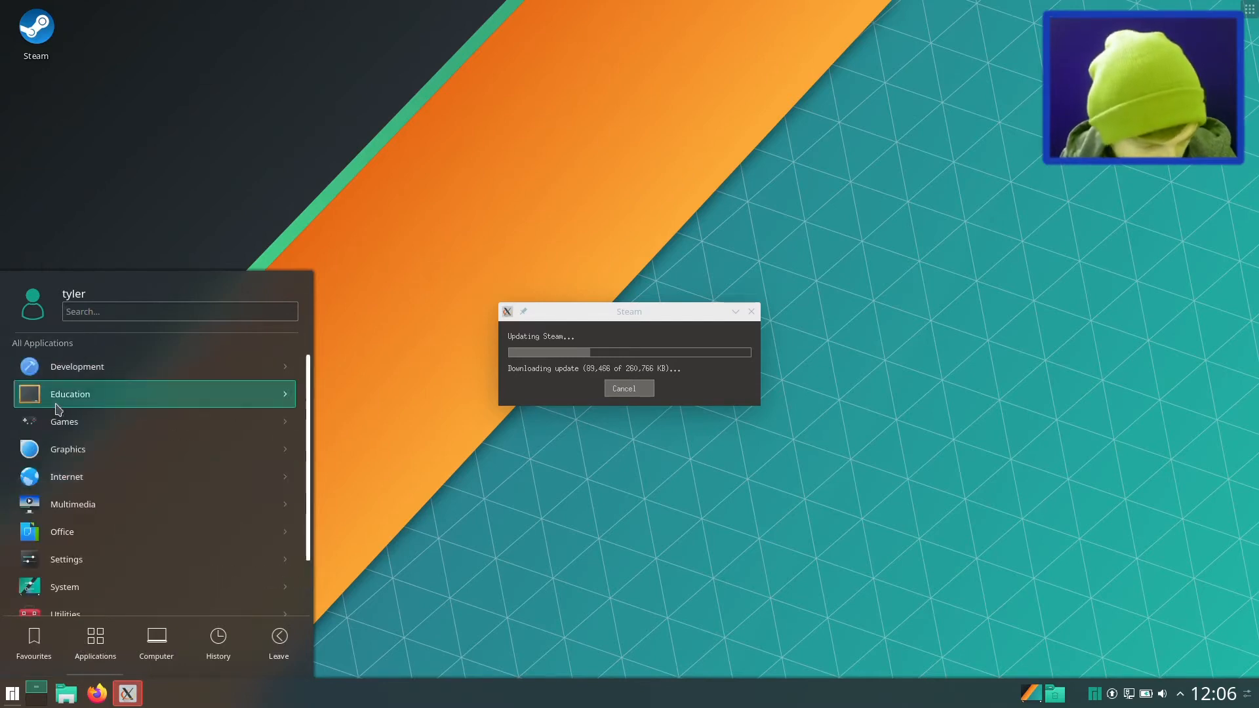
{"action": "left_click", "coordinate": [62, 531]}
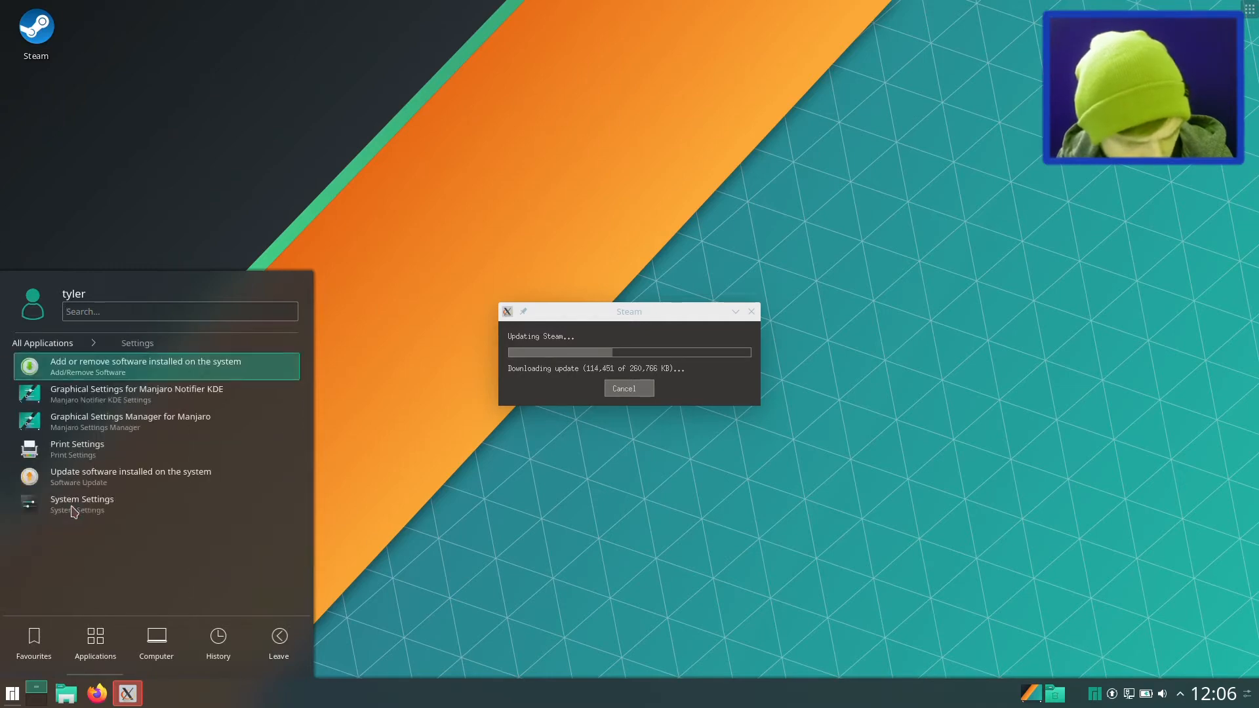
{"action": "mouse_move", "coordinate": [102, 476]}
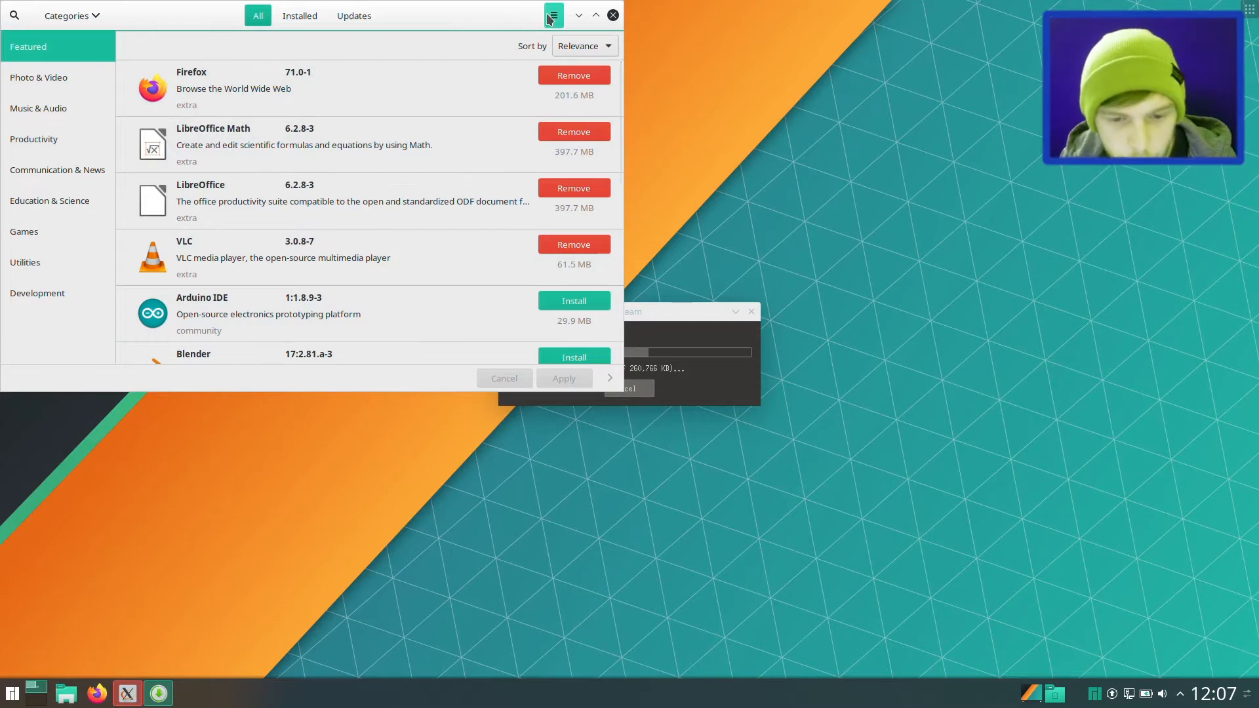
In Pamac Preferences, enable AUR support and 'Check for updates from AUR', then close the dialog
{"action": "left_click", "coordinate": [564, 377]}
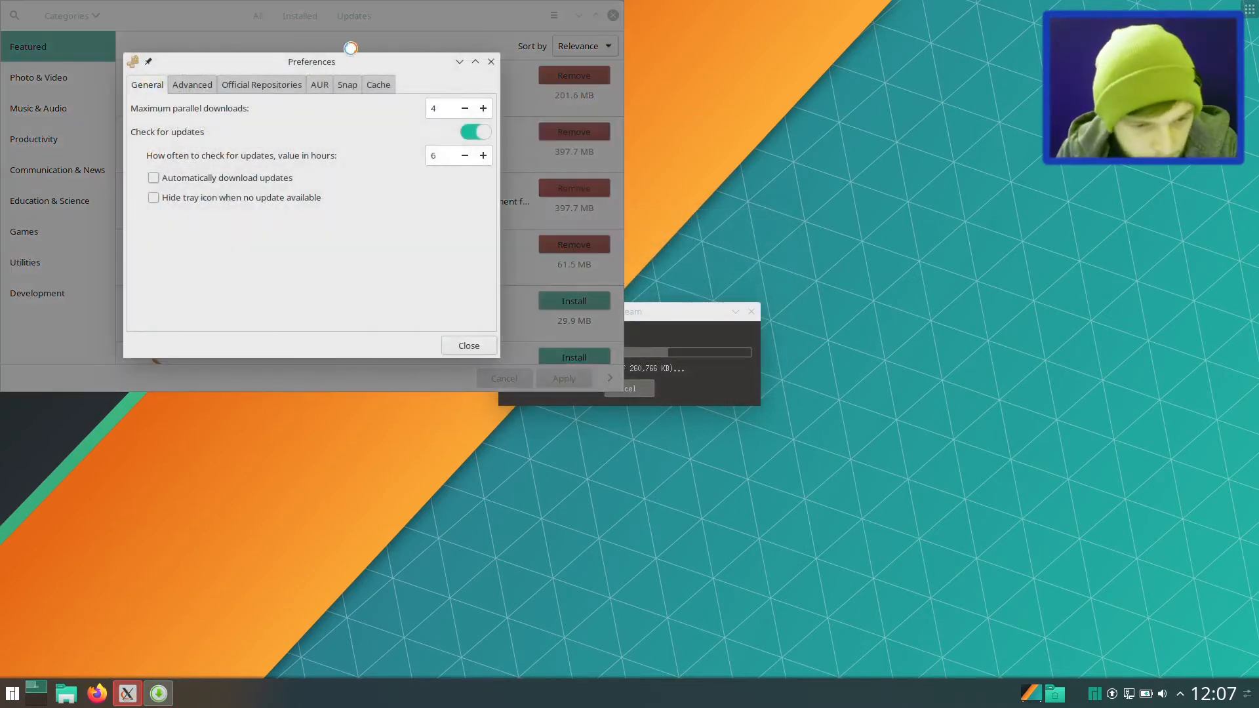
{"action": "left_click", "coordinate": [320, 84]}
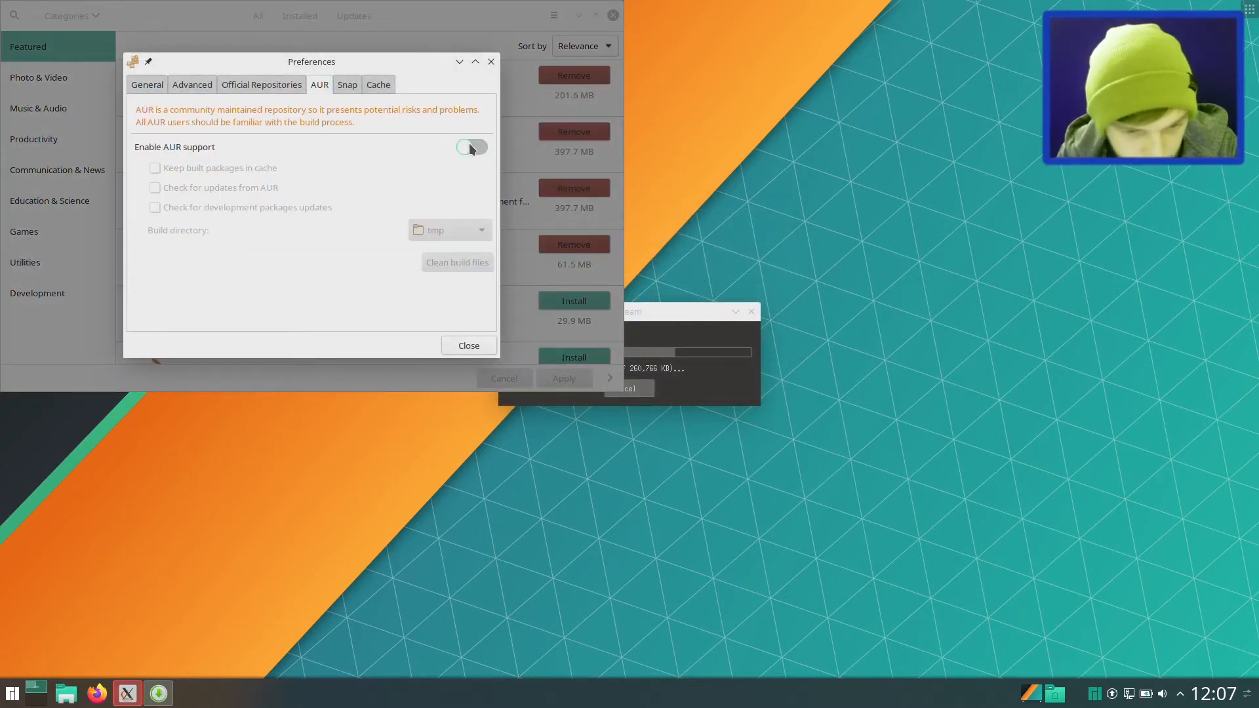
{"action": "left_click", "coordinate": [471, 147]}
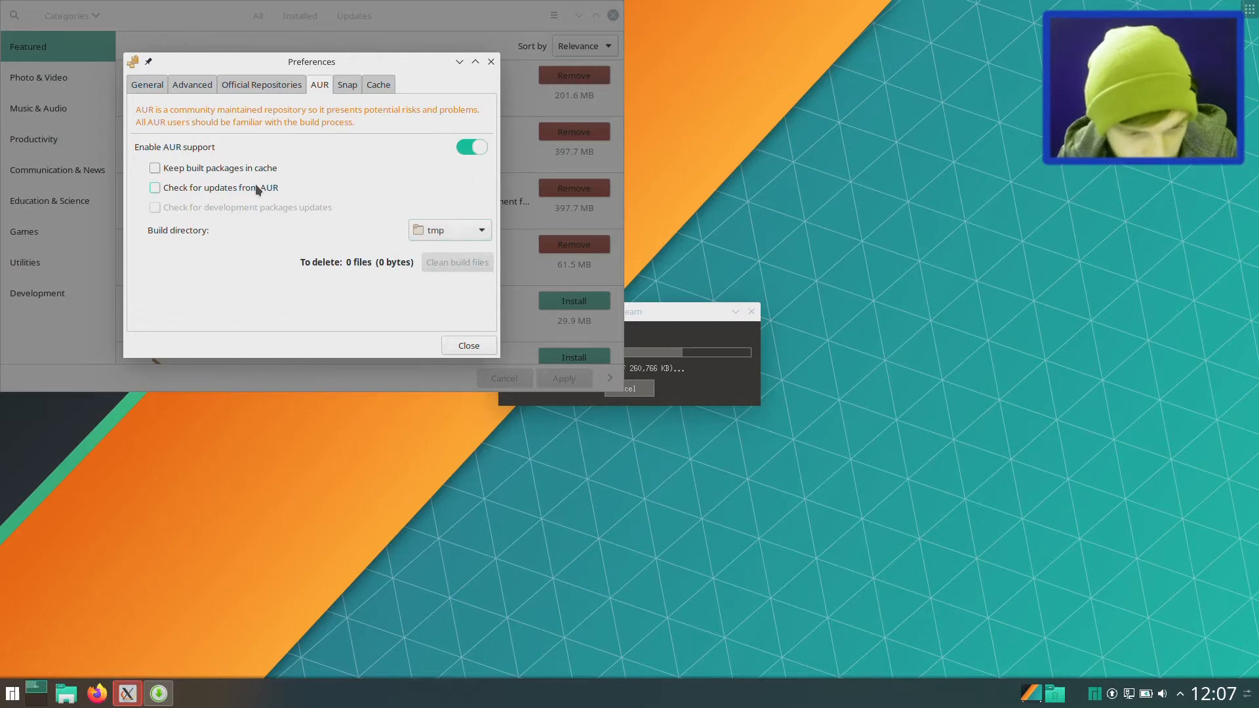
{"action": "left_click", "coordinate": [155, 188]}
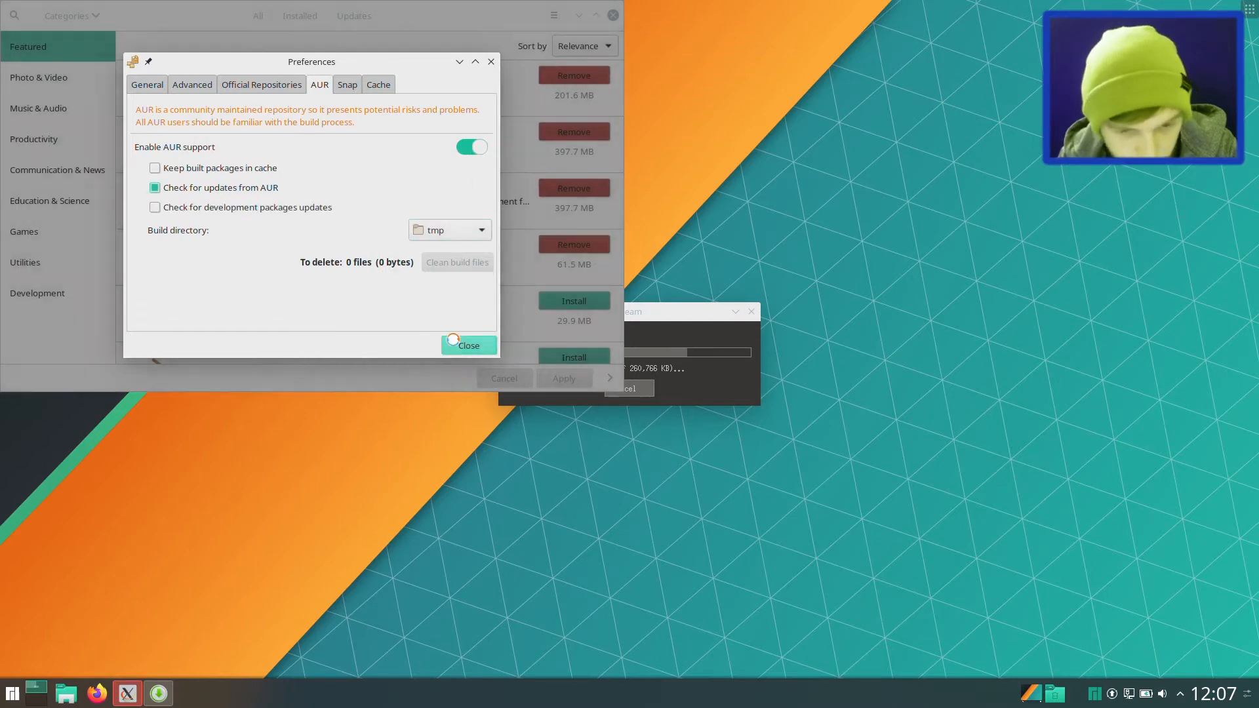
{"action": "left_click", "coordinate": [469, 344]}
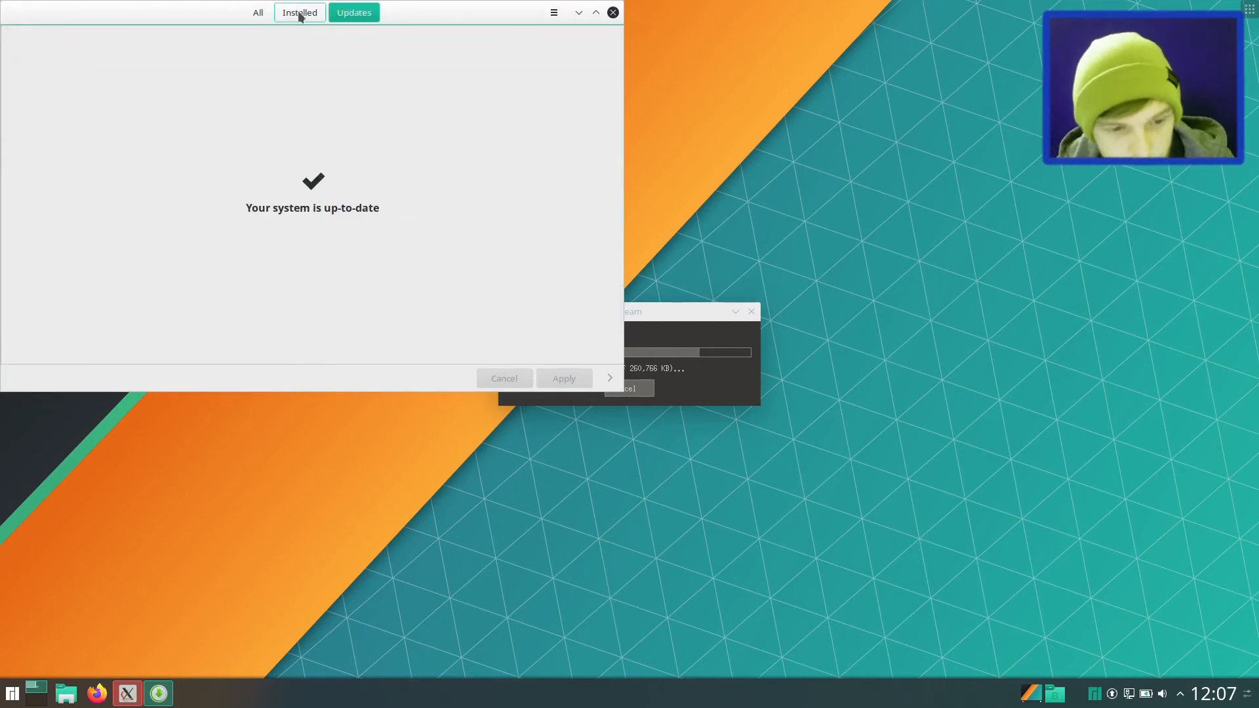
Mark Discord and Telegram Desktop for install and telegram-cli-git to build, leaving three pending operations
{"action": "left_click", "coordinate": [258, 16]}
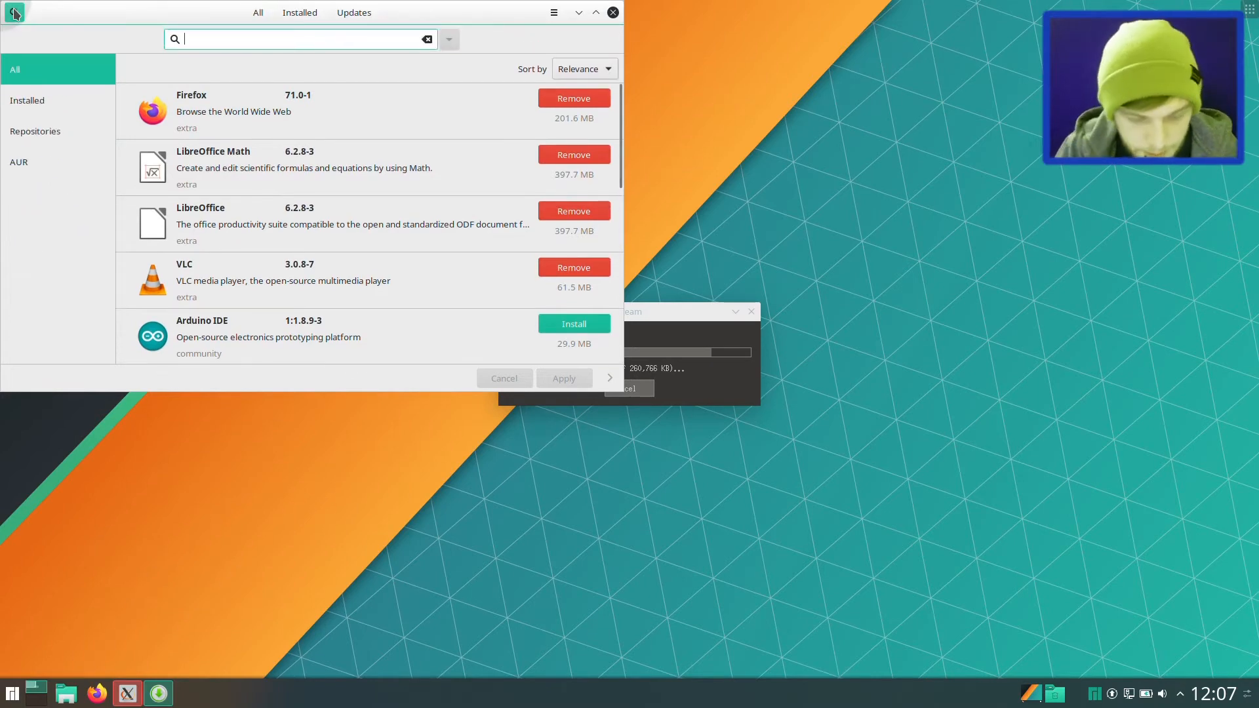
{"action": "type", "text": "discord"}
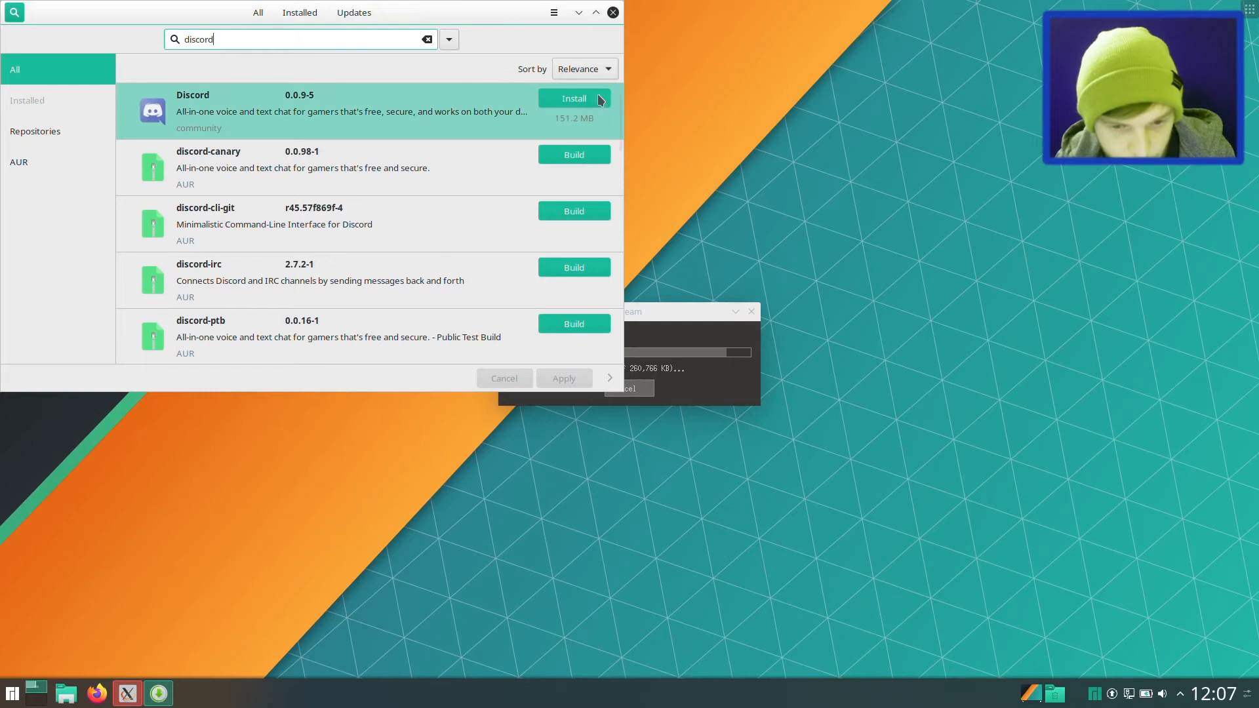
{"action": "left_click", "coordinate": [573, 98]}
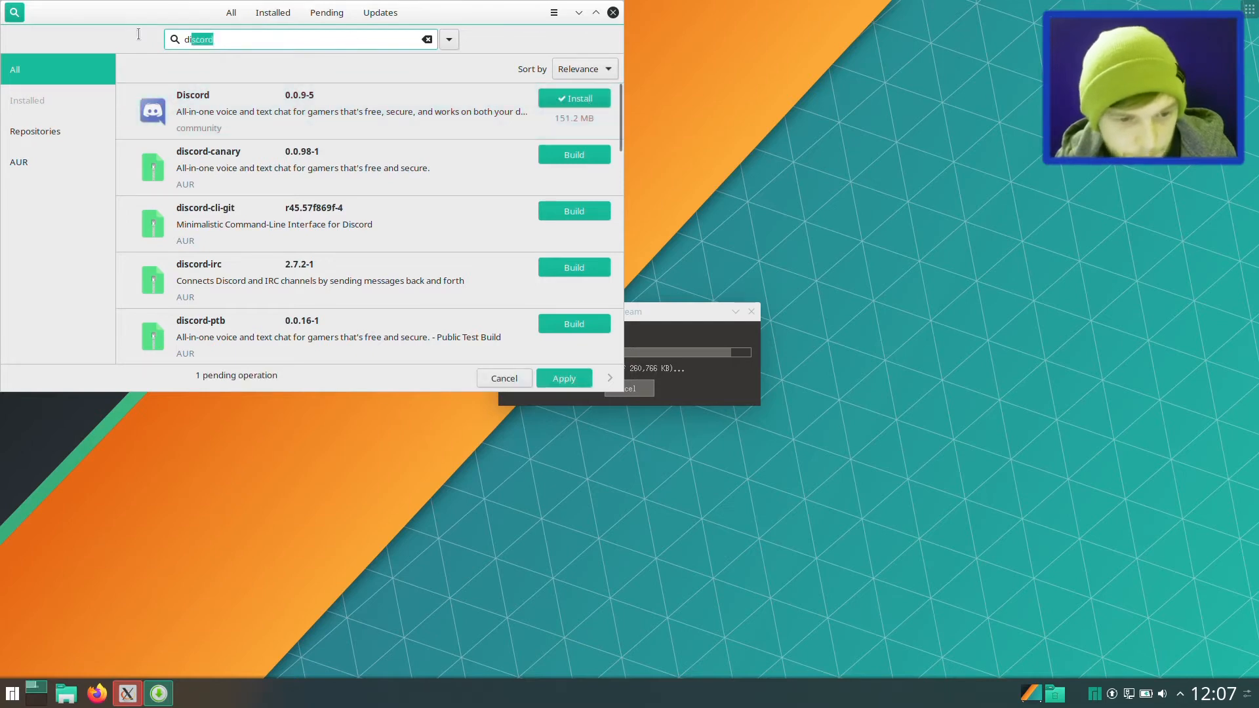
{"action": "type", "text": "telegram-desktop"}
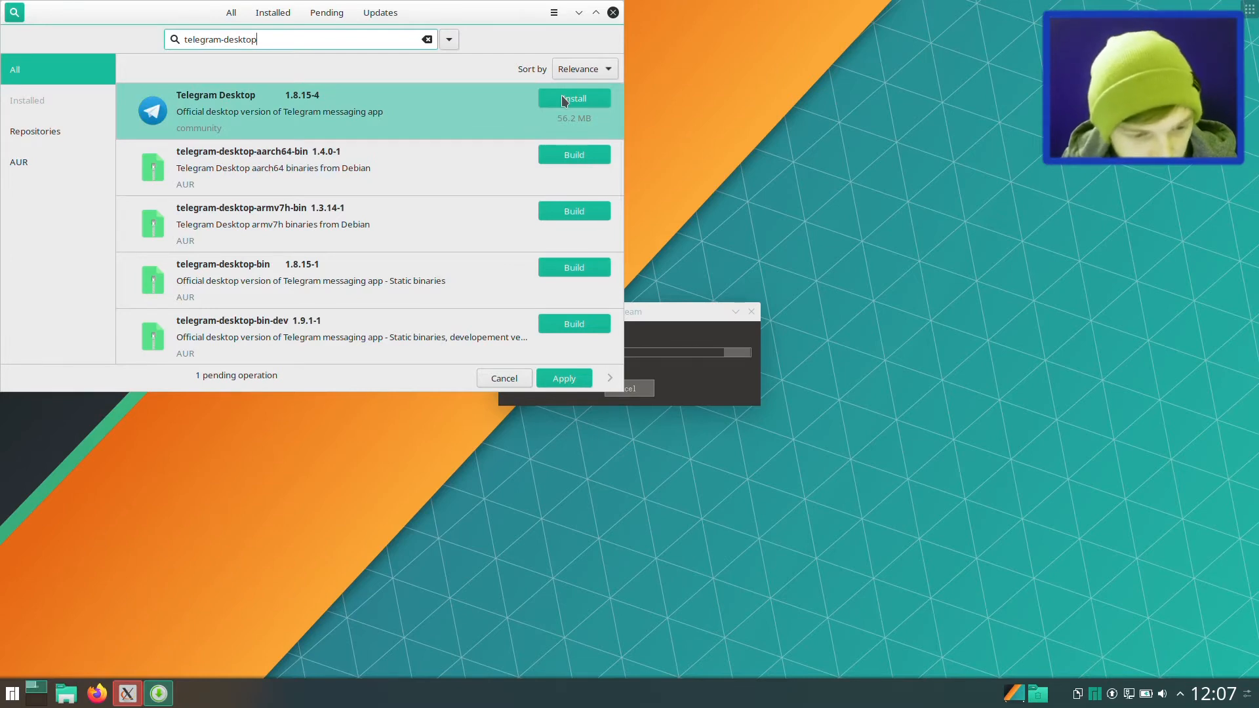
{"action": "left_click", "coordinate": [573, 98]}
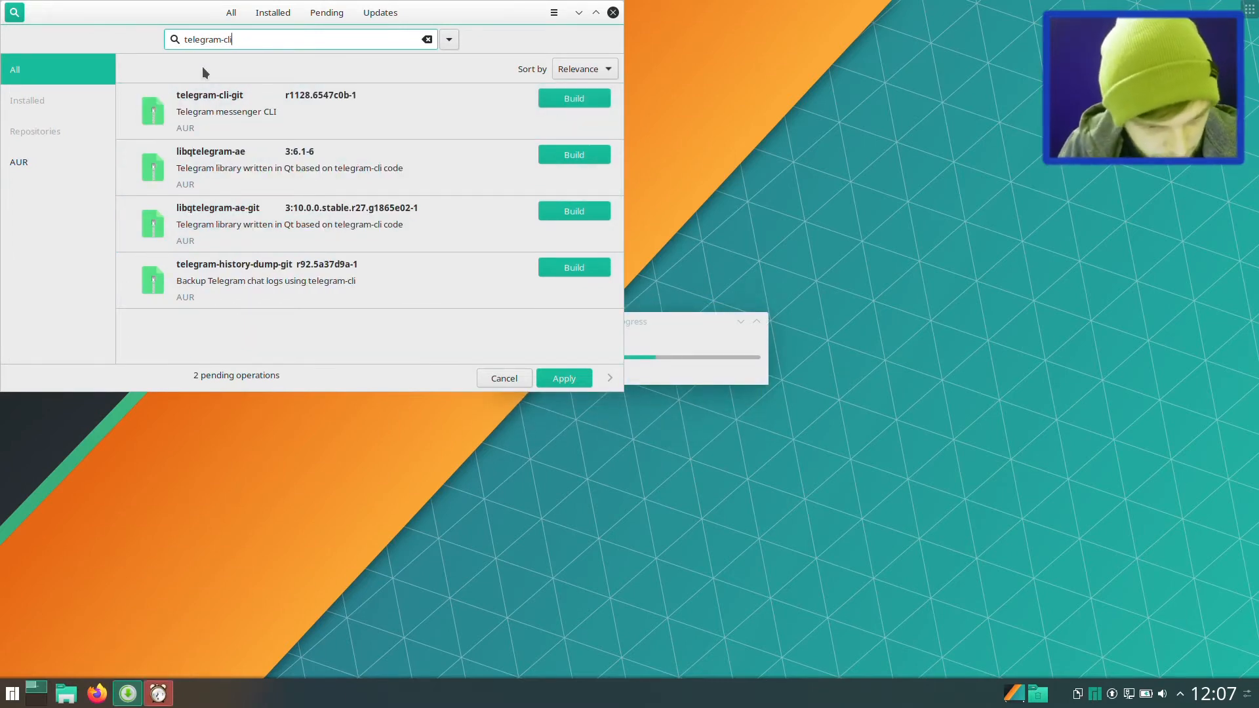
{"action": "left_click", "coordinate": [573, 98]}
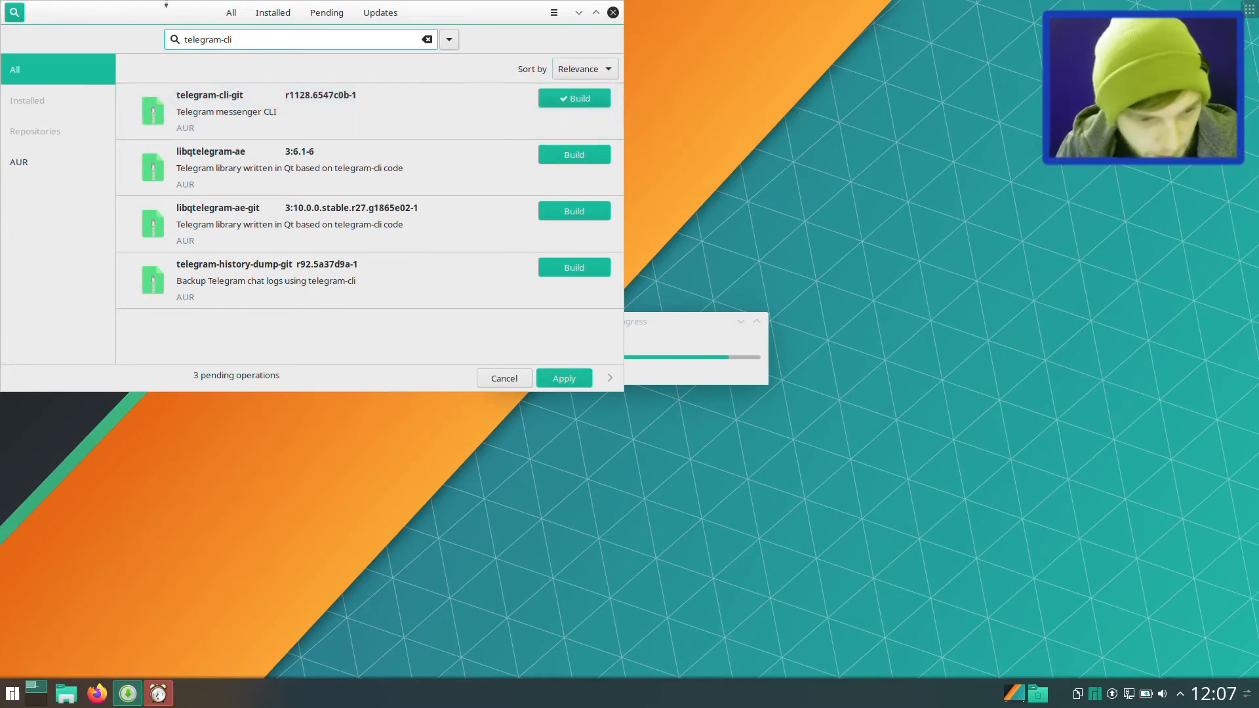
{"action": "left_click", "coordinate": [427, 39]}
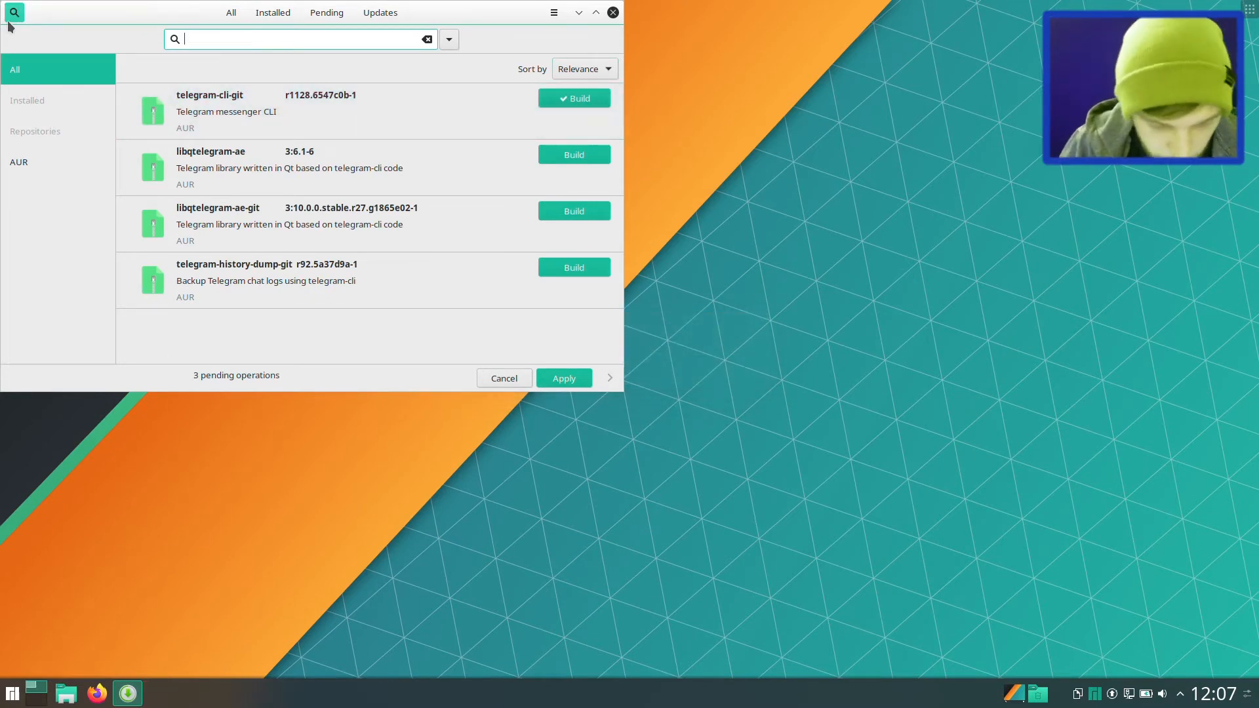
Mark Kdenlive, GIMP and tmux for installation, bringing the queue to six pending operations
{"action": "type", "text": "kdenlive"}
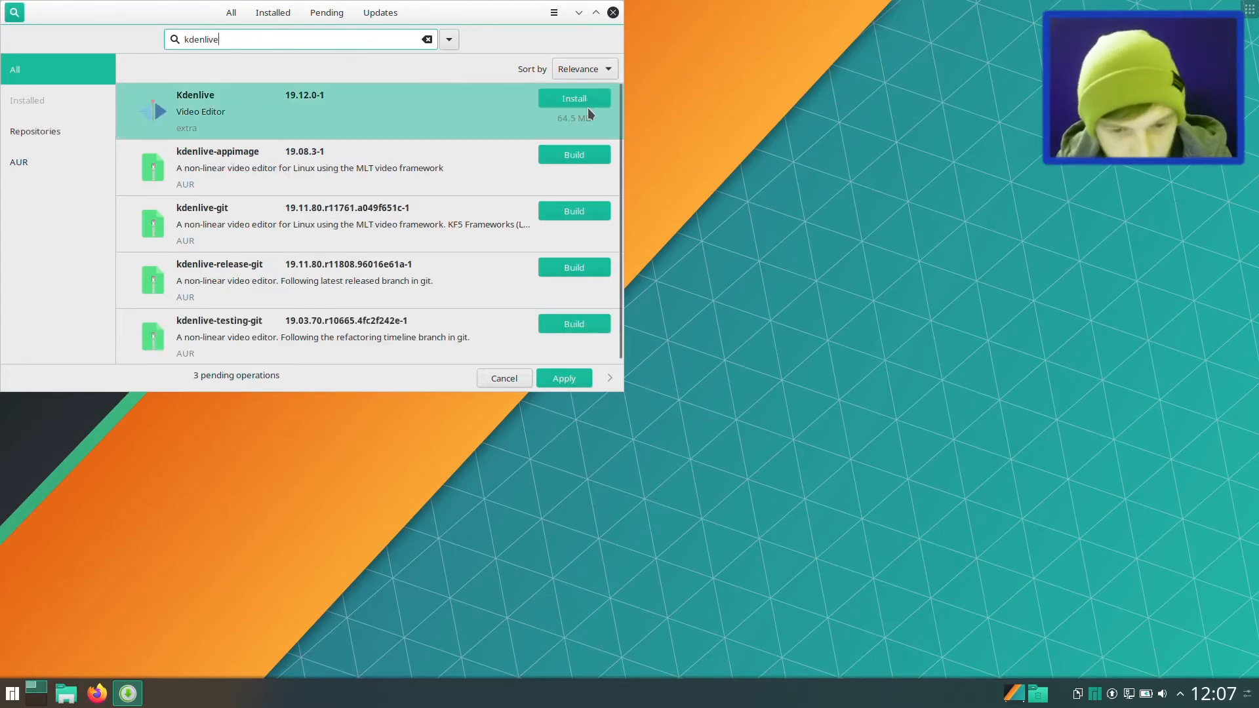
{"action": "left_click", "coordinate": [573, 99]}
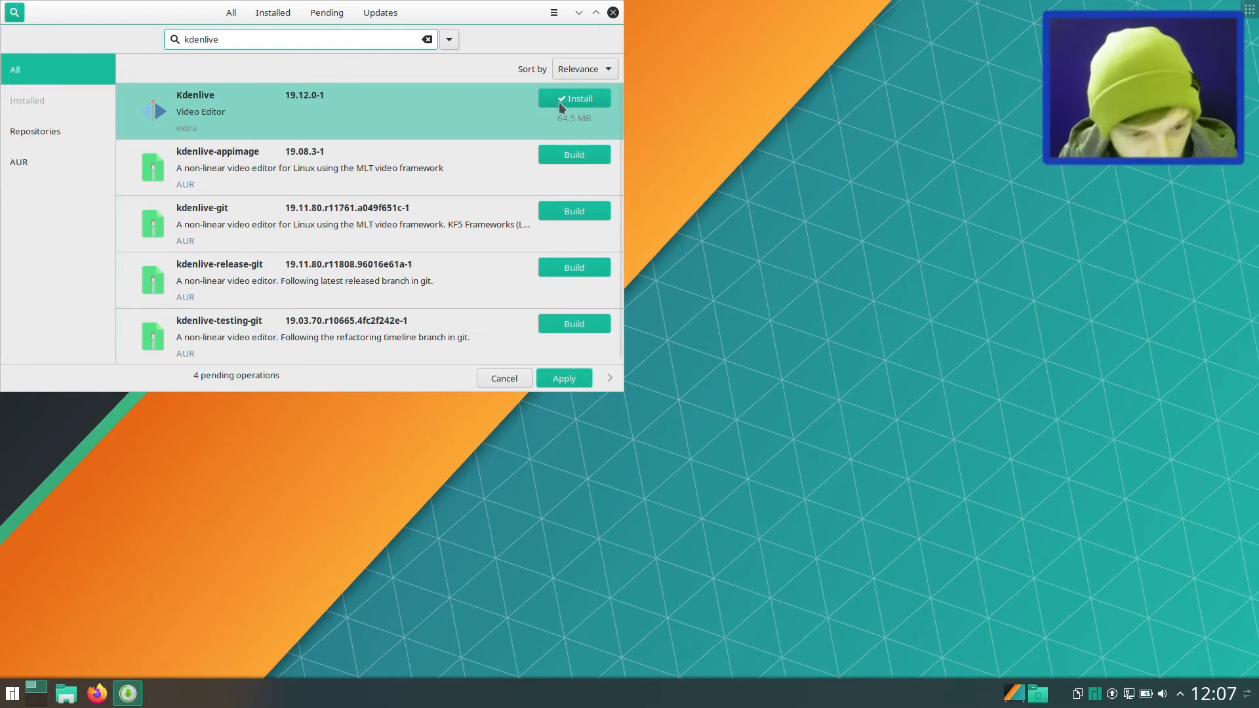
{"action": "left_click", "coordinate": [427, 39]}
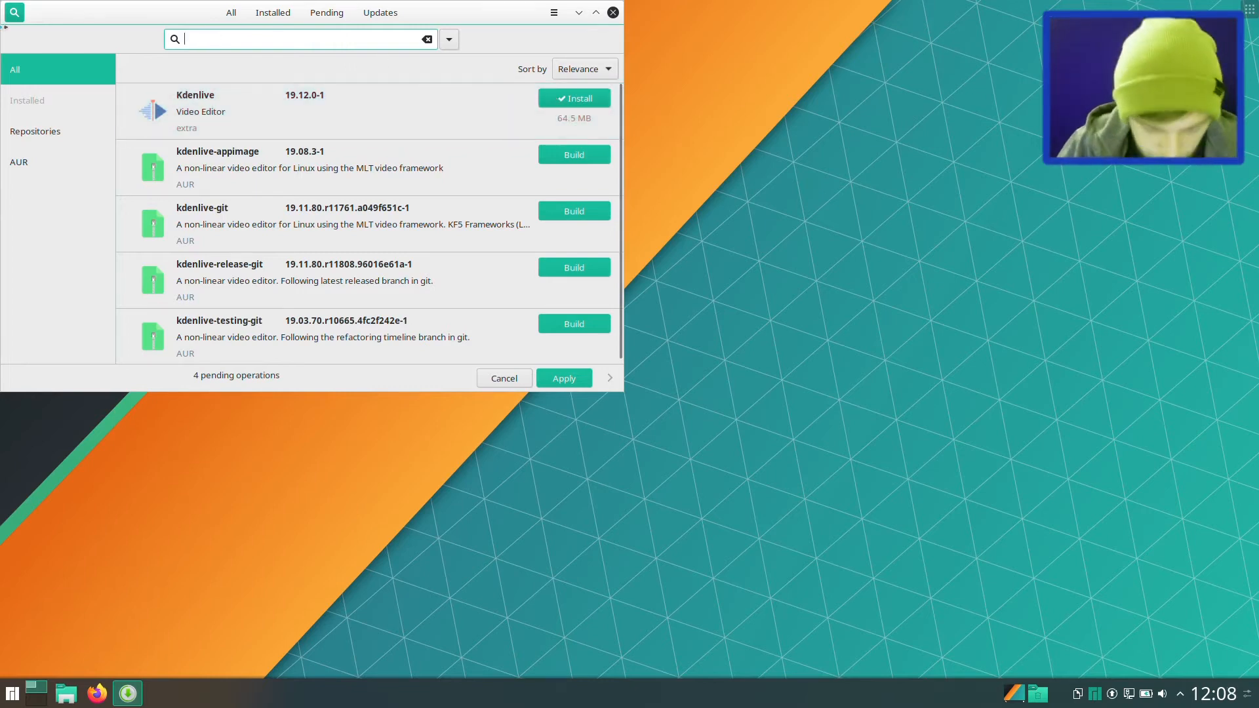
{"action": "type", "text": "gimp"}
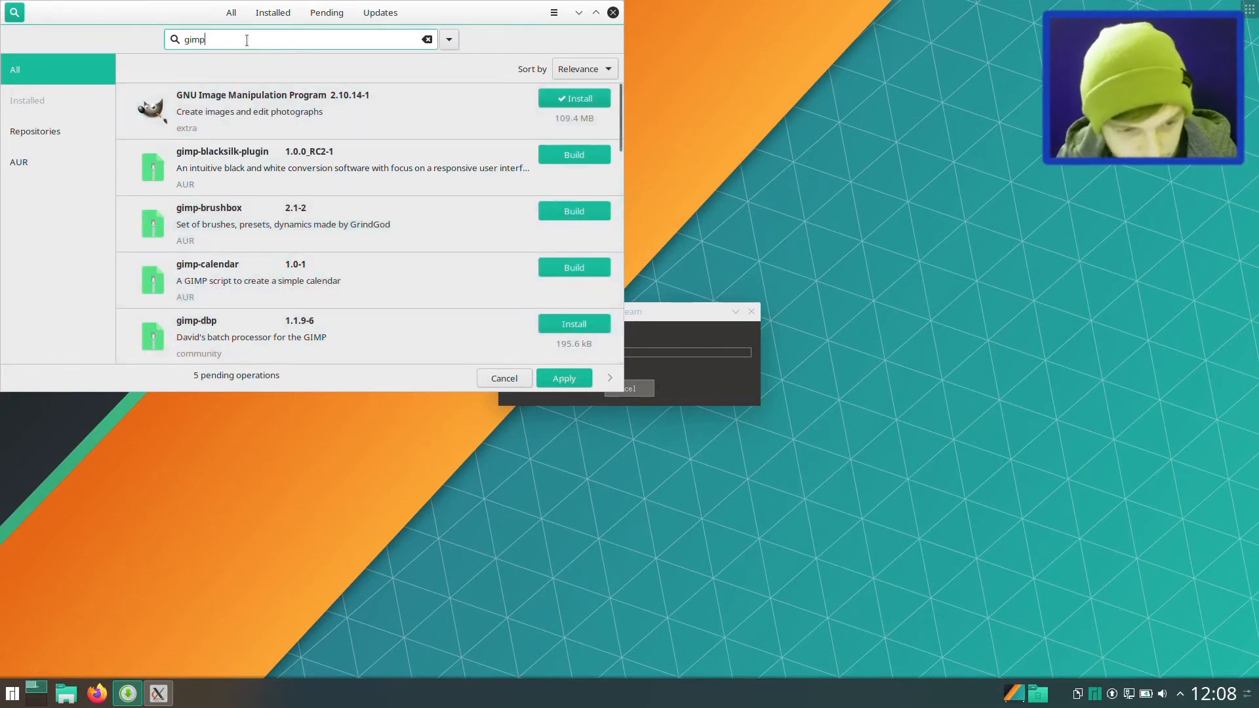
{"action": "type", "text": "tmux"}
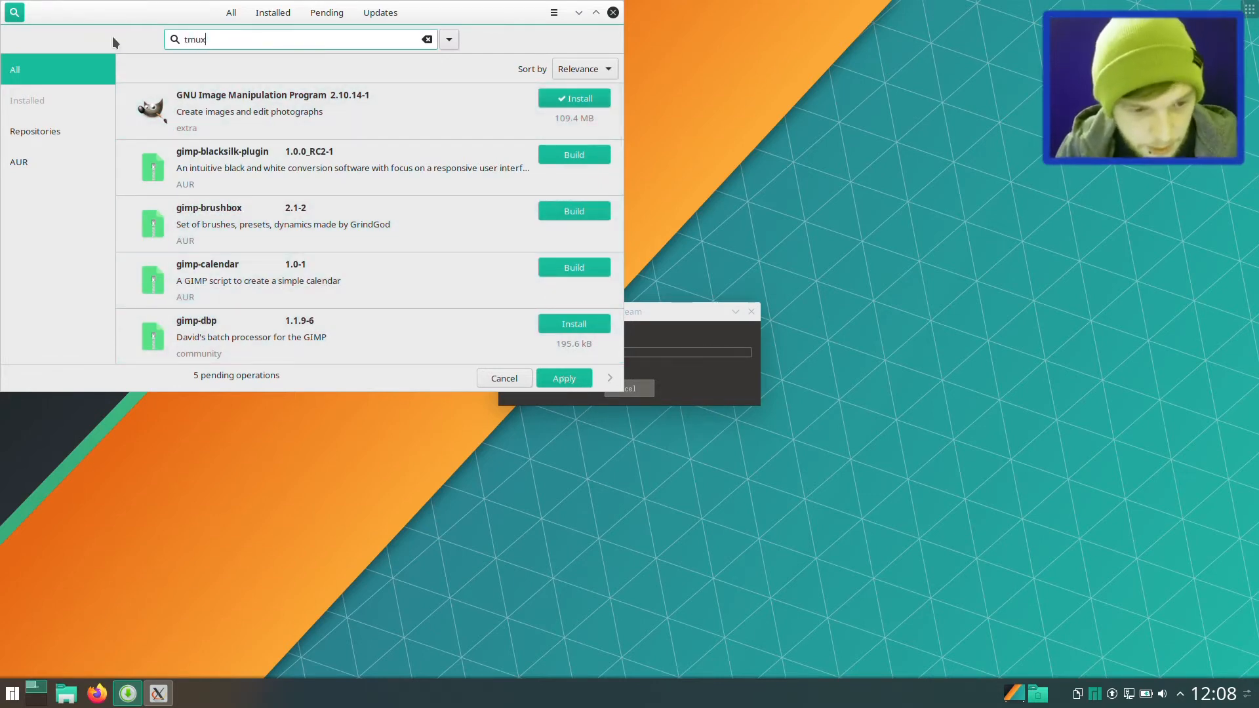
{"action": "left_click", "coordinate": [573, 98]}
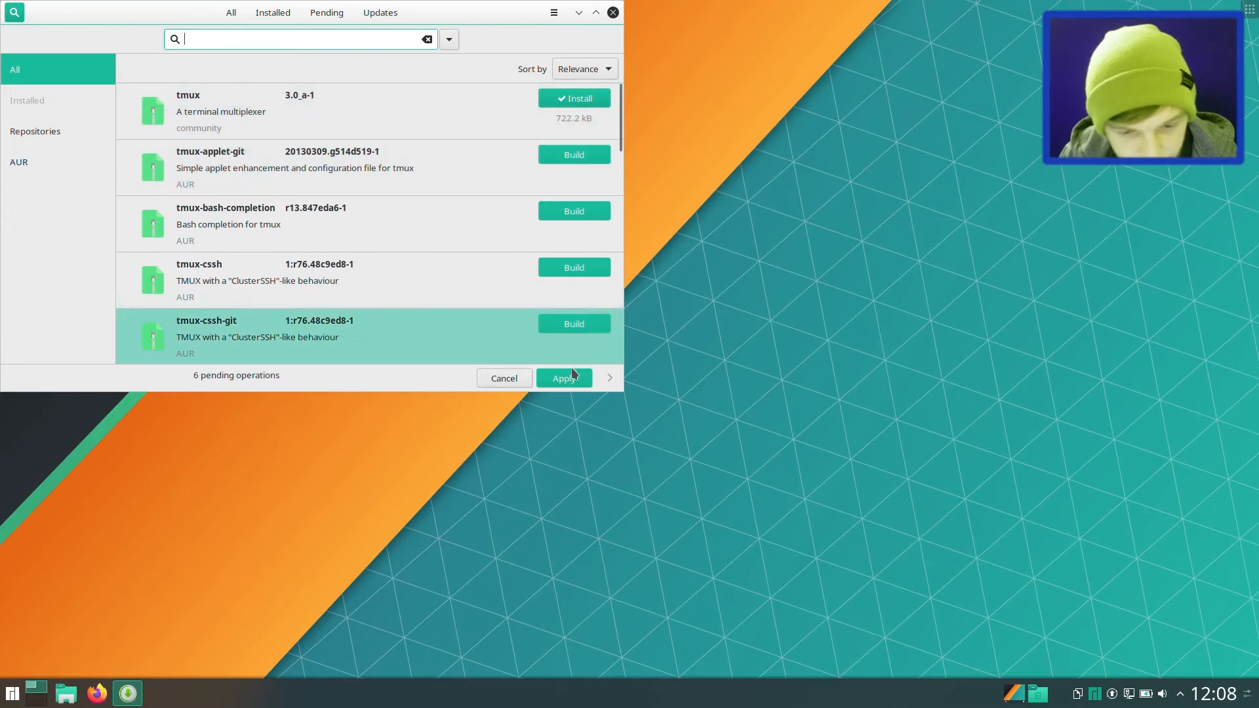
Close the Steam welcome window and apply the six pending package operations
{"action": "left_click", "coordinate": [156, 692]}
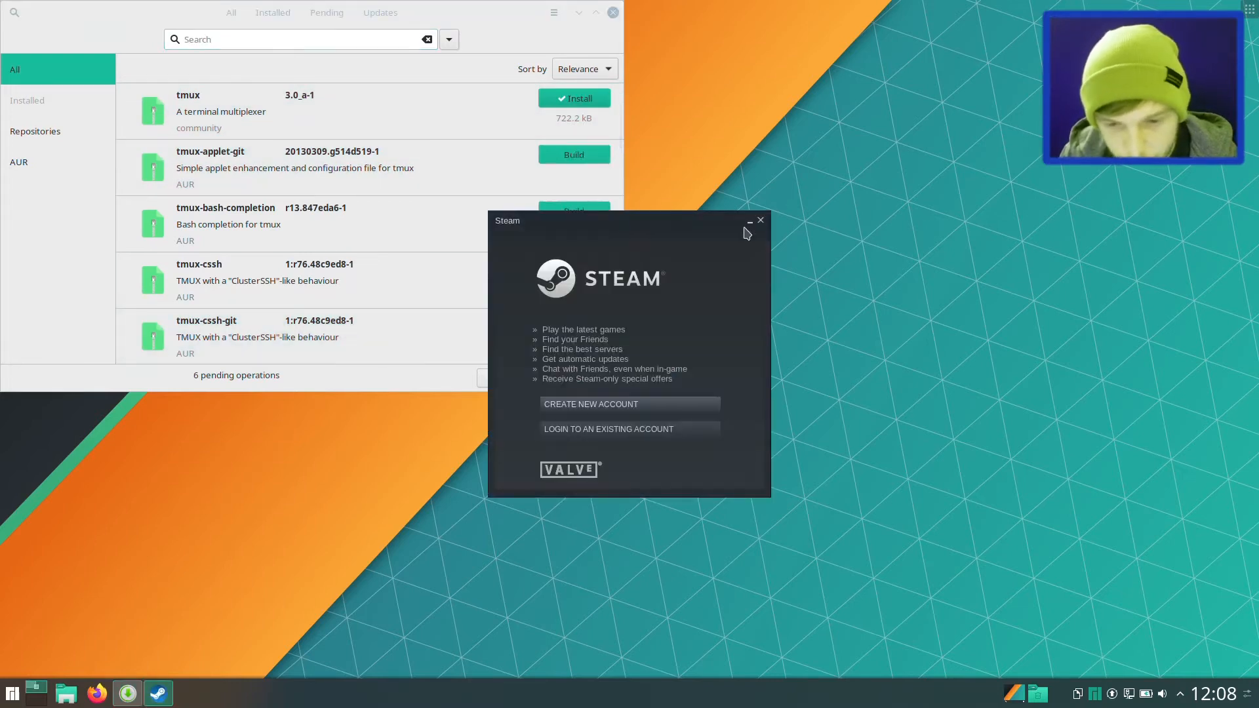
{"action": "left_click", "coordinate": [759, 221]}
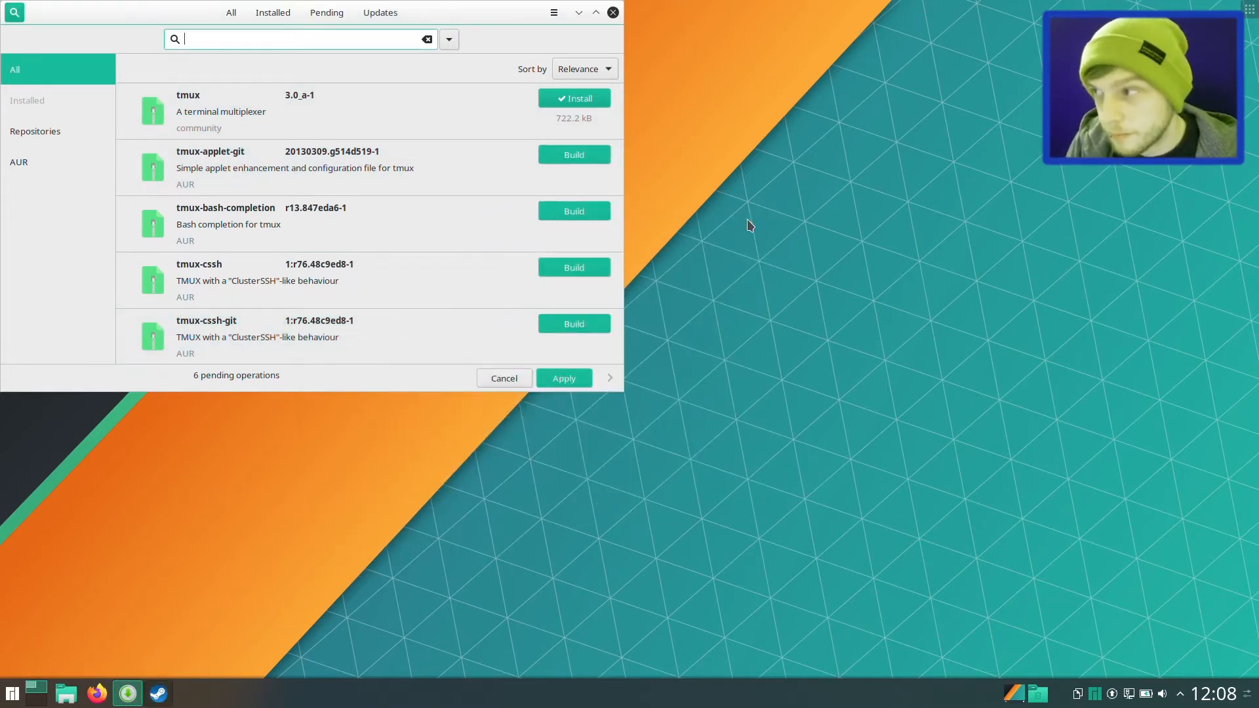
{"action": "left_click", "coordinate": [563, 377]}
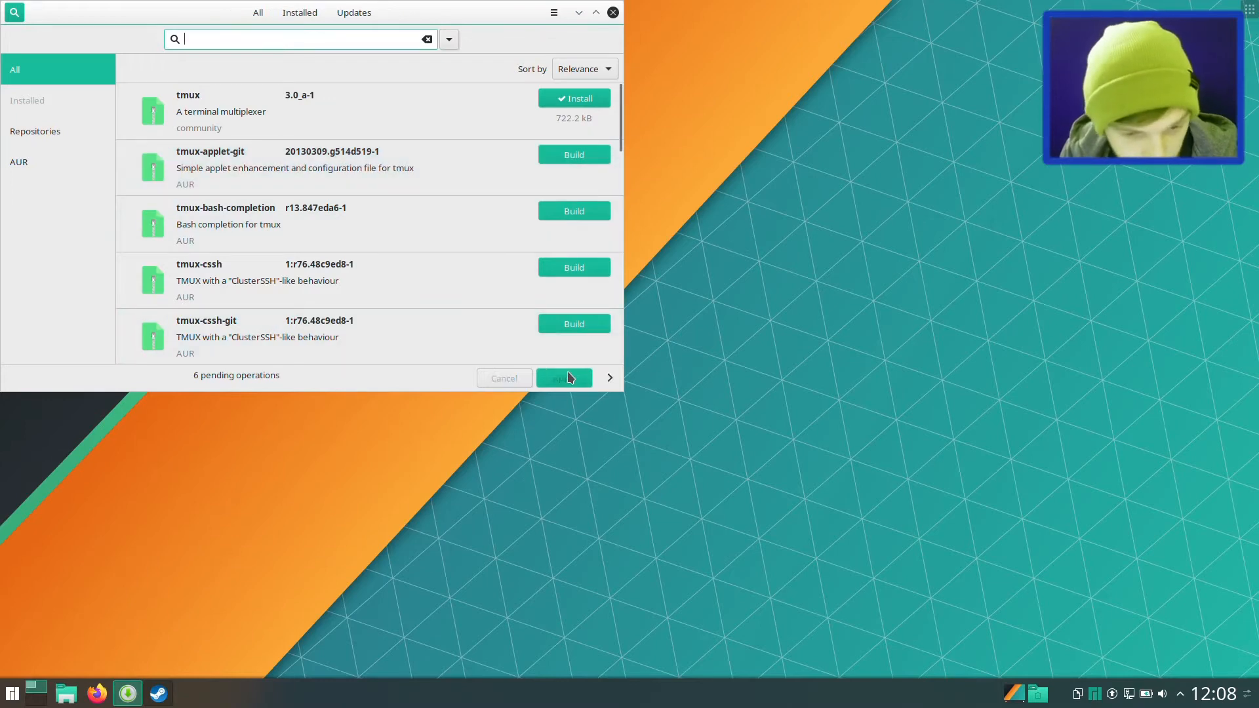
{"action": "left_click", "coordinate": [564, 377]}
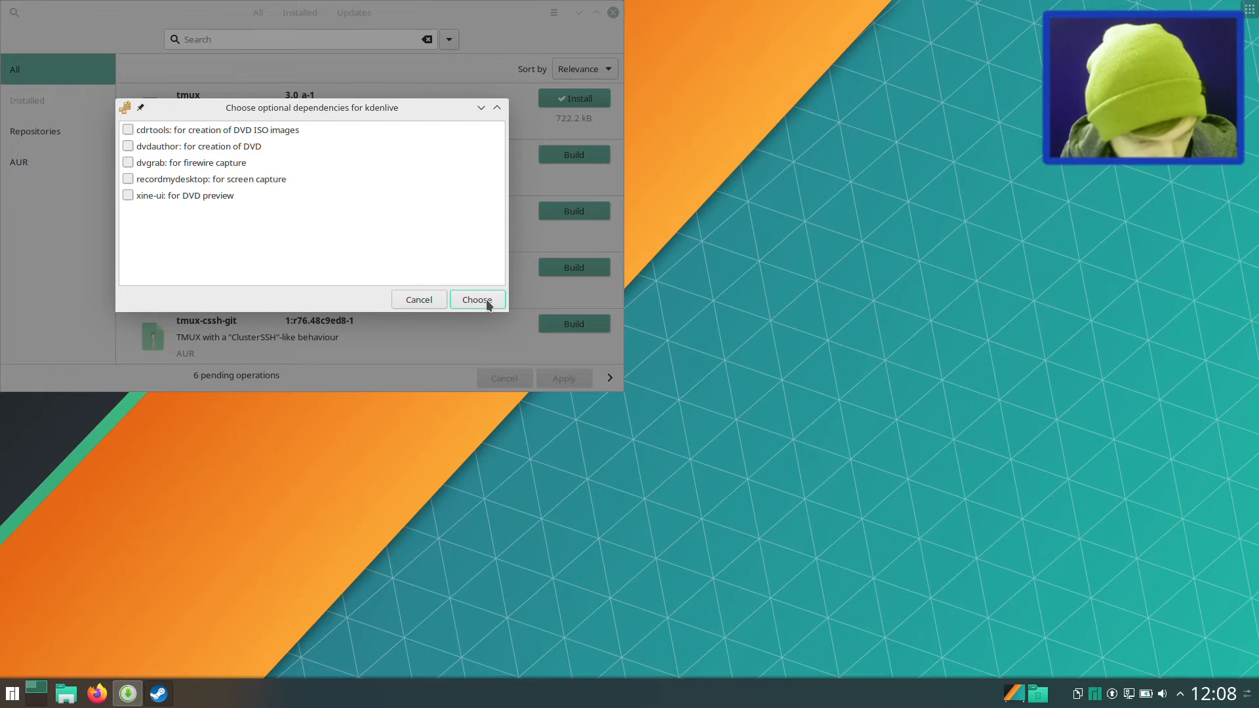
Choose no optional dependencies for kdenlive, gimp and telegram-desktop and accept the Transaction Summary to start downloading
{"action": "left_click", "coordinate": [476, 299]}
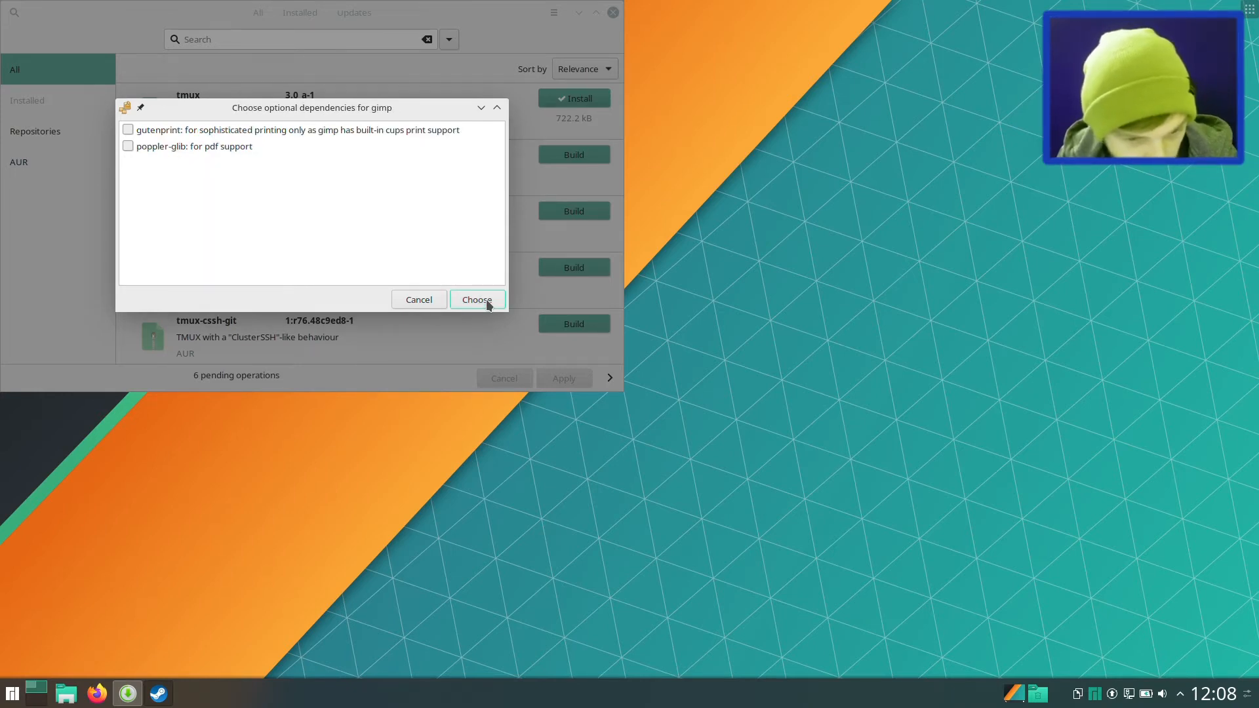
{"action": "left_click", "coordinate": [476, 299]}
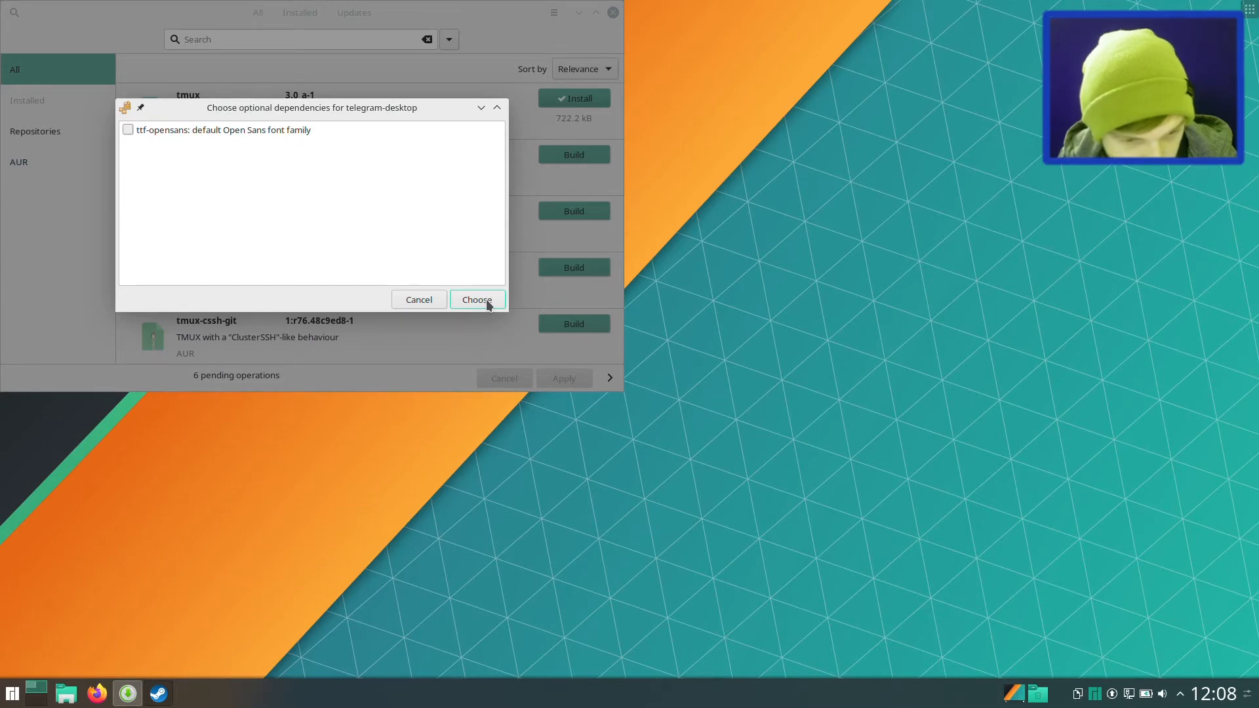
{"action": "left_click", "coordinate": [476, 299]}
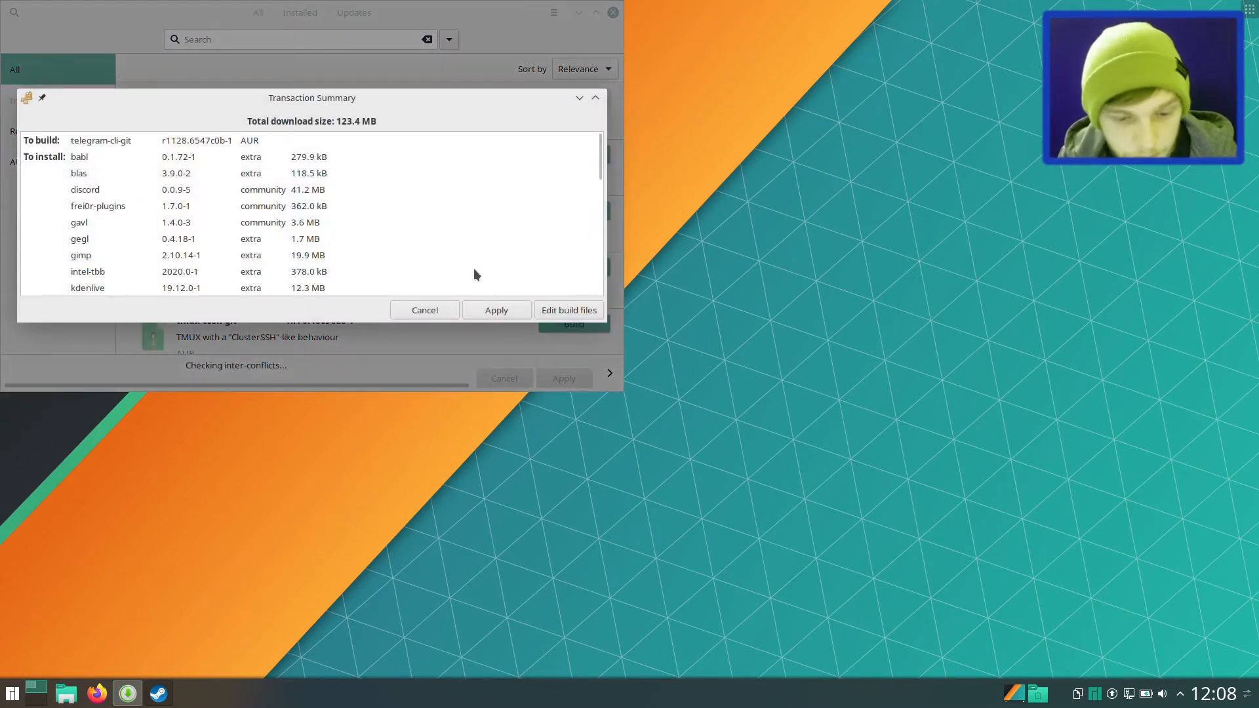
{"action": "left_click", "coordinate": [496, 309]}
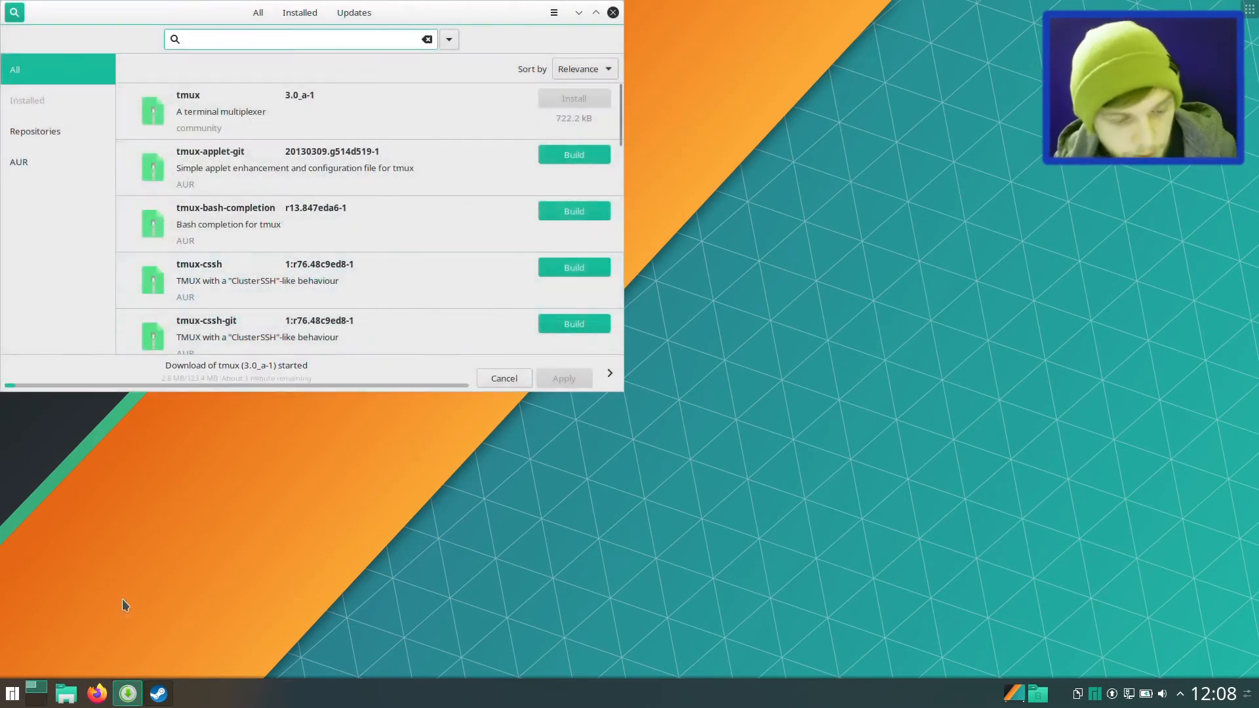
Launch Firefox, search Pamac for 'moka ico', look up Arc icons and create the ~/.icons folder
{"action": "left_click", "coordinate": [12, 692]}
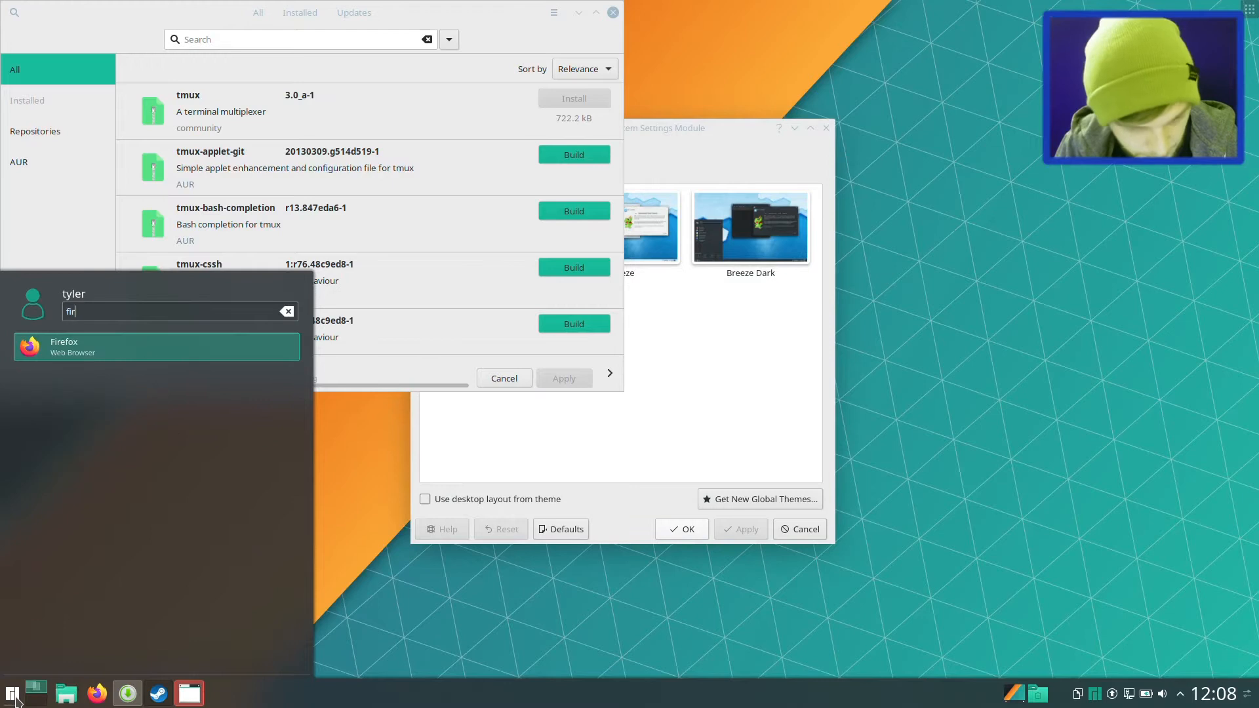
{"action": "type", "text": "efox"}
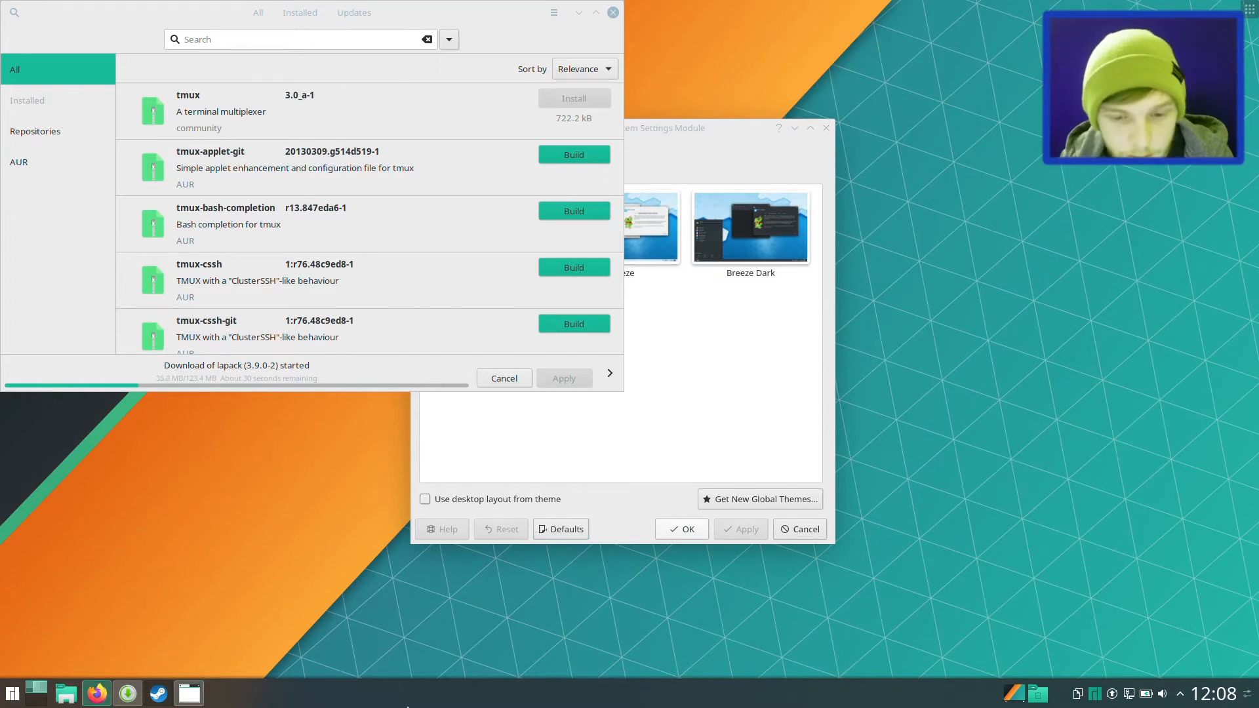
{"action": "left_click", "coordinate": [96, 693]}
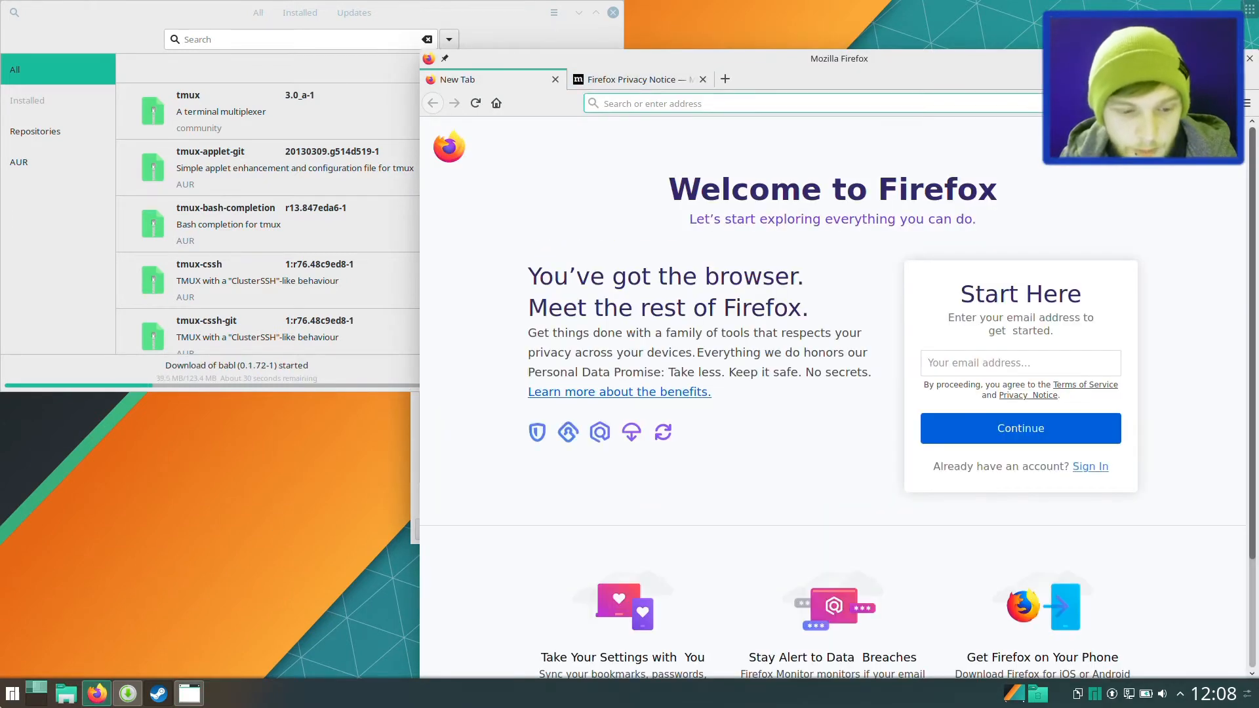
{"action": "left_click", "coordinate": [302, 38]}
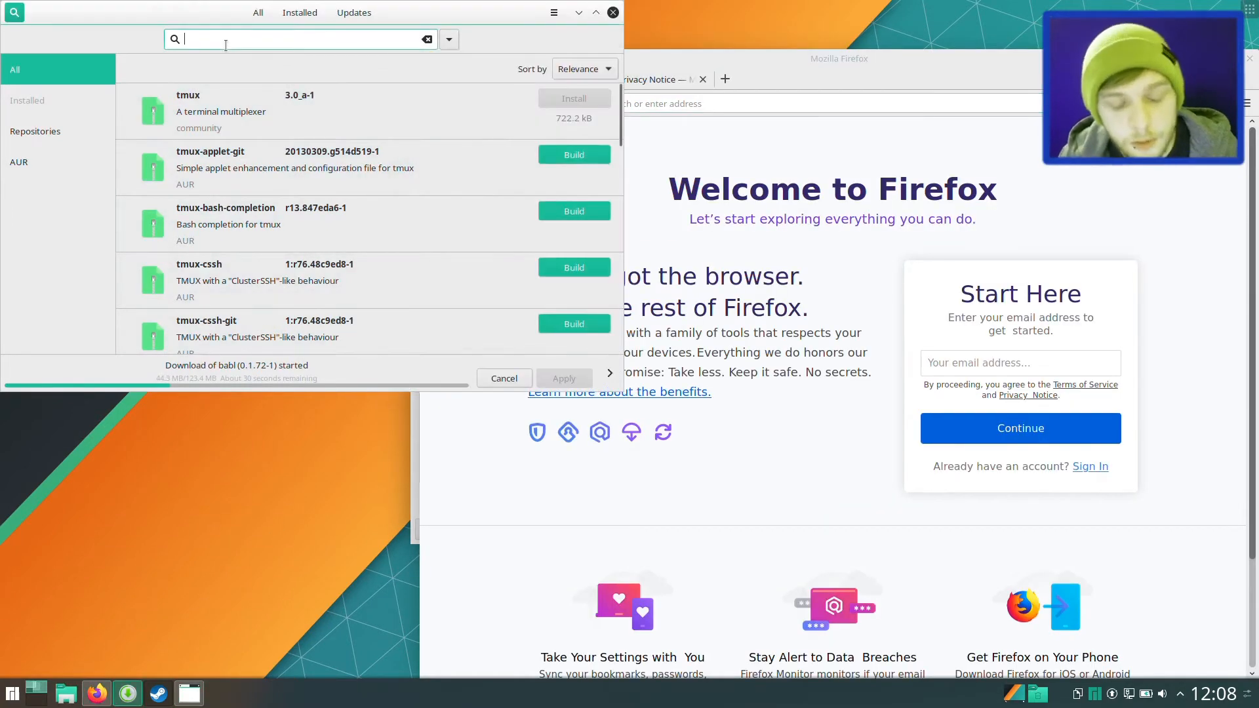
{"action": "type", "text": "moka icon"}
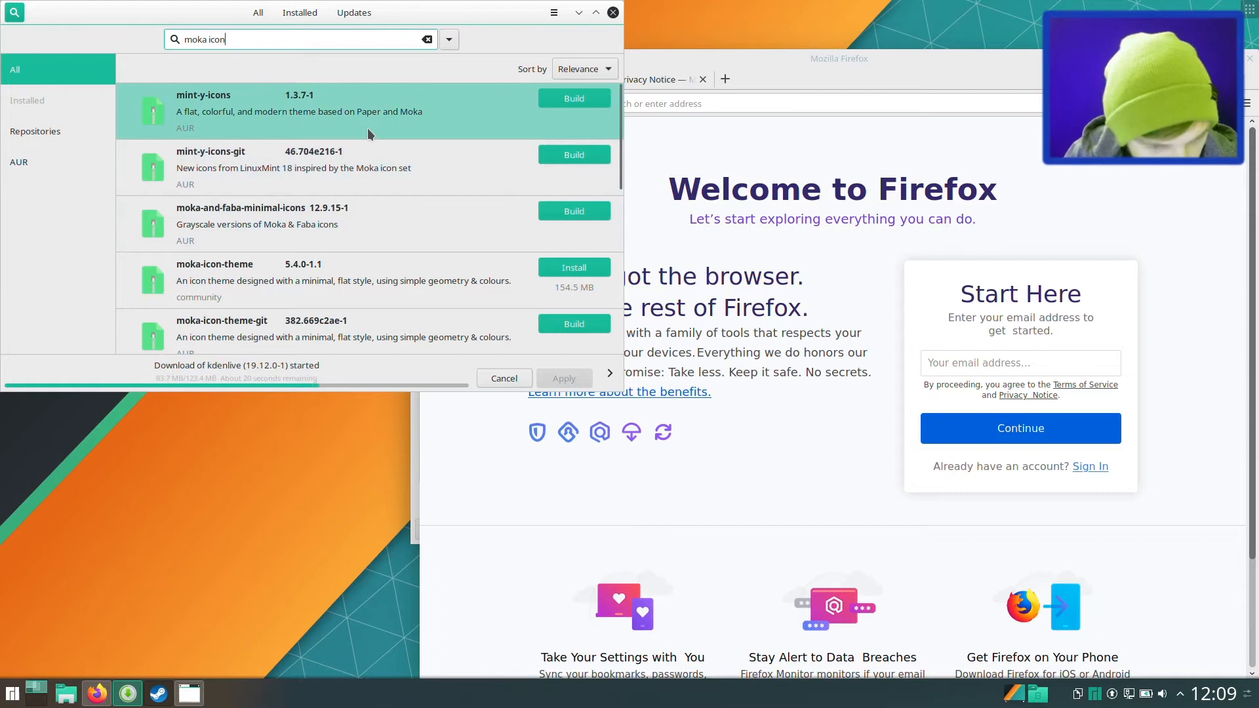
{"action": "left_click", "coordinate": [575, 268]}
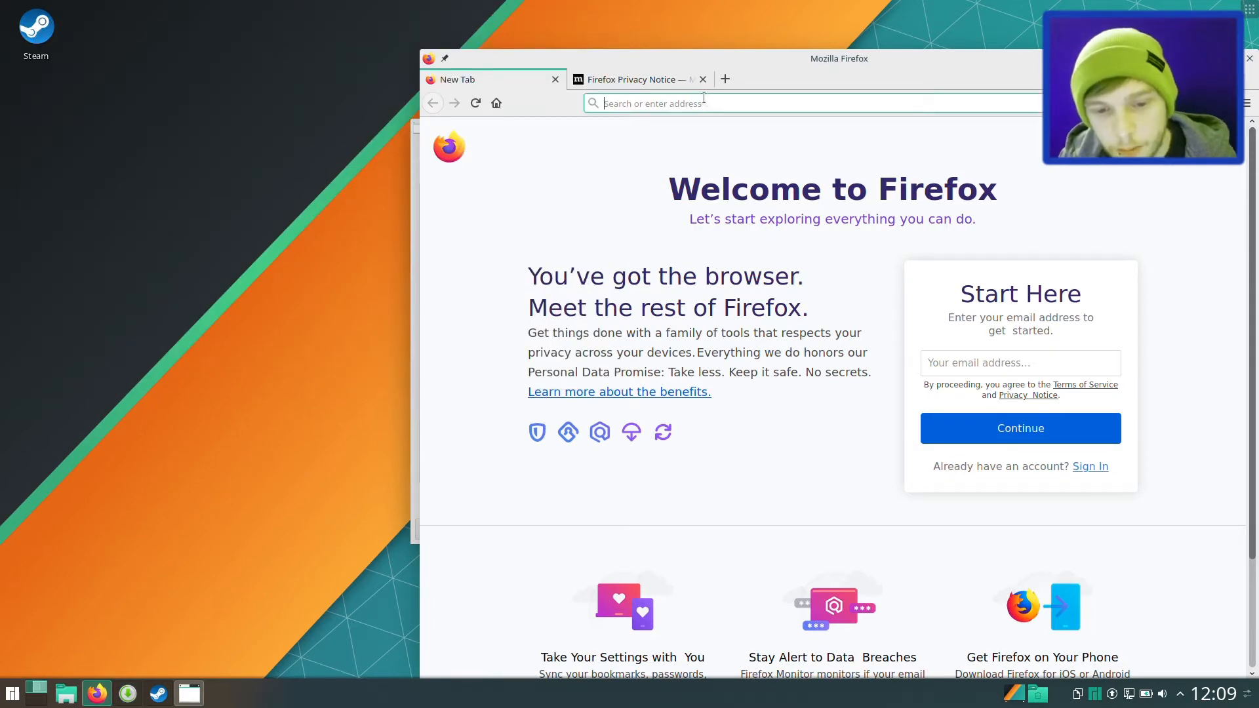
{"action": "type", "text": "arc-kicons"}
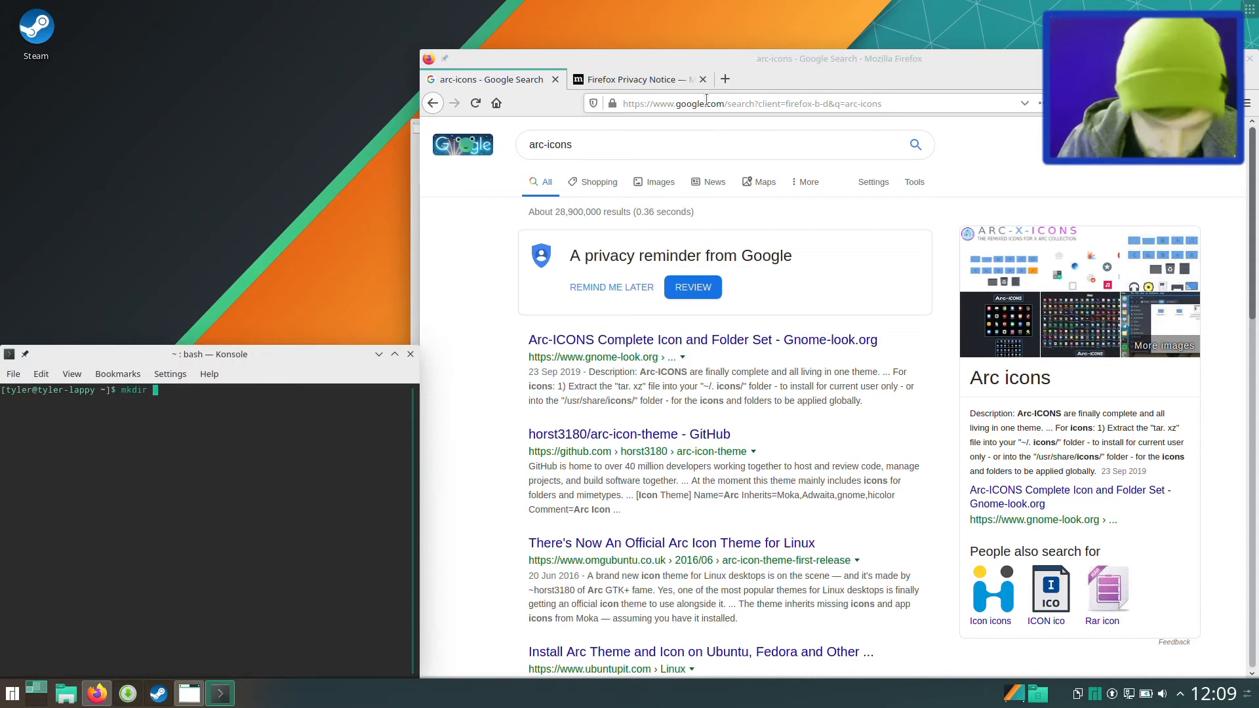
{"action": "type", "text": "~/.icons"}
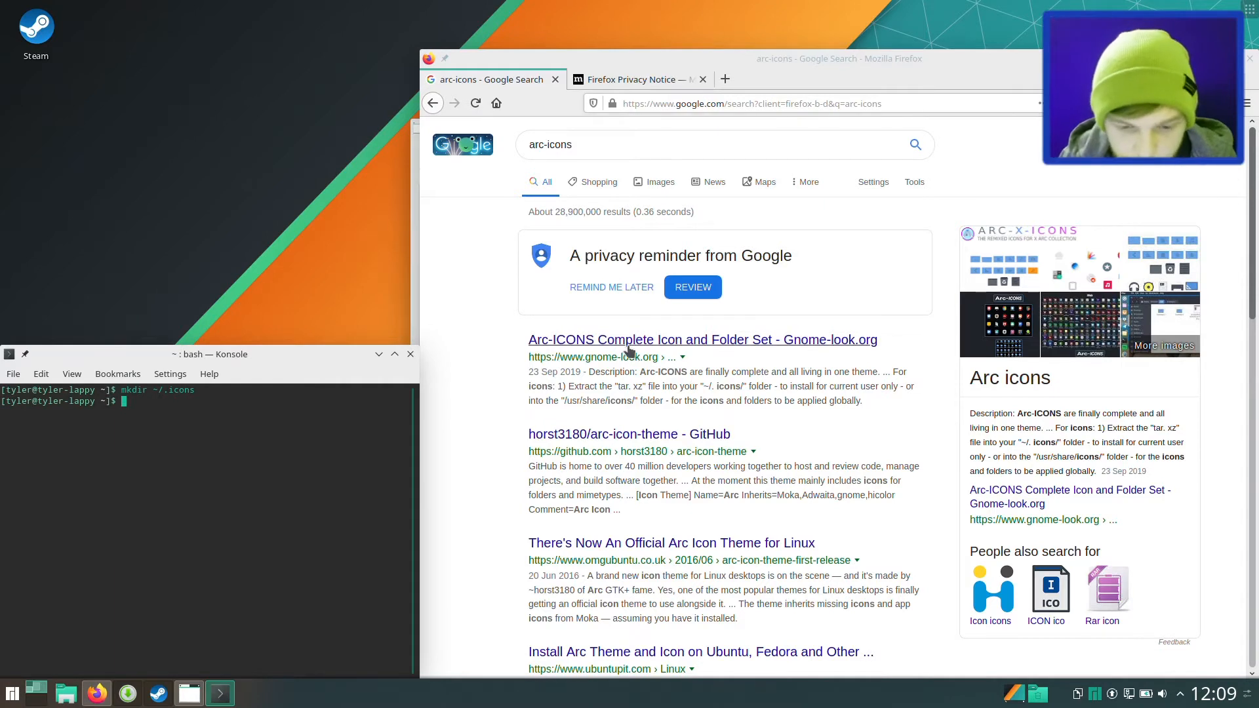
Download Arc-ICONS_1.5.8.zip from gnome-look.org and open it with Ark
{"action": "left_click", "coordinate": [701, 340]}
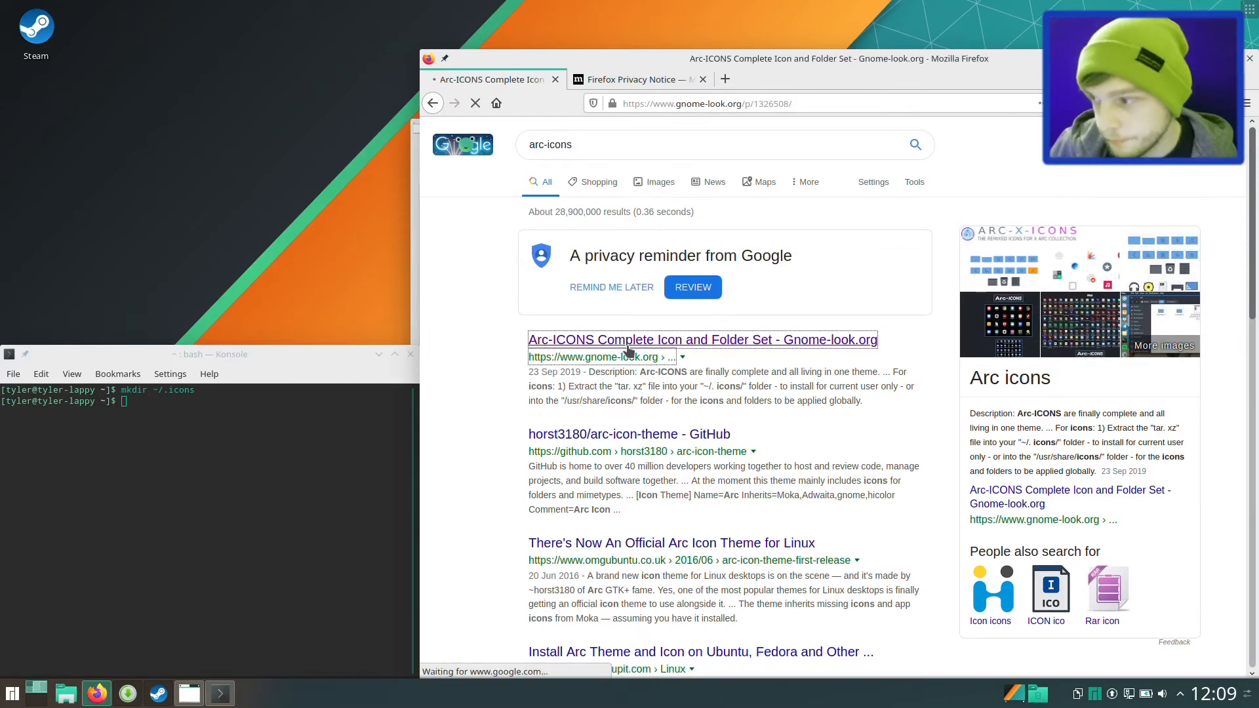
{"action": "left_click", "coordinate": [702, 340]}
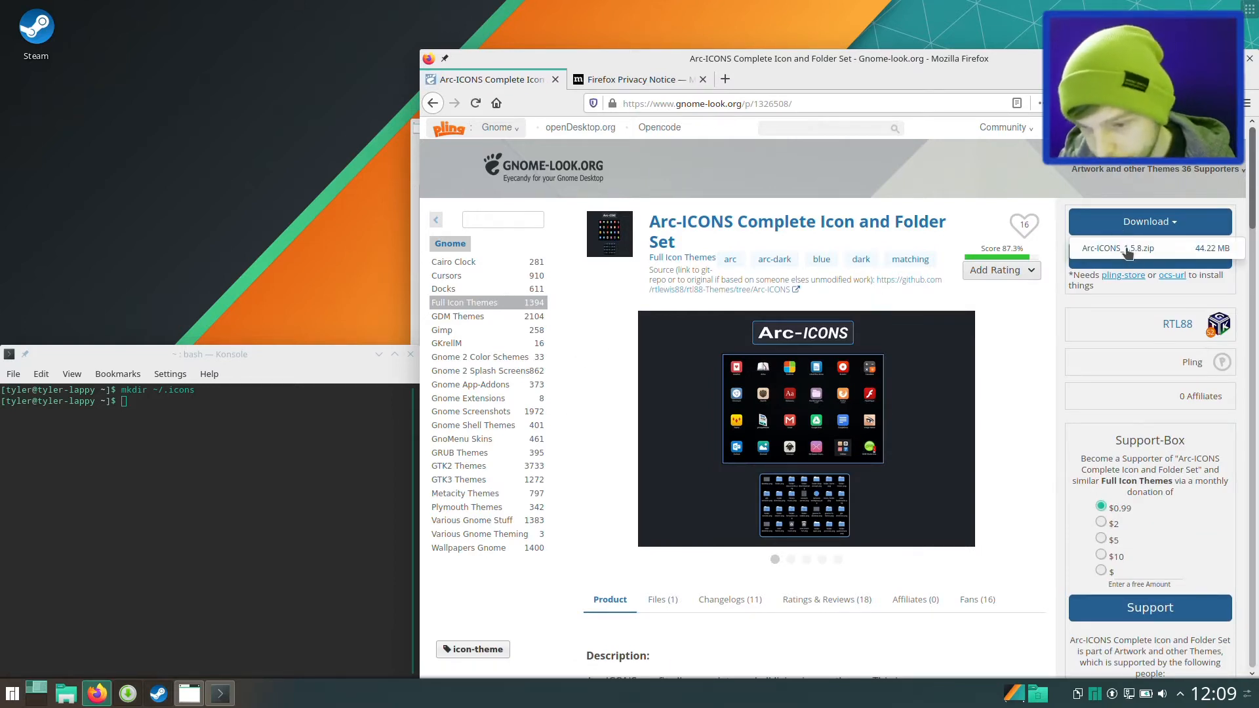
{"action": "left_click", "coordinate": [1117, 248]}
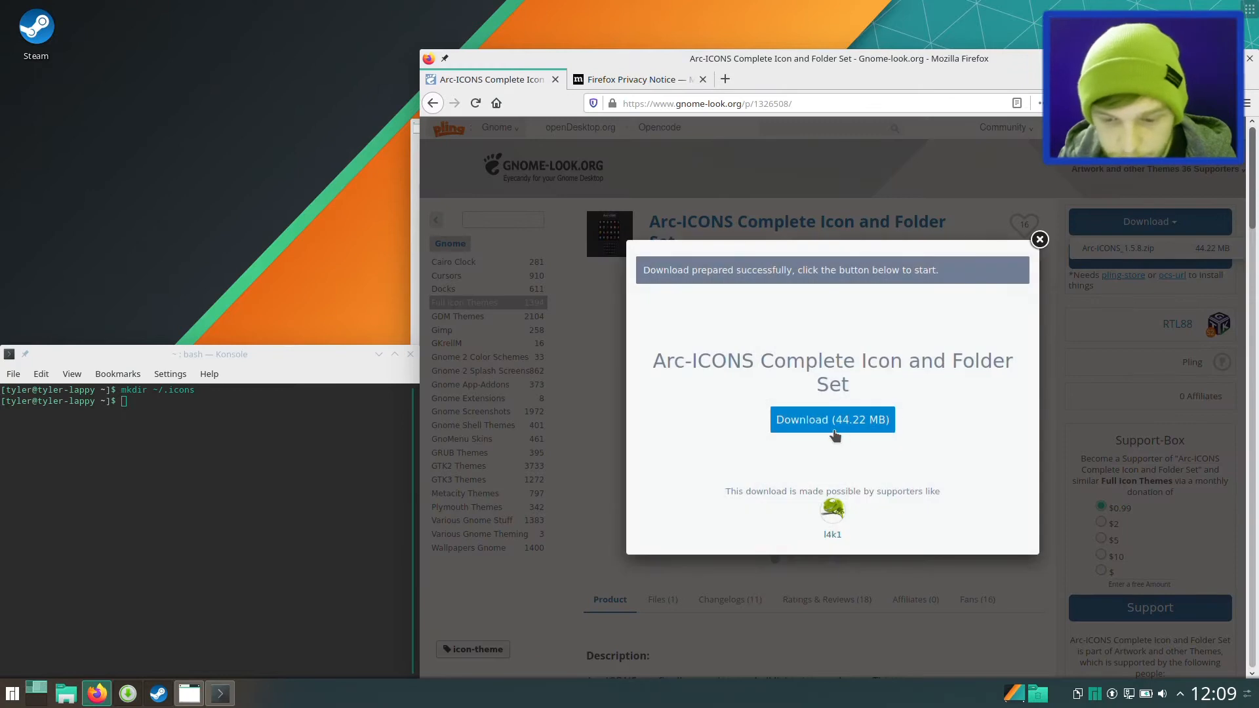
{"action": "left_click", "coordinate": [832, 420]}
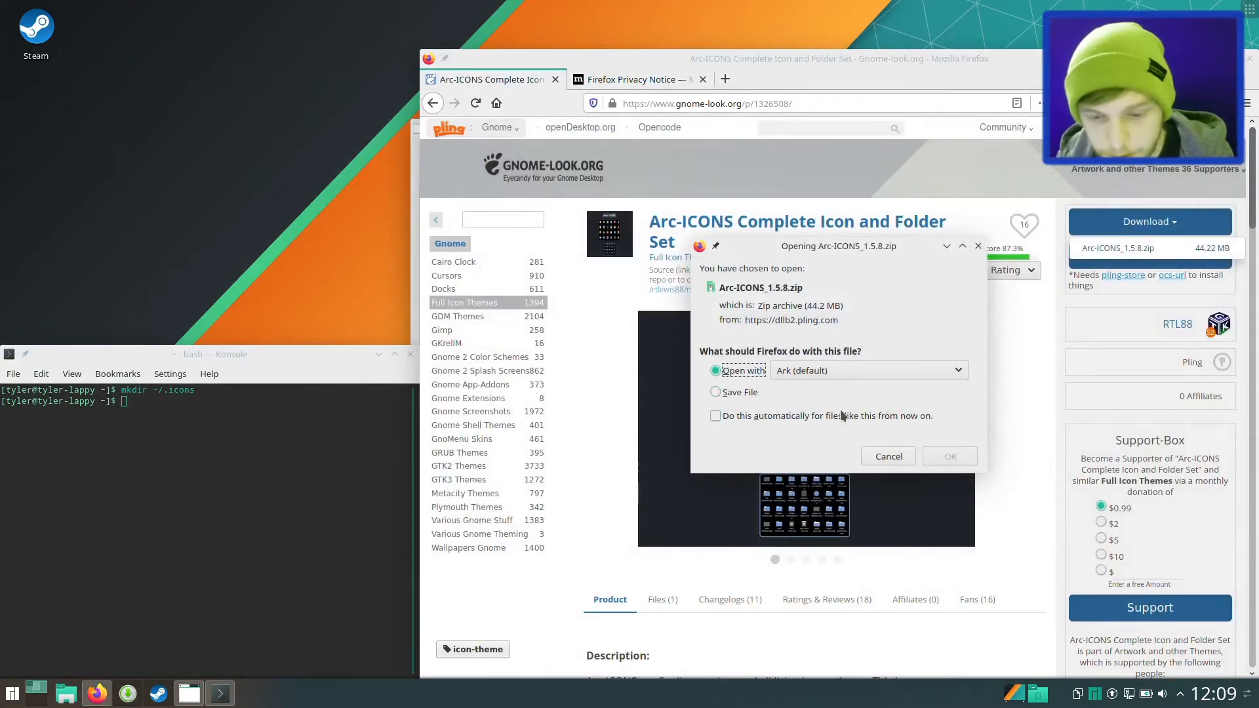
{"action": "left_click", "coordinate": [888, 457]}
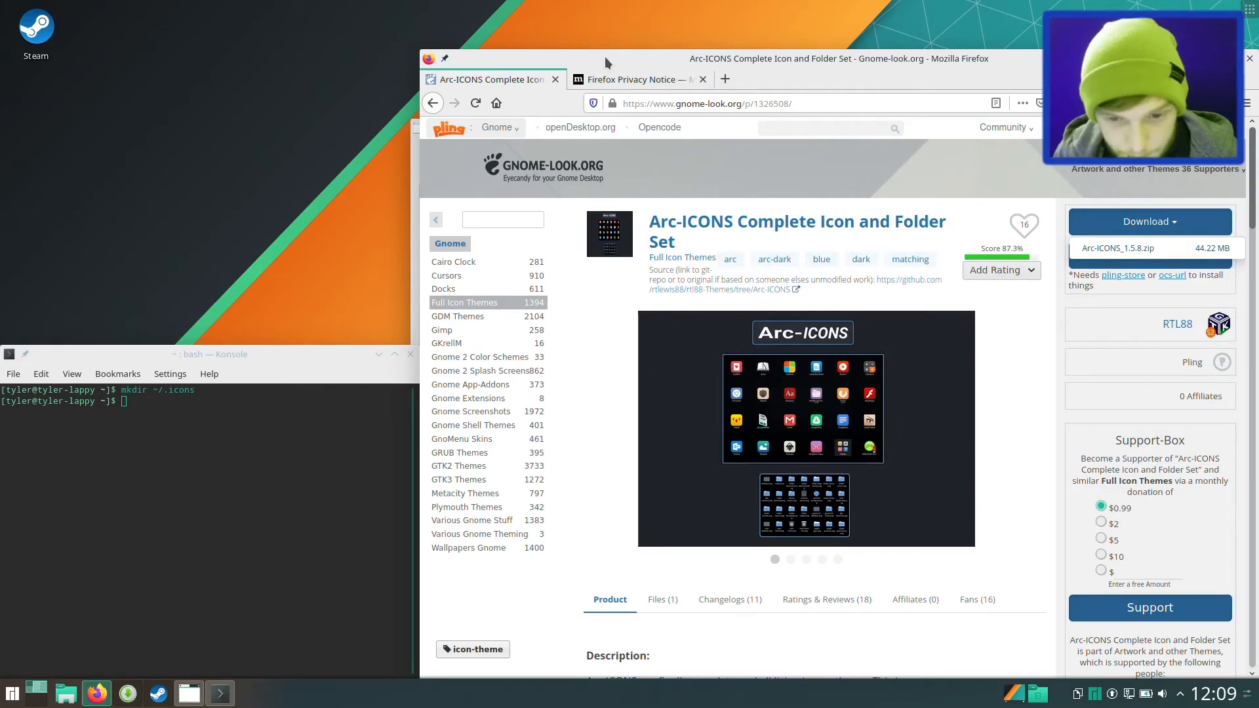
{"action": "left_click", "coordinate": [632, 63]}
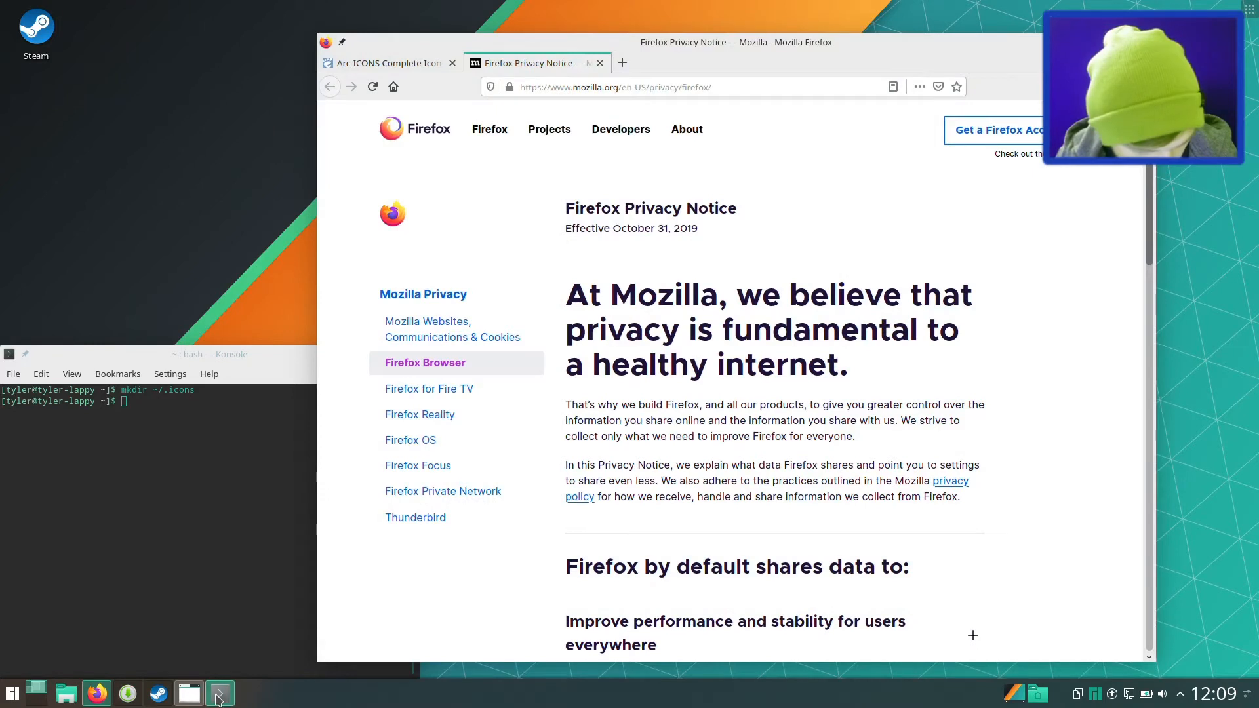
In Global Theme, search the downloadable themes for 'arc t' and install Arc KDE
{"action": "left_click", "coordinate": [219, 693]}
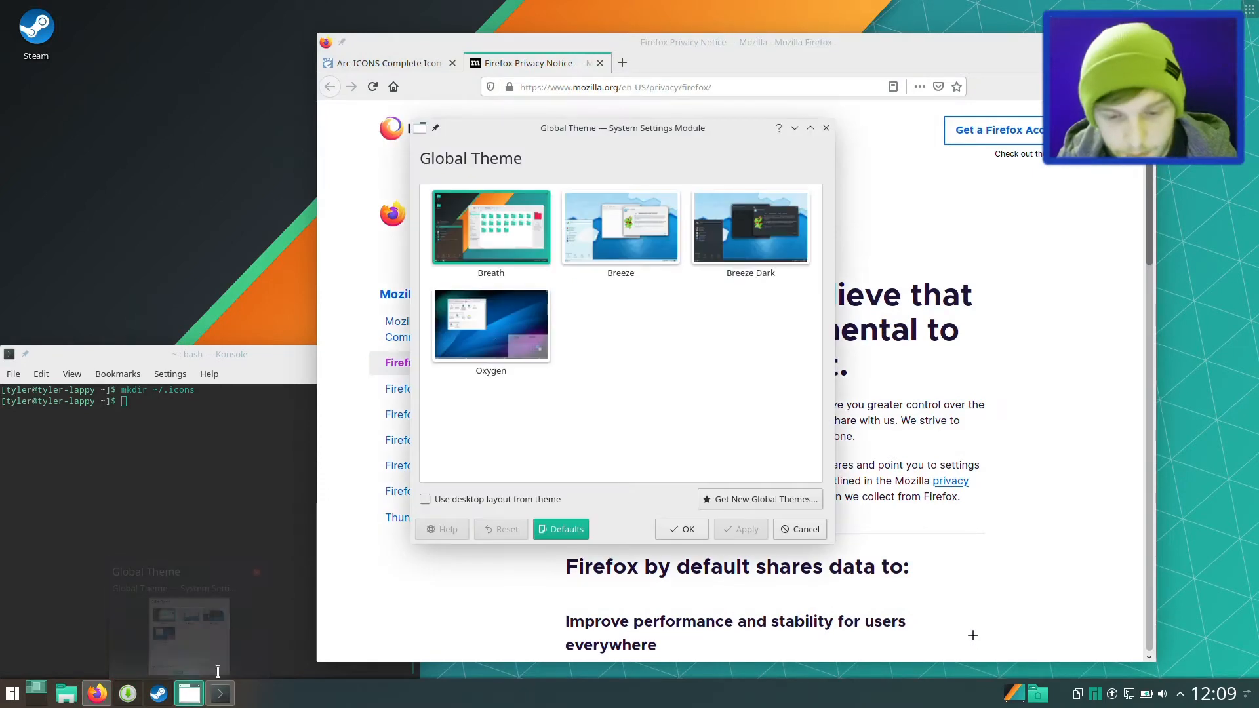
{"action": "left_click", "coordinate": [759, 499]}
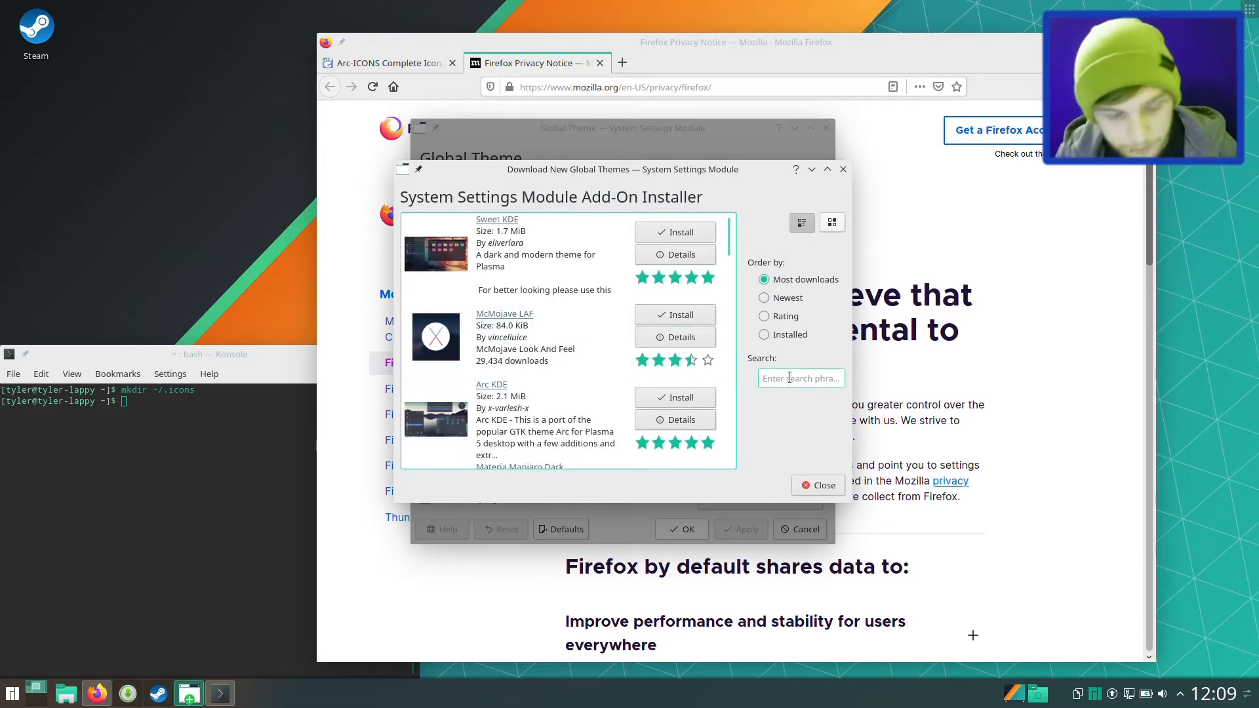
{"action": "type", "text": "arc theme"}
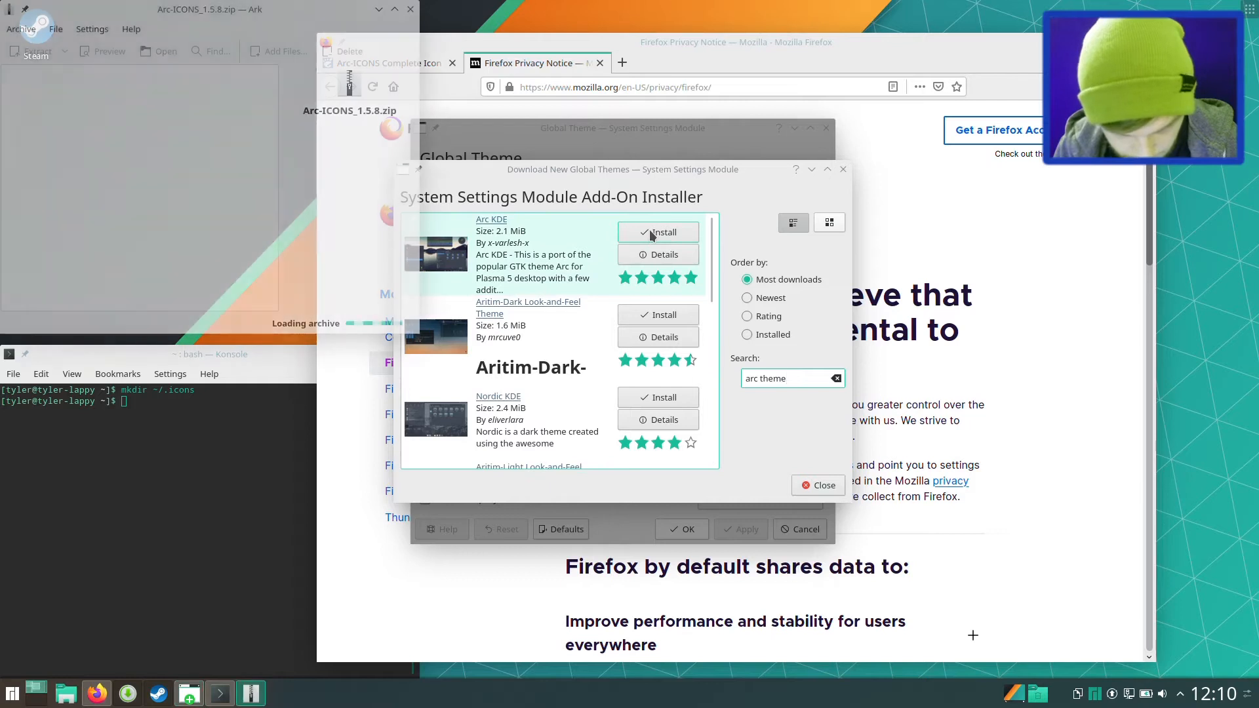
{"action": "left_click", "coordinate": [657, 233]}
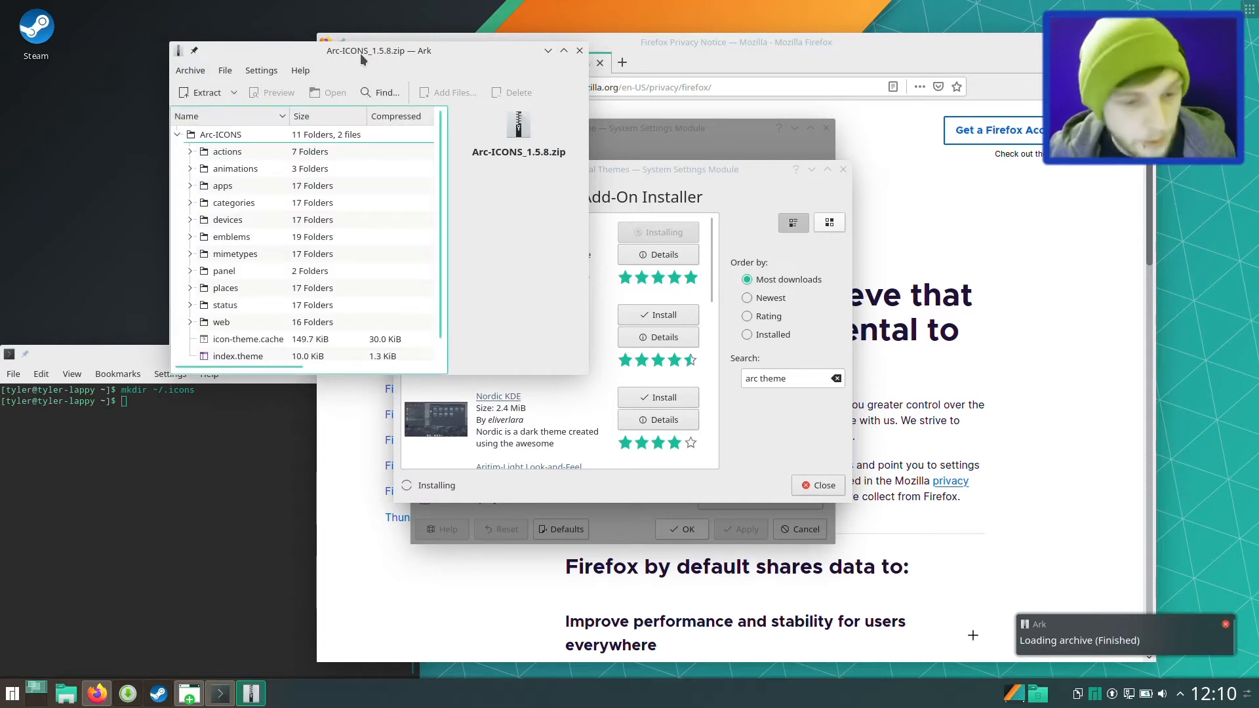
Extract the Arc-ICONS folder from the archive into the hidden ~/.icons folder in Home
{"action": "left_click", "coordinate": [220, 134]}
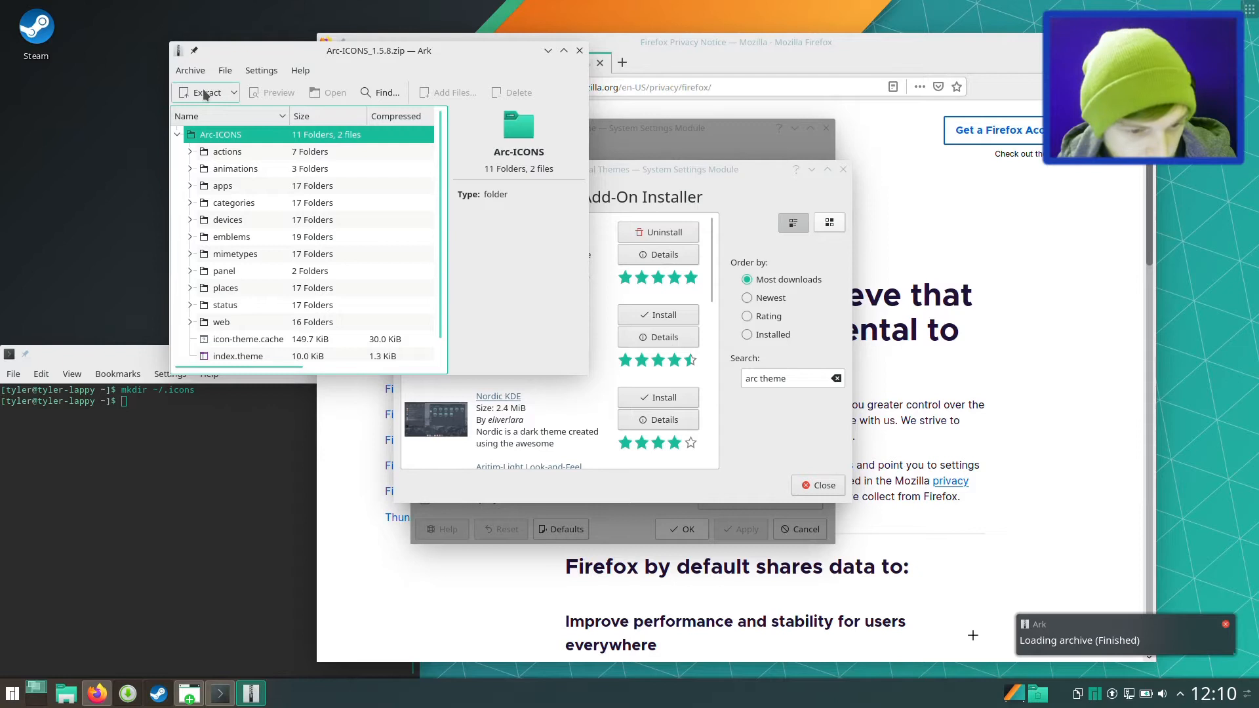
{"action": "left_click", "coordinate": [205, 92]}
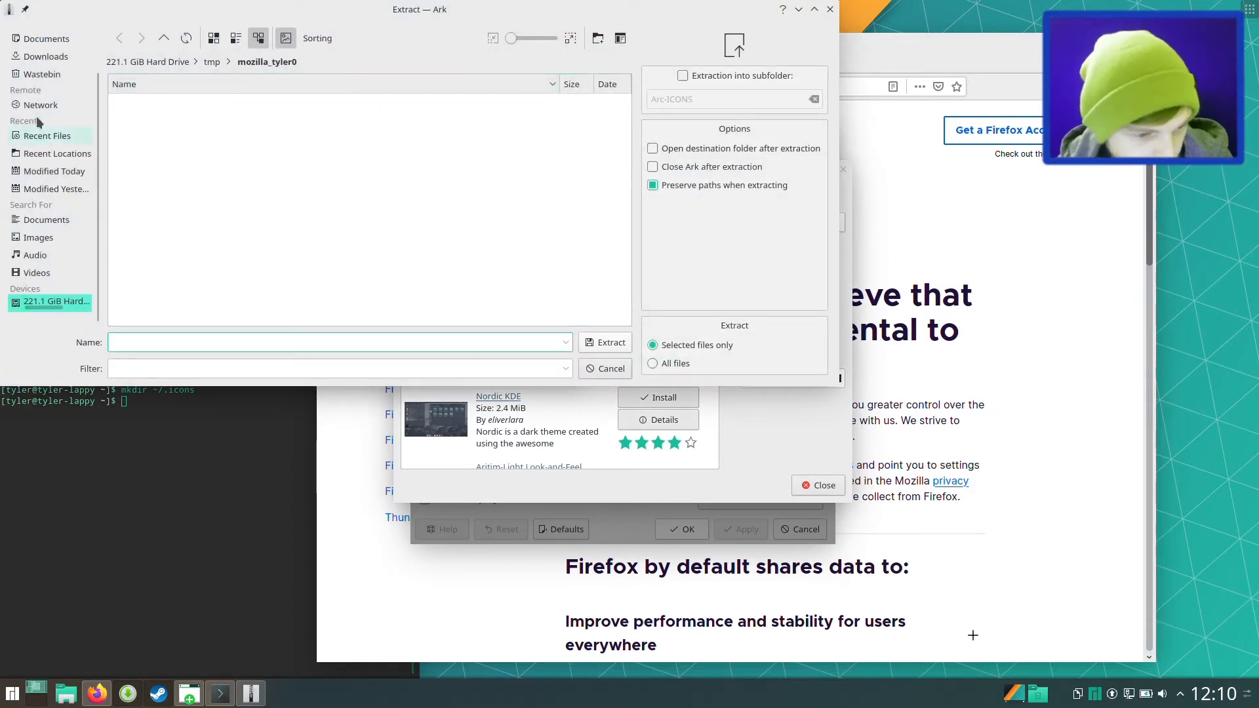
{"action": "mouse_move", "coordinate": [55, 215]}
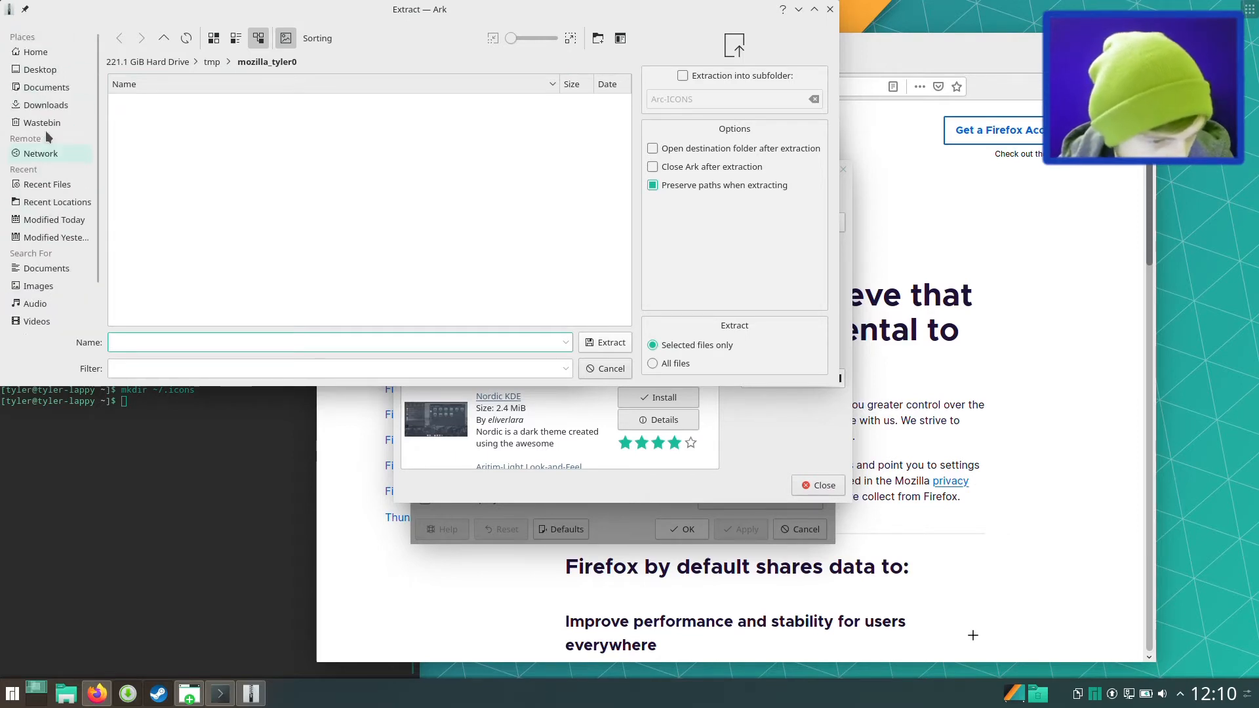
{"action": "left_click", "coordinate": [33, 51]}
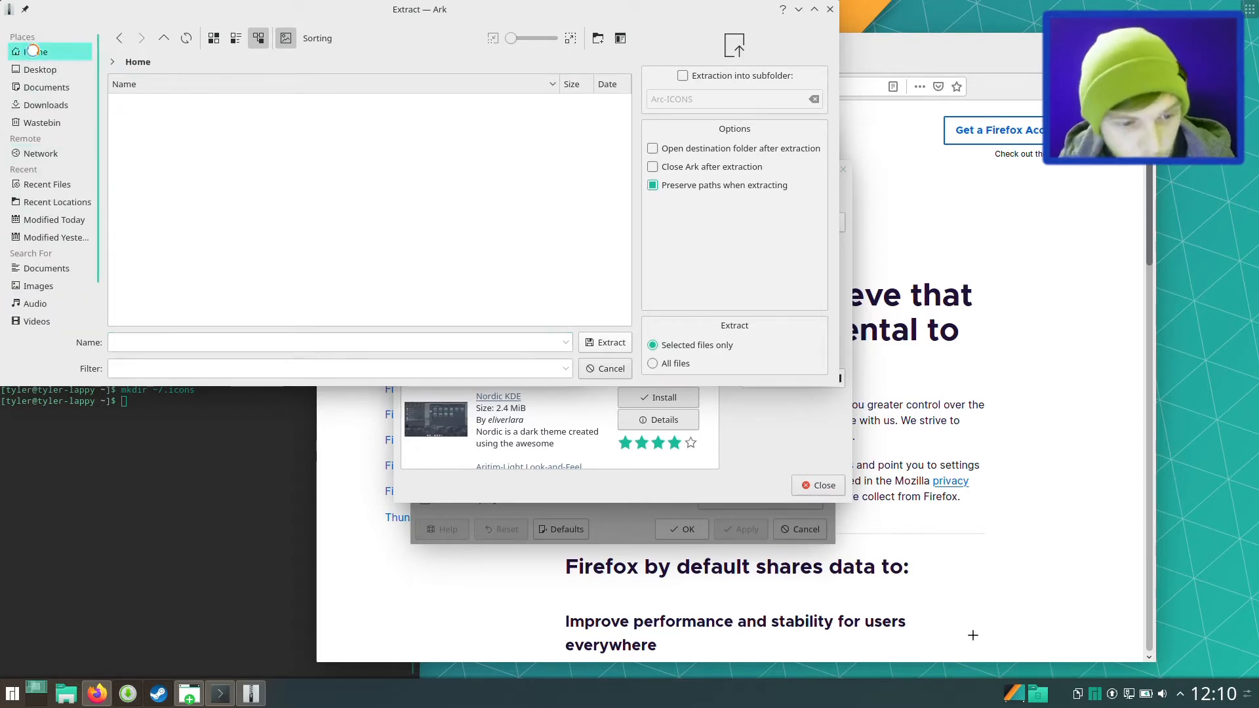
{"action": "left_click", "coordinate": [34, 52]}
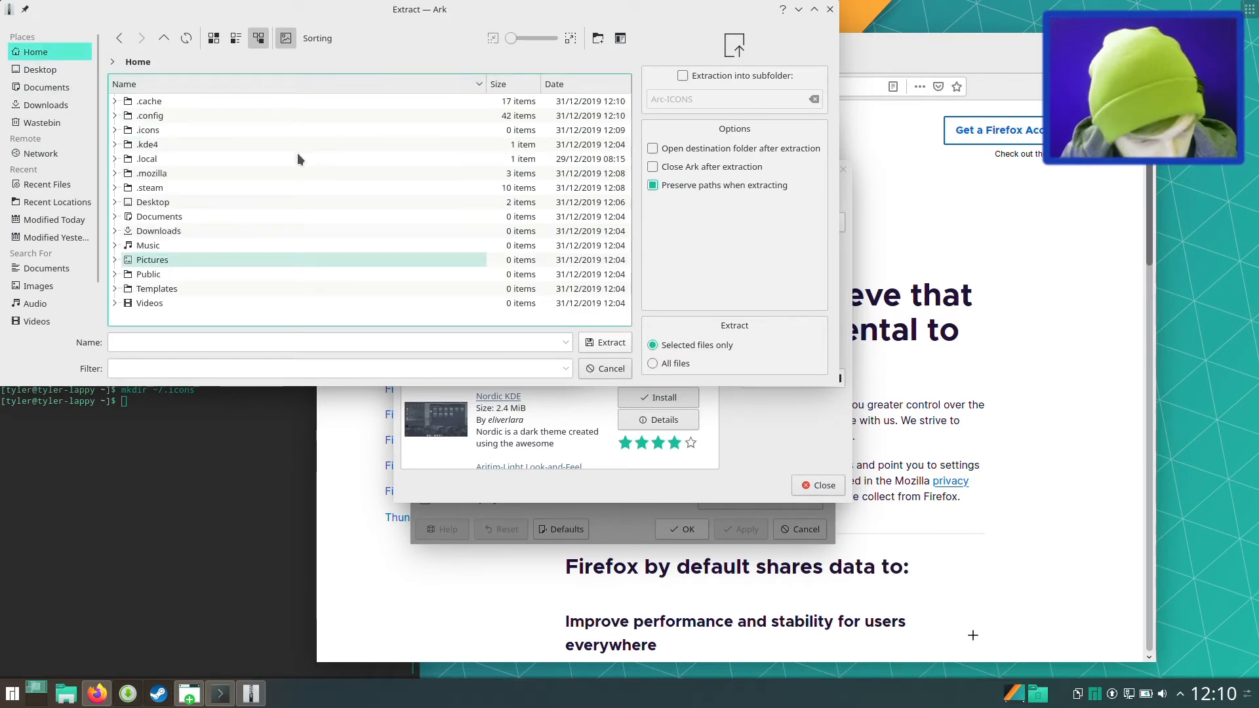
{"action": "left_click", "coordinate": [148, 130]}
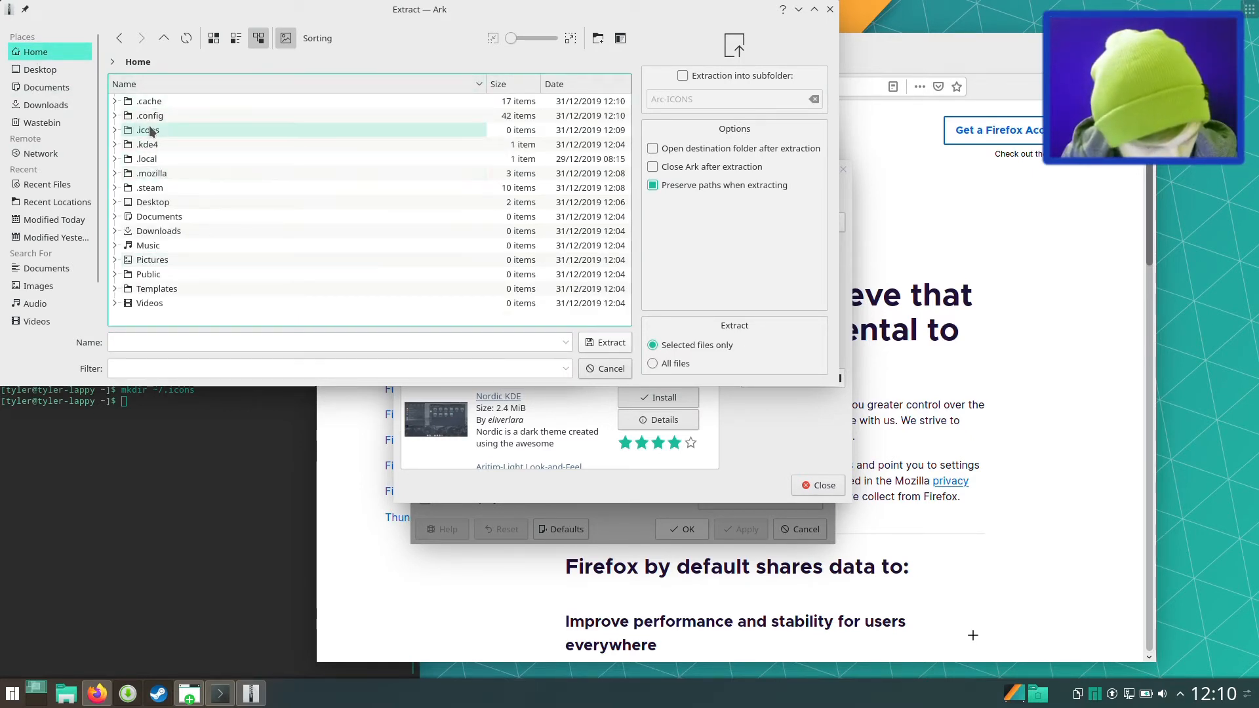
{"action": "double_click", "coordinate": [148, 129]}
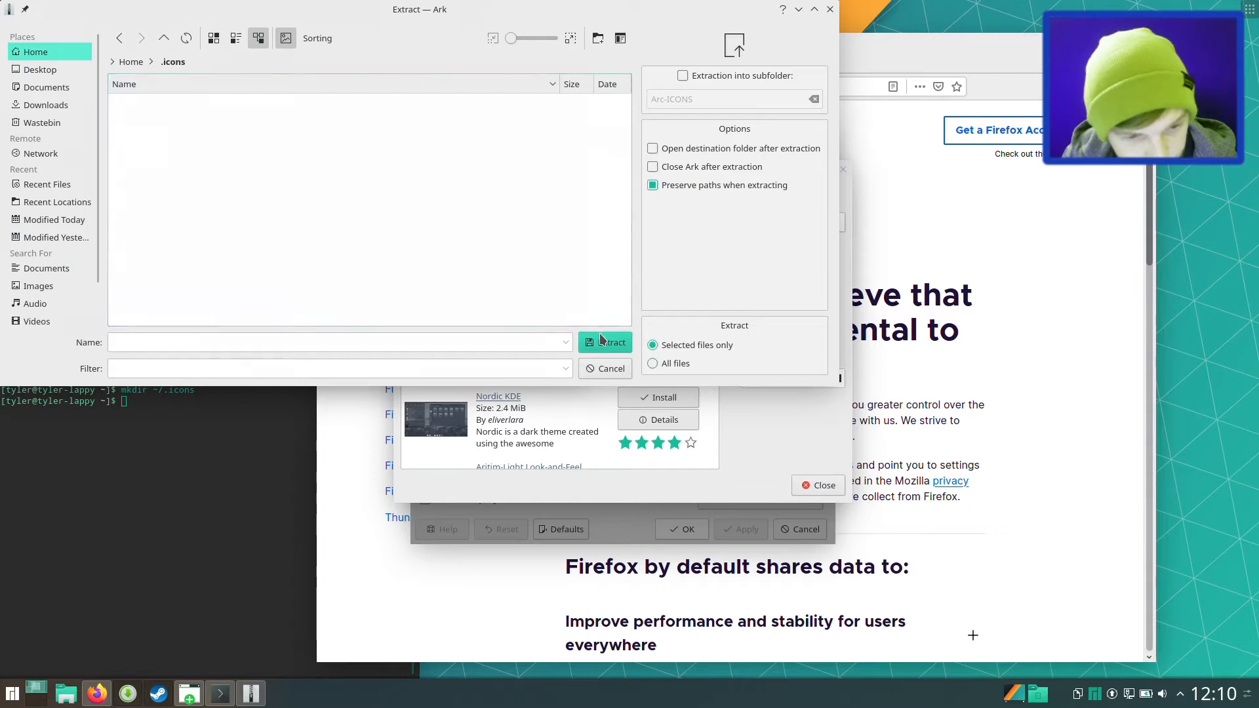
{"action": "left_click", "coordinate": [604, 342]}
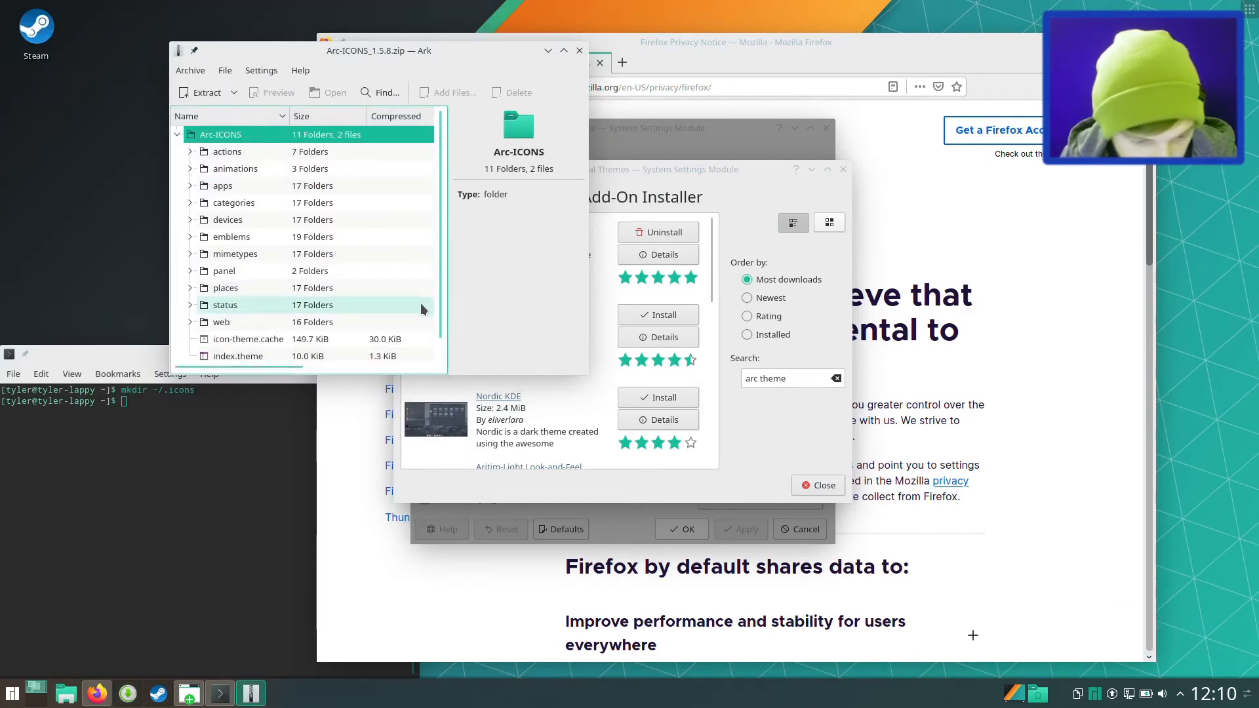
{"action": "mouse_move", "coordinate": [255, 464]}
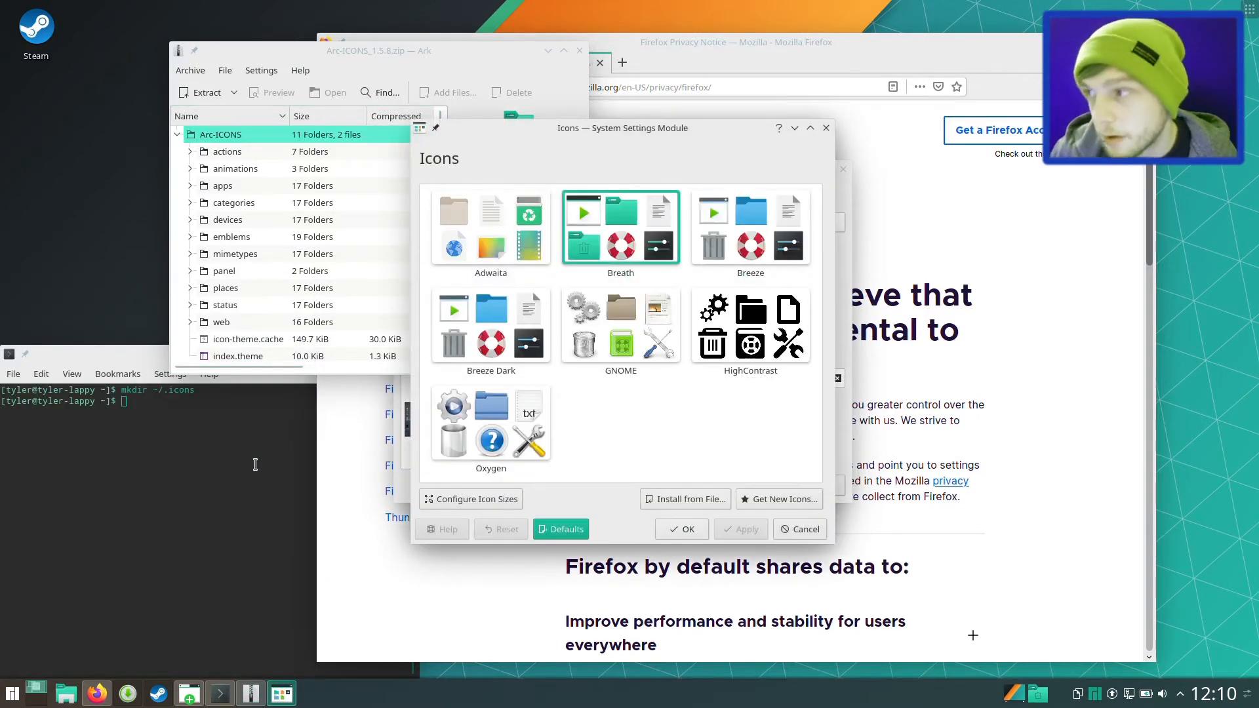
Bring up the Icons settings module from the launcher, with Dolphin showing Arc-ICONS inside ~/.icons
{"action": "left_click", "coordinate": [490, 325]}
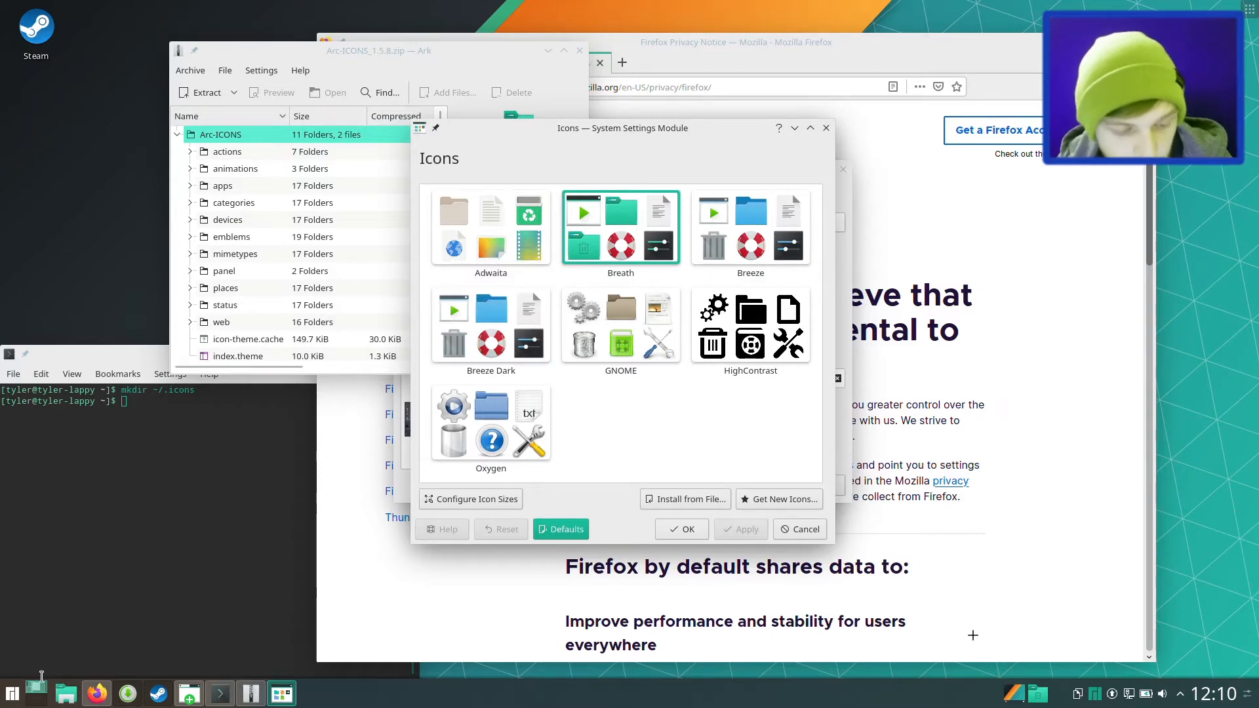
{"action": "left_click", "coordinate": [66, 692]}
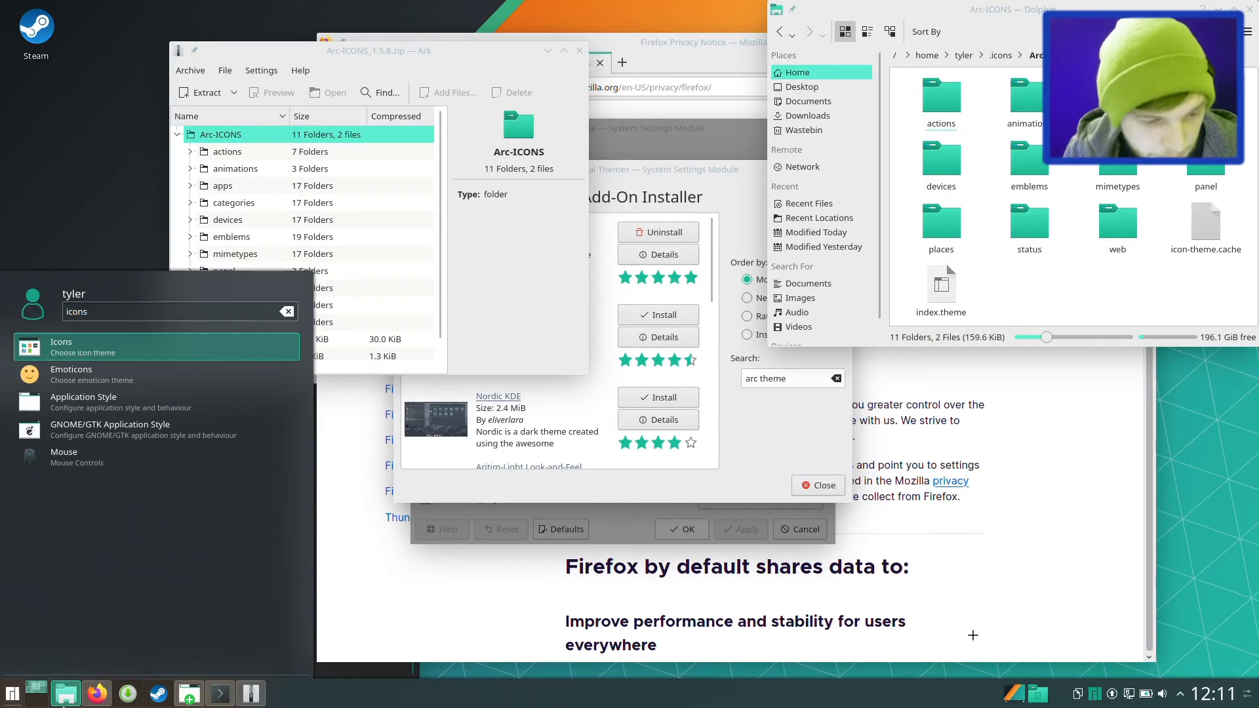
{"action": "left_click", "coordinate": [60, 346]}
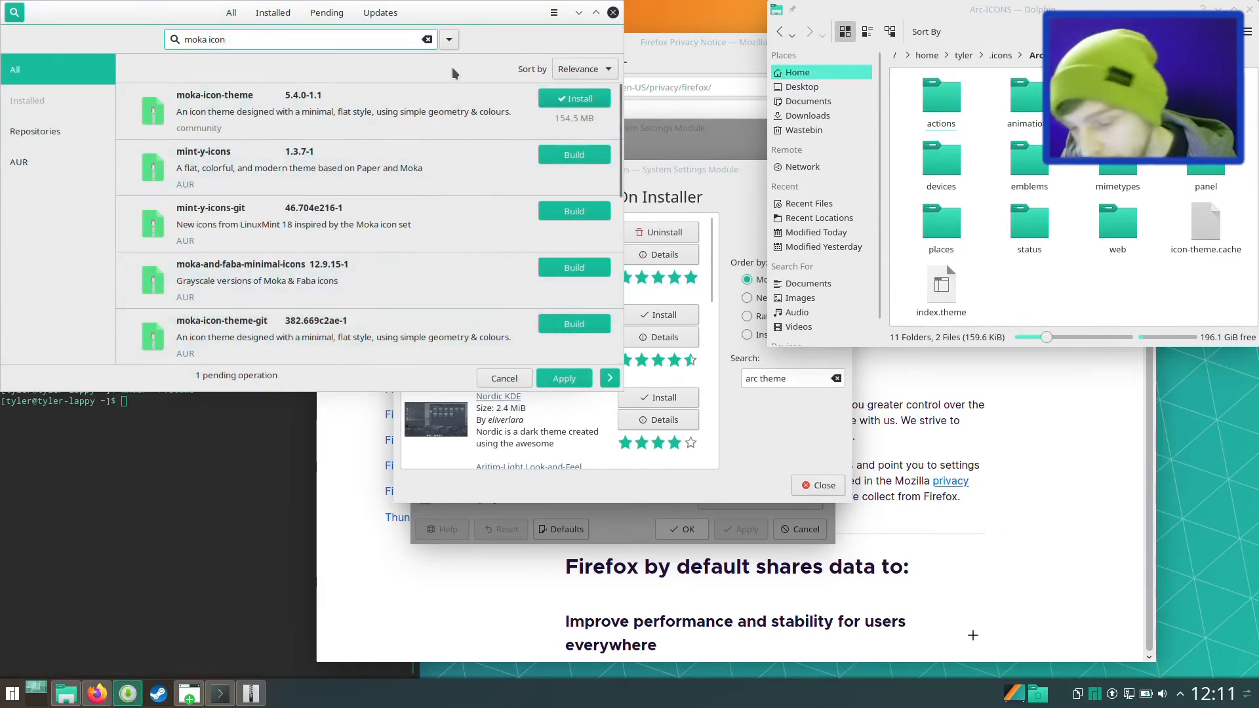
Mark moka-icon-theme for install and confirm the transaction including faba-icon-theme
{"action": "left_click", "coordinate": [321, 223]}
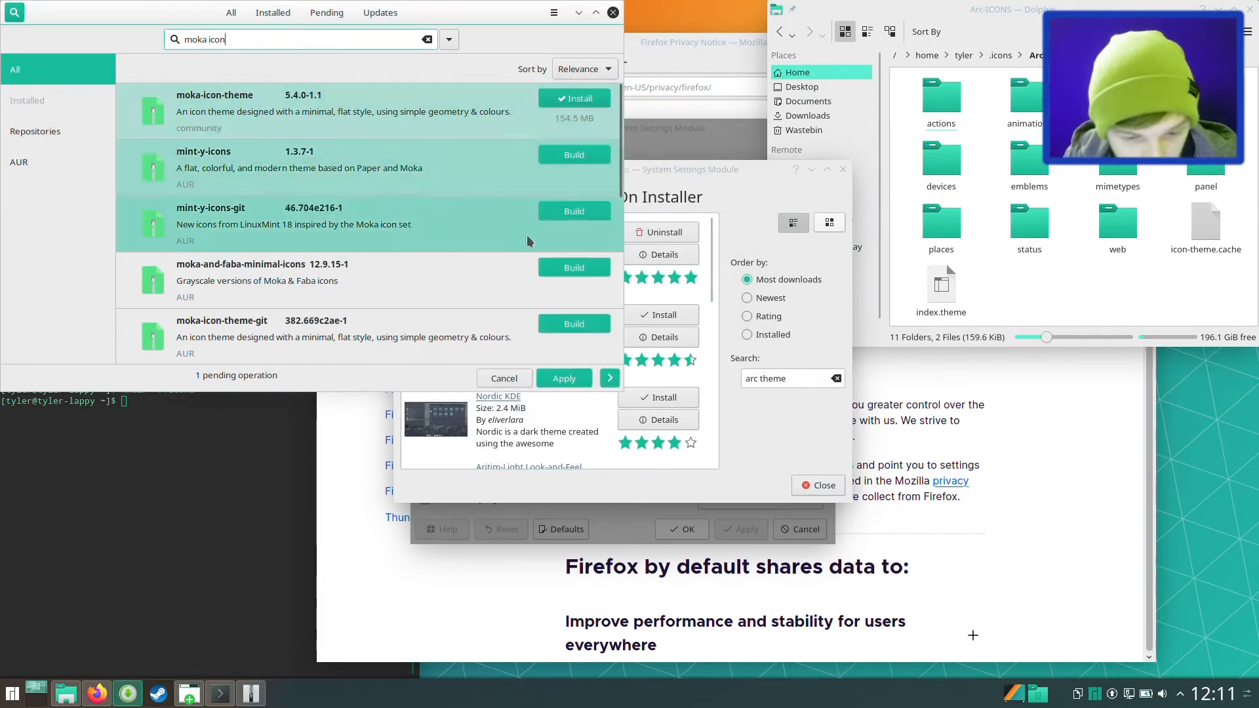
{"action": "left_click", "coordinate": [564, 378]}
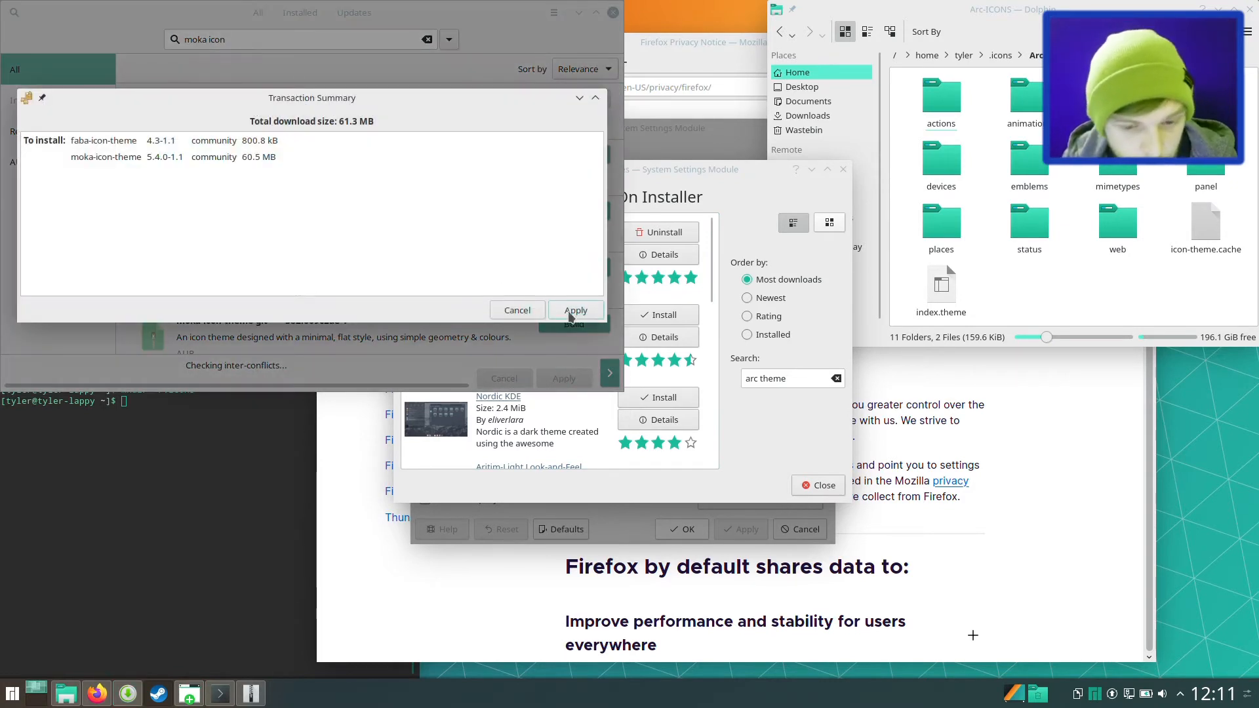
{"action": "left_click", "coordinate": [575, 309]}
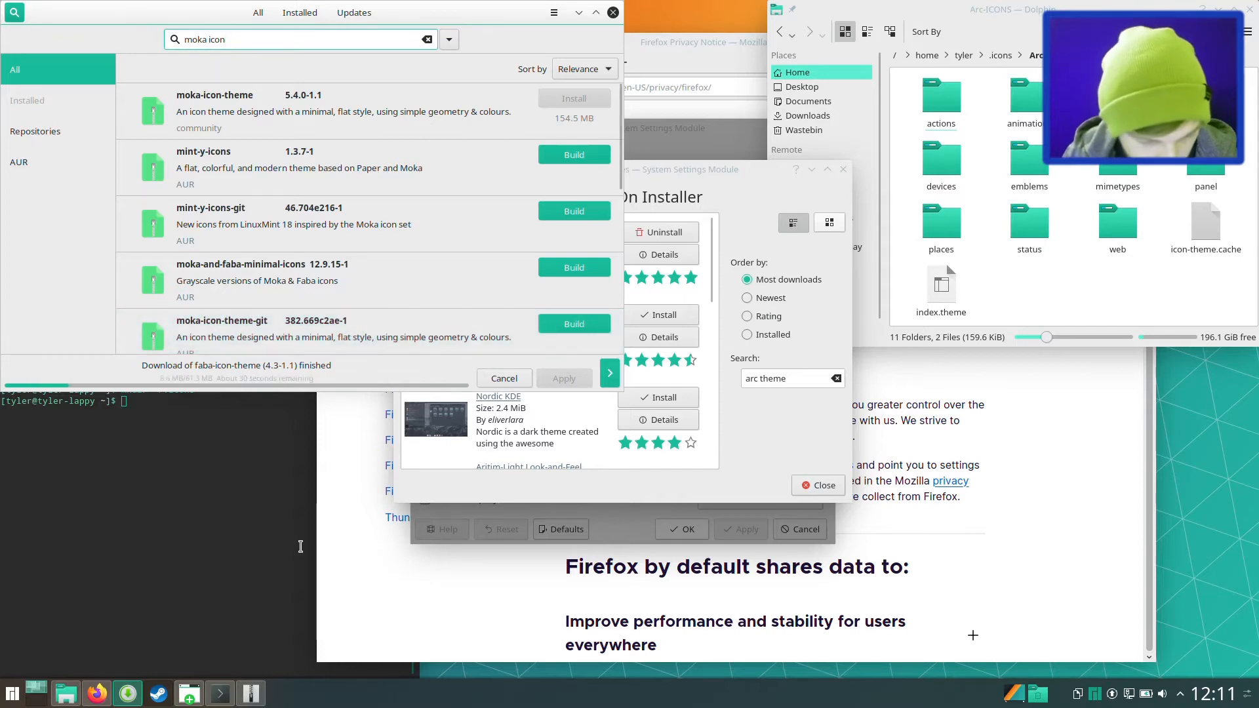
{"action": "left_click", "coordinate": [12, 692]}
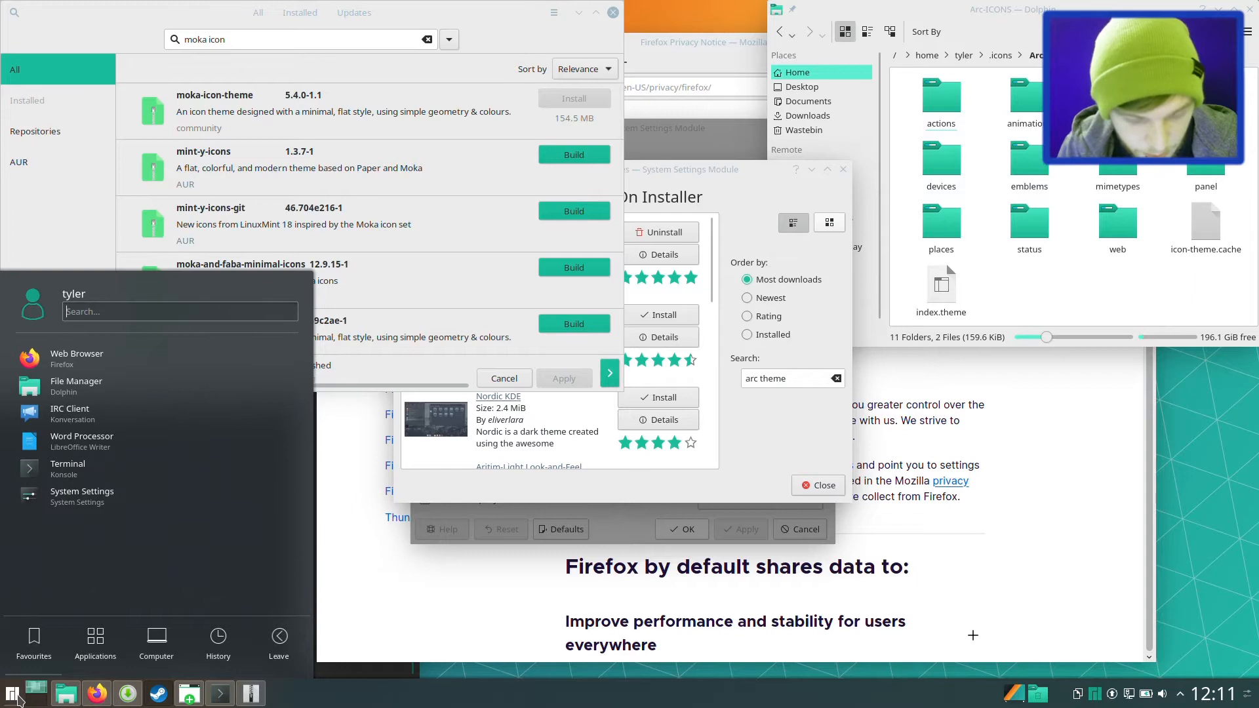
Bring up Global Shortcuts and scroll the KWin list to the desktop-switching actions
{"action": "type", "text": "glo"}
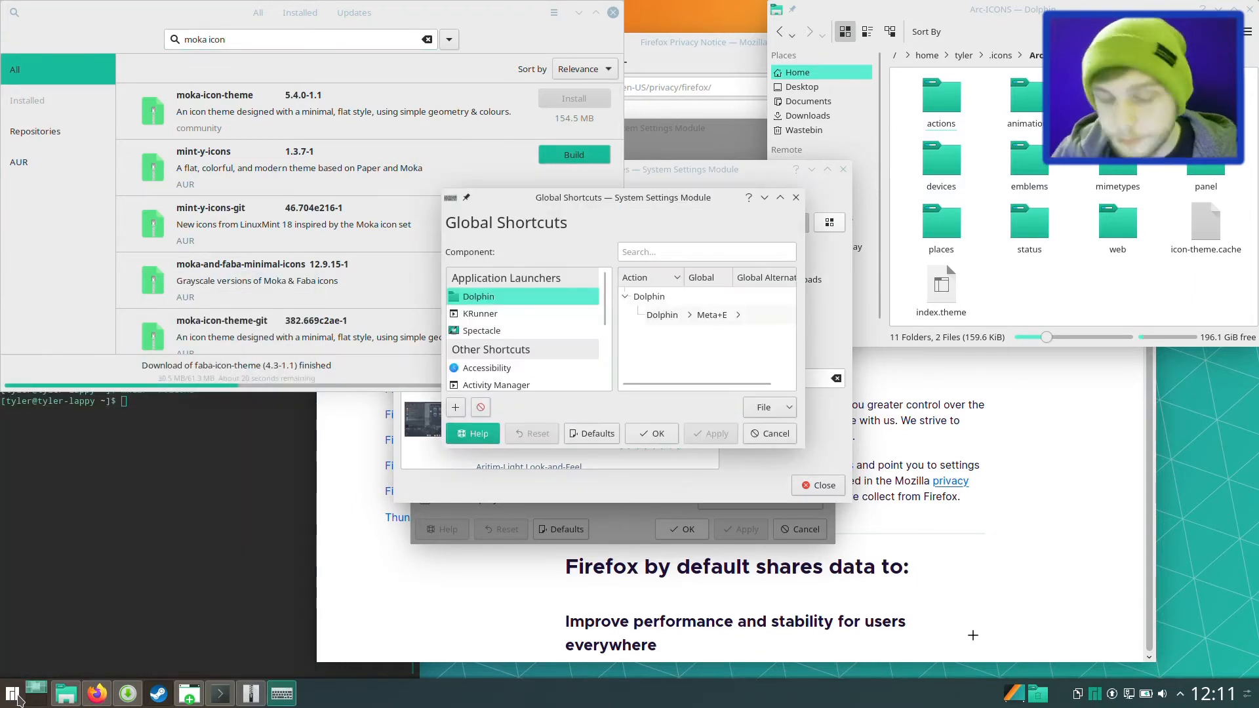
{"action": "left_click", "coordinate": [706, 252]}
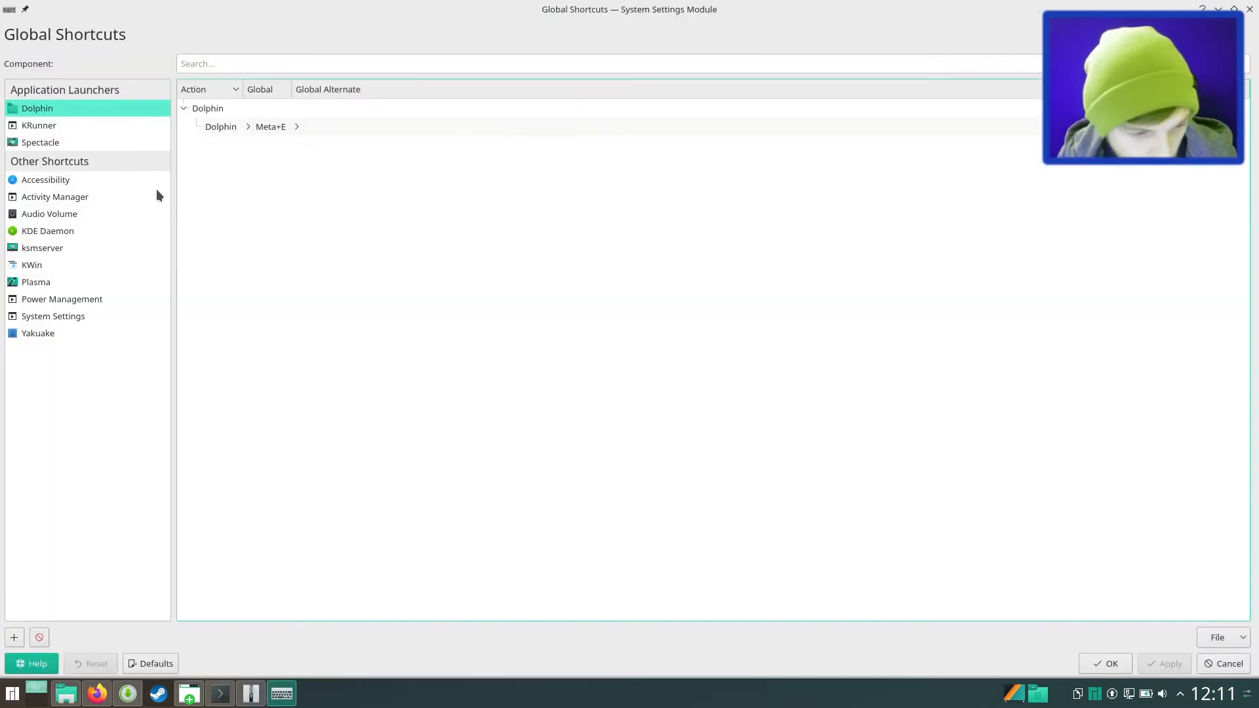
{"action": "left_click", "coordinate": [31, 265]}
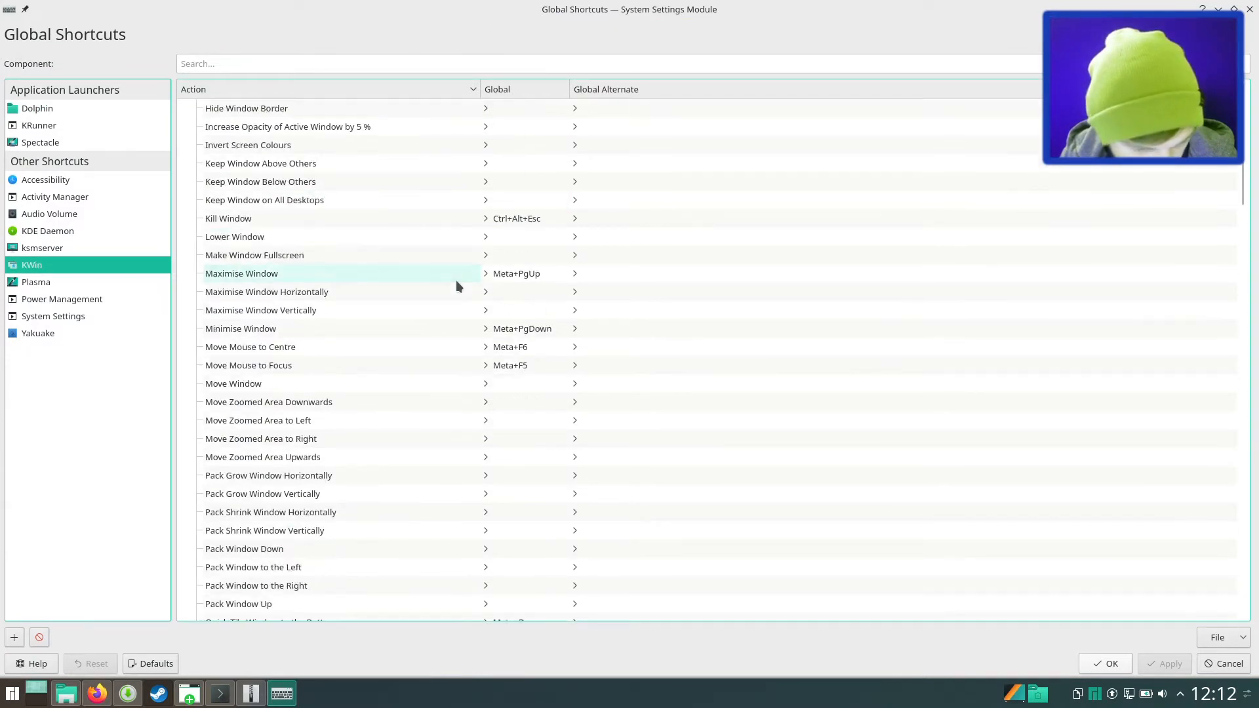
{"action": "scroll", "scroll_direction": "down", "scroll_amount": 3}
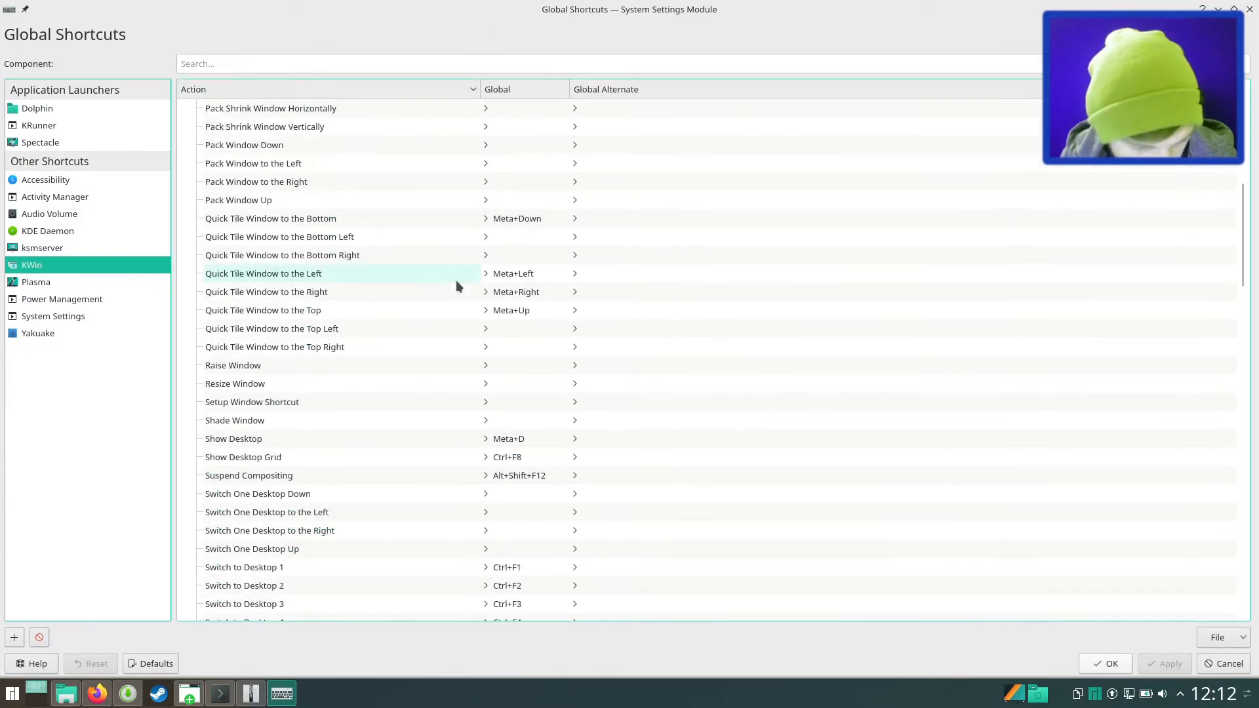
{"action": "scroll", "scroll_direction": "down", "scroll_amount": 3}
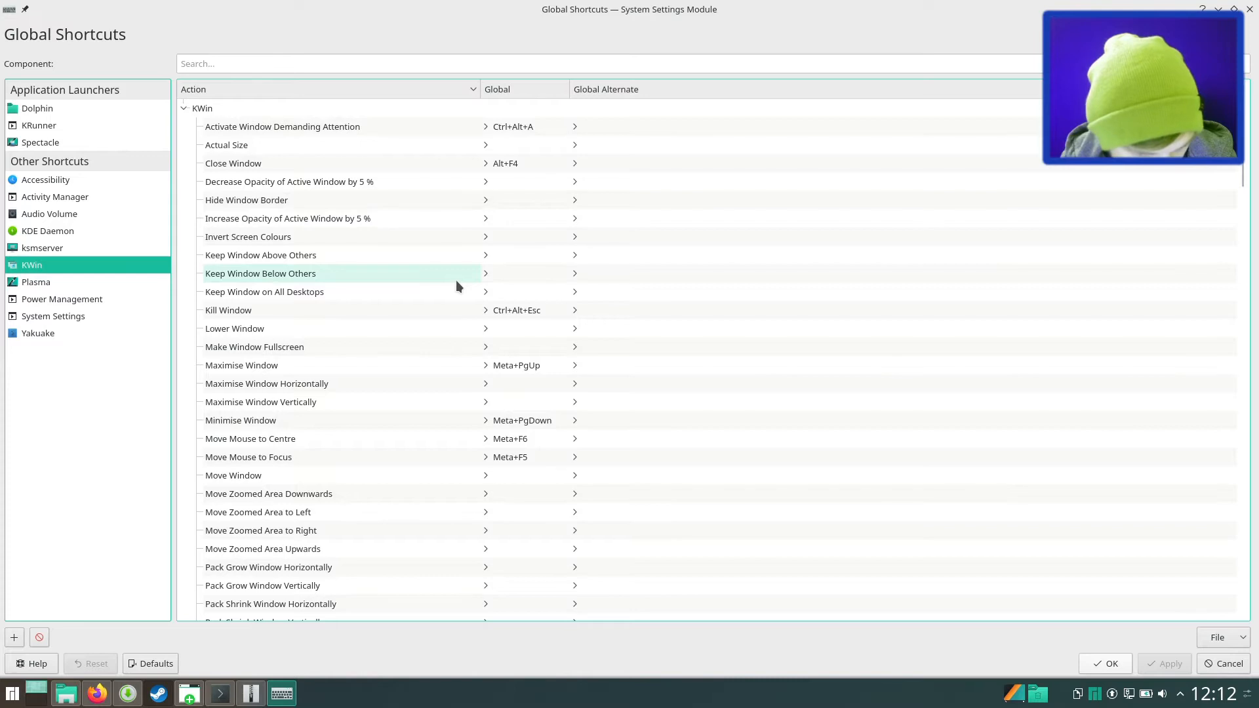
{"action": "scroll", "scroll_direction": "down", "scroll_amount": 3}
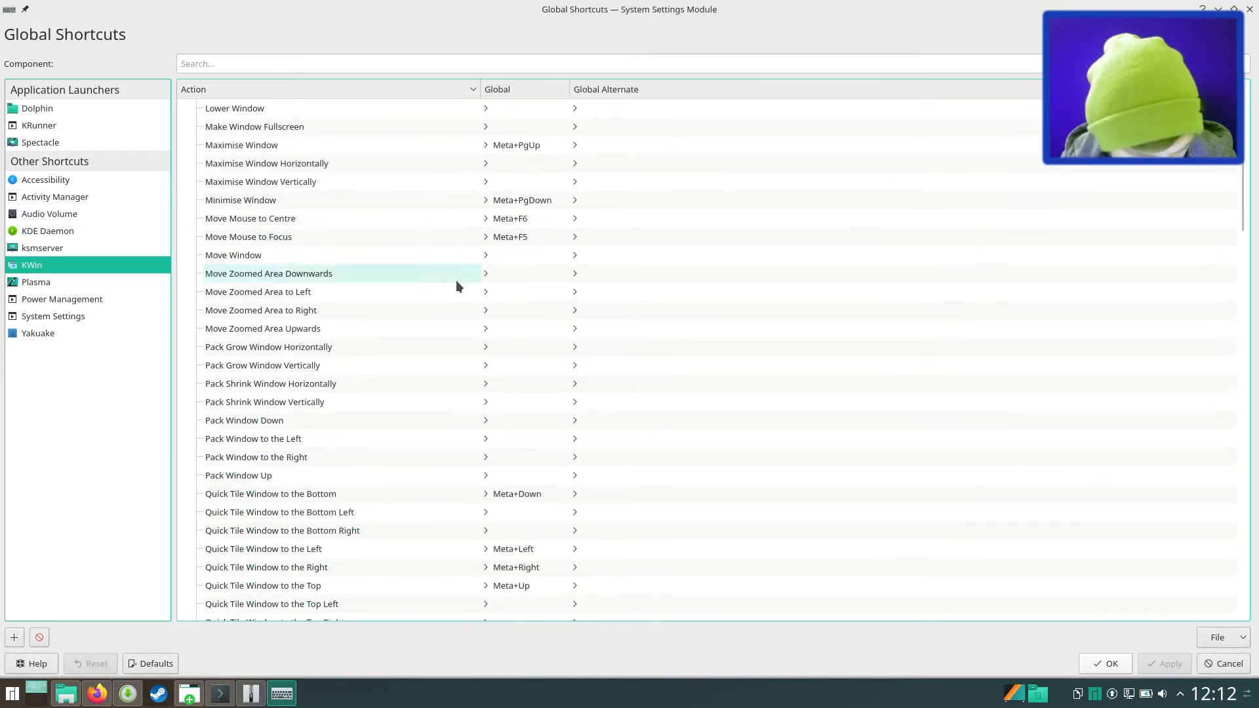
{"action": "scroll", "scroll_direction": "down", "scroll_amount": 3}
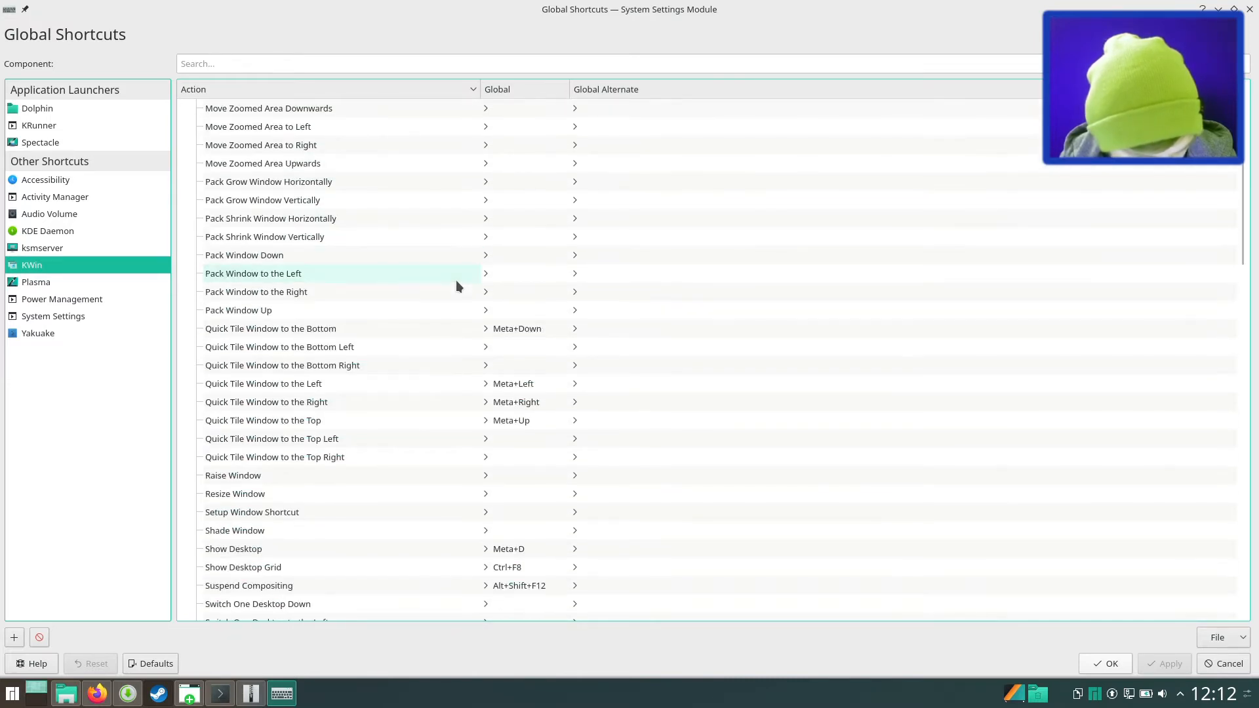
{"action": "scroll", "scroll_direction": "down", "scroll_amount": 3}
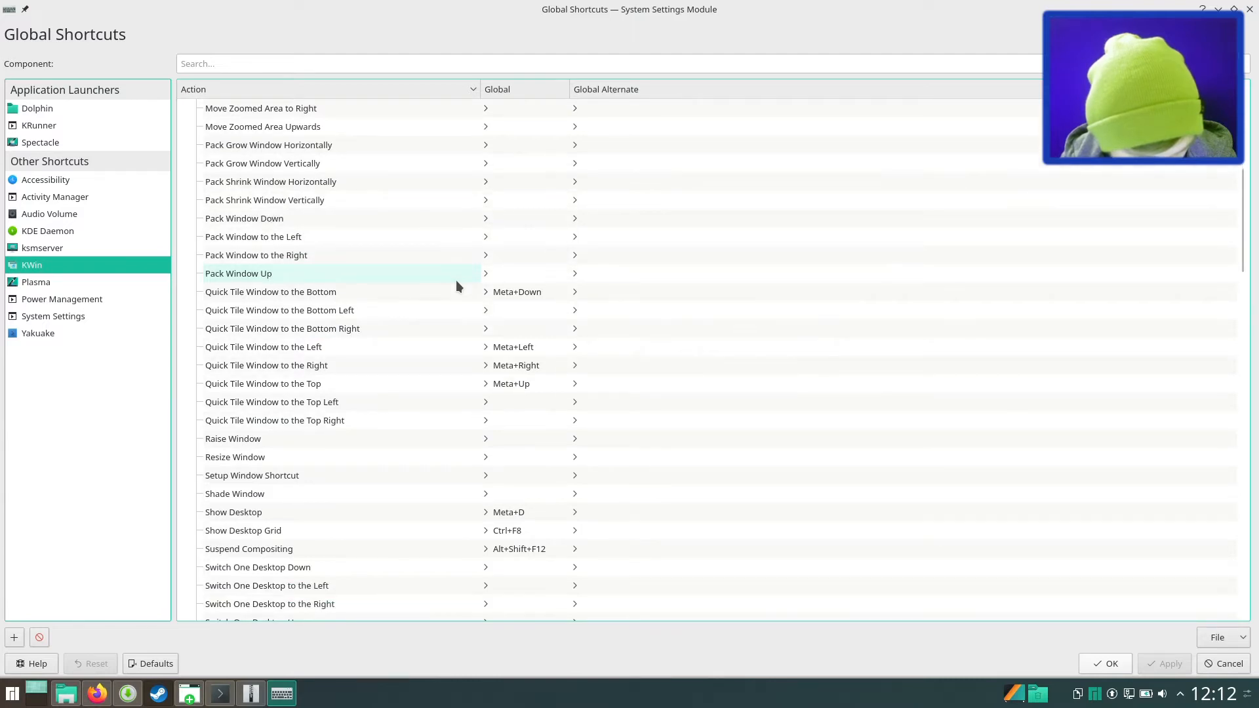
{"action": "scroll", "scroll_direction": "down", "scroll_amount": 3}
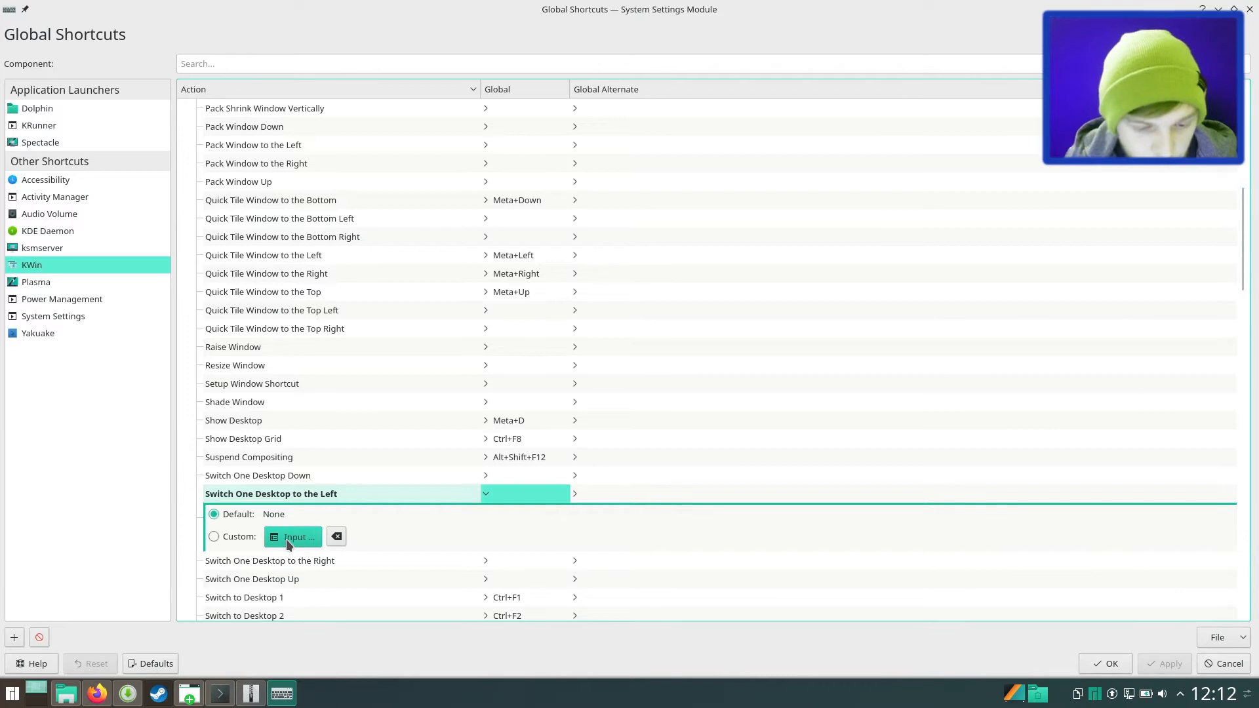
Assign Ctrl+Left and Ctrl+Right to switching one desktop left/right, reassigning from Backward/Forward Word
{"action": "key", "text": "Ctrl+Left"}
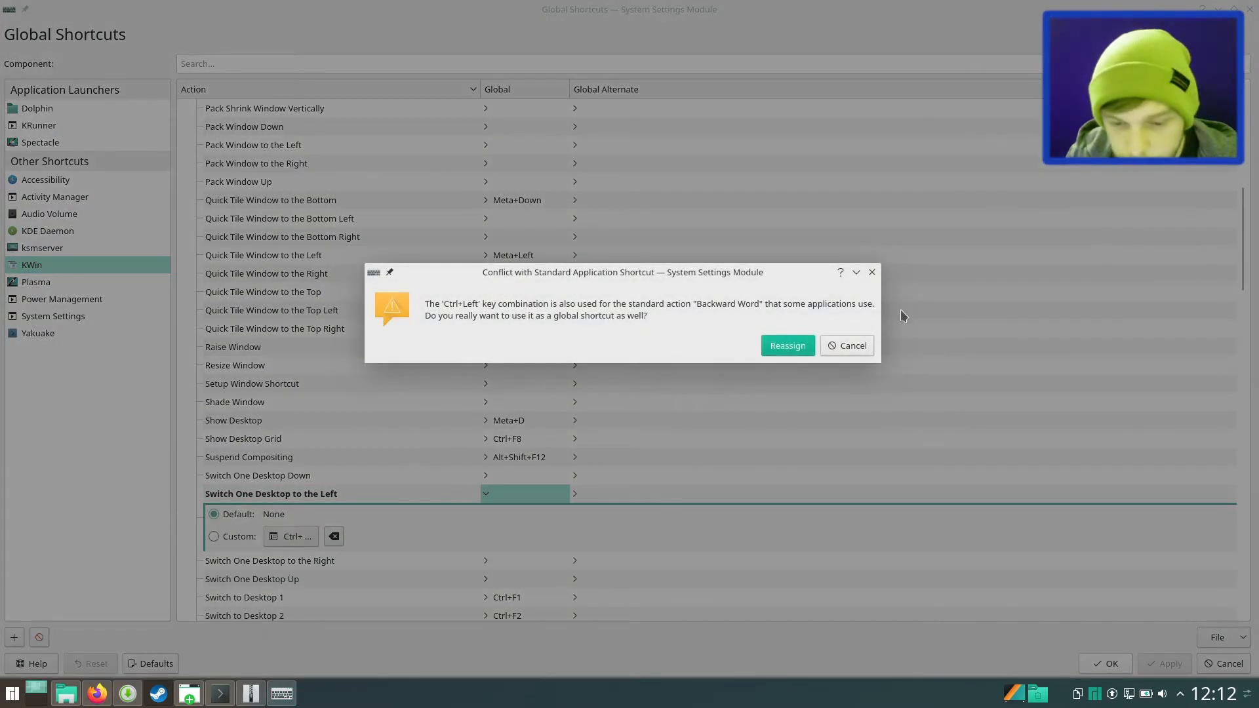
{"action": "left_click", "coordinate": [785, 345]}
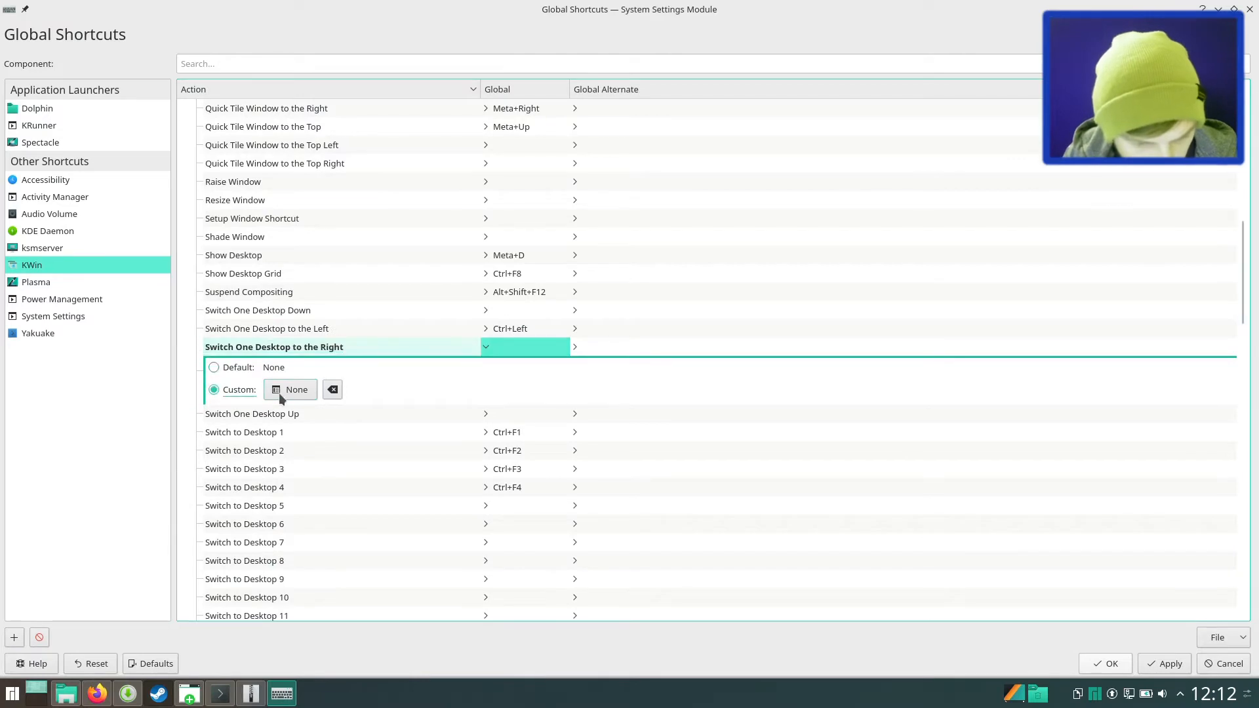
{"action": "key", "text": "ctrl+Right"}
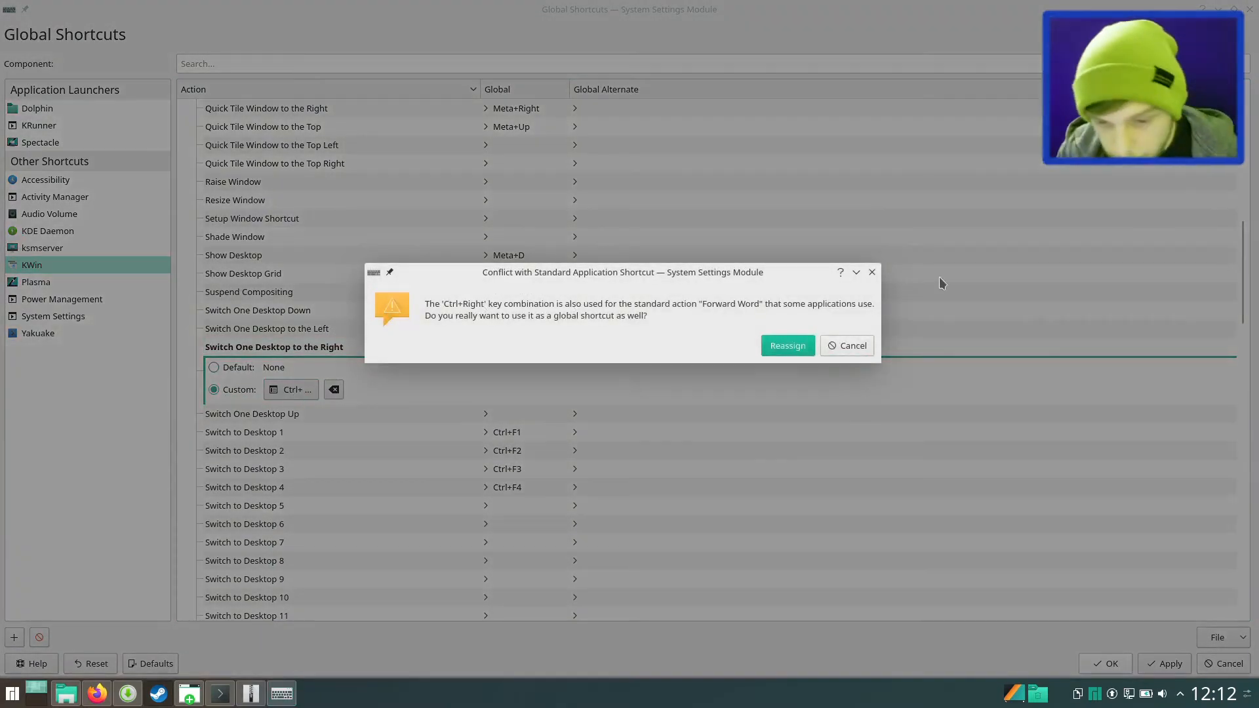
{"action": "left_click", "coordinate": [786, 344]}
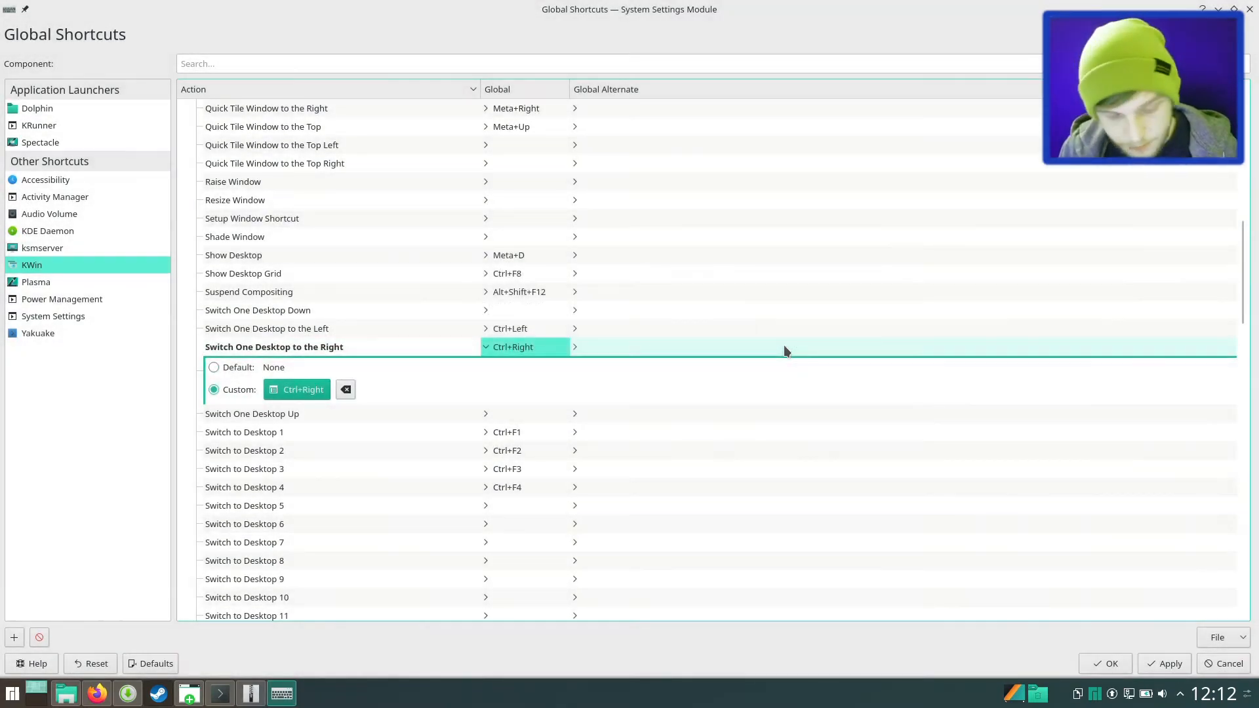
{"action": "left_click", "coordinate": [12, 692]}
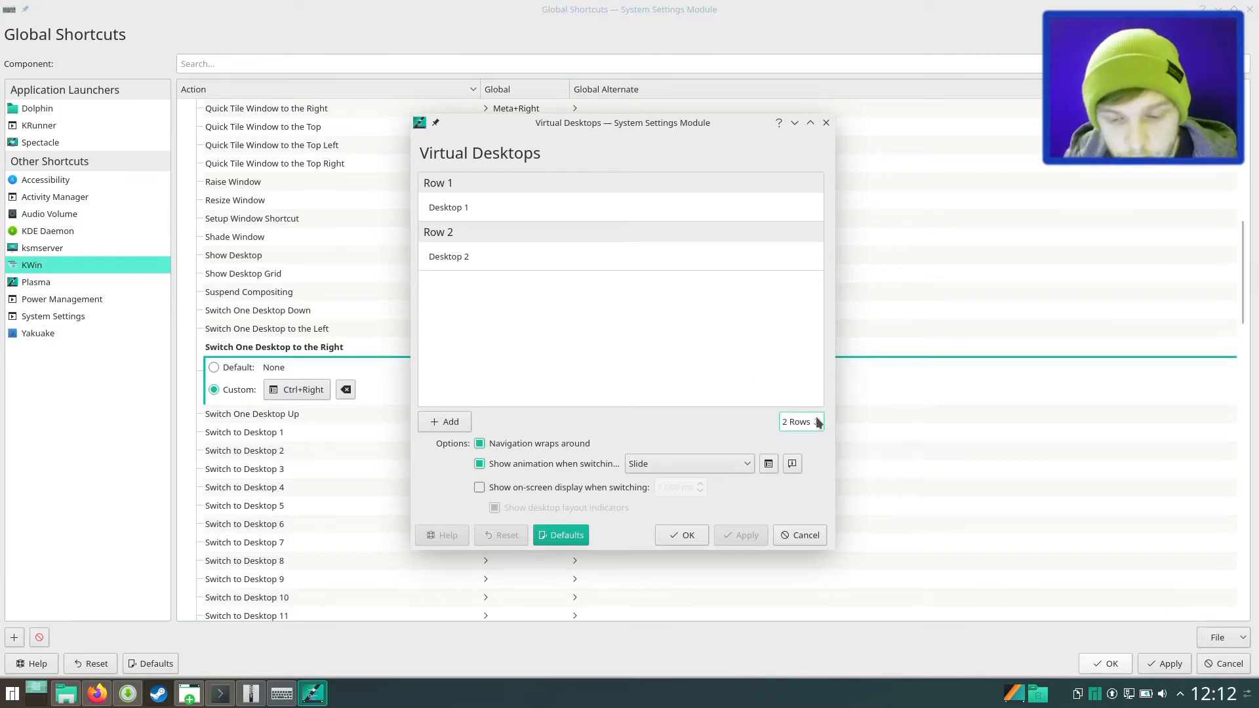
Set the virtual desktop layout to 1 row and add another desktop
{"action": "left_click", "coordinate": [817, 426]}
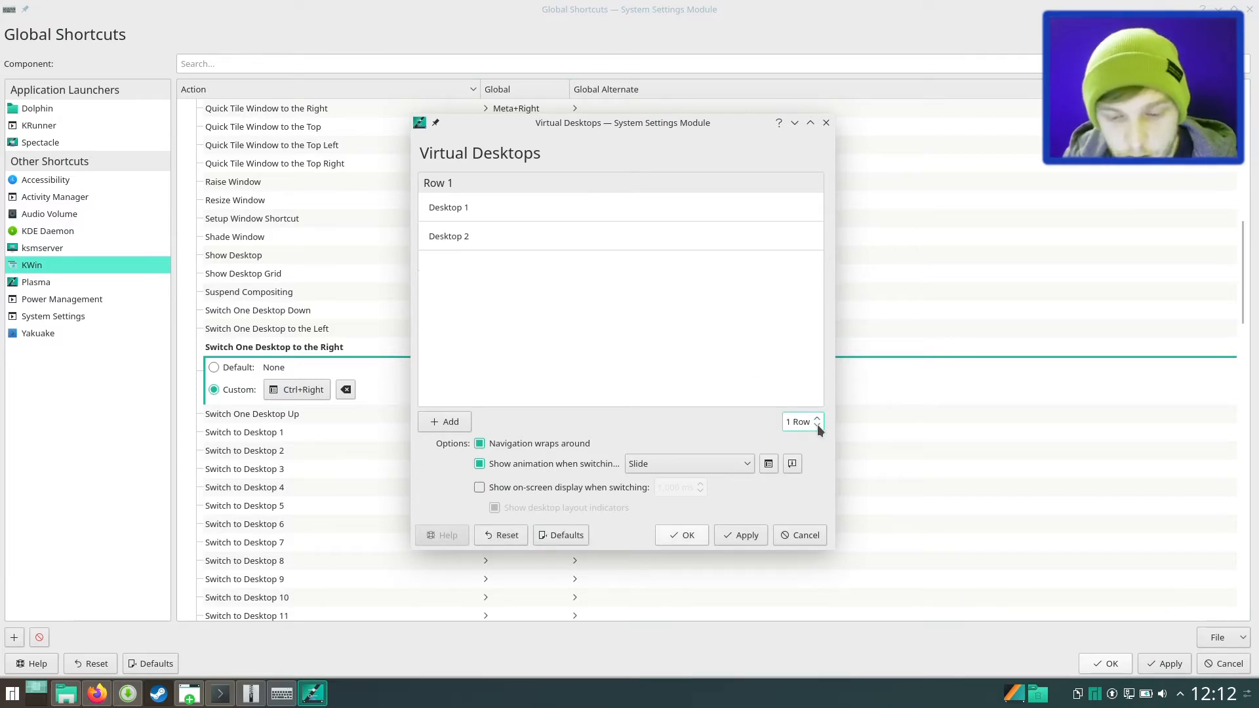
{"action": "left_click", "coordinate": [445, 421]}
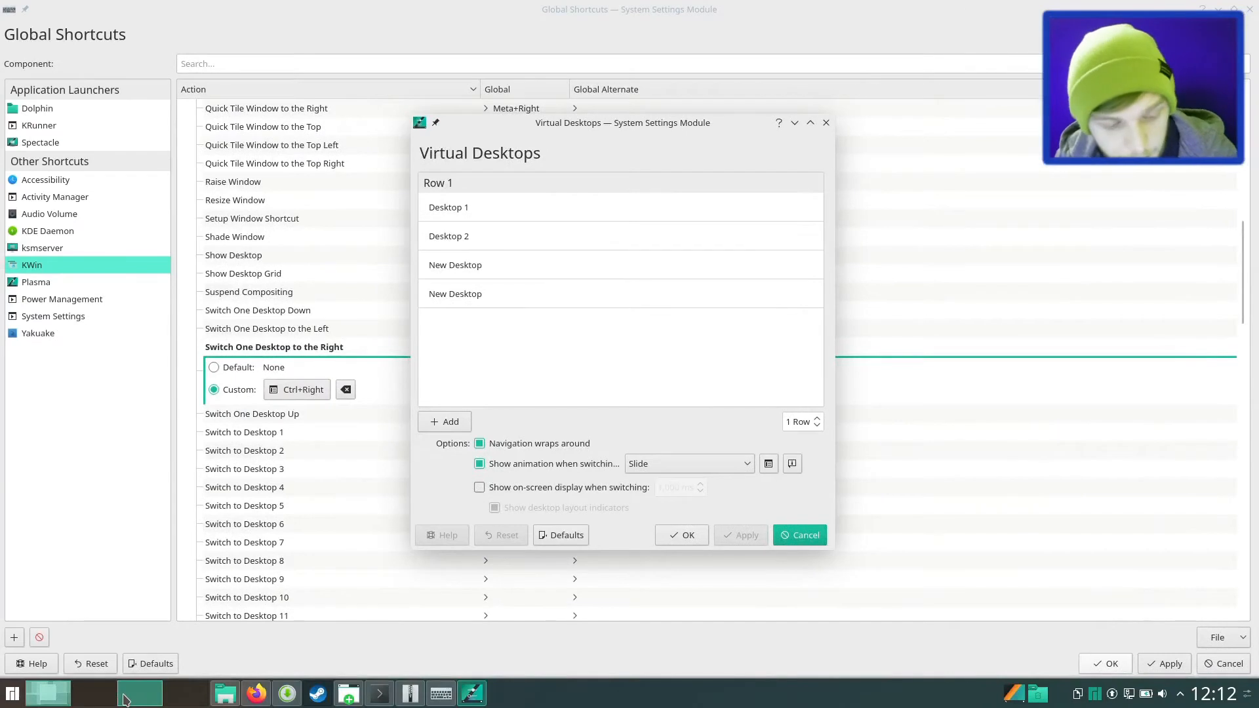
Close Virtual Desktops and scroll the KWin list to the Window One Desktop actions
{"action": "left_click", "coordinate": [799, 535]}
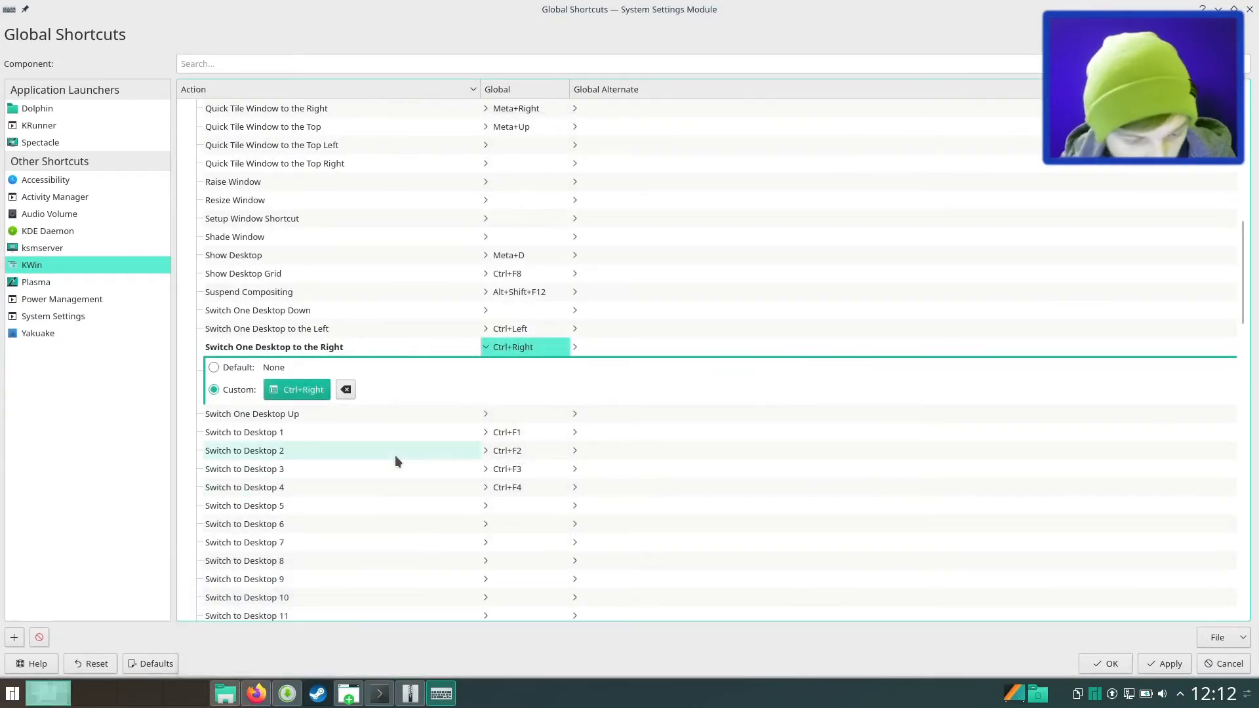
{"action": "scroll", "scroll_direction": "down", "scroll_amount": 3}
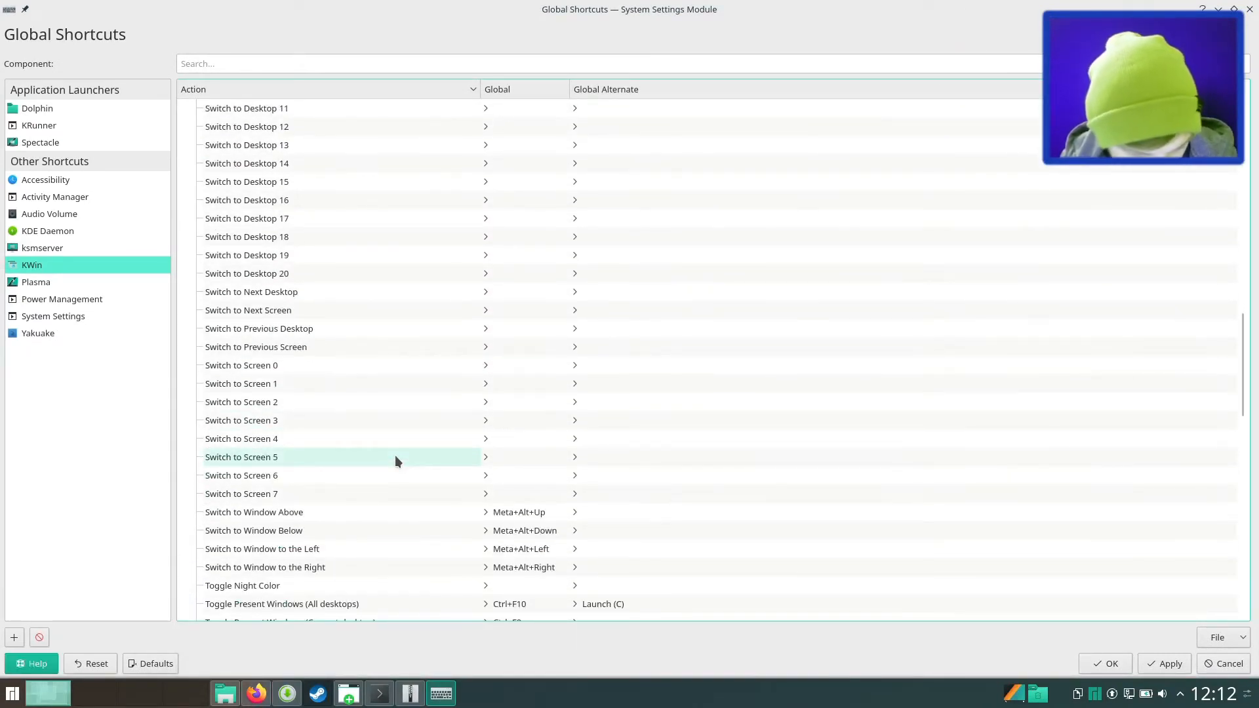
{"action": "scroll", "scroll_direction": "down", "scroll_amount": 3}
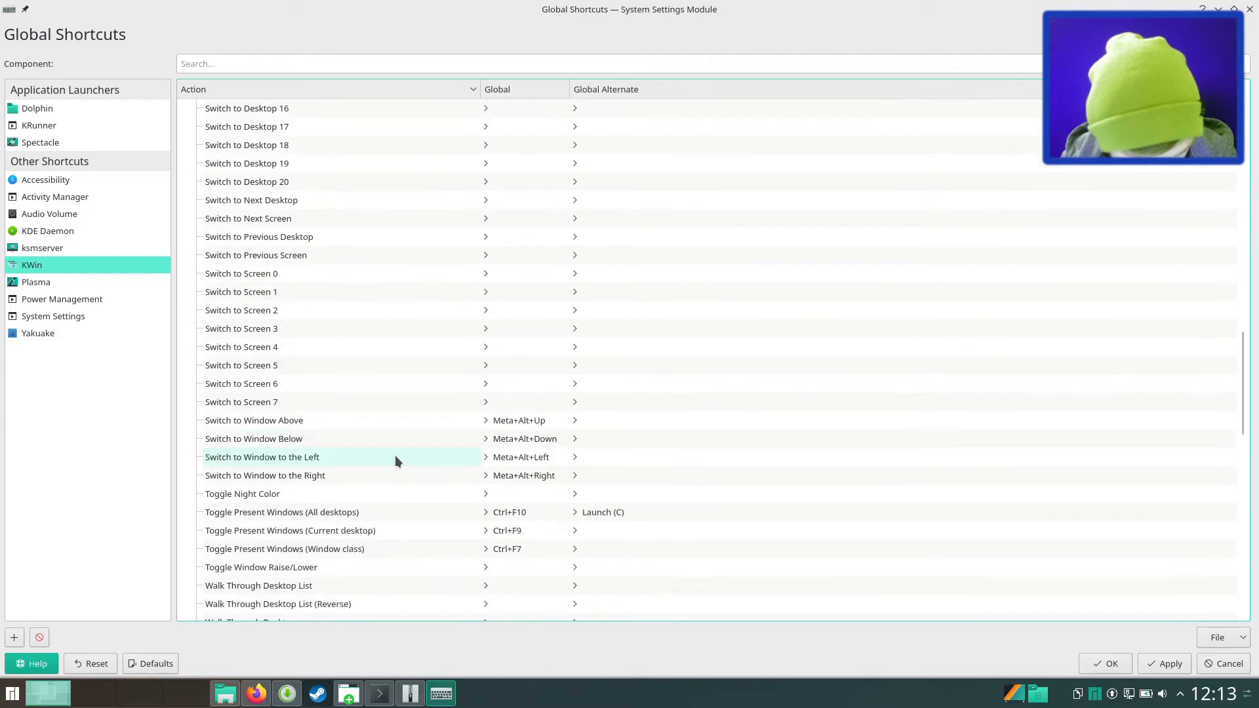
{"action": "scroll", "scroll_direction": "down", "scroll_amount": 3}
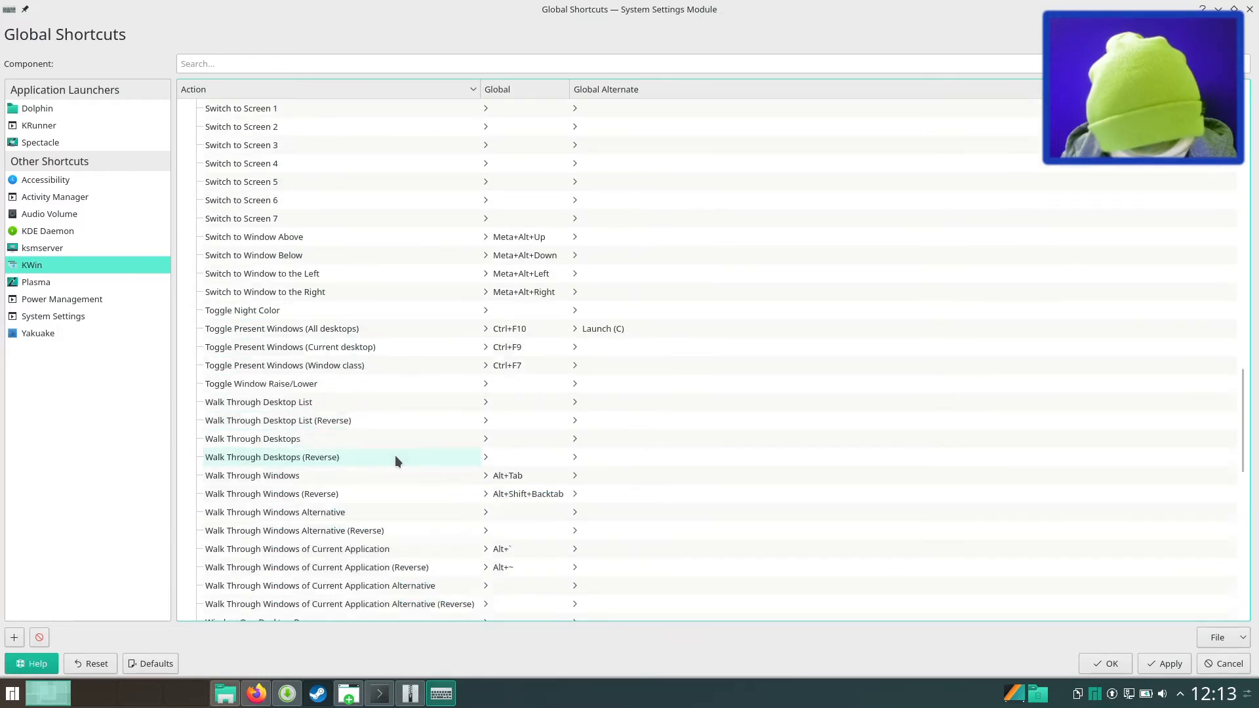
{"action": "scroll", "scroll_direction": "down", "scroll_amount": 3}
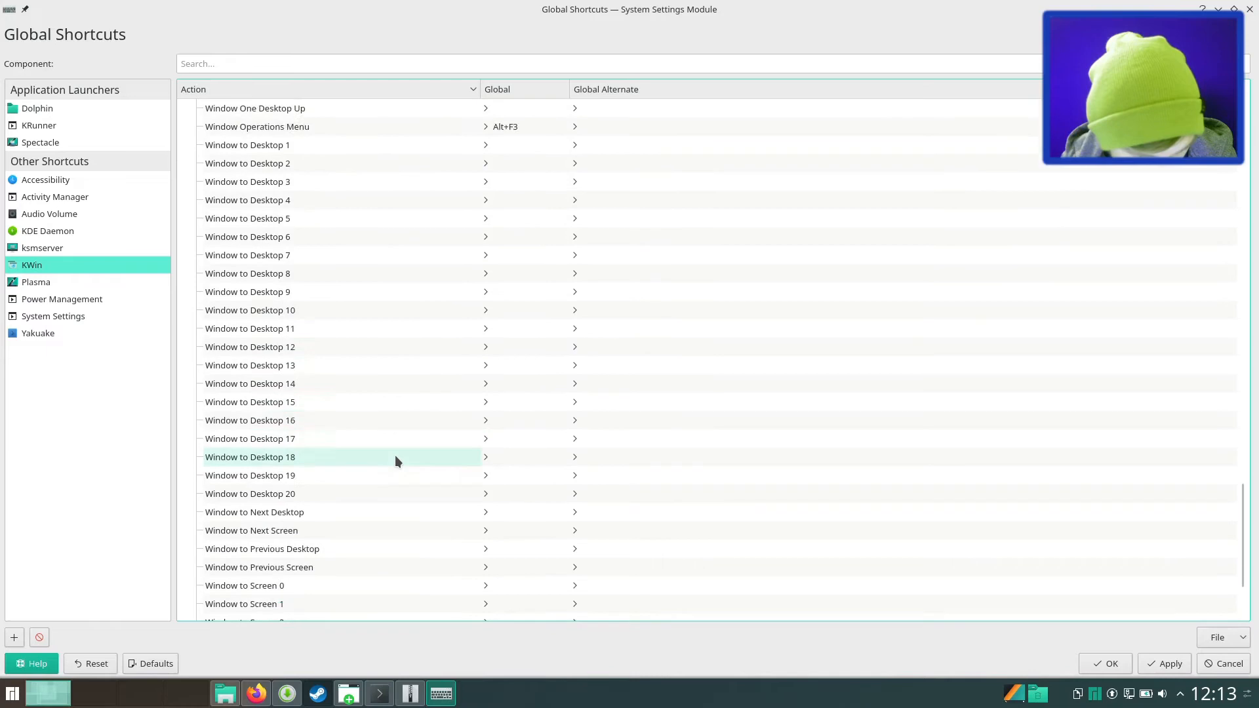
{"action": "scroll", "scroll_direction": "down", "scroll_amount": 3}
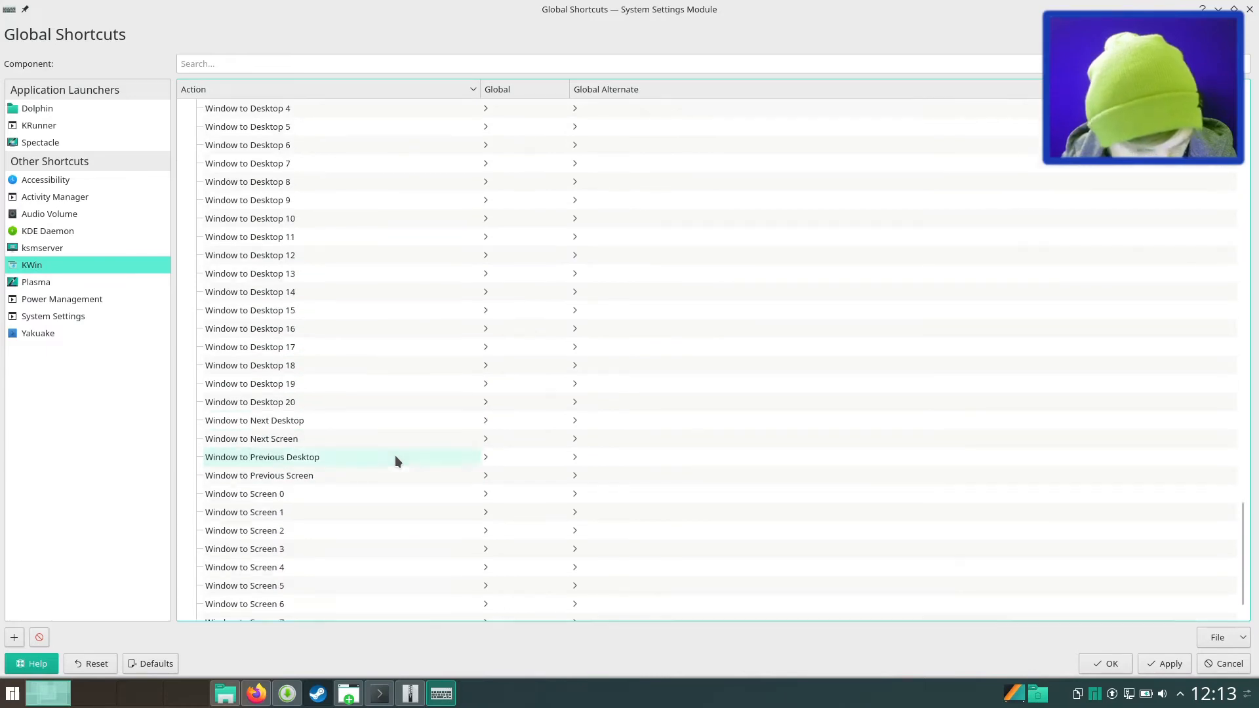
{"action": "scroll", "scroll_direction": "up", "scroll_amount": 3}
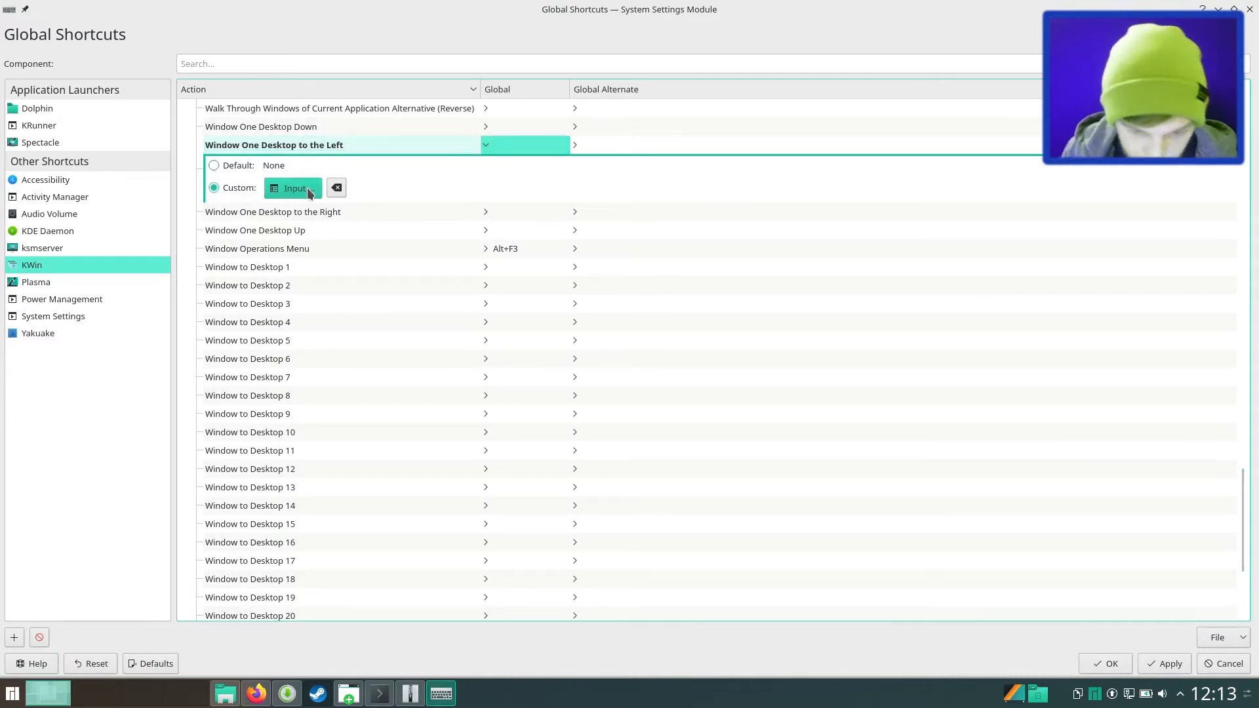
Assign Ctrl+Alt+Left to Window One Desktop to the Left and edit the Right counterpart
{"action": "key", "text": "Ctrl+Alt+Left"}
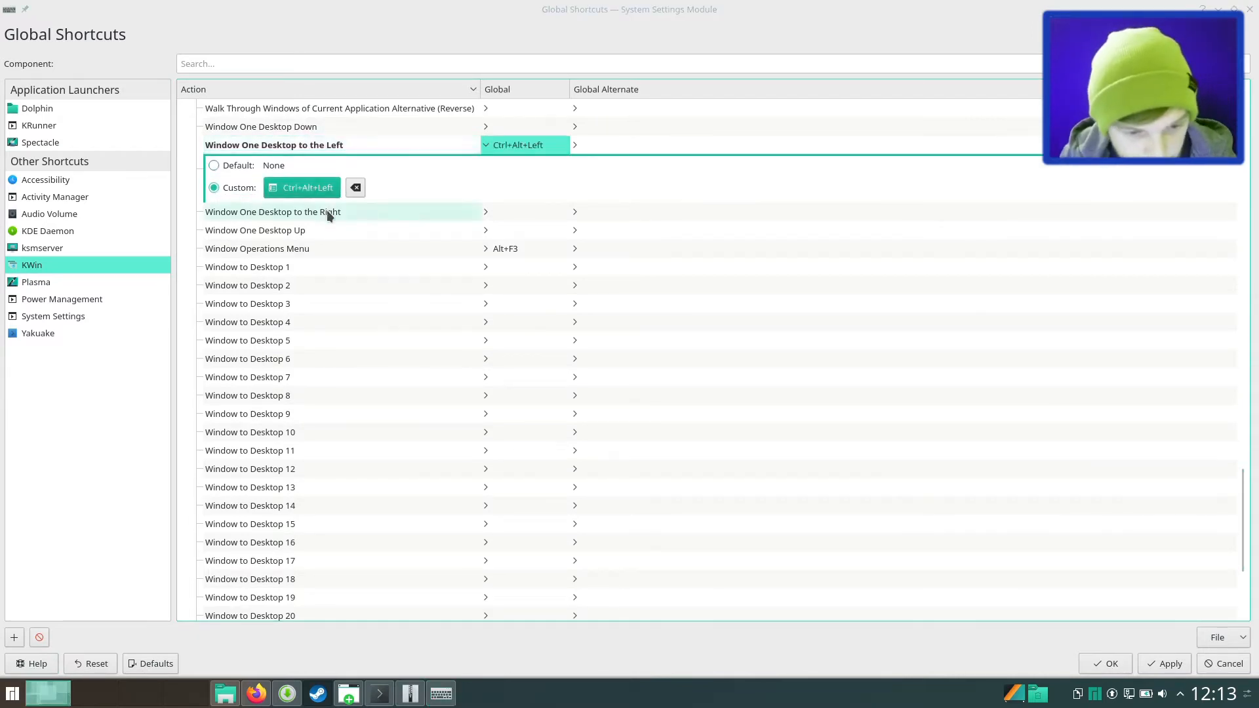
{"action": "left_click", "coordinate": [277, 211]}
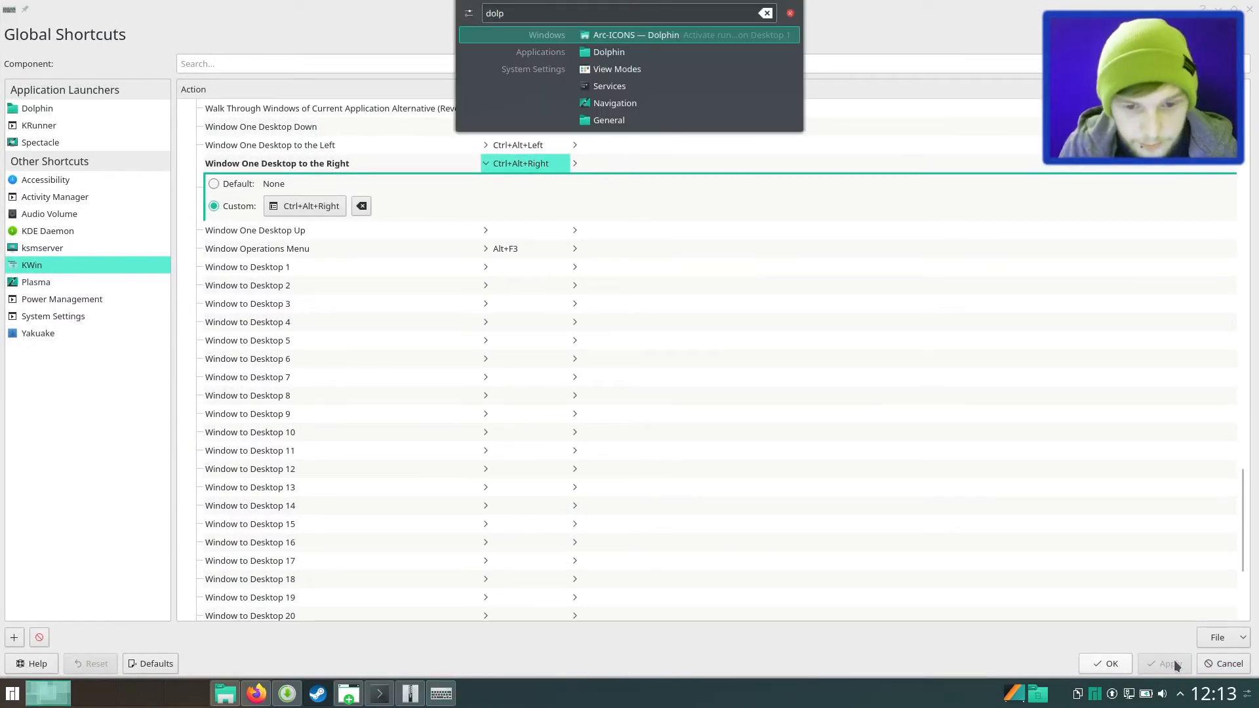
Launch Dolphin via KRunner and close the Global Shortcuts window with OK
{"action": "left_click", "coordinate": [635, 34]}
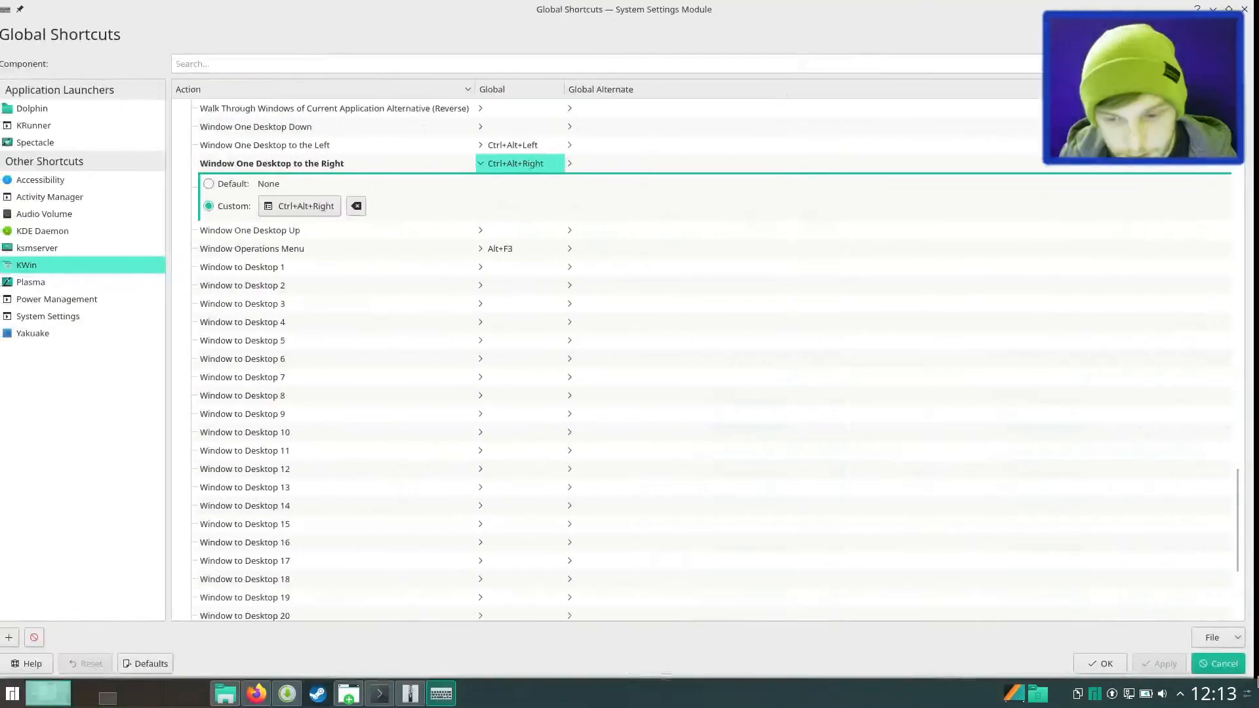
{"action": "left_click", "coordinate": [224, 692]}
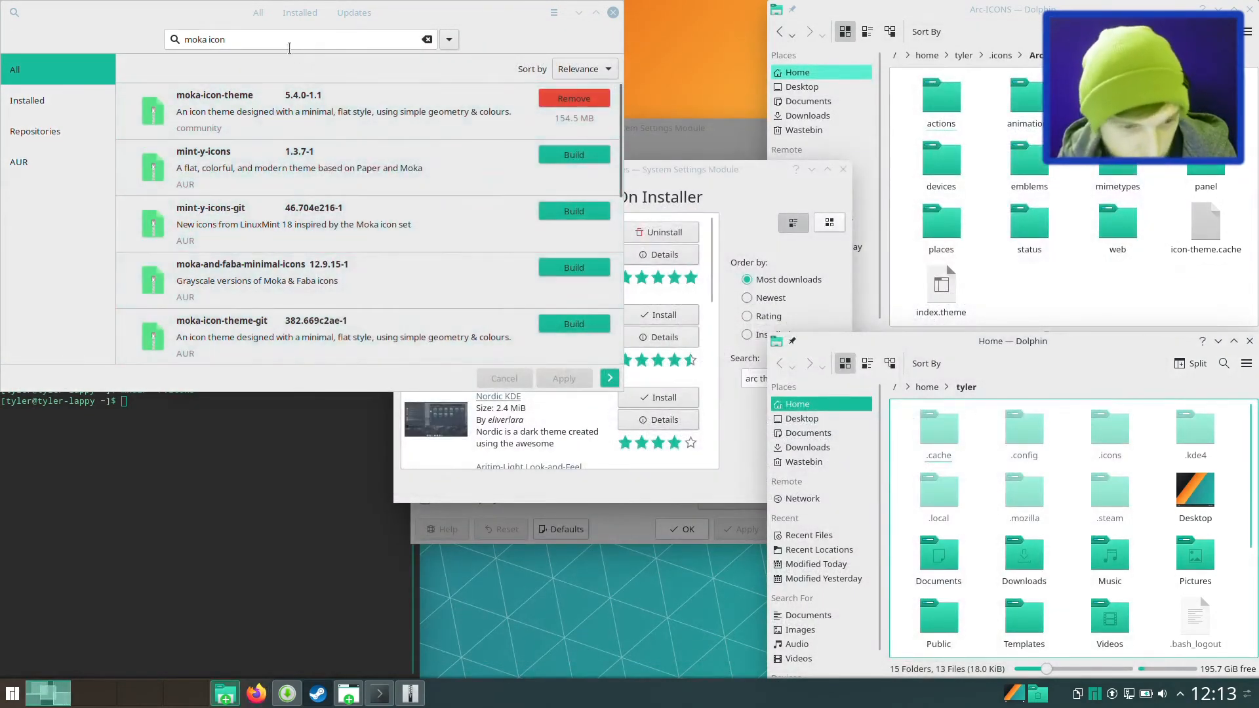
Run htop from the launcher after closing the open windows
{"action": "type", "text": "htop"}
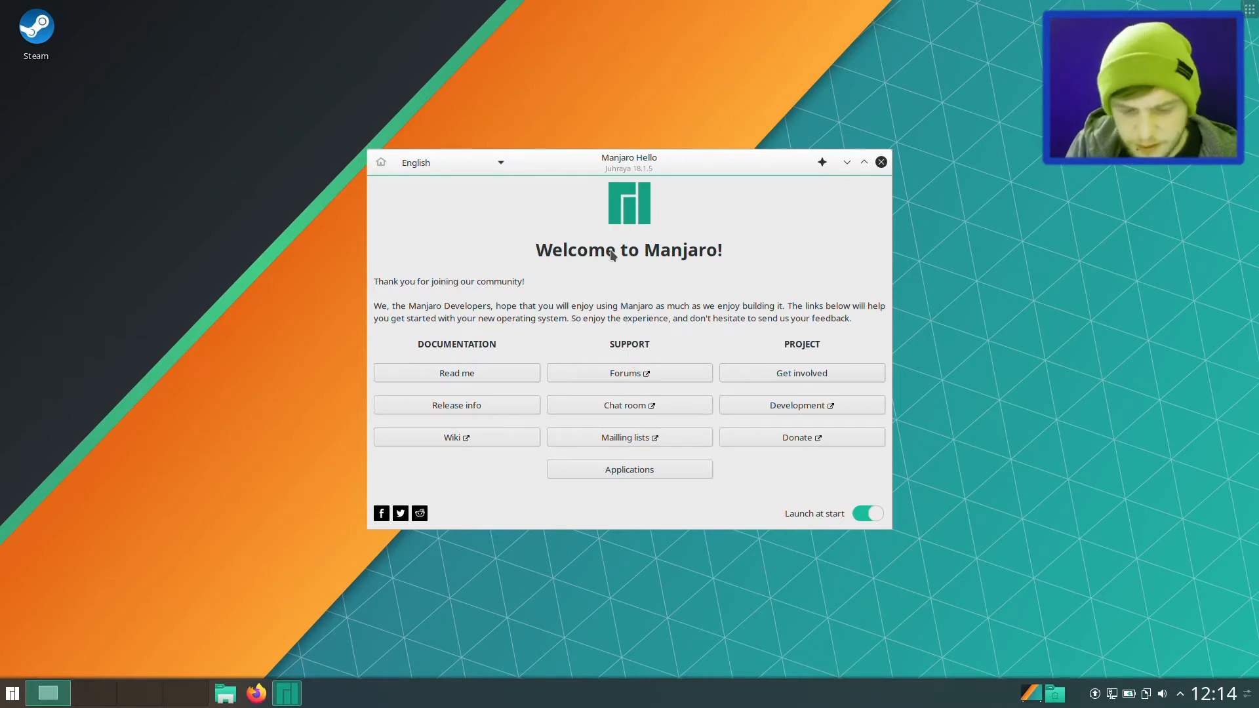
{"action": "mouse_move", "coordinate": [184, 198]}
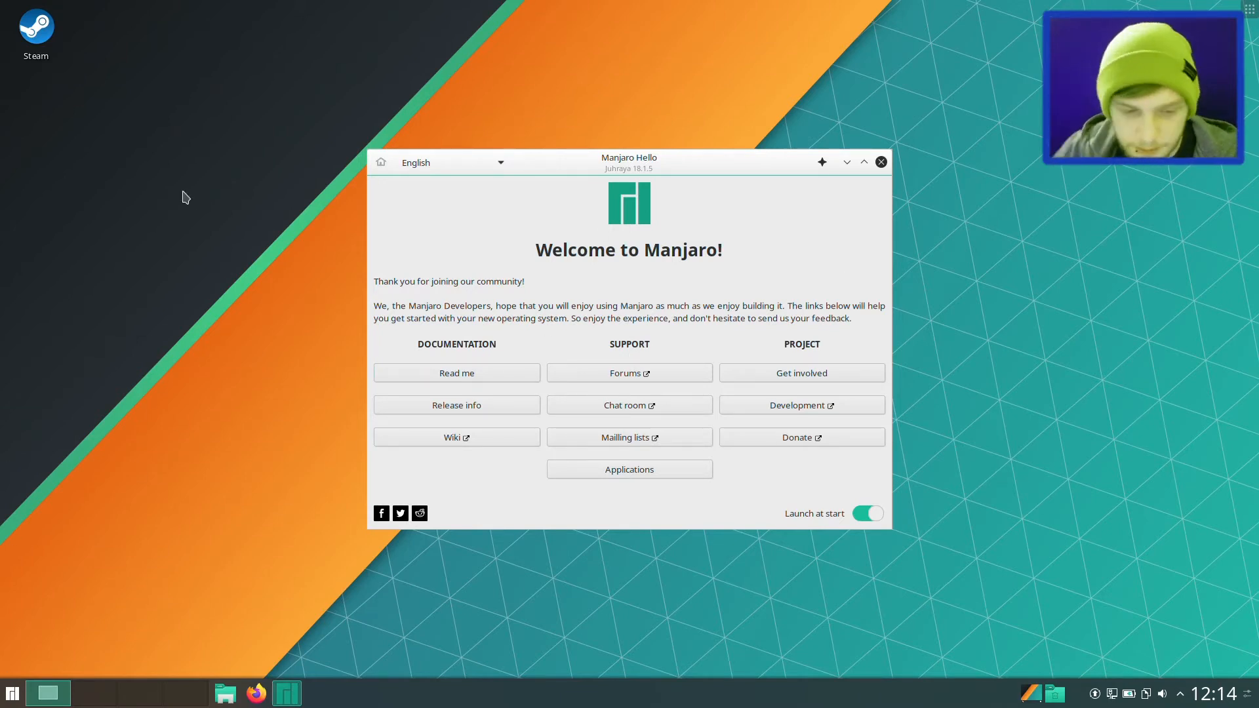
Switch off Launch at start and close the Manjaro Hello window
{"action": "left_click", "coordinate": [867, 513]}
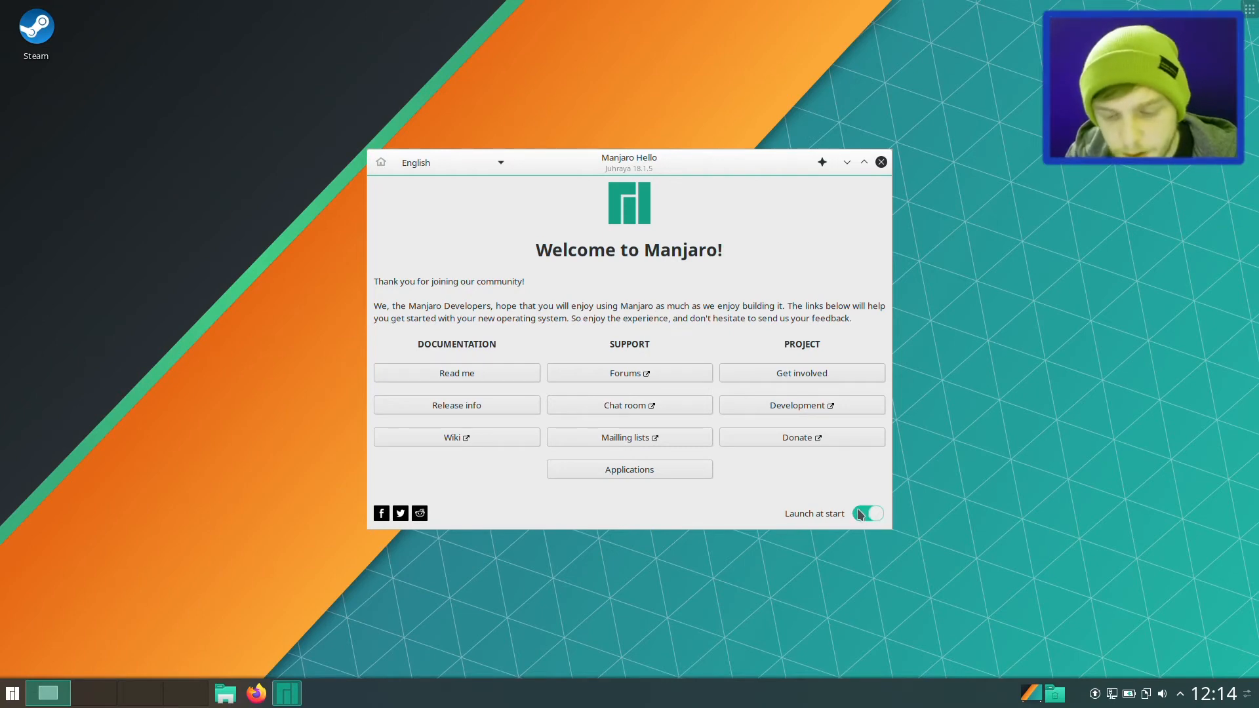
{"action": "left_click", "coordinate": [867, 513]}
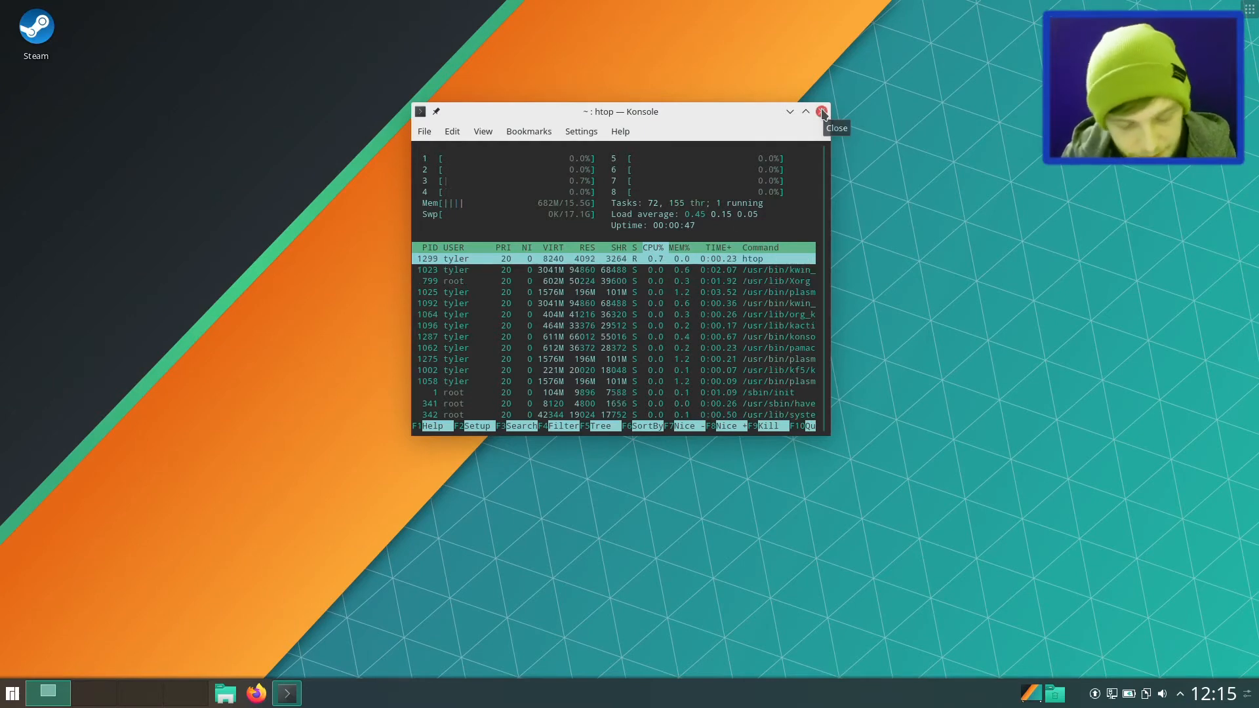
{"action": "left_click", "coordinate": [821, 111]}
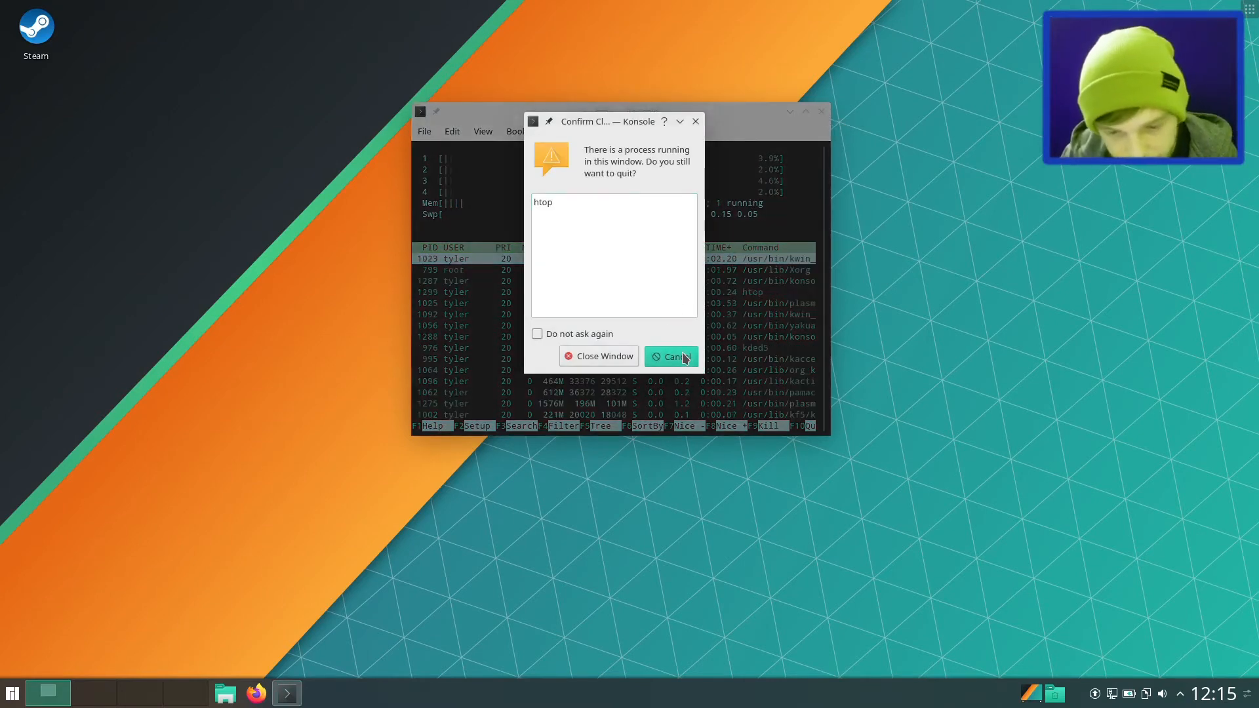
{"action": "left_click", "coordinate": [670, 357]}
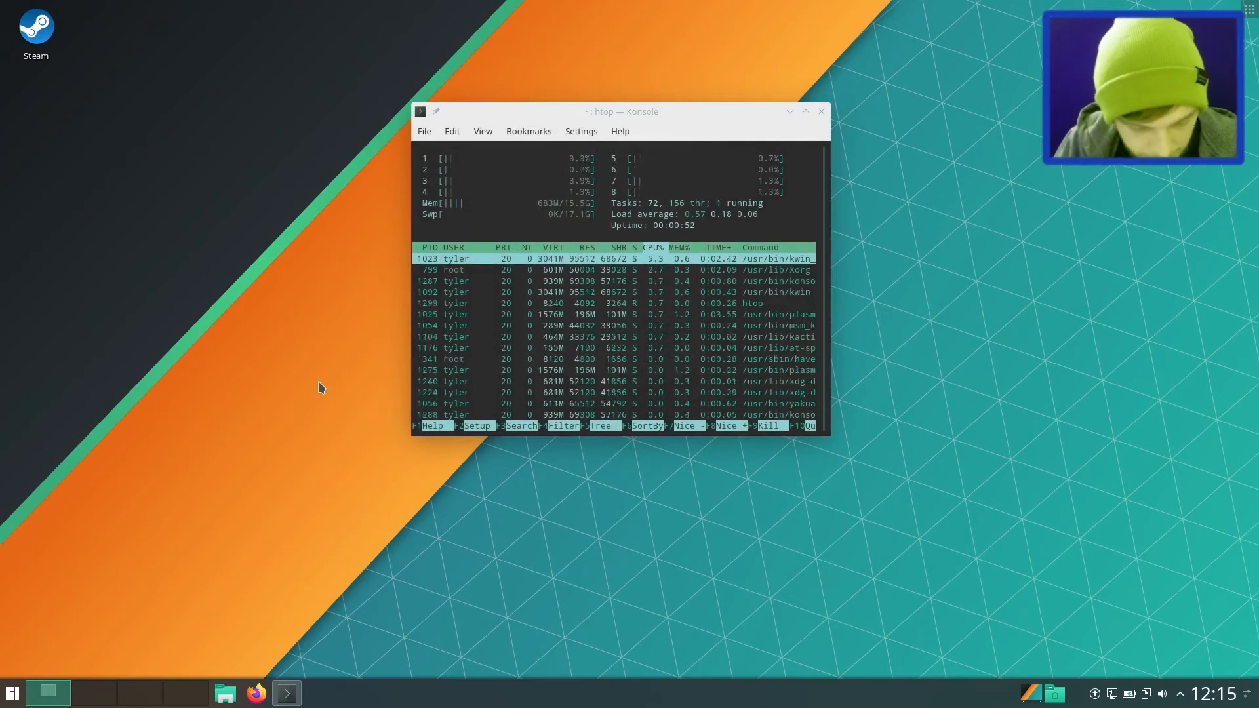
{"action": "type", "text": "icons"}
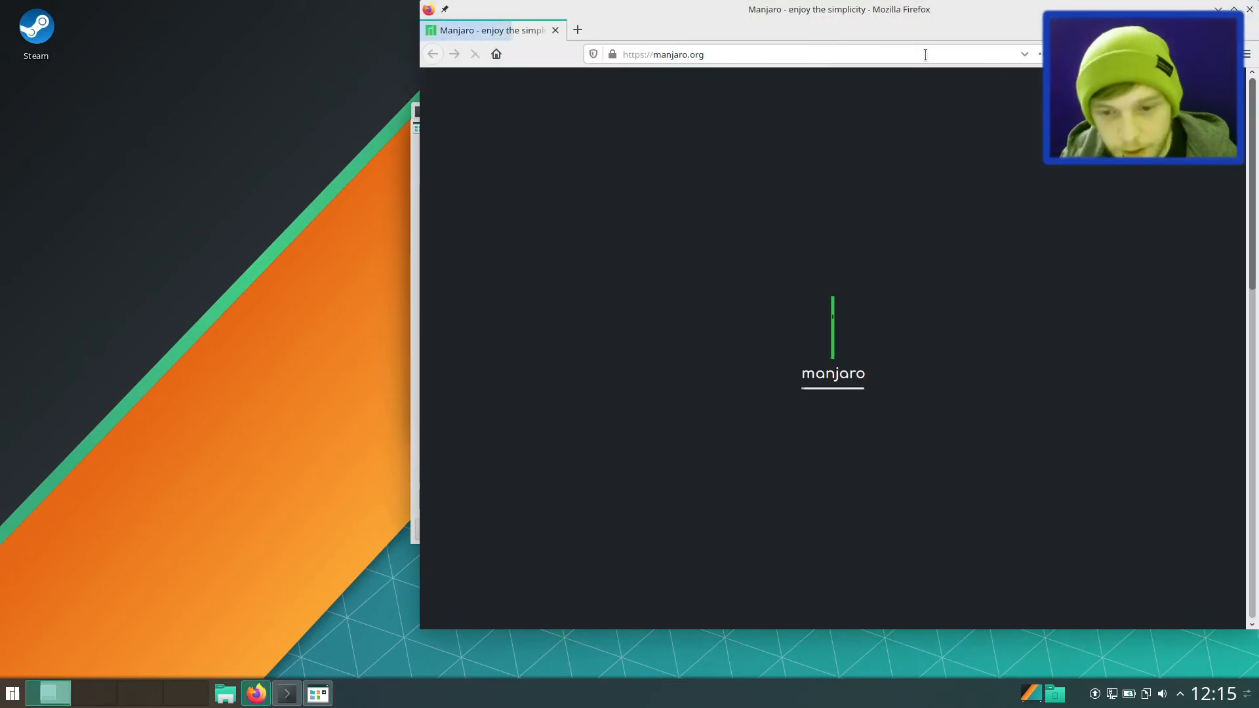
Search the web for arc-icons and reach the Arc-ICONS files on gnome-look.org
{"action": "type", "text": "arc-"}
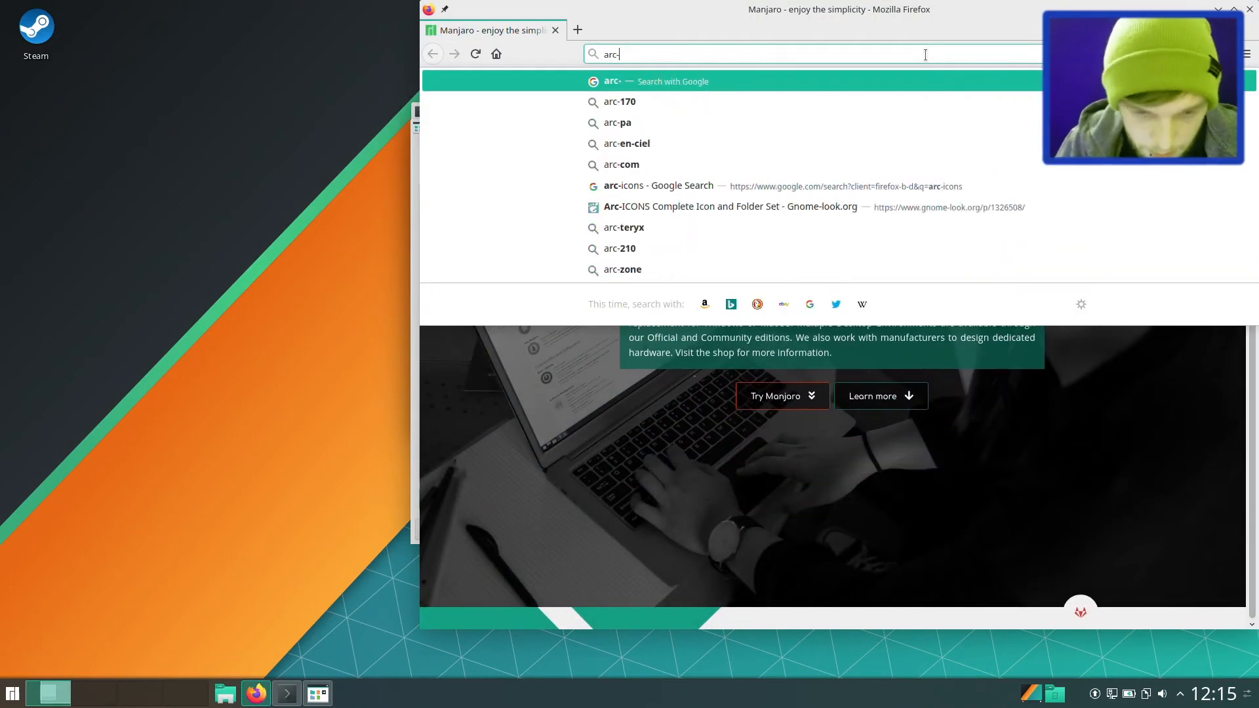
{"action": "left_click", "coordinate": [659, 185]}
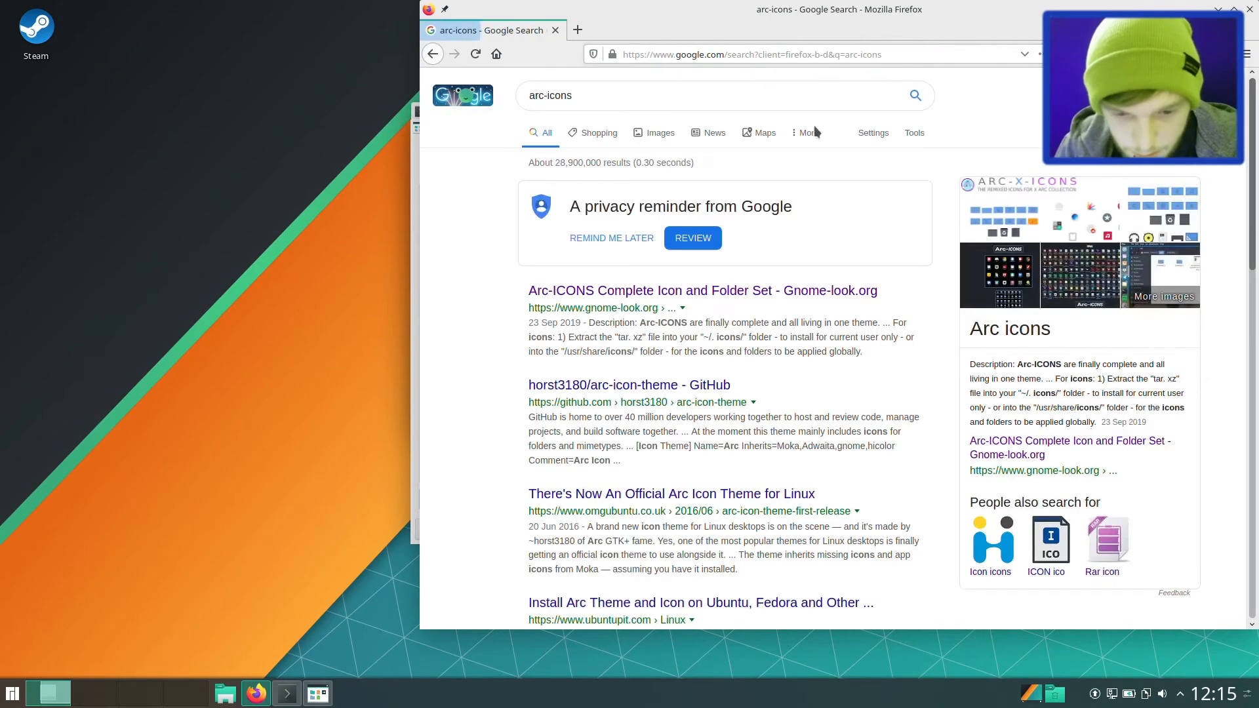
{"action": "left_click", "coordinate": [703, 289]}
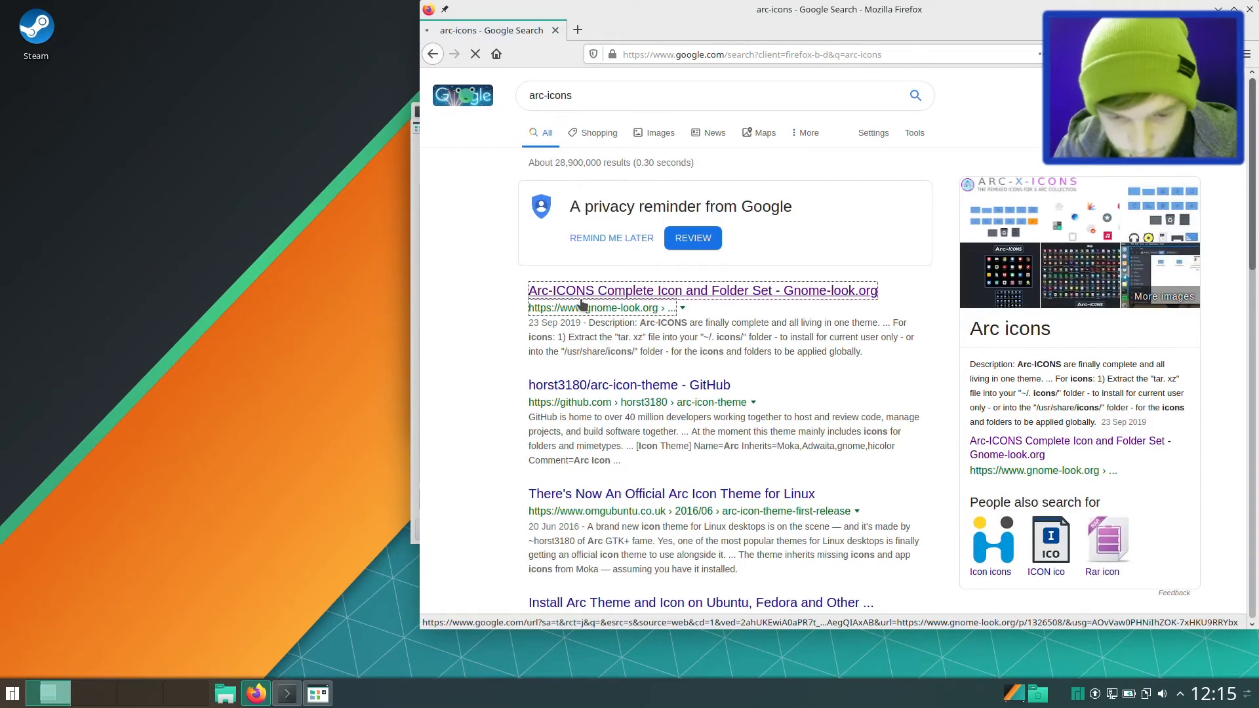
{"action": "left_click", "coordinate": [703, 291]}
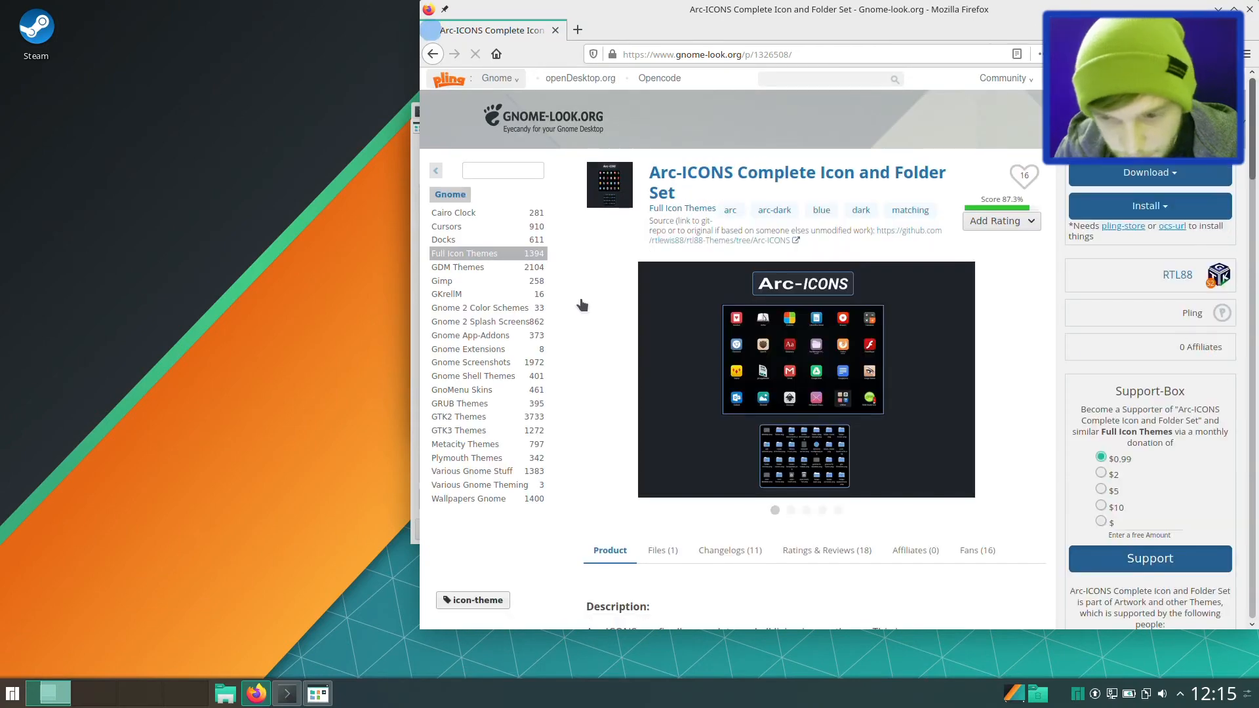
Download Arc-ICONS_1.5.8.zip (44.2 MB) and switch to the file manager
{"action": "left_click", "coordinate": [1149, 171]}
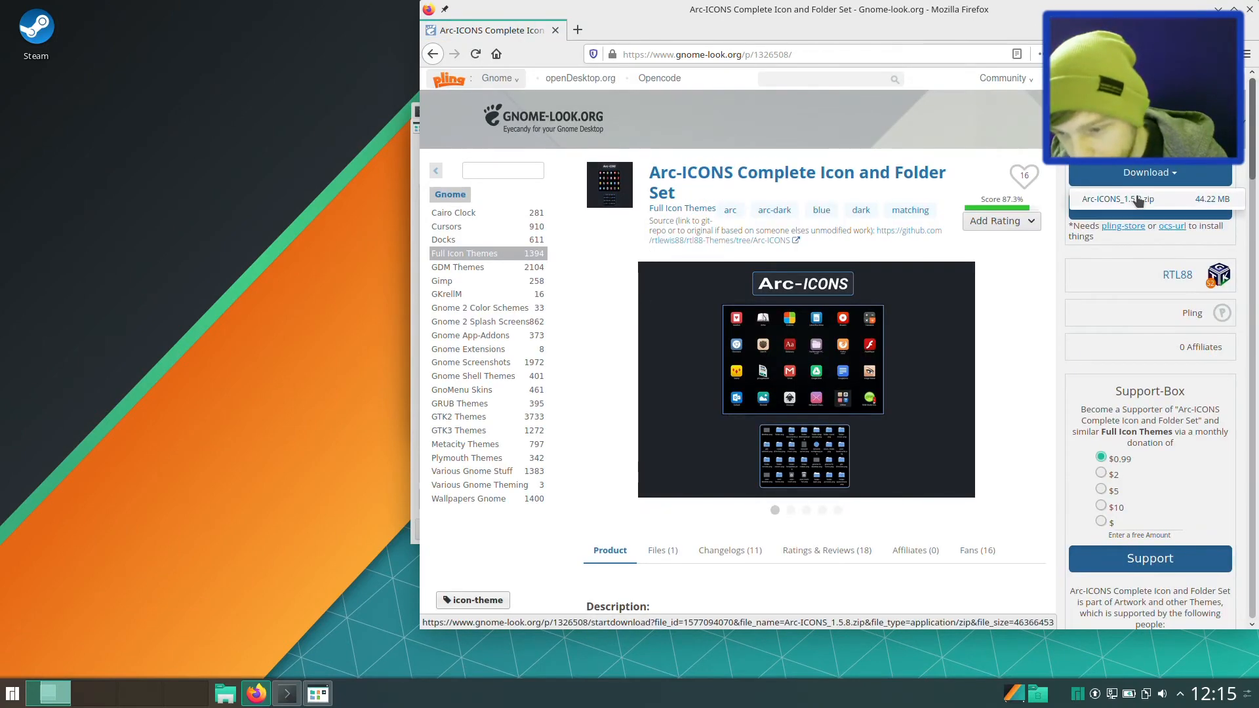
{"action": "left_click", "coordinate": [1117, 199]}
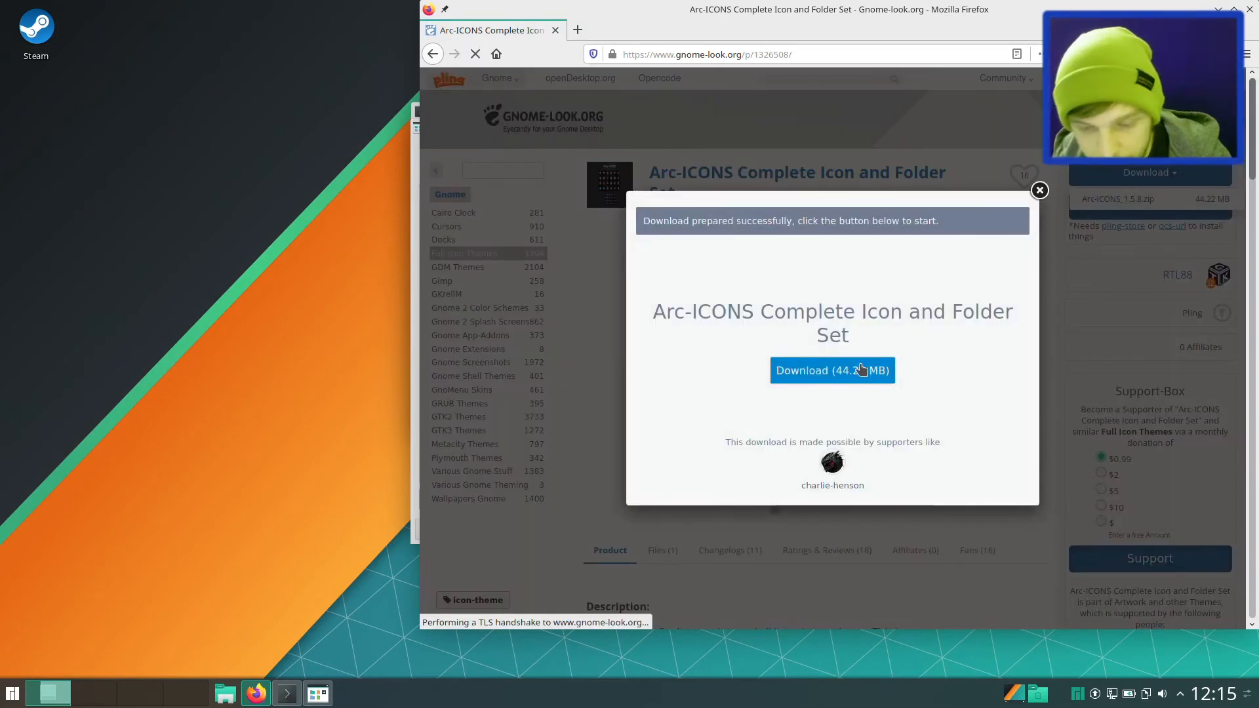
{"action": "left_click", "coordinate": [832, 369]}
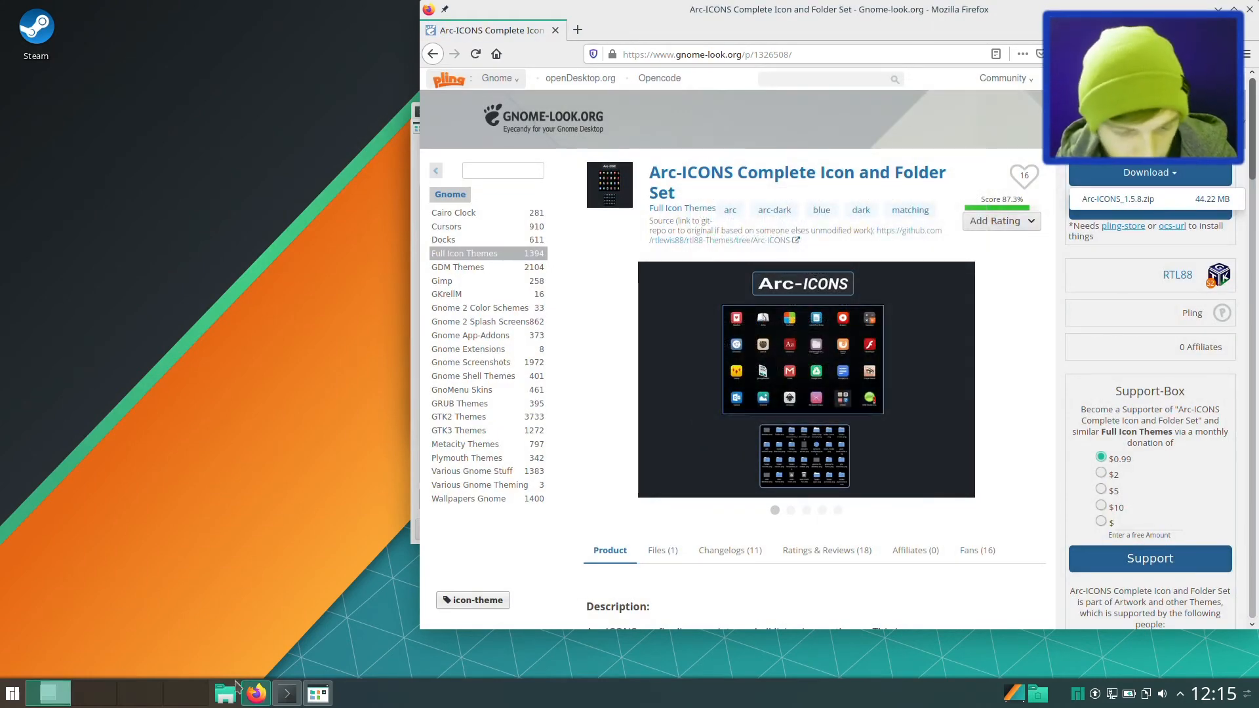
{"action": "left_click", "coordinate": [225, 692]}
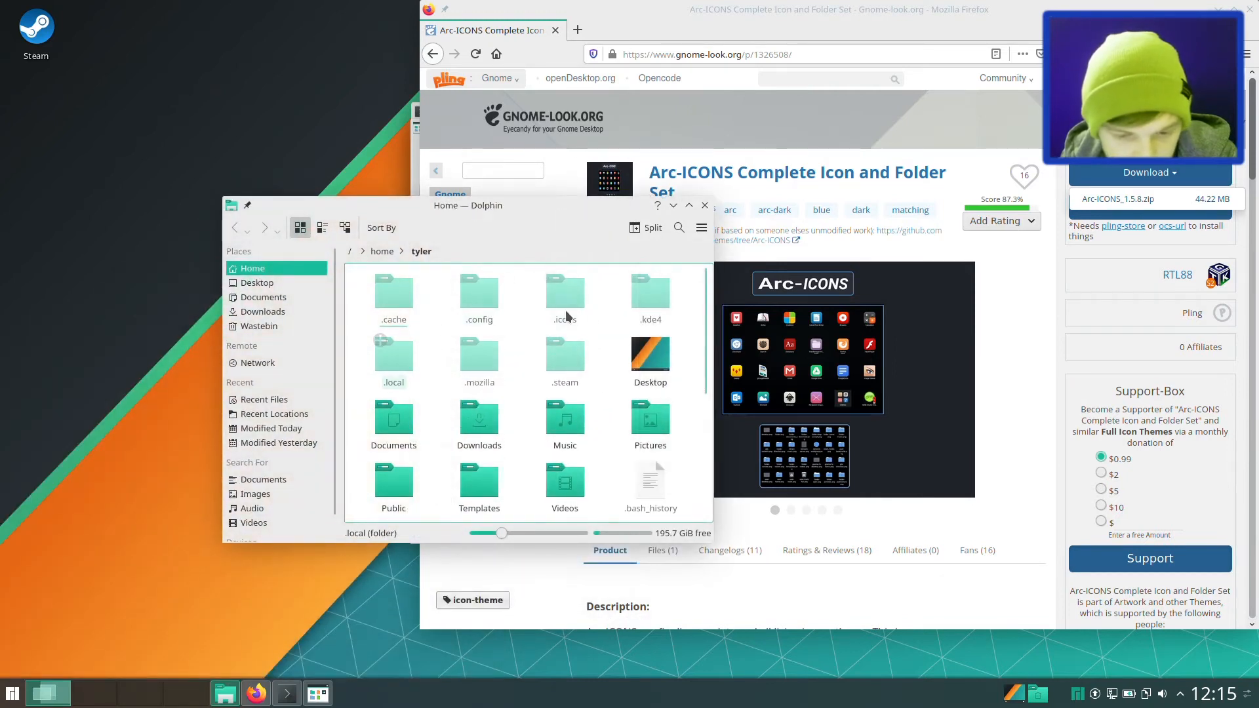
Enter the hidden .icons folder in the home directory
{"action": "double_click", "coordinate": [564, 290]}
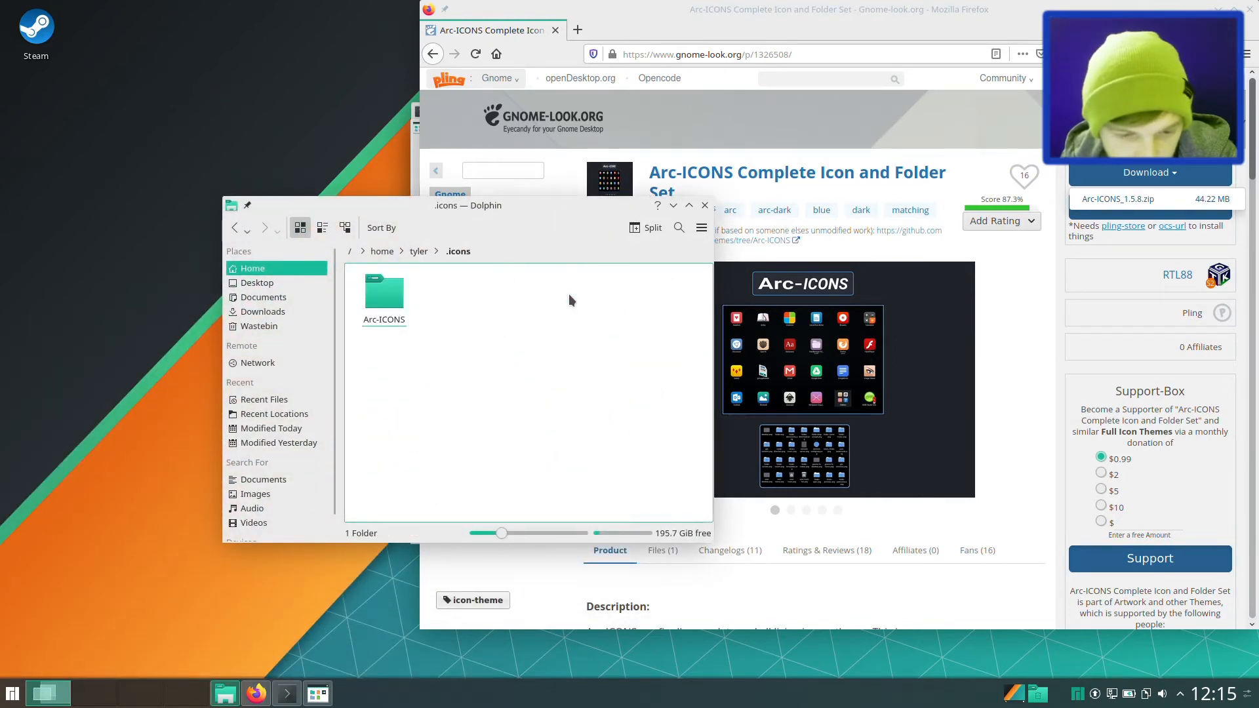
{"action": "left_click", "coordinate": [385, 291]}
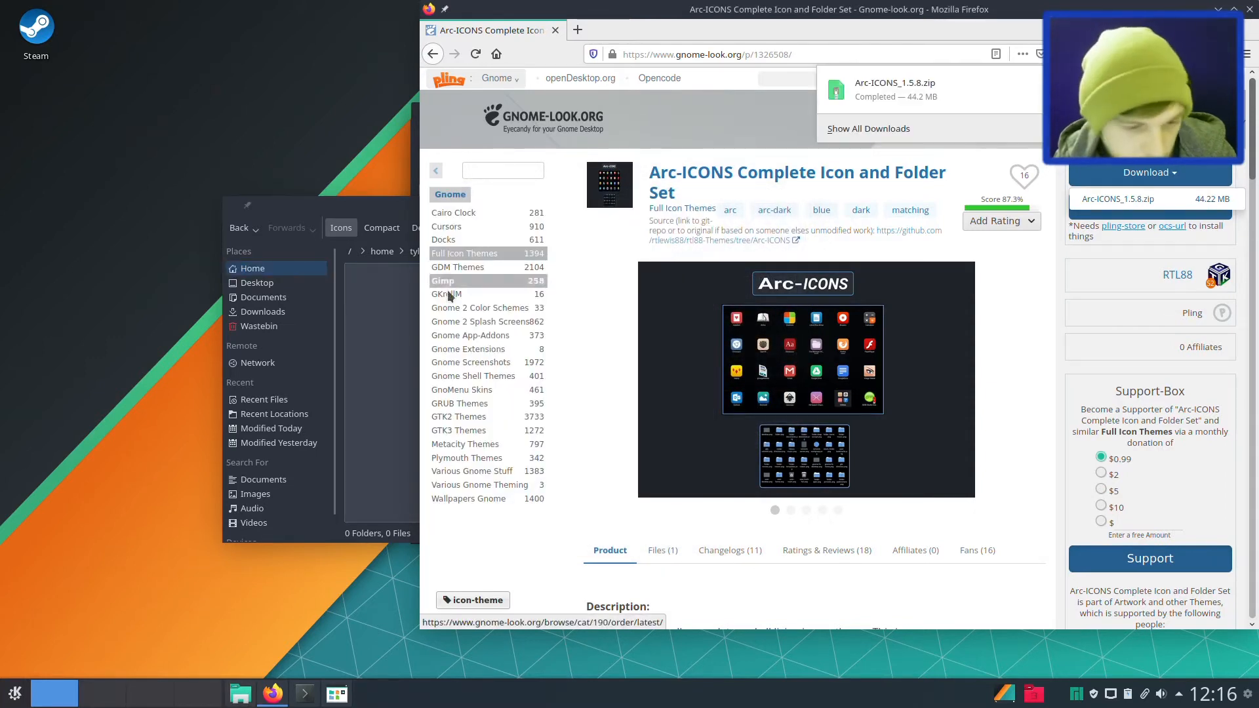
Copy the Arc-ICONS zip from Downloads and return to the .icons folder
{"action": "left_click", "coordinate": [262, 312]}
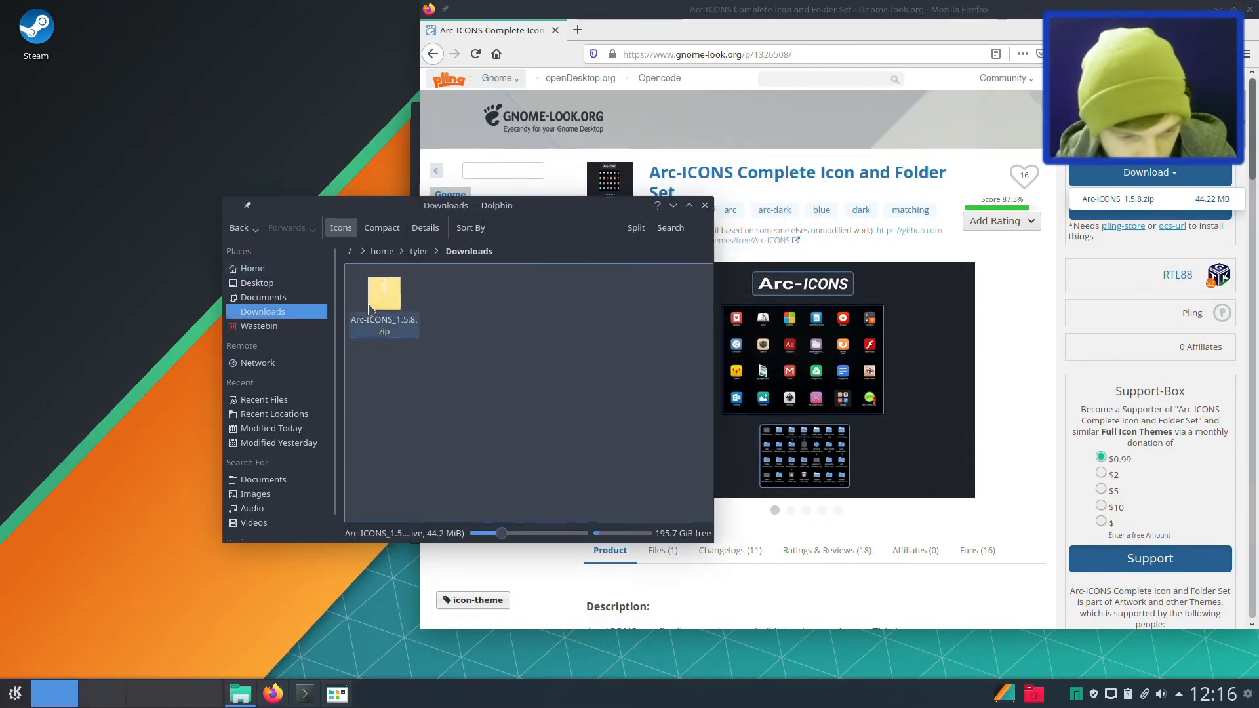
{"action": "right_click", "coordinate": [382, 298]}
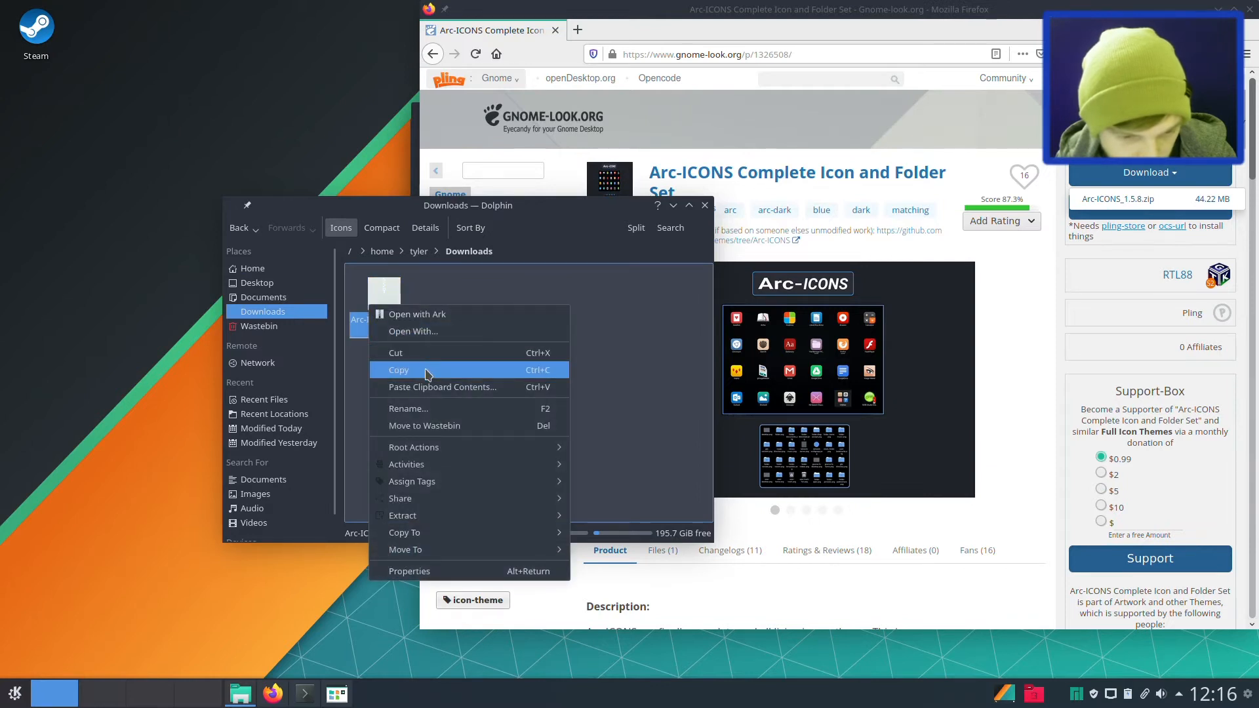
{"action": "left_click", "coordinate": [398, 370]}
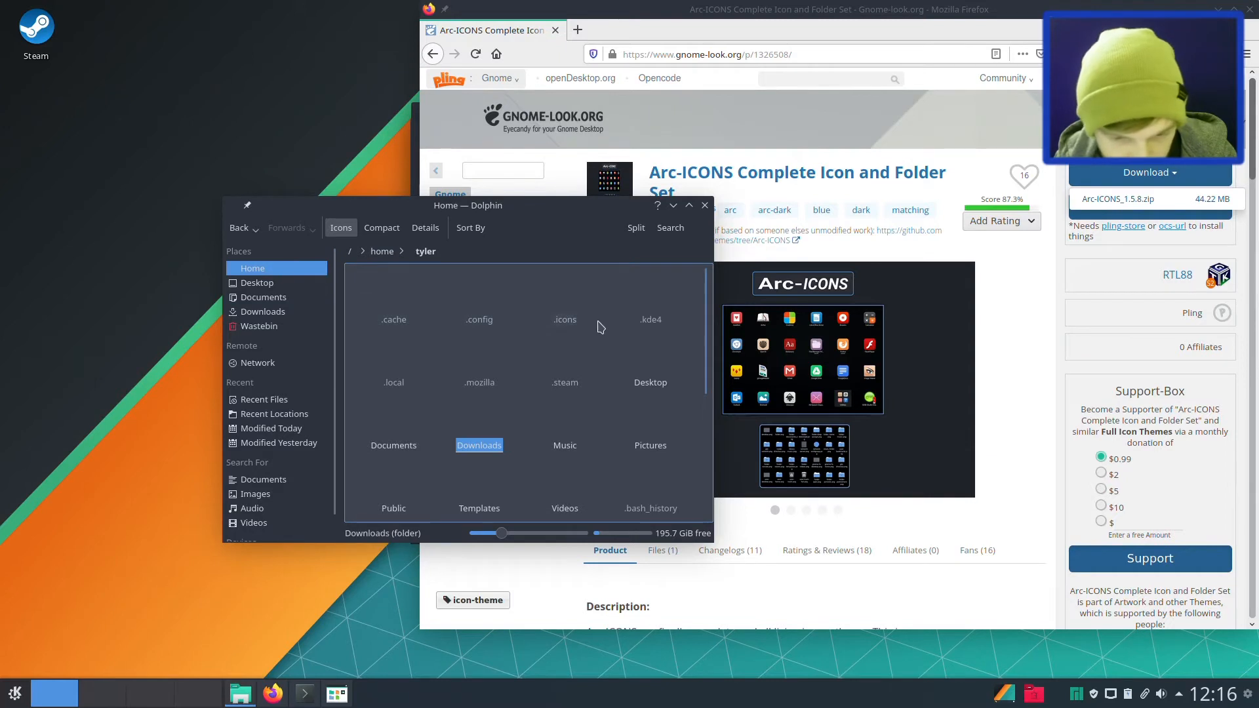
{"action": "double_click", "coordinate": [564, 319]}
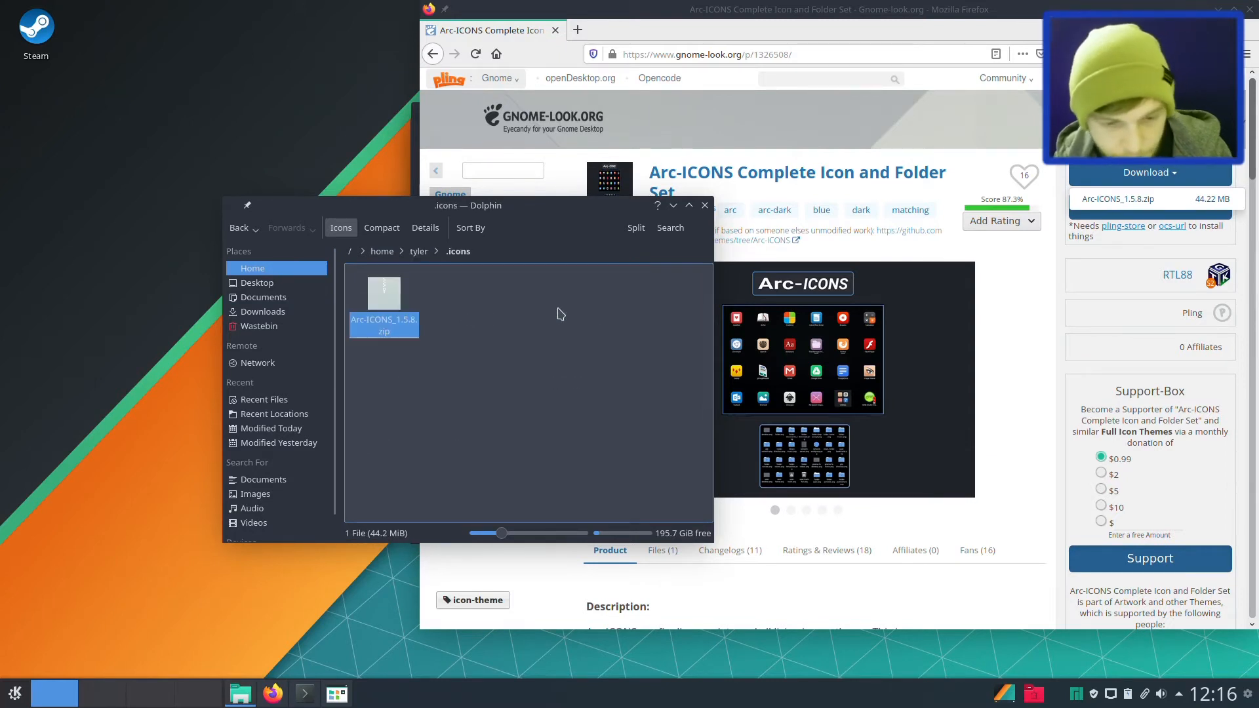
Paste the zip into ~/.icons and extract the archive there
{"action": "right_click", "coordinate": [383, 297]}
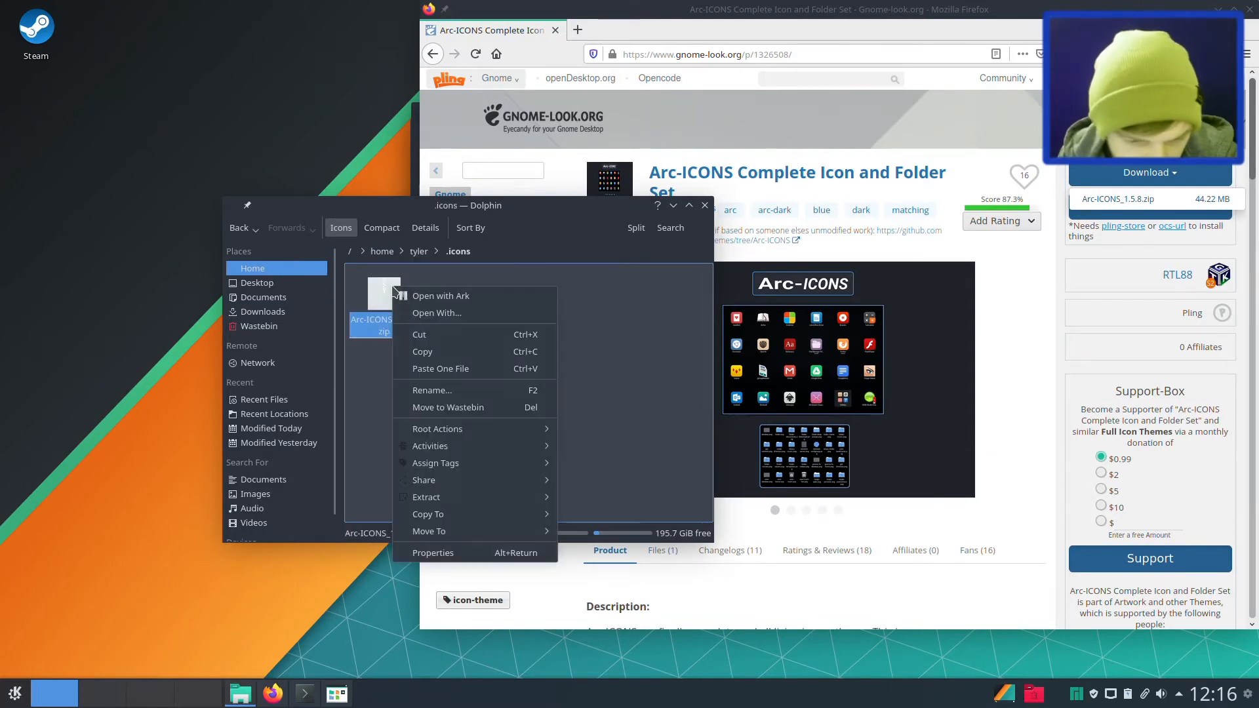
{"action": "mouse_move", "coordinate": [489, 334]}
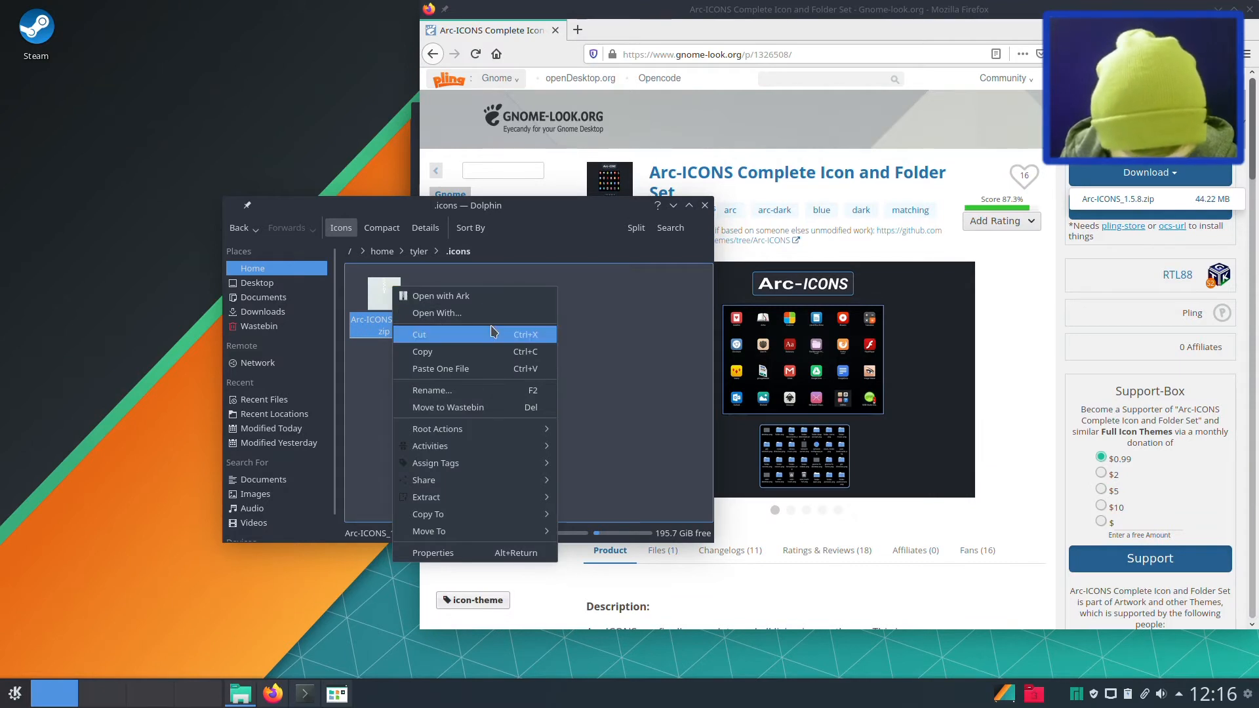
{"action": "mouse_move", "coordinate": [475, 496]}
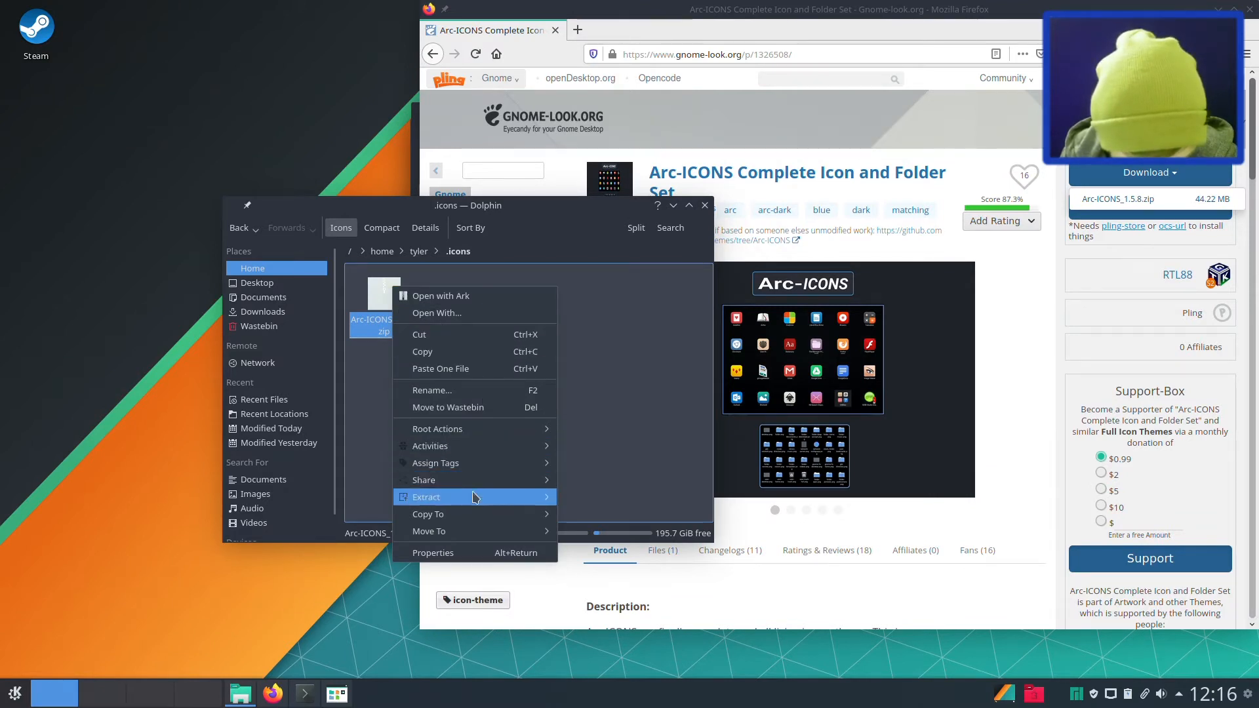
{"action": "mouse_move", "coordinate": [426, 496]}
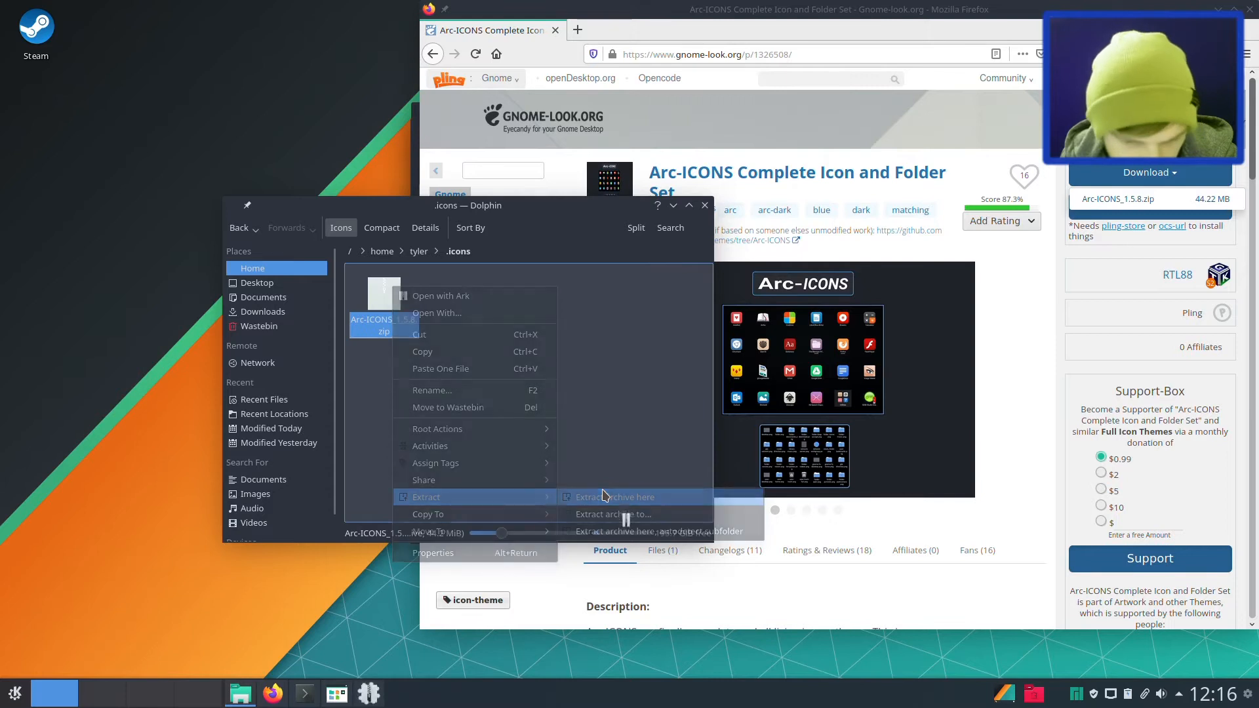
{"action": "left_click", "coordinate": [620, 495]}
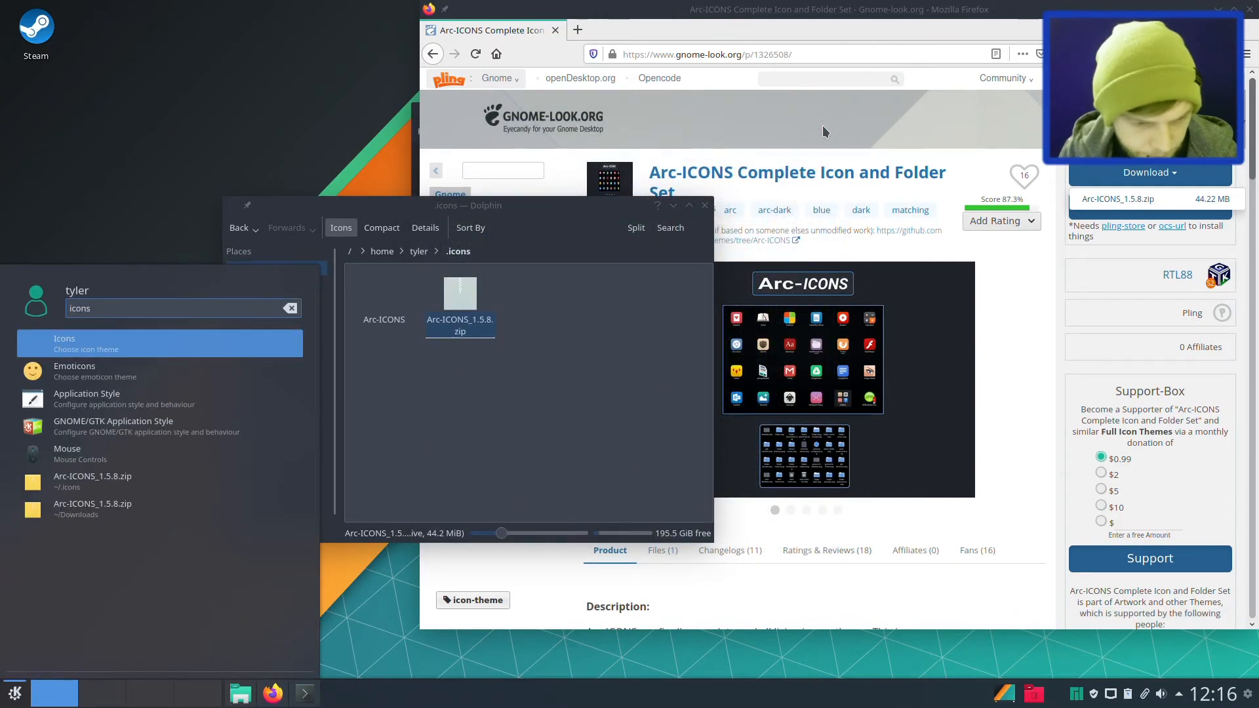
Preview Breeze and Breeze Dark, then apply the Moka icon theme
{"action": "left_click", "coordinate": [63, 338]}
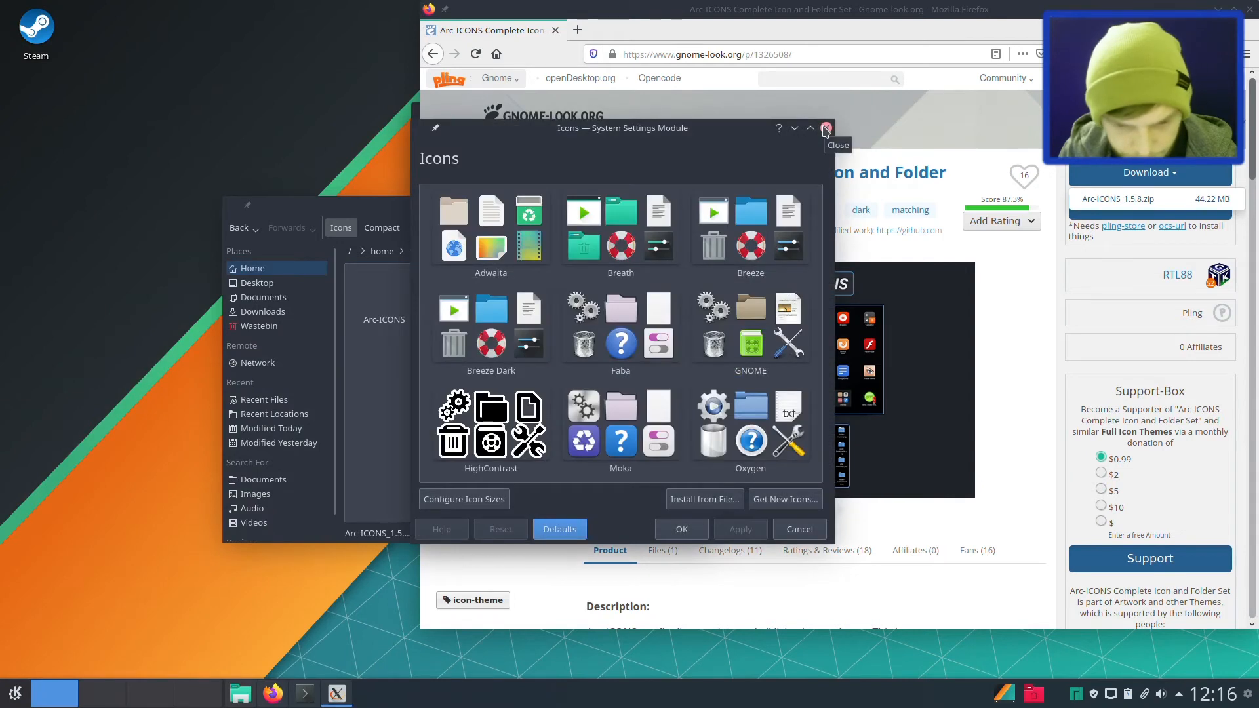
{"action": "left_click", "coordinate": [750, 226]}
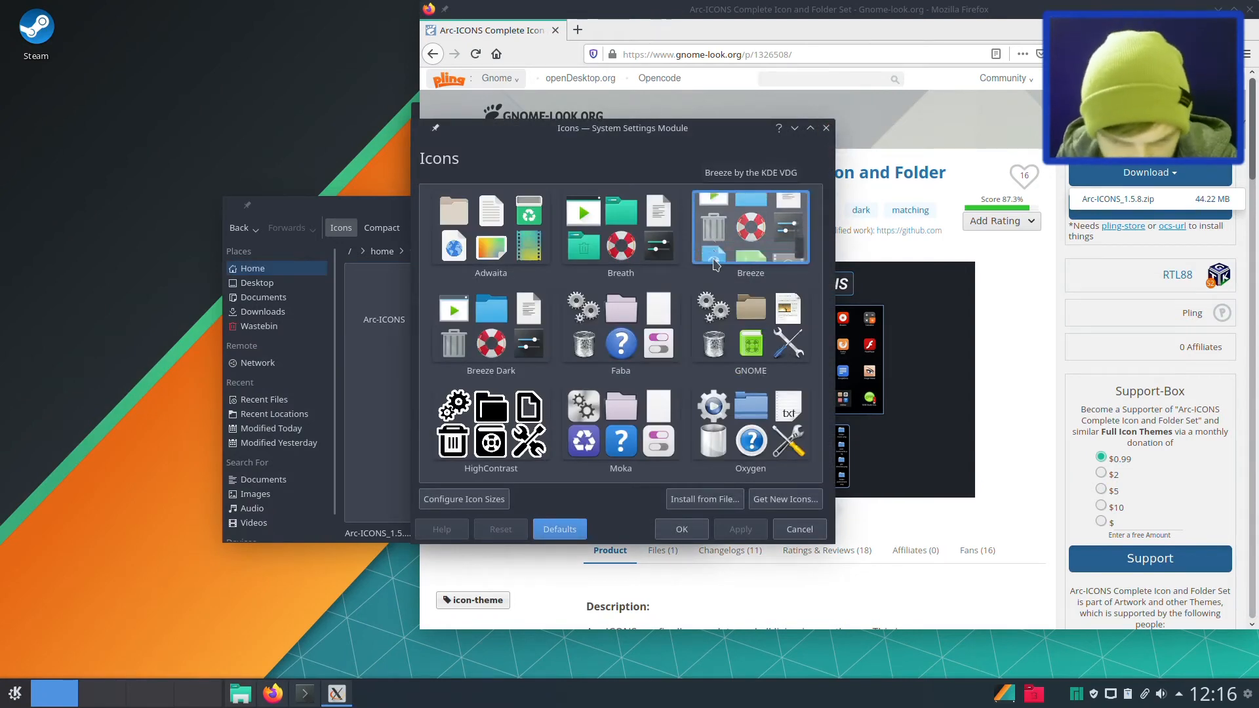
{"action": "left_click", "coordinate": [490, 326]}
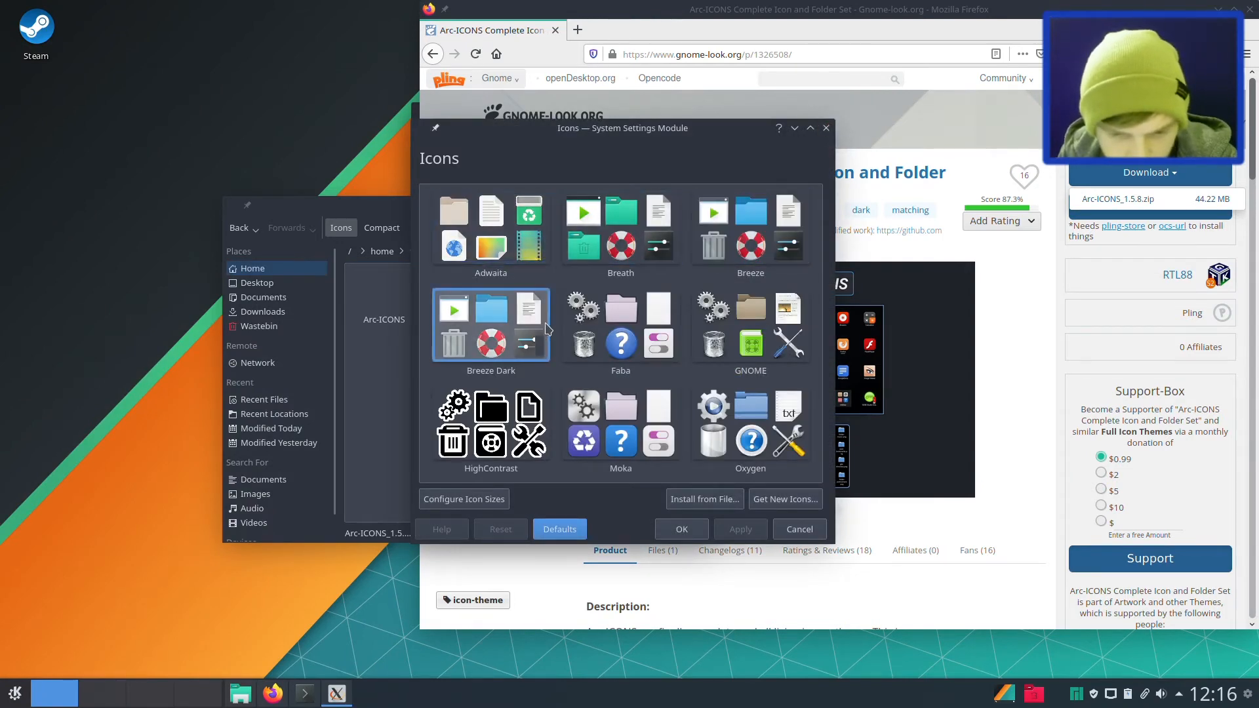
{"action": "left_click", "coordinate": [621, 421]}
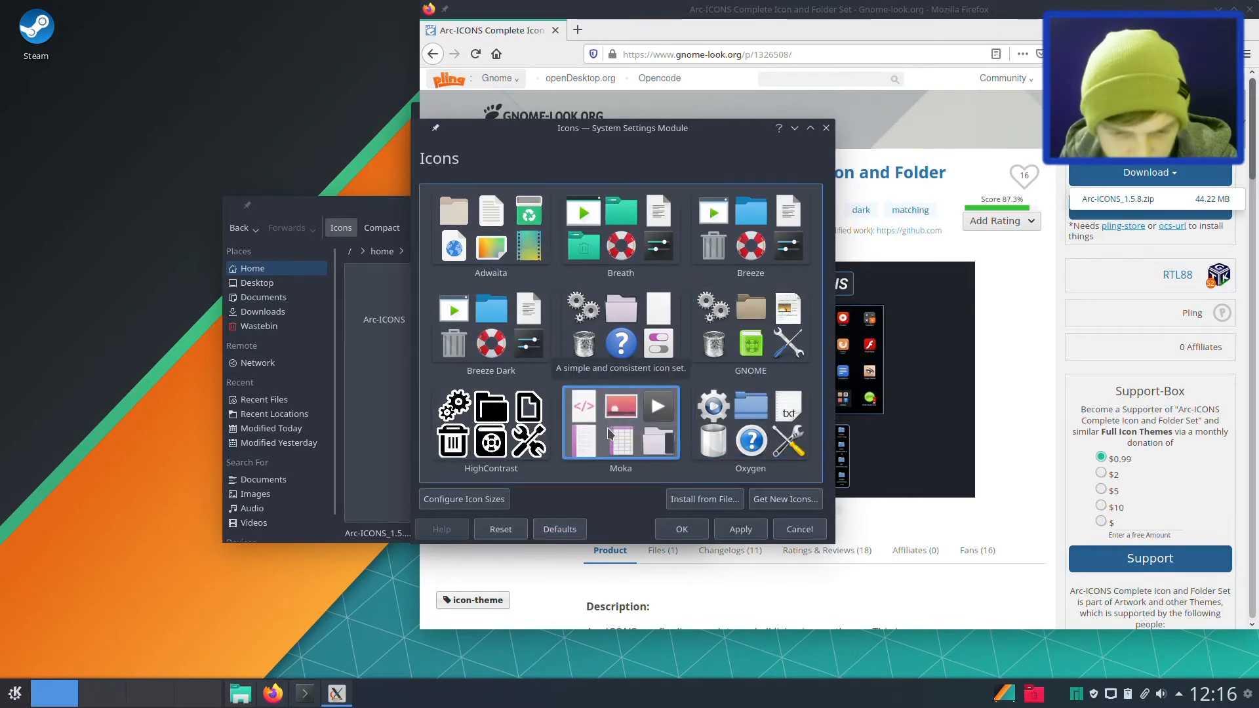
{"action": "left_click", "coordinate": [738, 529]}
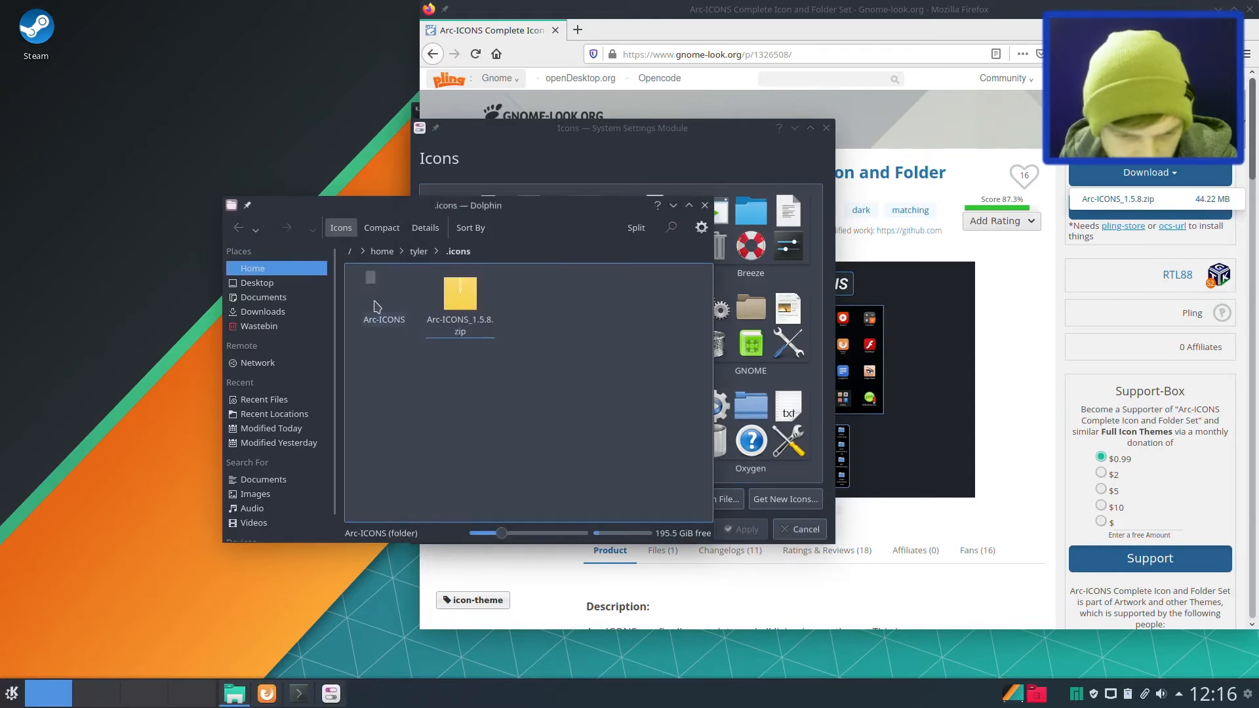
Browse the extracted Arc-ICONS emblems and Music folders to check icons, then close settings and Dolphin
{"action": "double_click", "coordinate": [383, 292]}
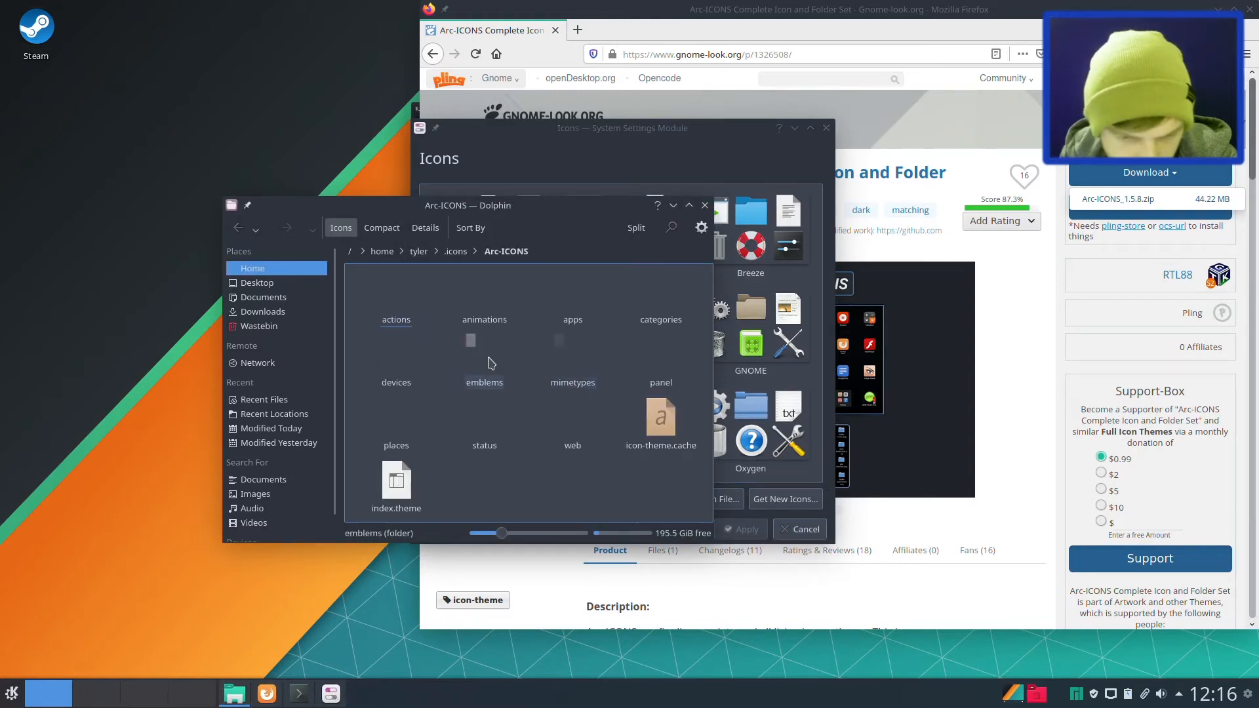
{"action": "double_click", "coordinate": [484, 351]}
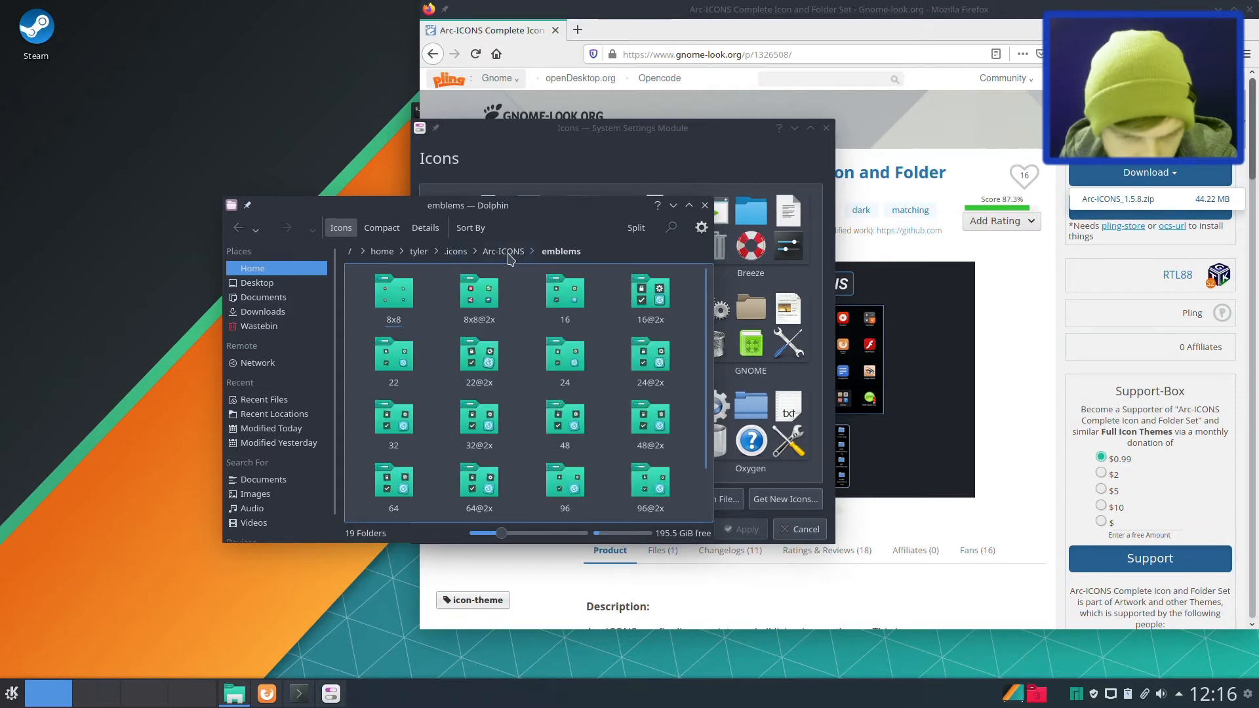
{"action": "left_click", "coordinate": [502, 250]}
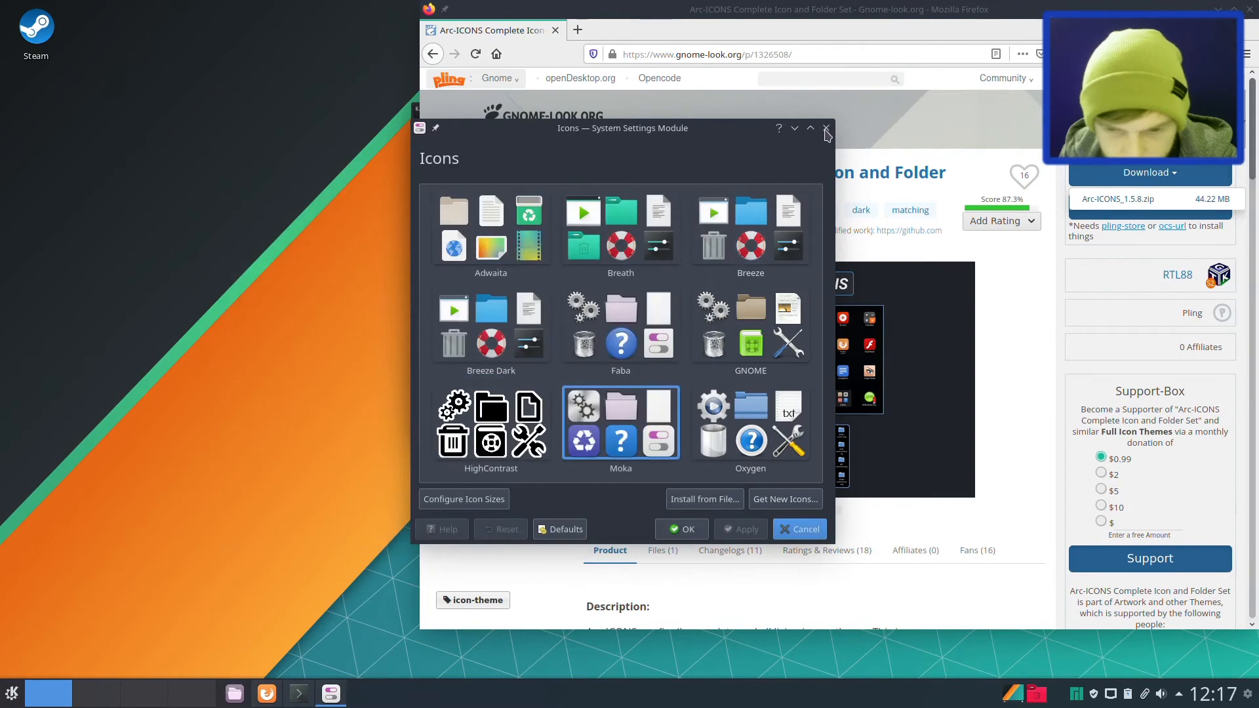
{"action": "left_click", "coordinate": [826, 127]}
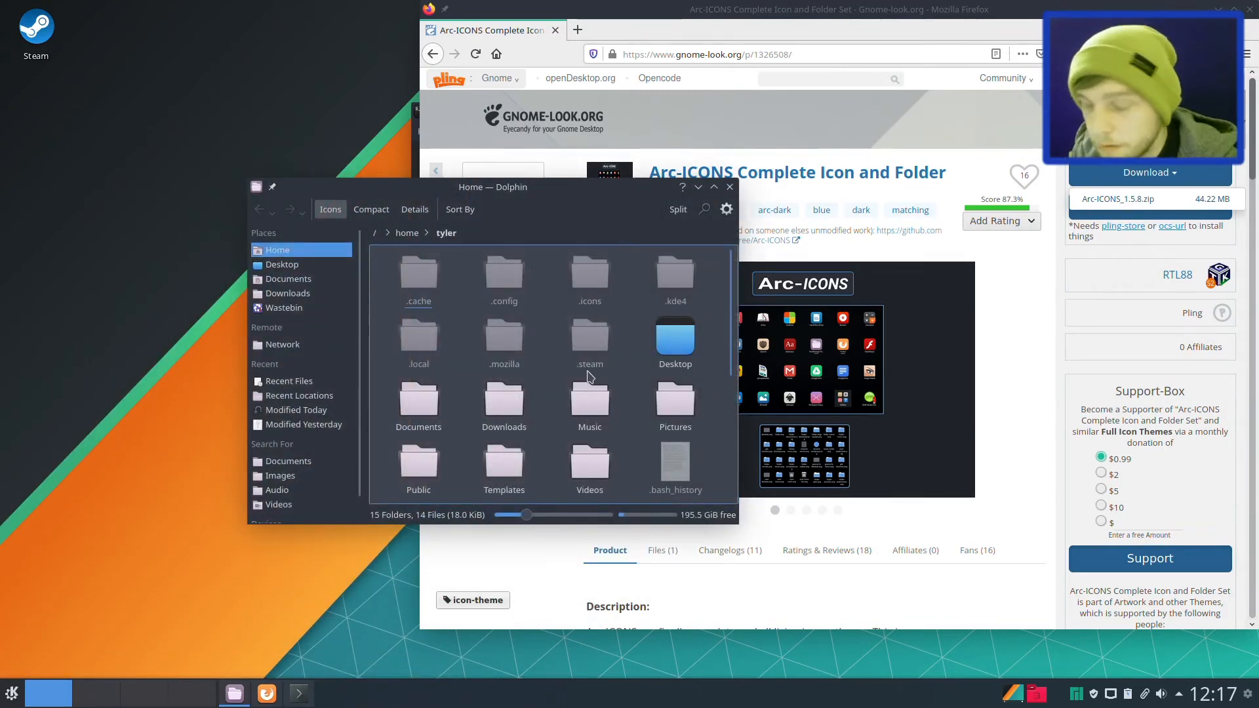
{"action": "double_click", "coordinate": [589, 405]}
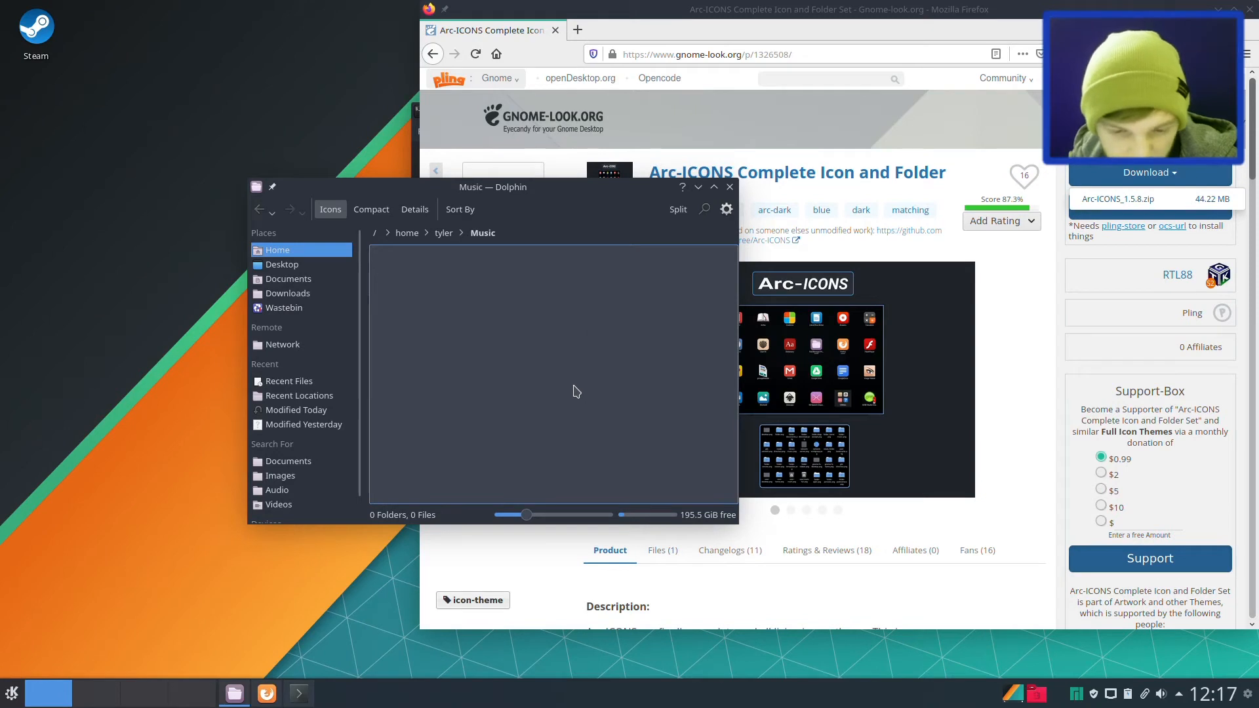
{"action": "left_click", "coordinate": [729, 187]}
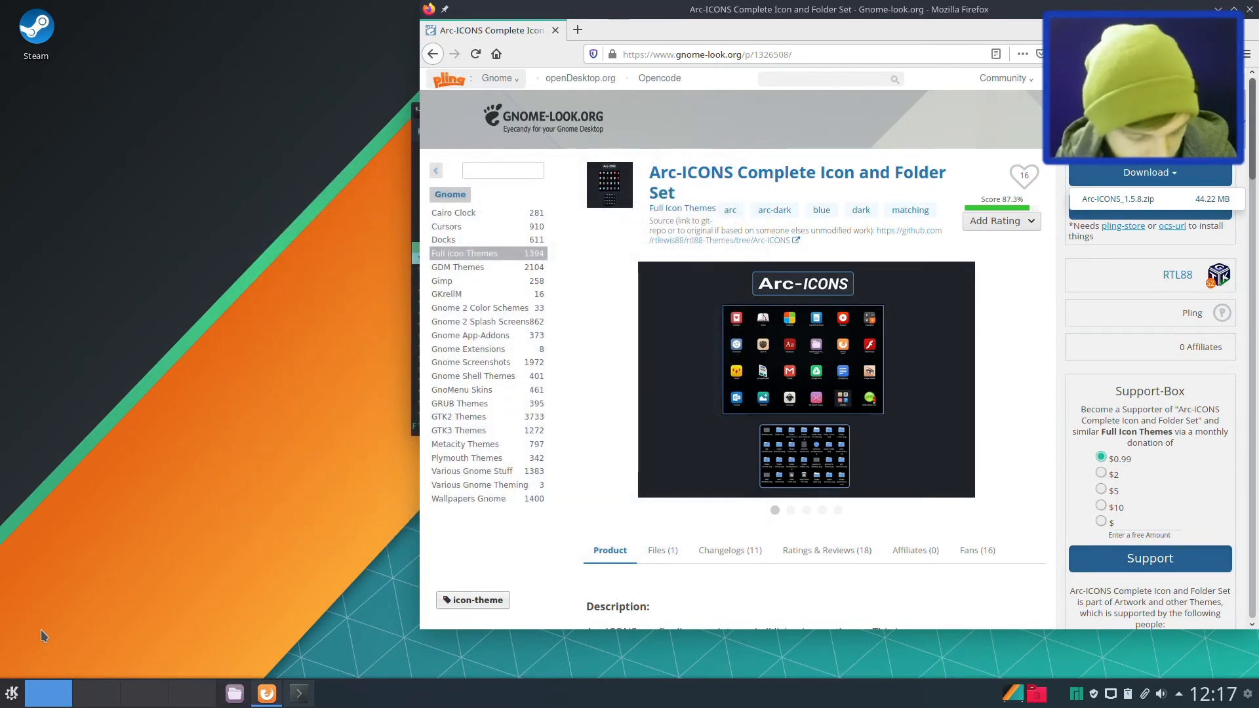
Launch LibreOffice Writer from the application launcher by searching 'writer'
{"action": "left_click", "coordinate": [12, 693]}
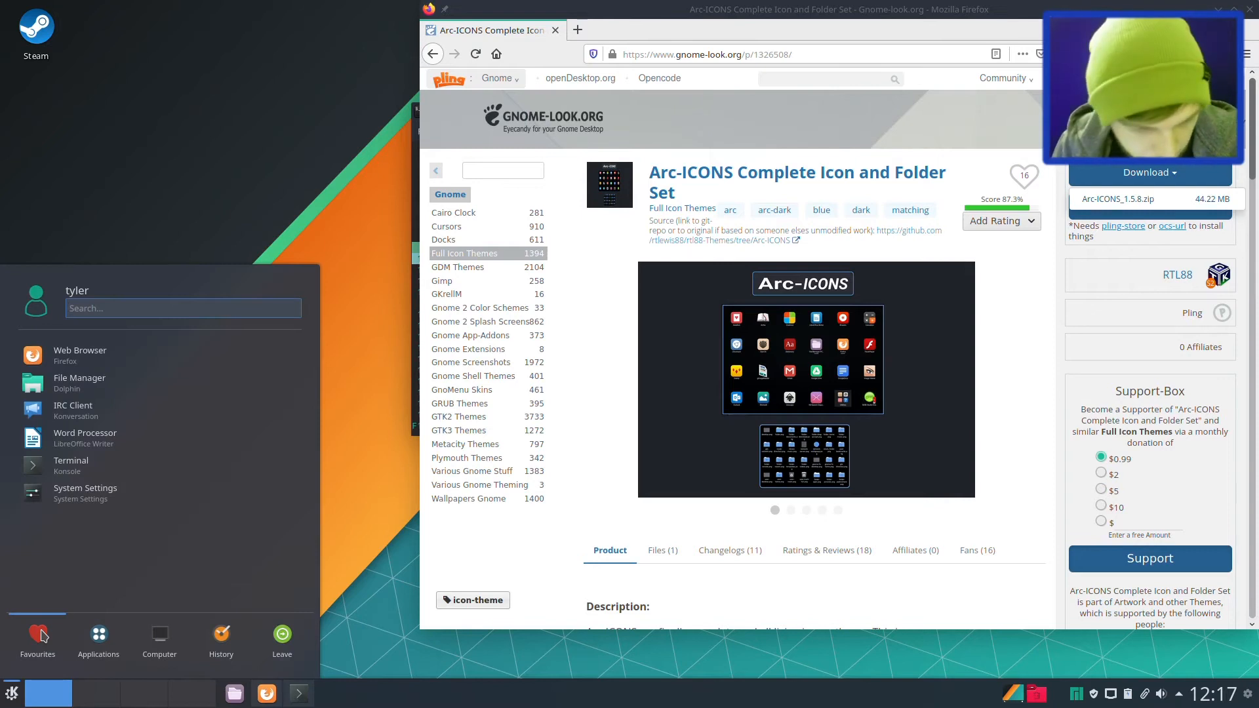
{"action": "type", "text": "w"}
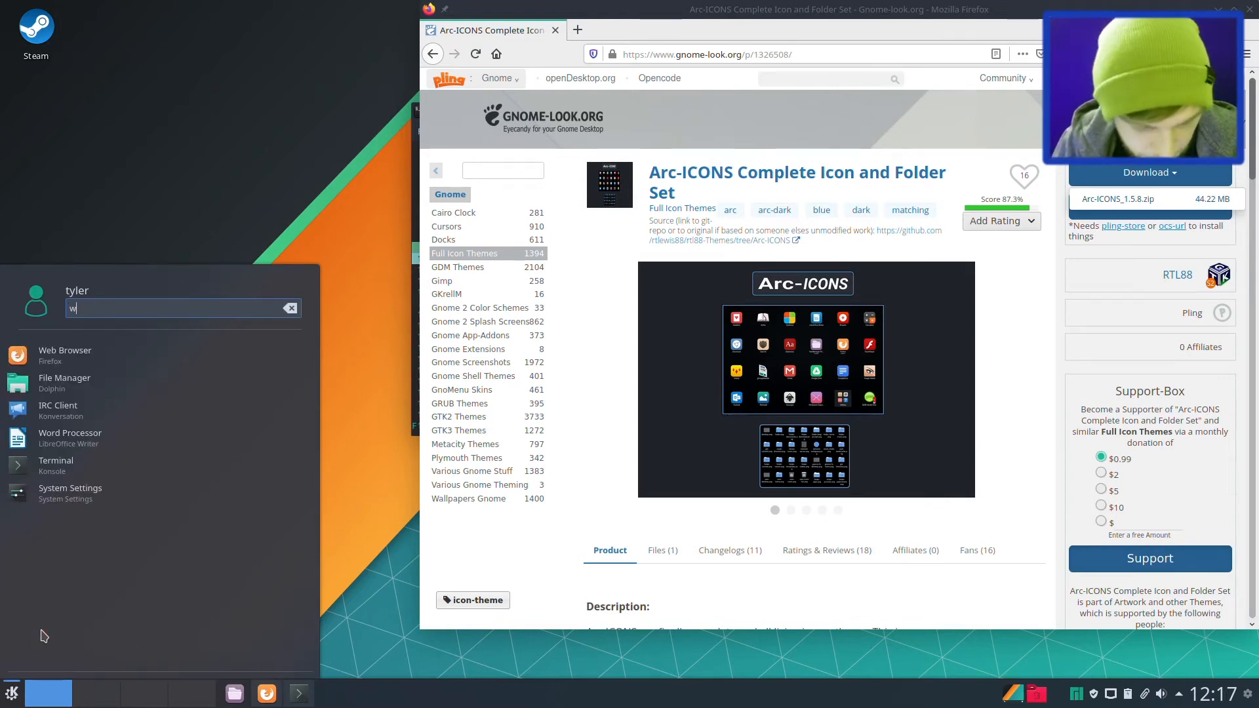
{"action": "type", "text": "riter"}
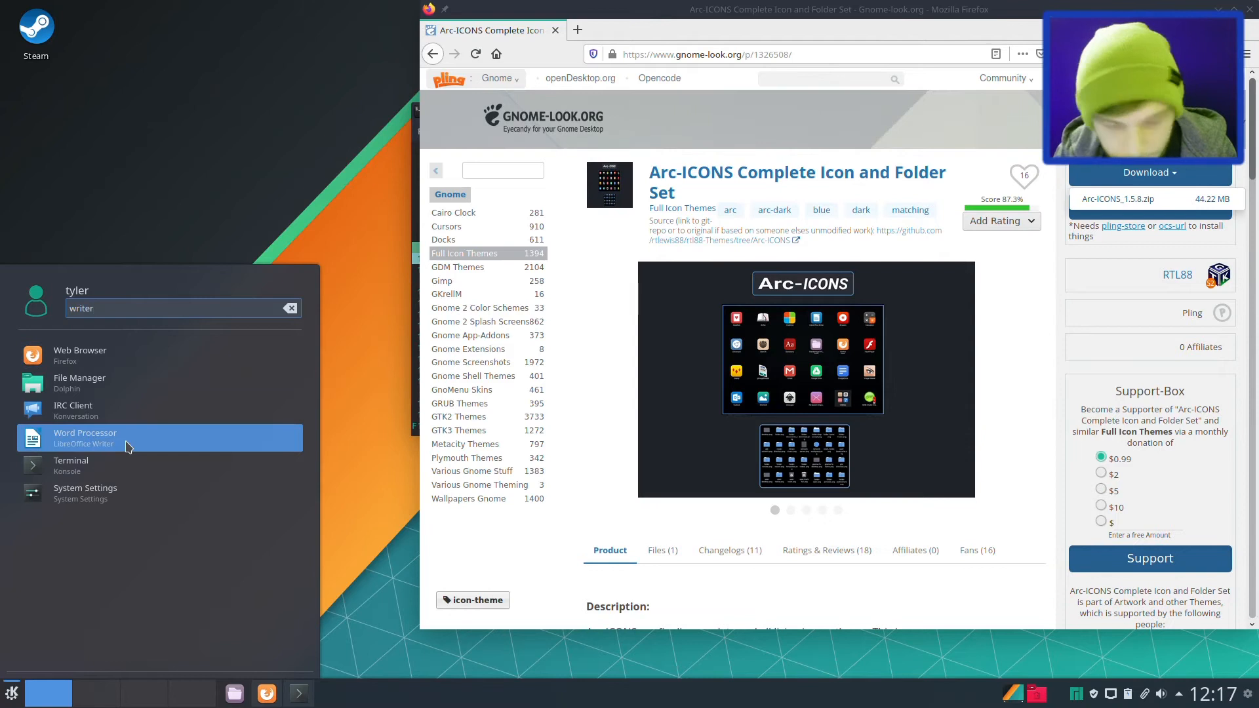
{"action": "left_click", "coordinate": [85, 438]}
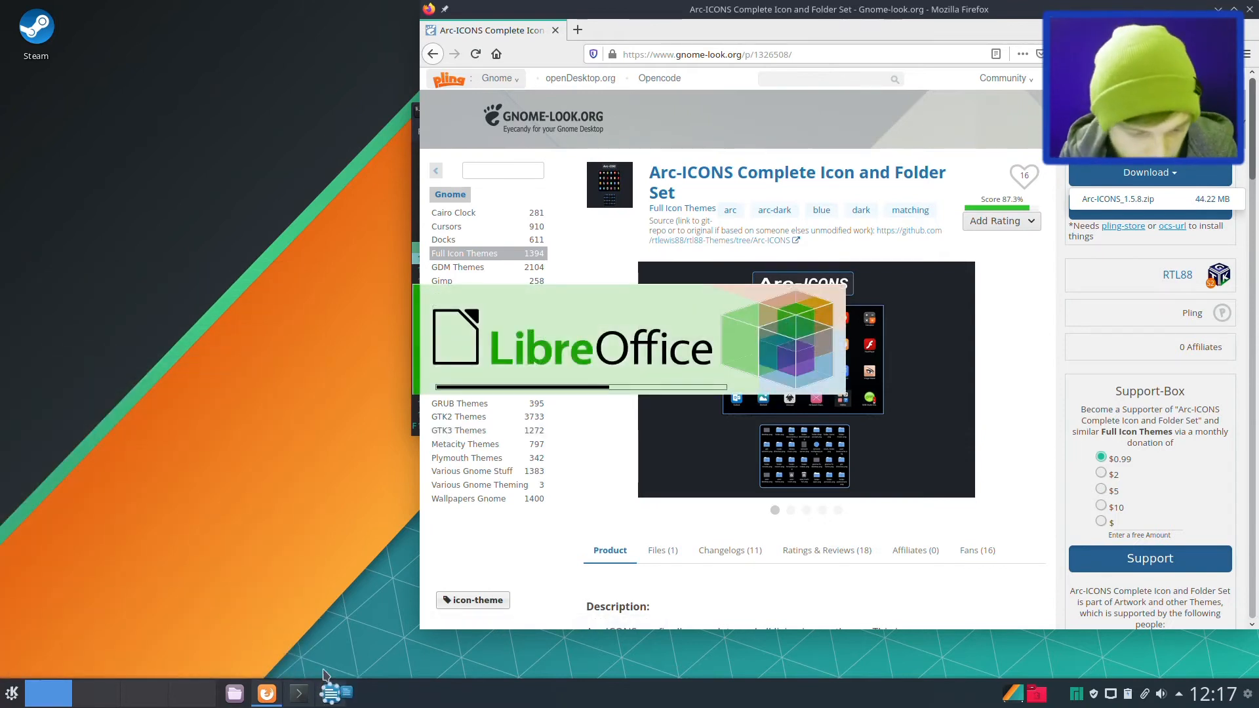
{"action": "right_click", "coordinate": [332, 693]}
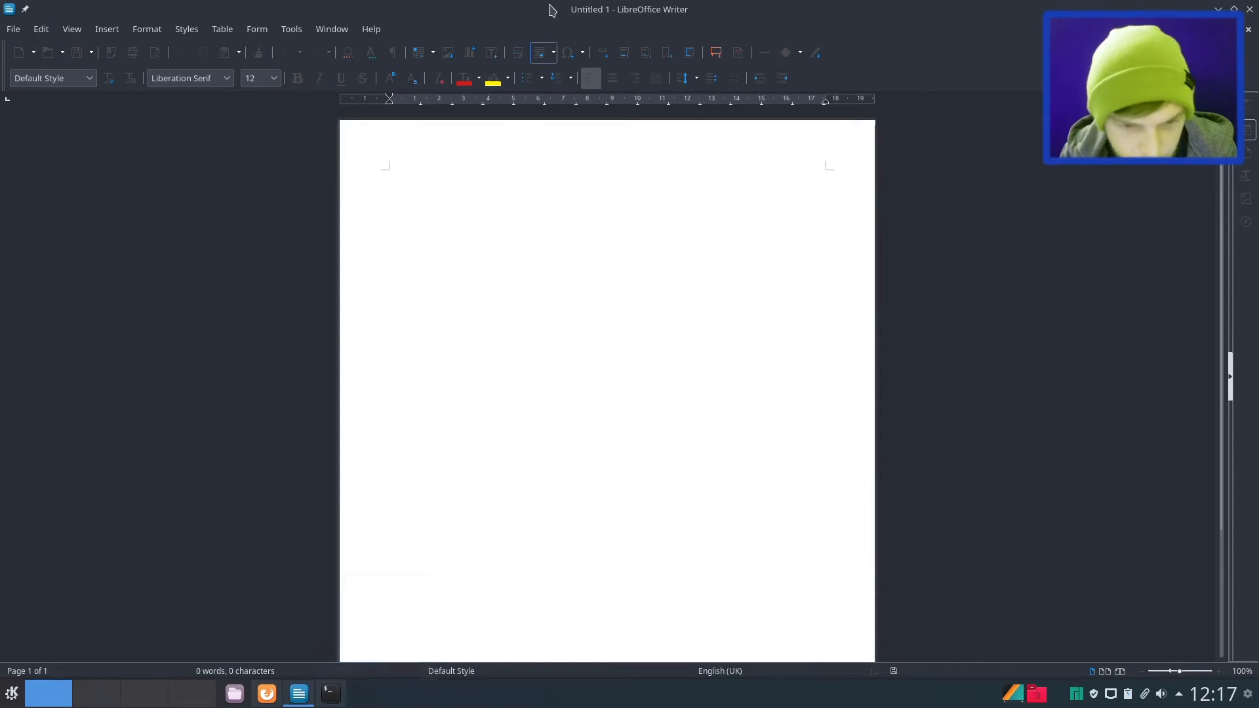
View the About LibreOffice version details (6.2.8.2) and close Writer
{"action": "left_click", "coordinate": [370, 29]}
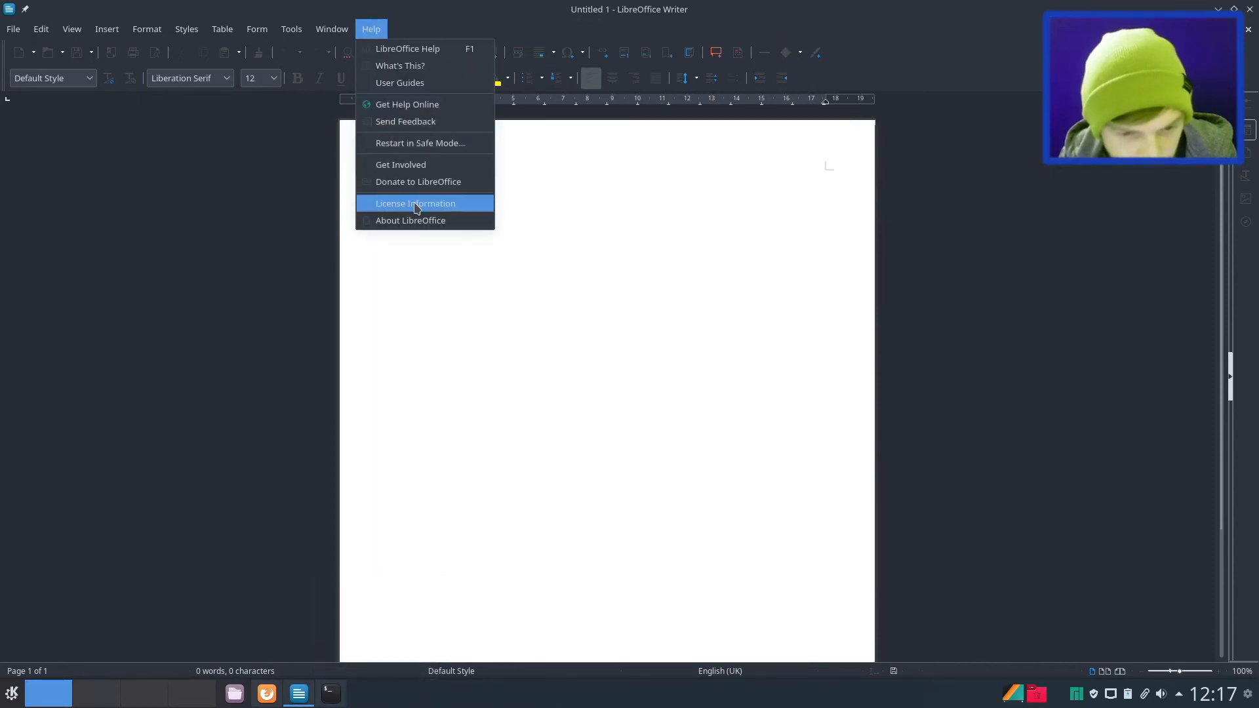
{"action": "left_click", "coordinate": [410, 221]}
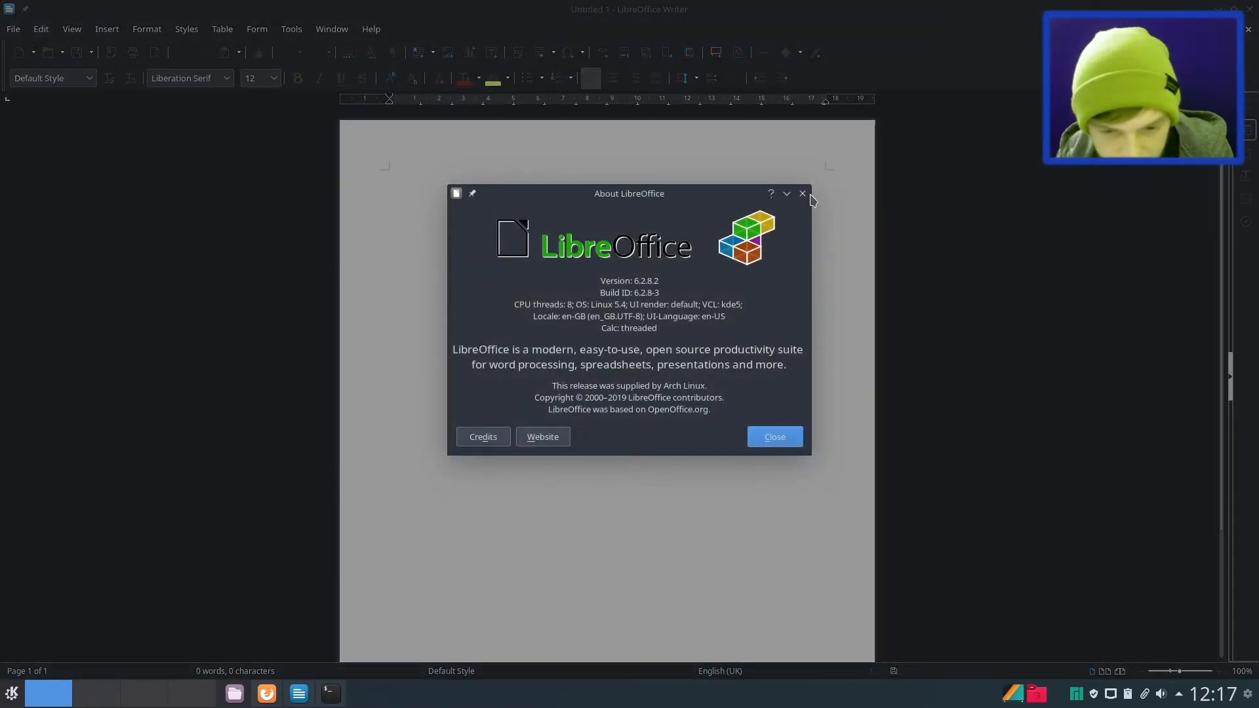
{"action": "left_click", "coordinate": [774, 437]}
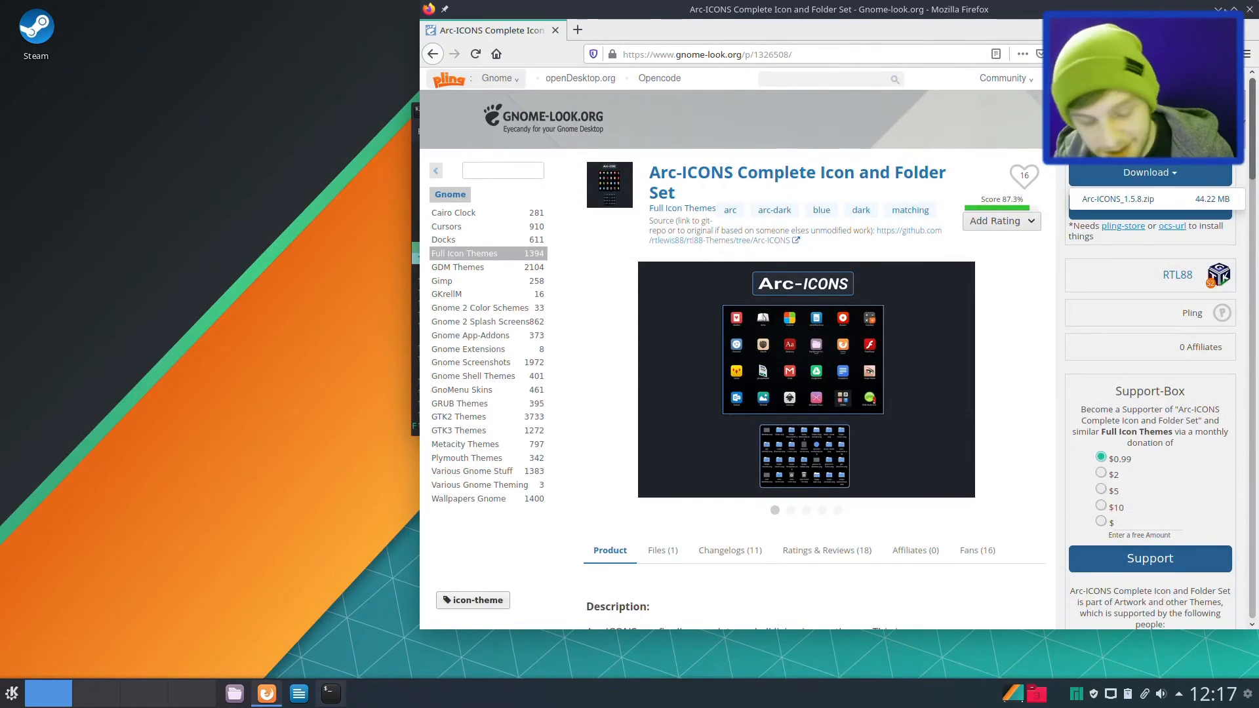
Close the Konsole window running htop and centre the remaining terminal
{"action": "left_click", "coordinate": [329, 692]}
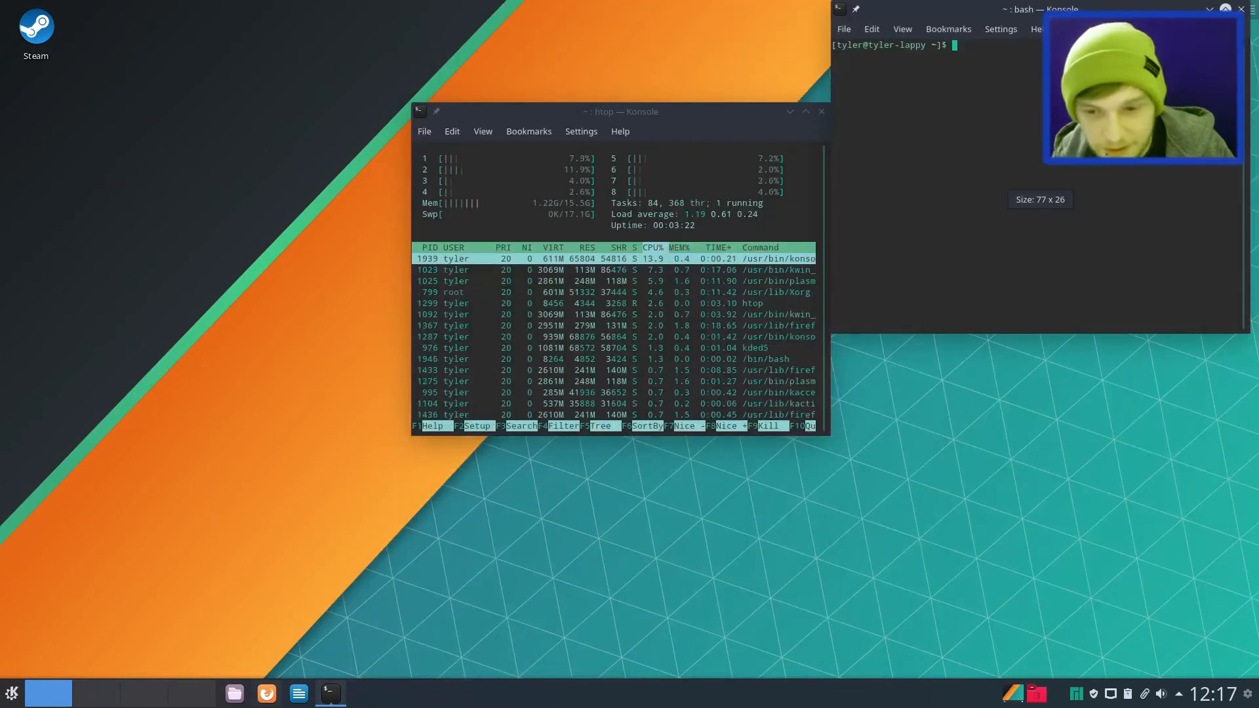
{"action": "left_click", "coordinate": [821, 111]}
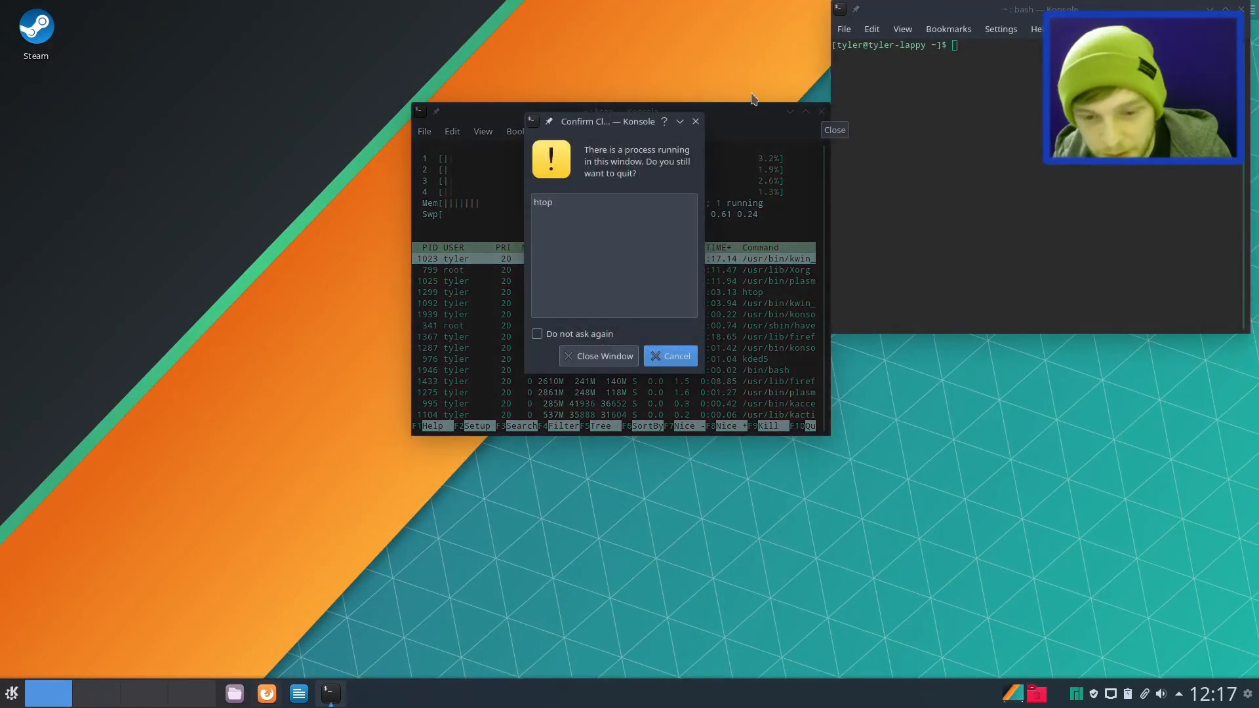
{"action": "left_click", "coordinate": [598, 355]}
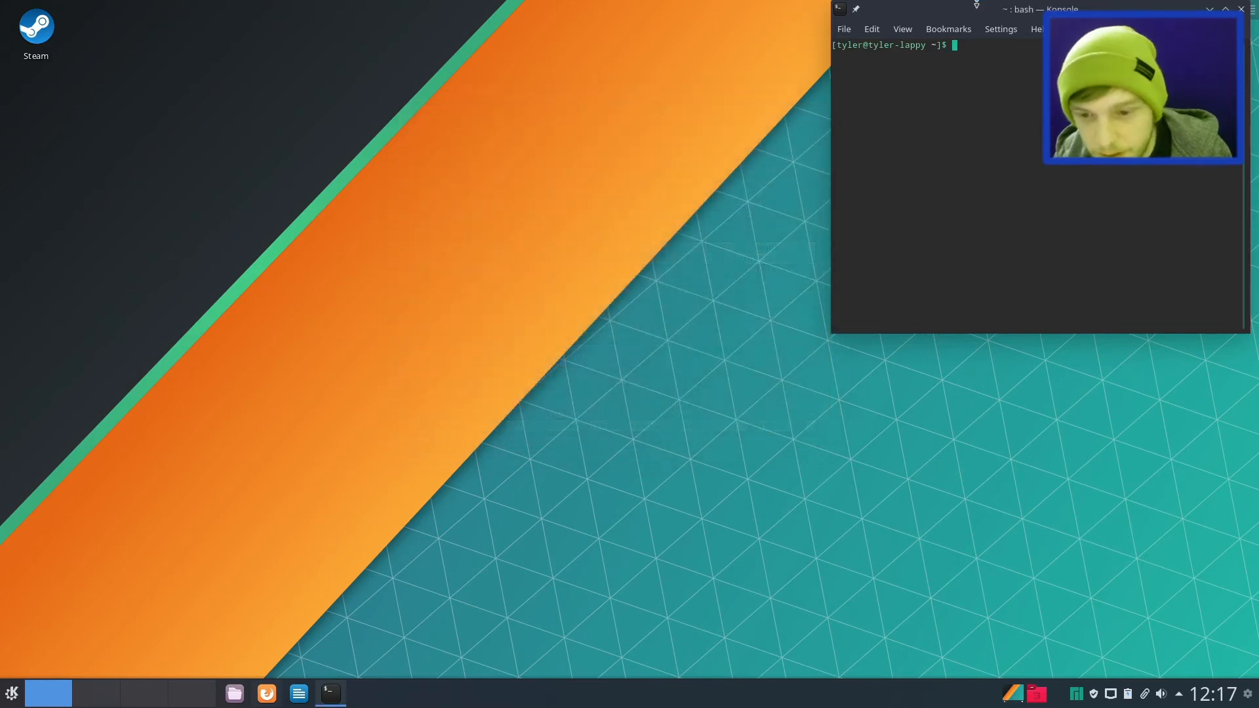
{"action": "left_click_drag", "start_coordinate": [1036, 10], "coordinate": [622, 171]}
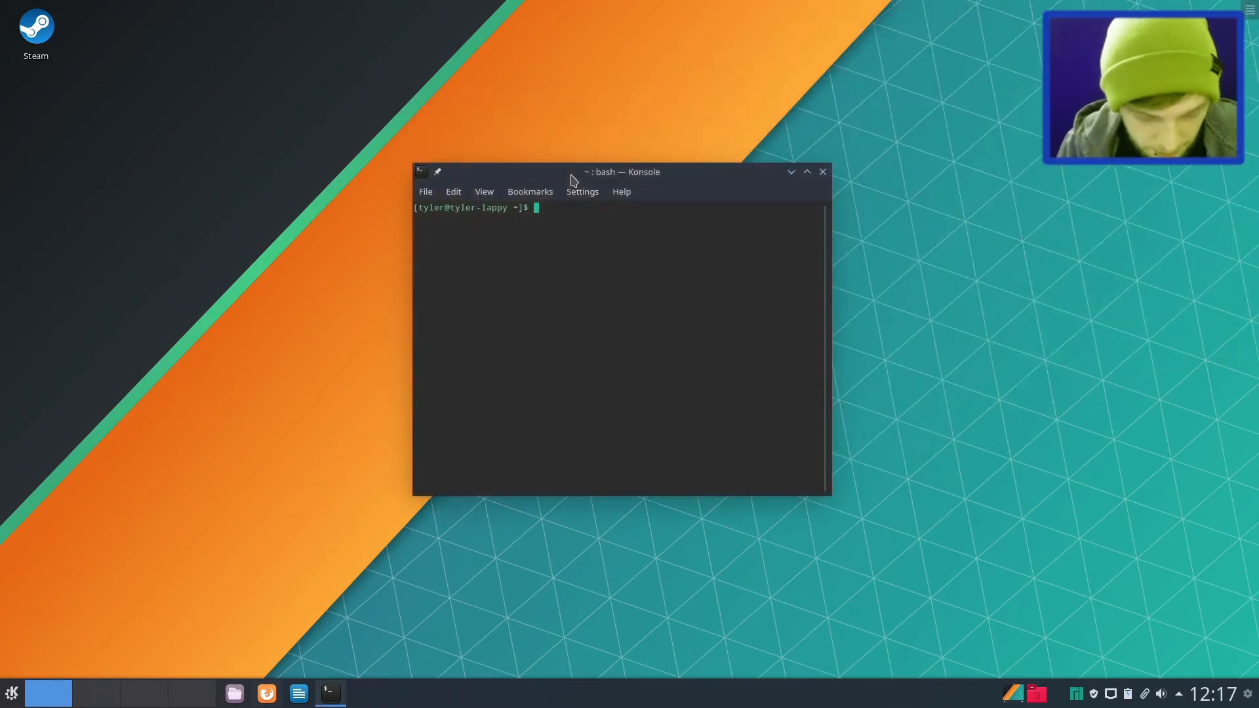
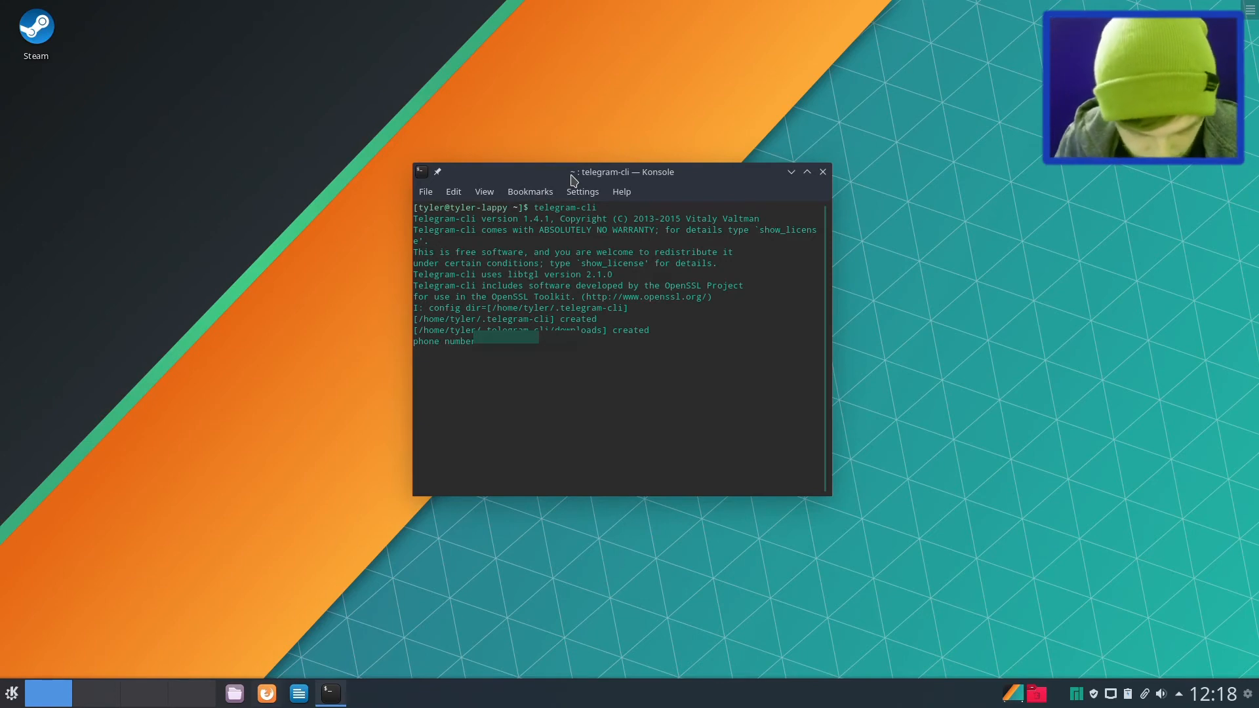
{"action": "key", "text": "Return"}
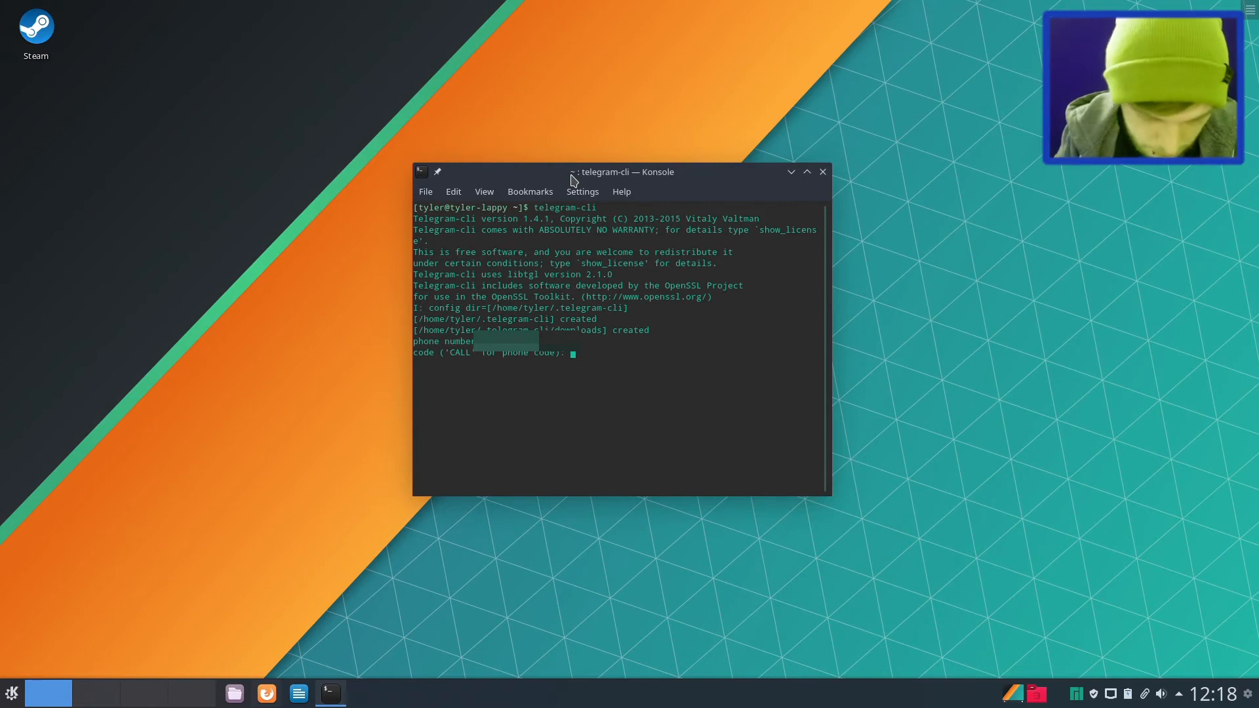
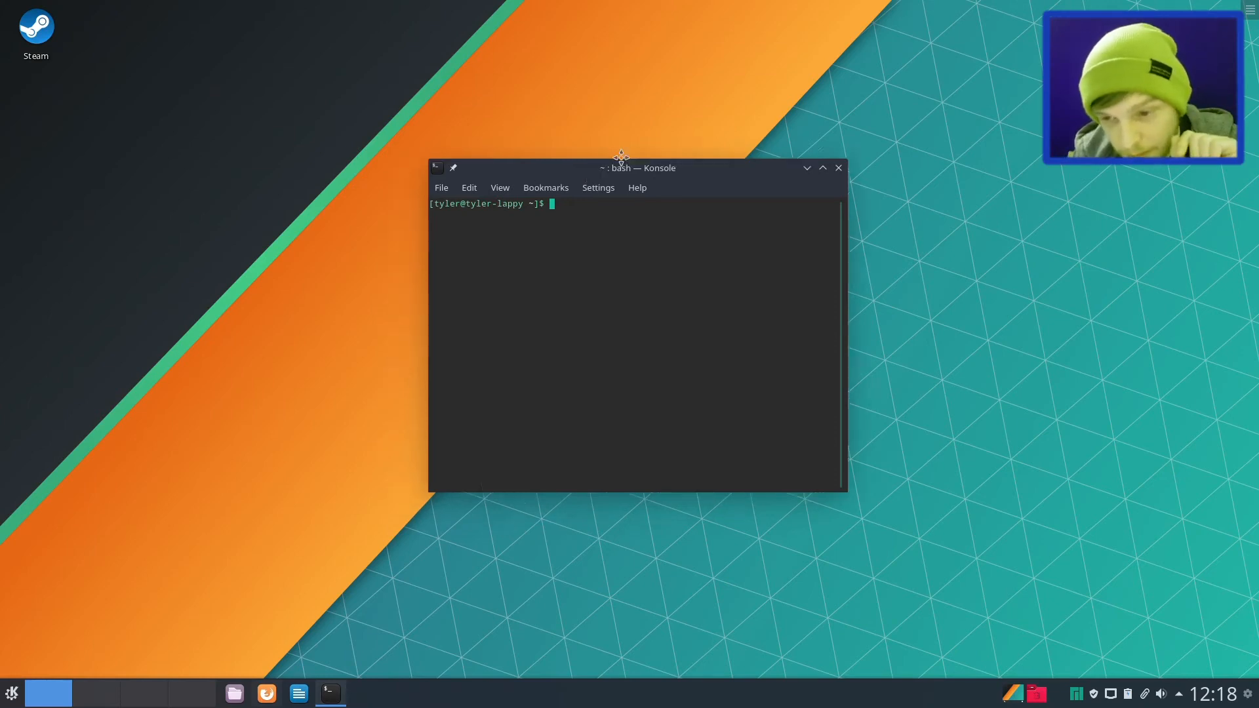
Launch Kdenlive and Discord to verify they run, then close Kdenlive
{"action": "left_click_drag", "start_coordinate": [621, 167], "coordinate": [972, 32]}
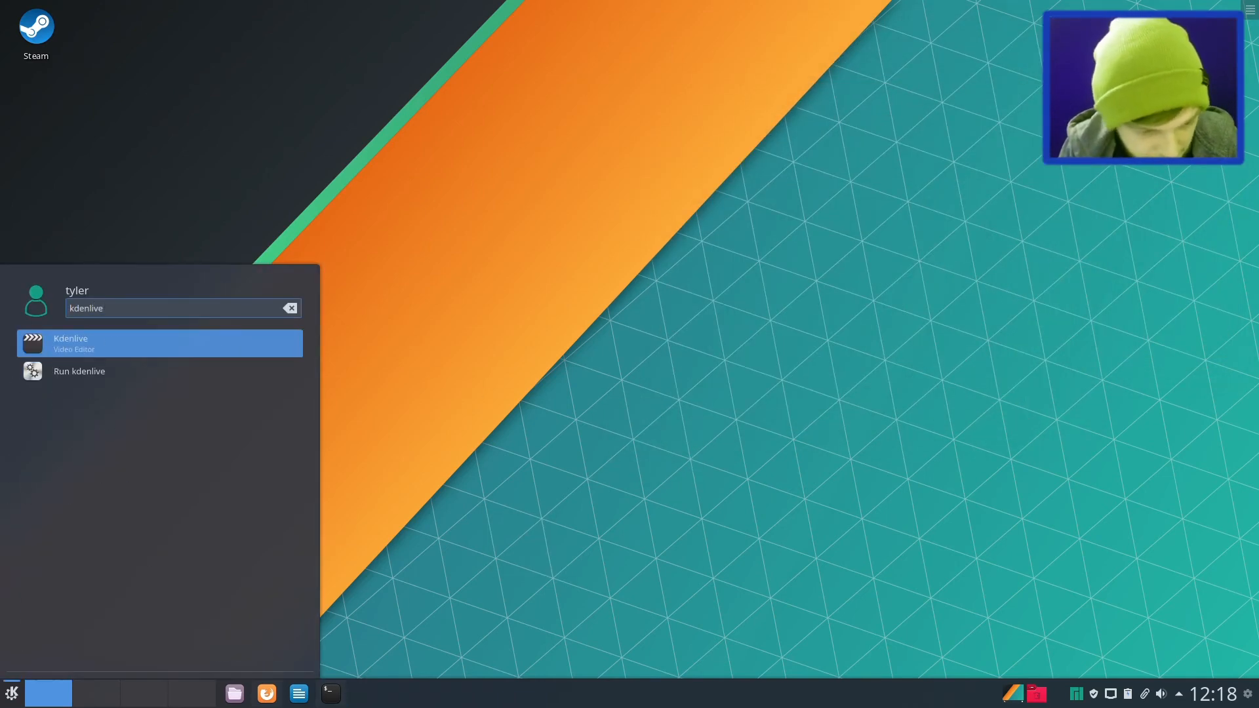
{"action": "type", "text": "dico"}
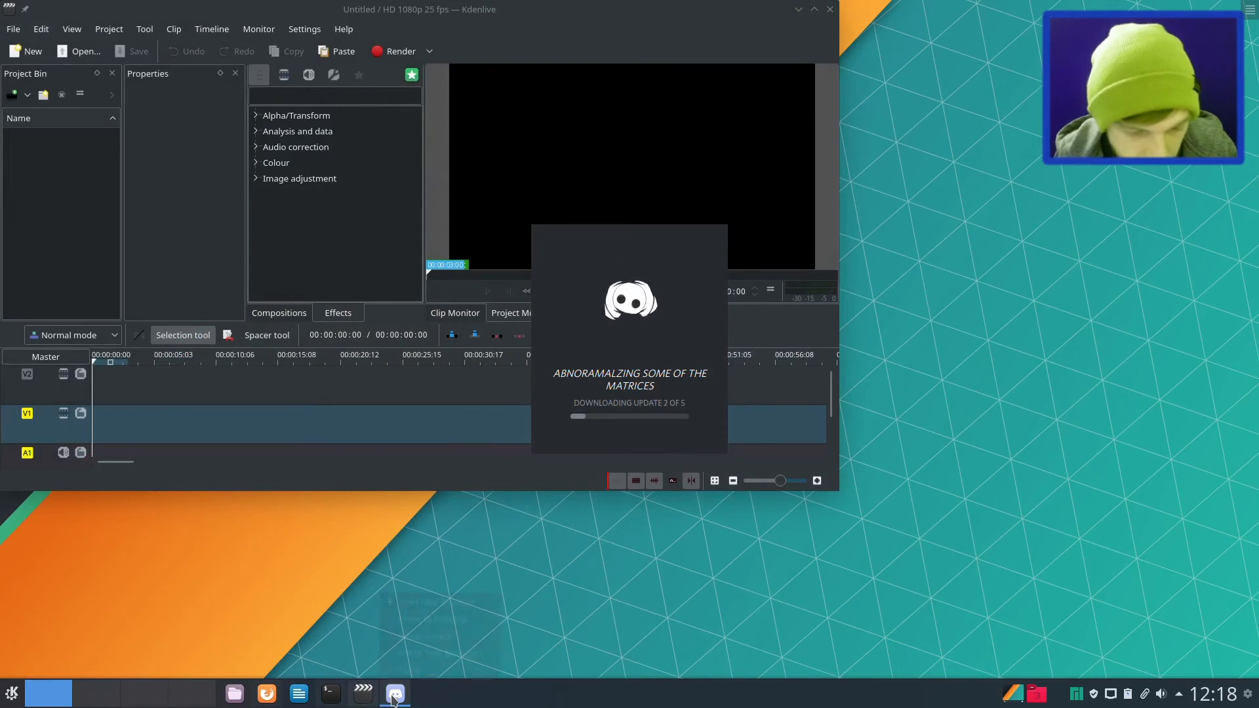
{"action": "right_click", "coordinate": [395, 692]}
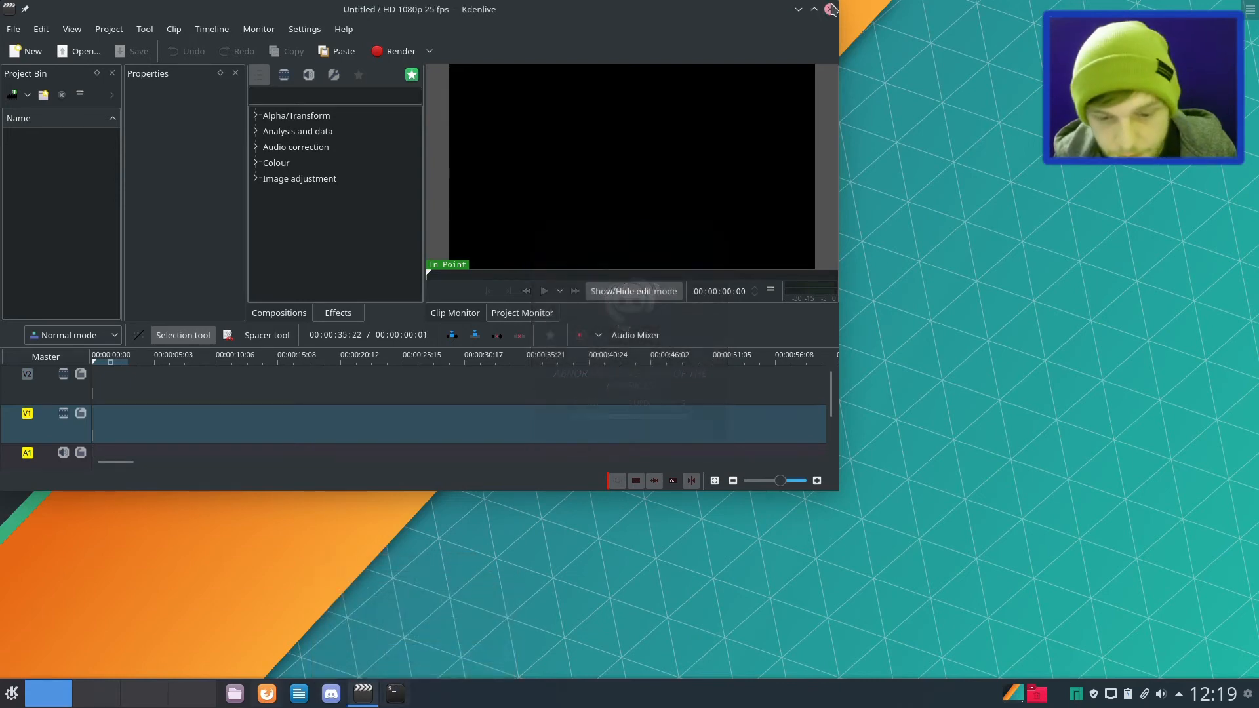
{"action": "left_click", "coordinate": [831, 9]}
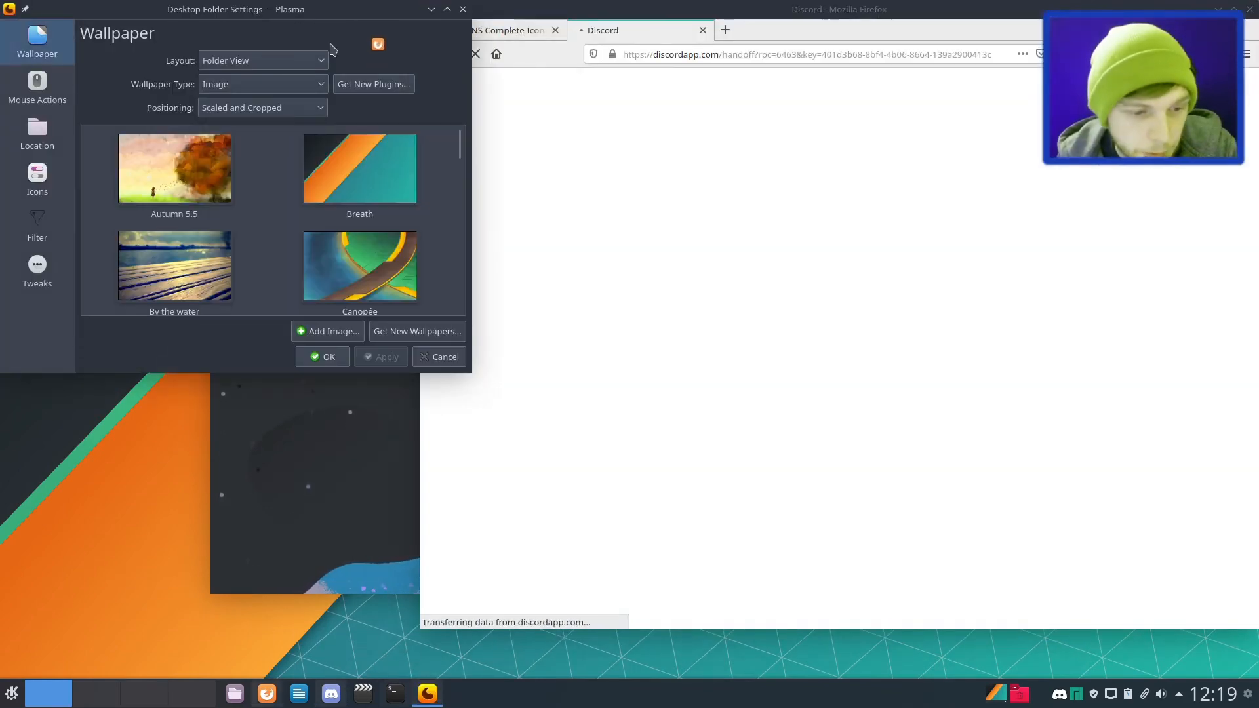
Turn off 'Show the desktop toolbox' under Tweaks and confirm with OK
{"action": "left_click", "coordinate": [37, 272]}
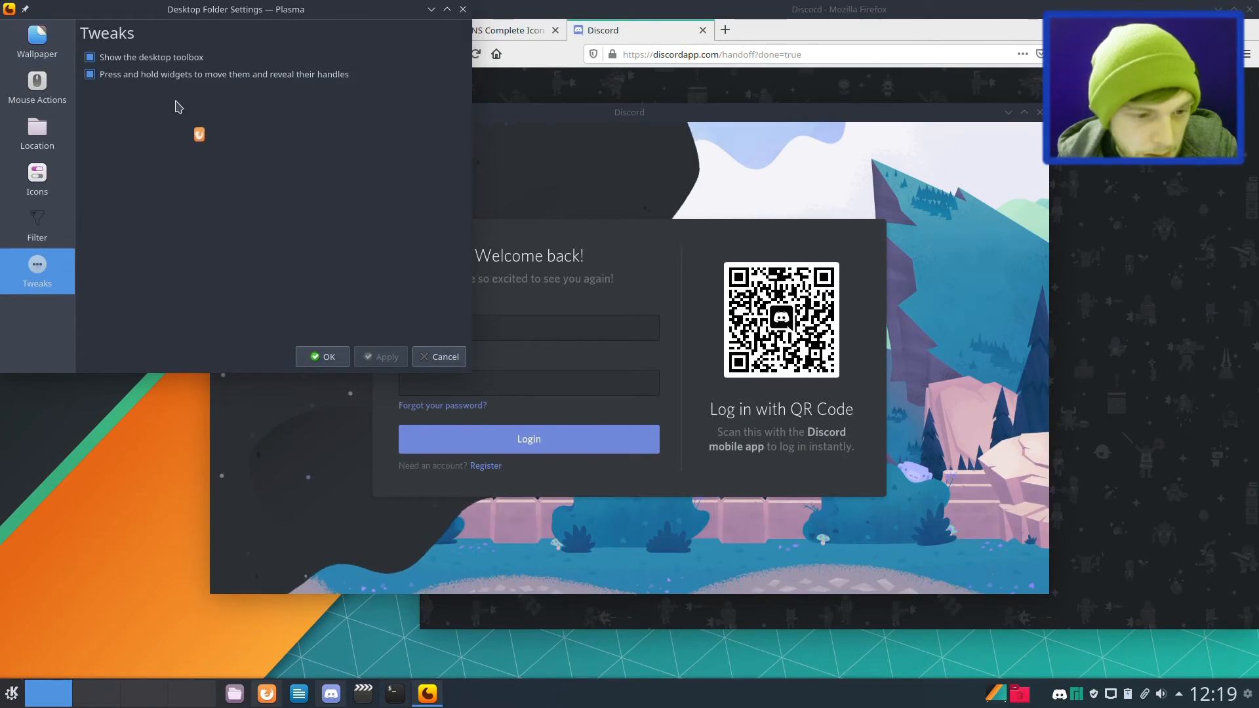
{"action": "left_click", "coordinate": [90, 102]}
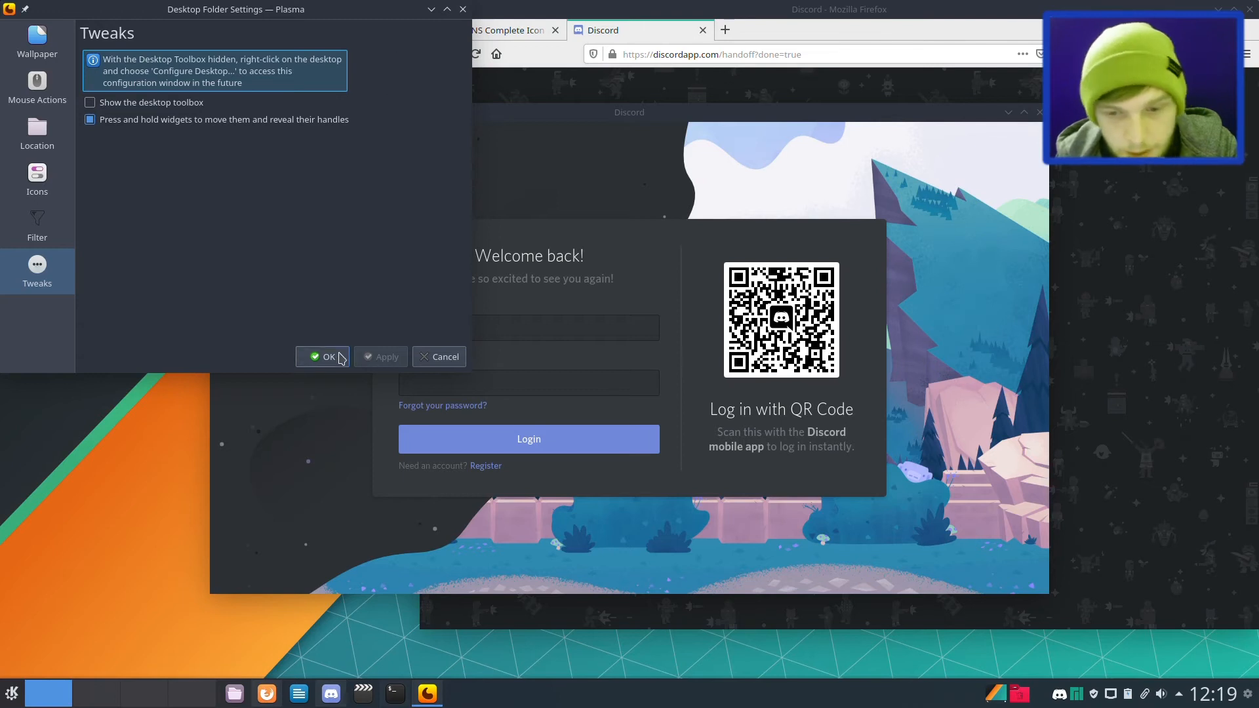
{"action": "left_click", "coordinate": [323, 357]}
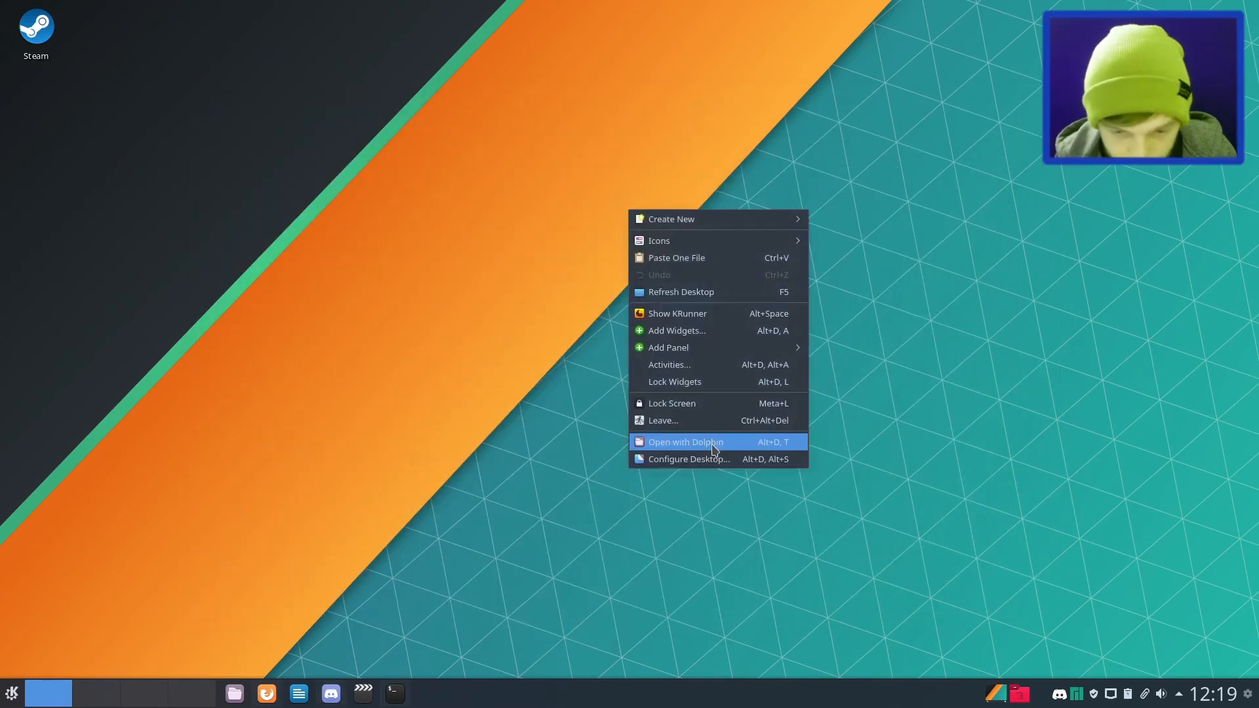
Set the Cold Ripple wallpaper and start editing the bottom panel to reduce its height
{"action": "left_click", "coordinate": [688, 459]}
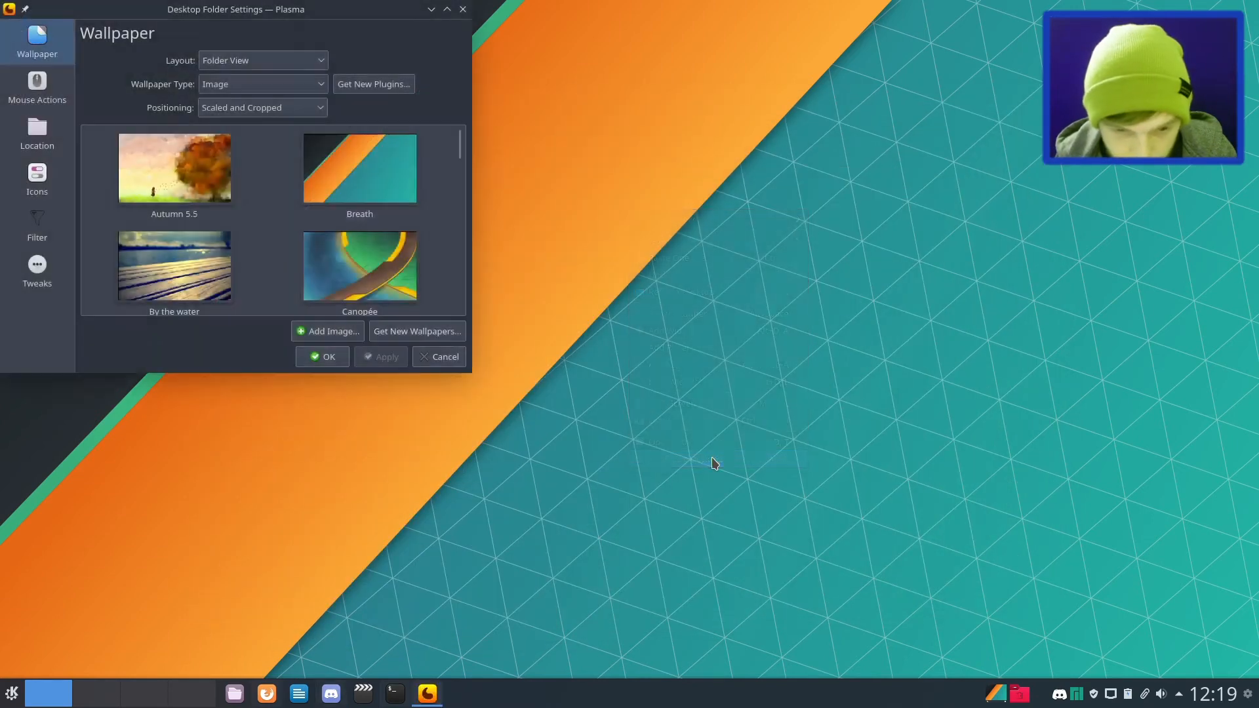
{"action": "scroll", "scroll_direction": "down", "scroll_amount": 3}
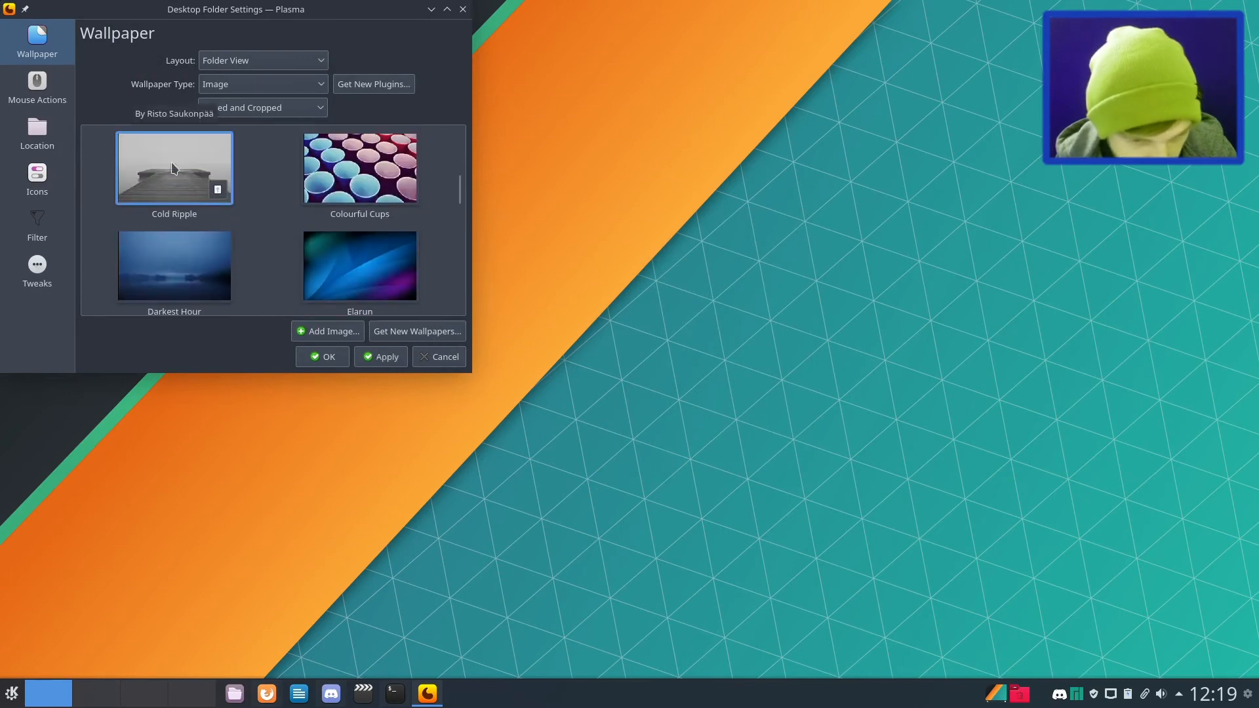
{"action": "left_click", "coordinate": [381, 356]}
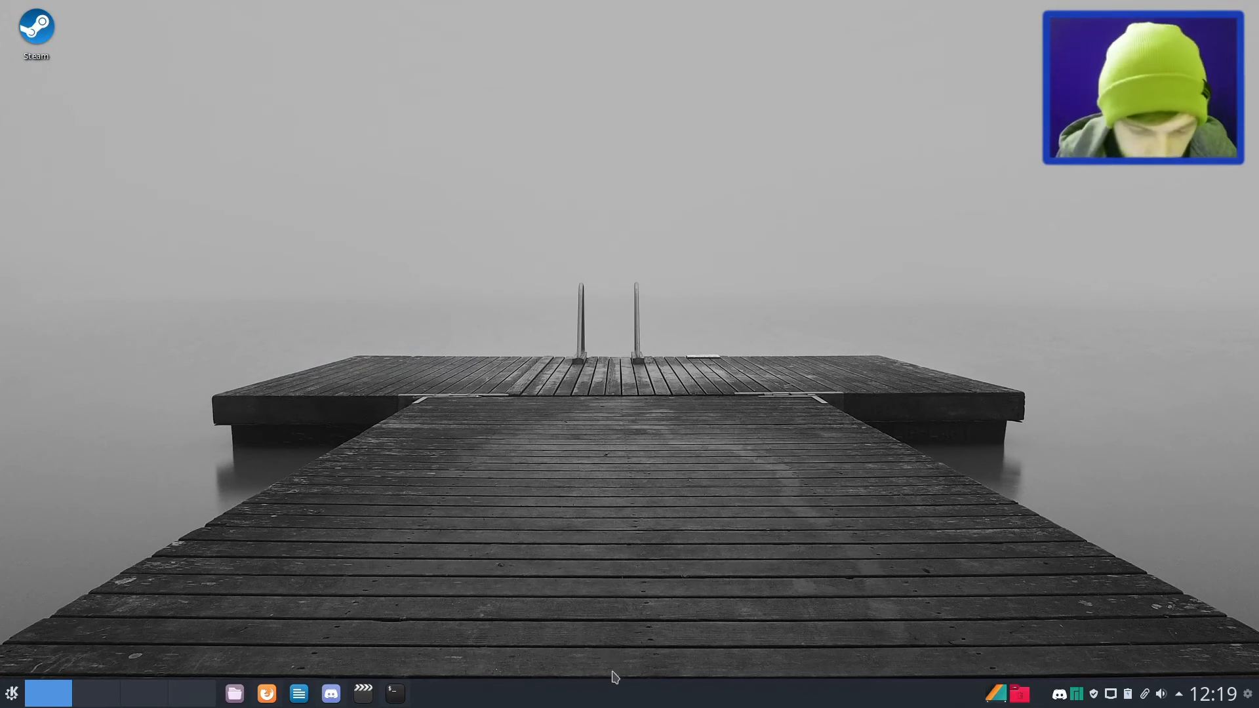
{"action": "right_click", "coordinate": [612, 676]}
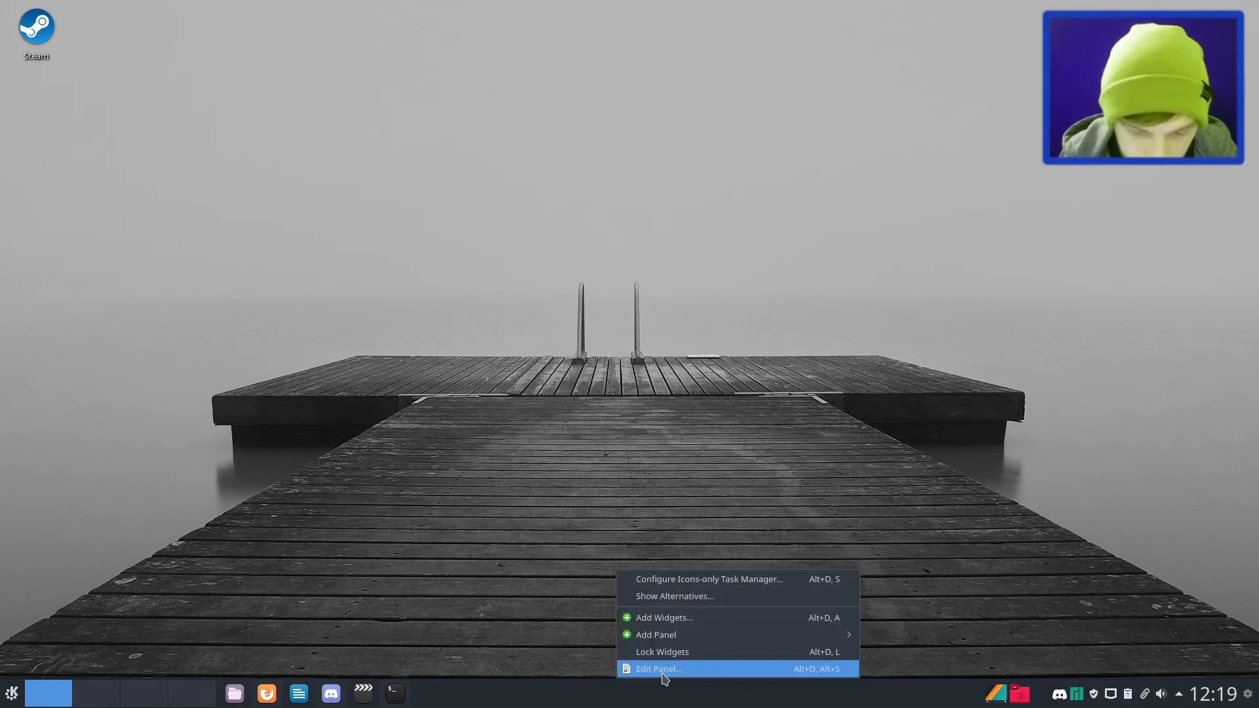
{"action": "left_click", "coordinate": [659, 669]}
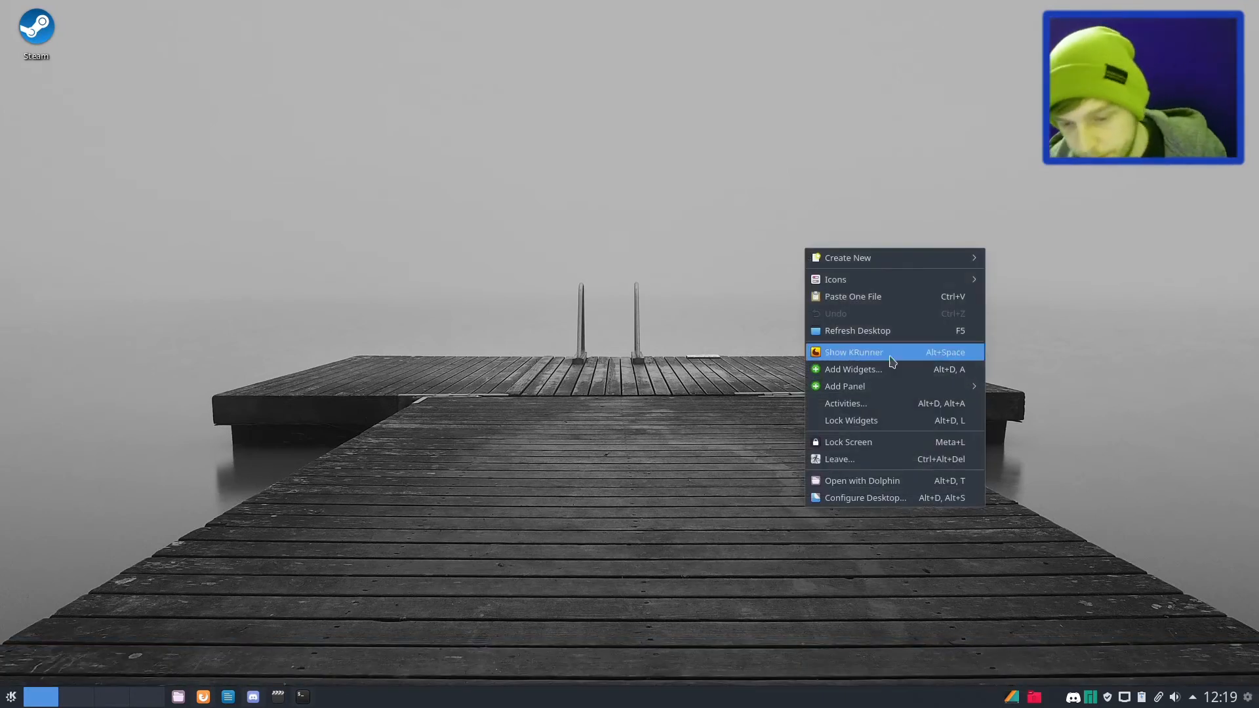
Search widgets for 'ram' and 'net' and place the network monitor at the desktop's top-right
{"action": "left_click", "coordinate": [853, 369]}
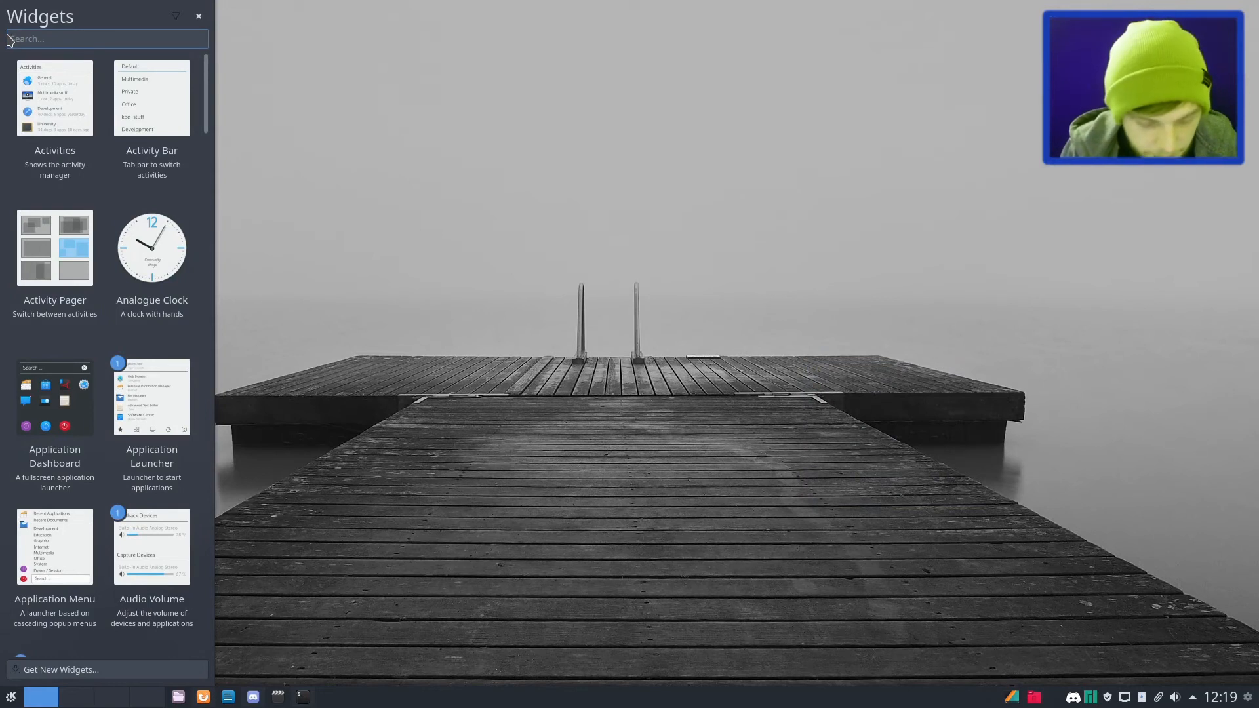
{"action": "type", "text": "ram"}
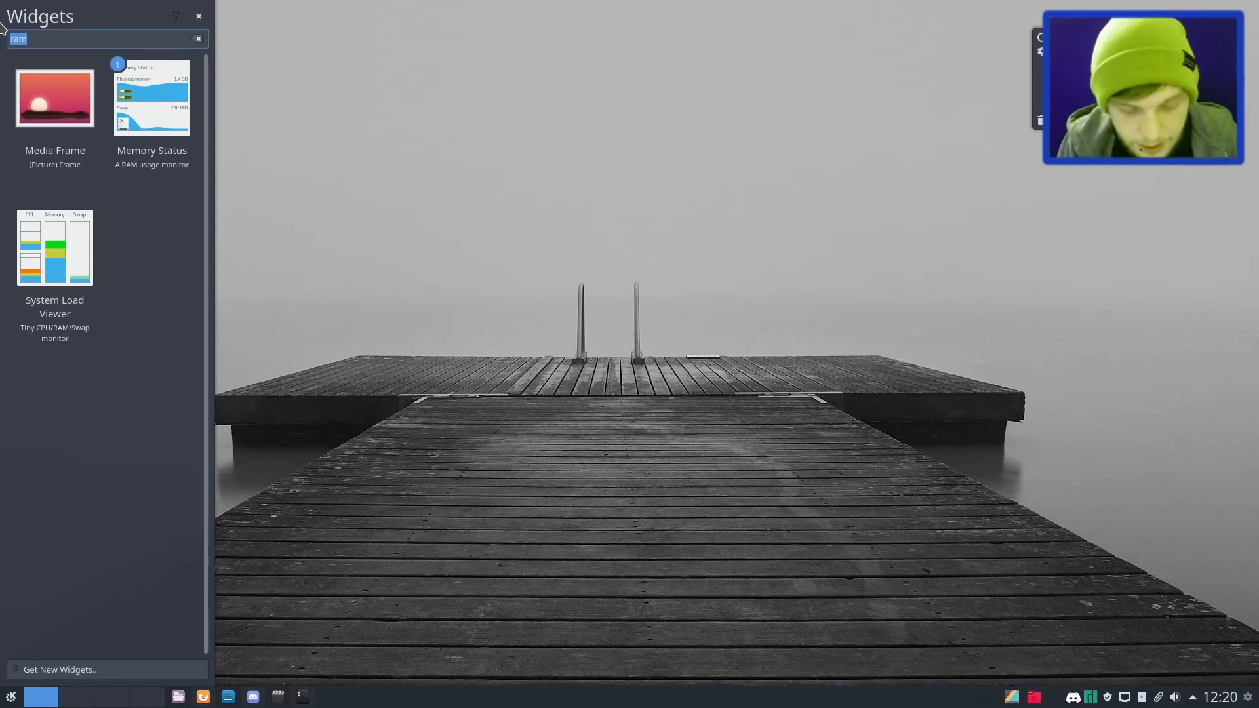
{"action": "type", "text": "net"}
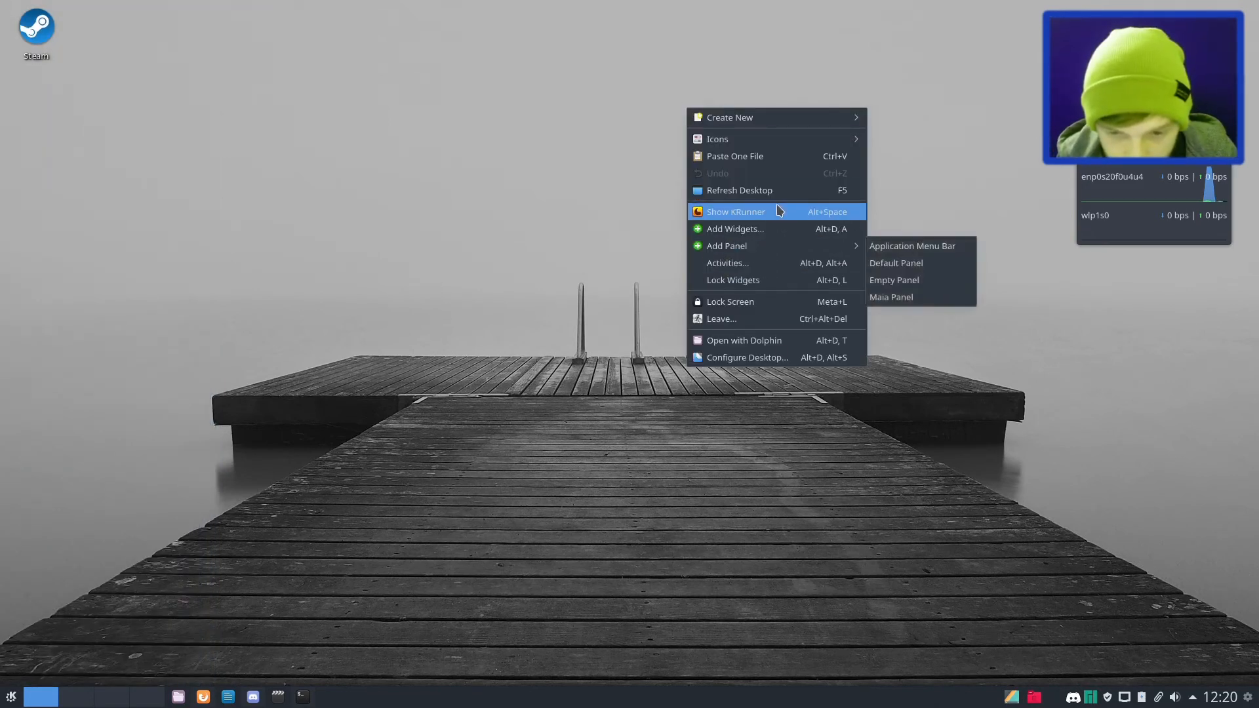
{"action": "left_click", "coordinate": [915, 327]}
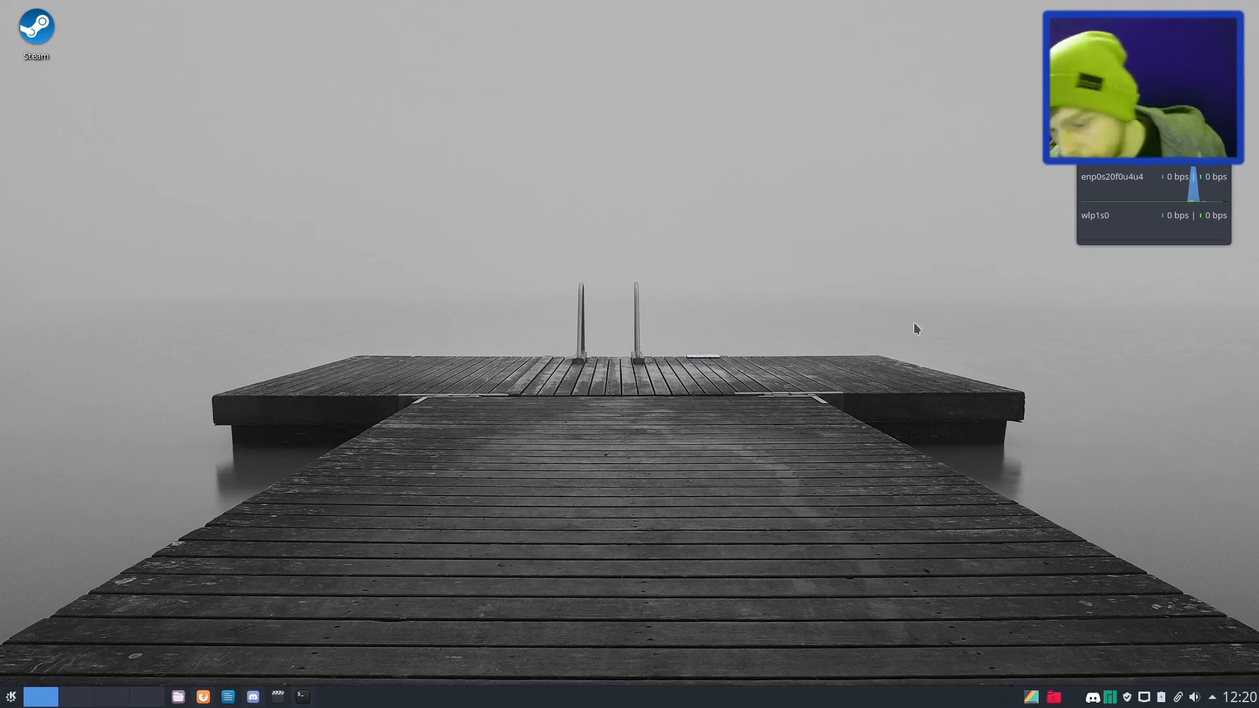
{"action": "mouse_move", "coordinate": [15, 658]}
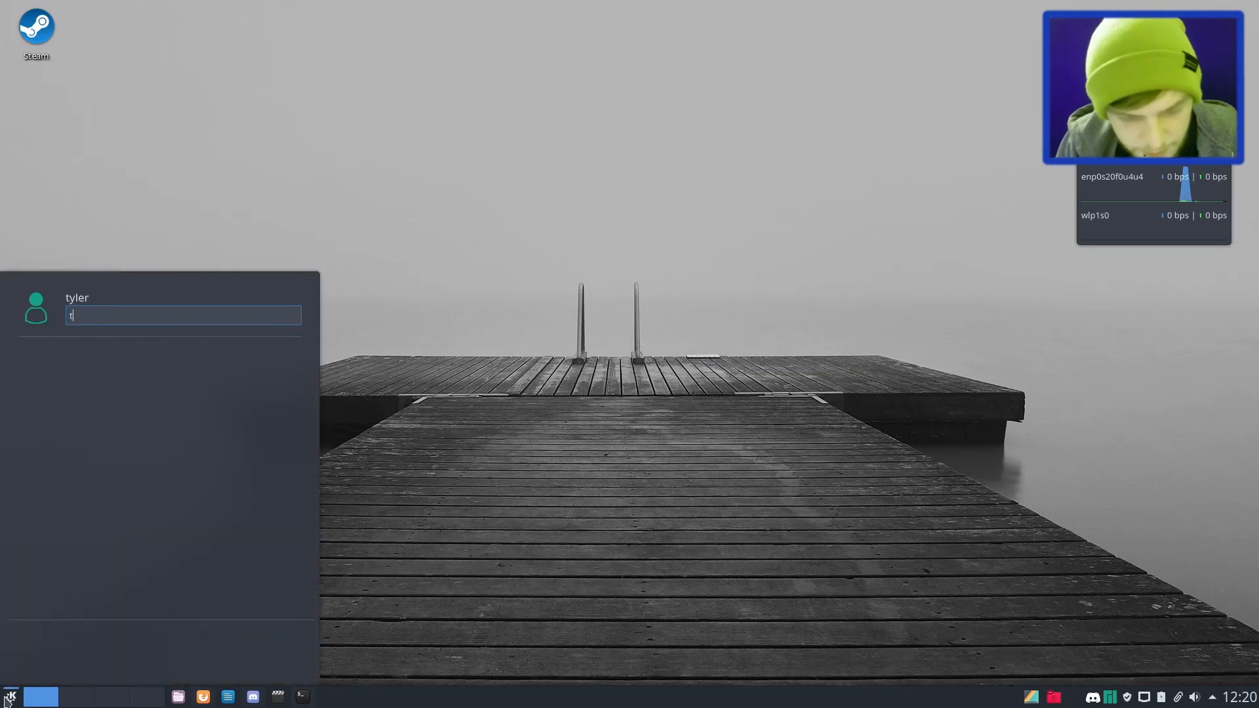
Launch Thunderbird from the launcher, then search 'add' to open Add/Remove Software
{"action": "type", "text": "hund"}
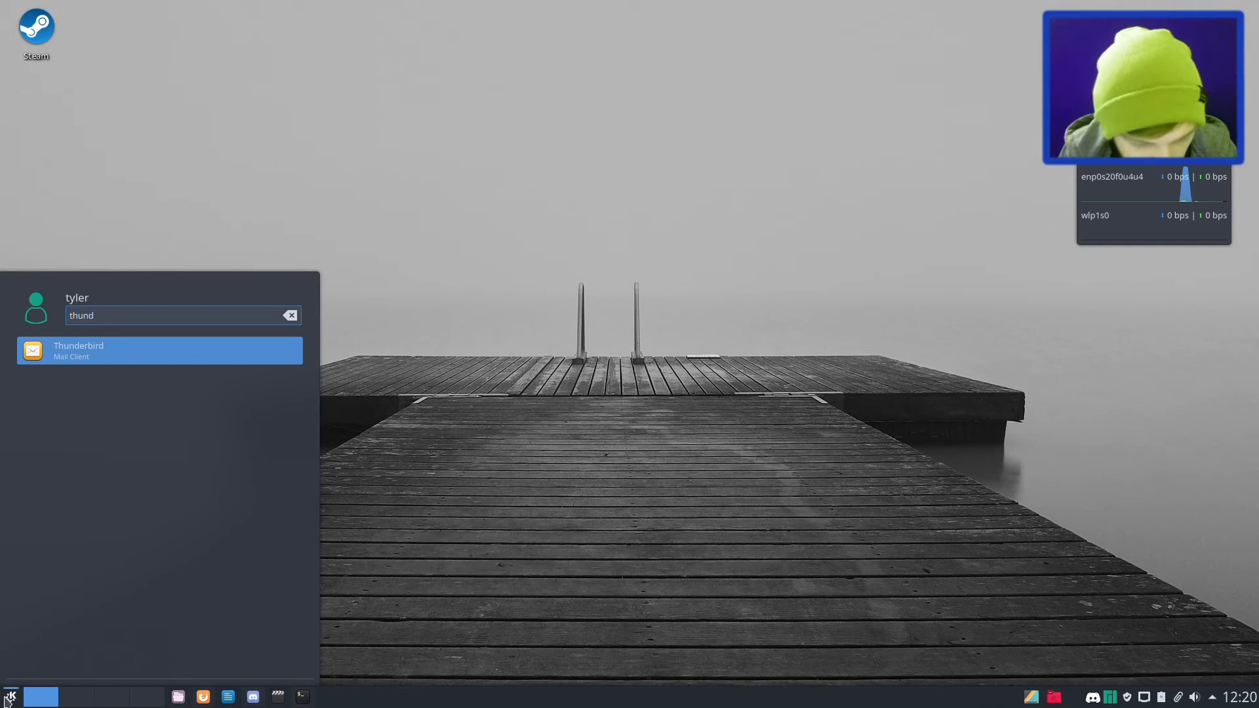
{"action": "left_click", "coordinate": [159, 351]}
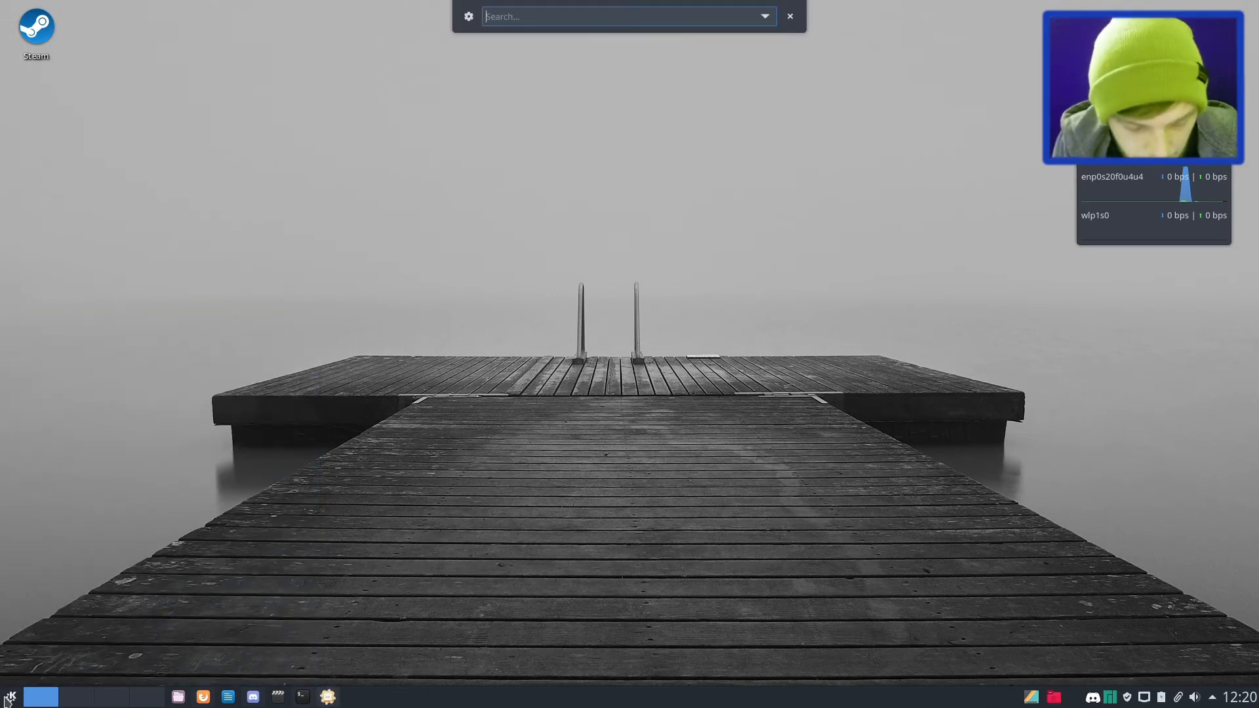
{"action": "type", "text": "add"}
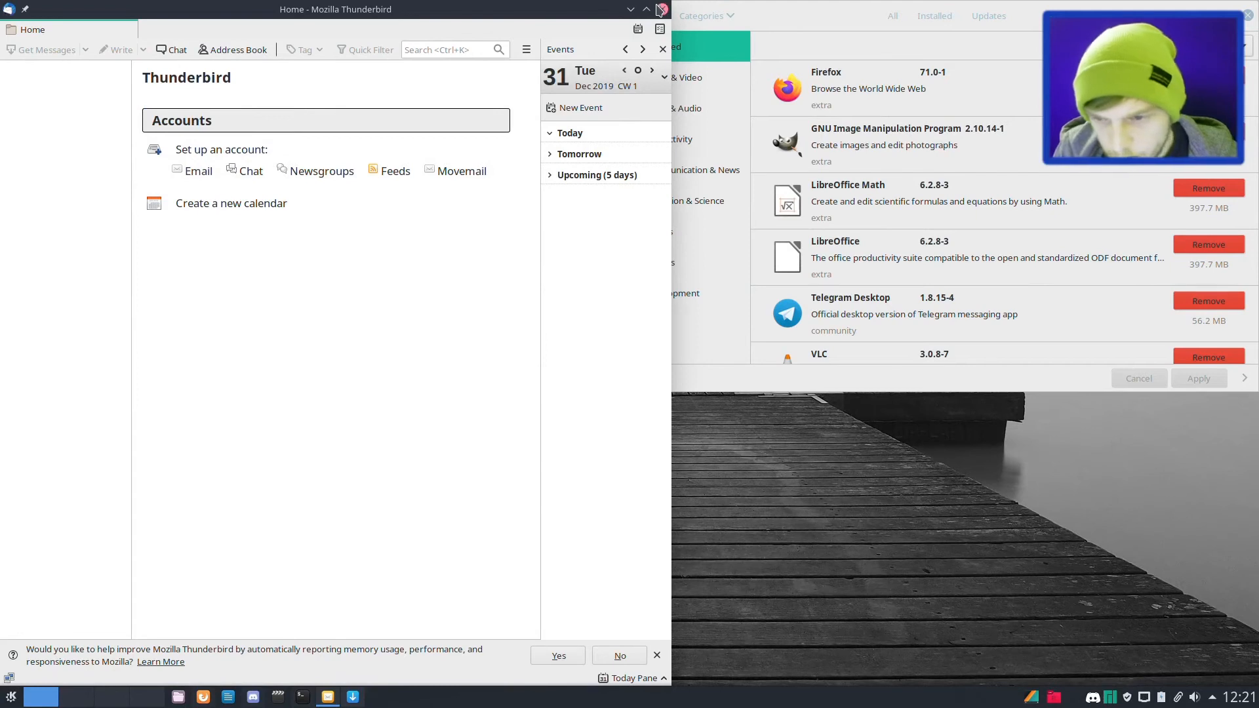
Close Thunderbird and mark the thunderbird package for removal in Pamac
{"action": "left_click", "coordinate": [649, 12]}
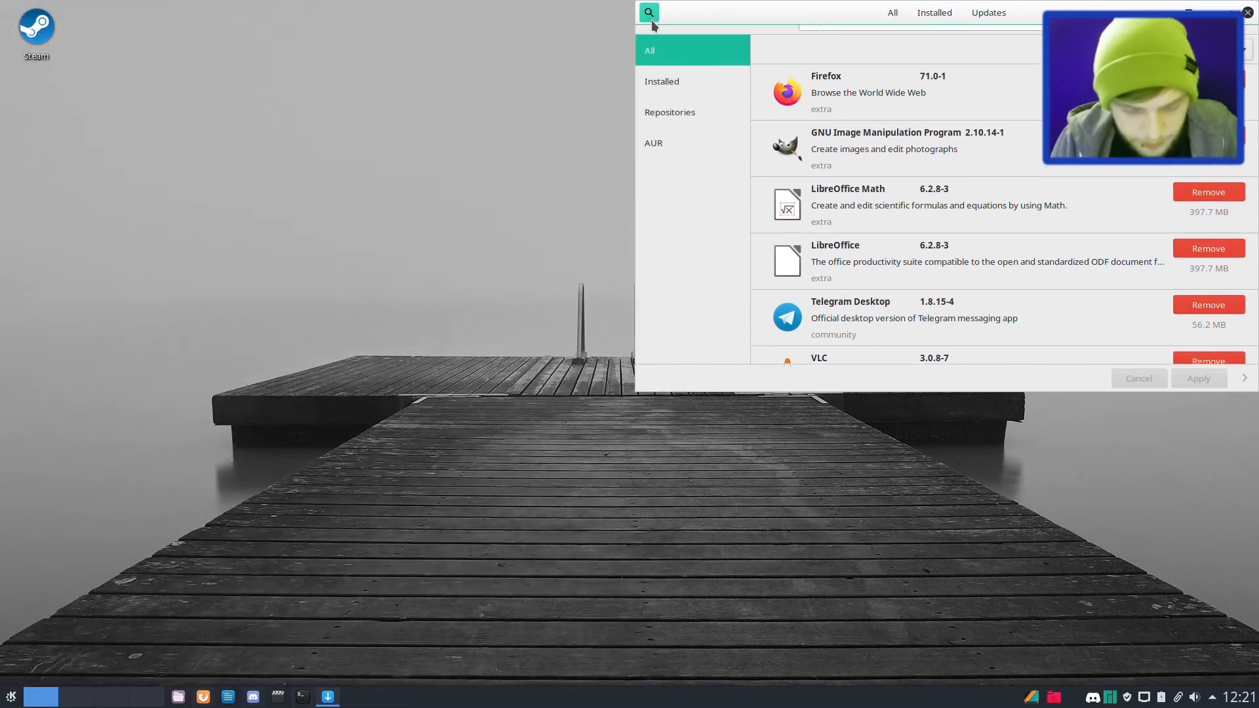
{"action": "type", "text": "thunderb"}
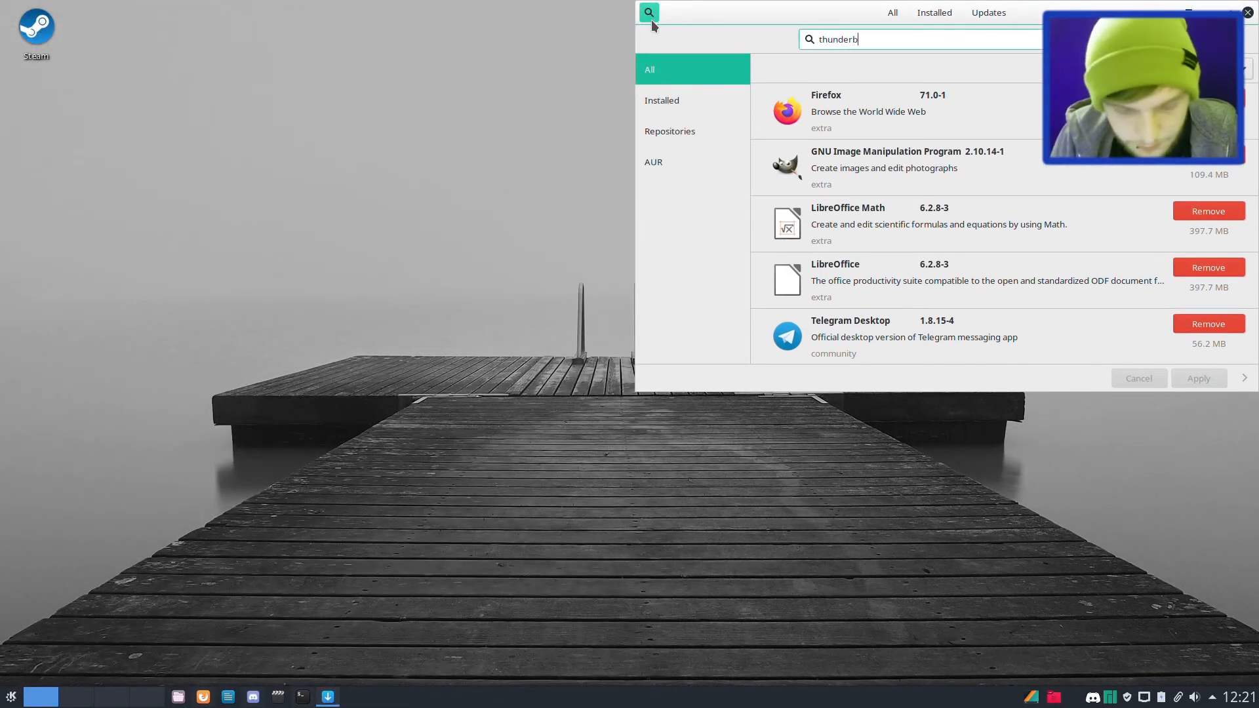
{"action": "type", "text": "ird"}
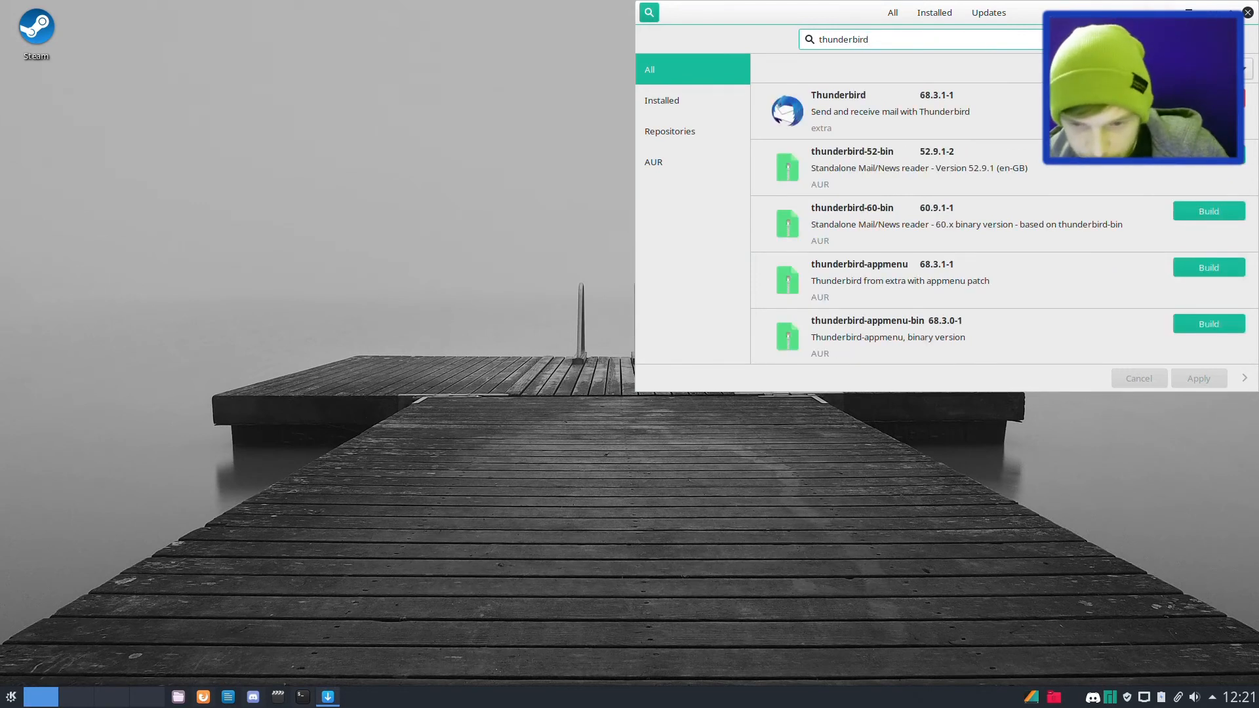
{"action": "left_click", "coordinate": [867, 110]}
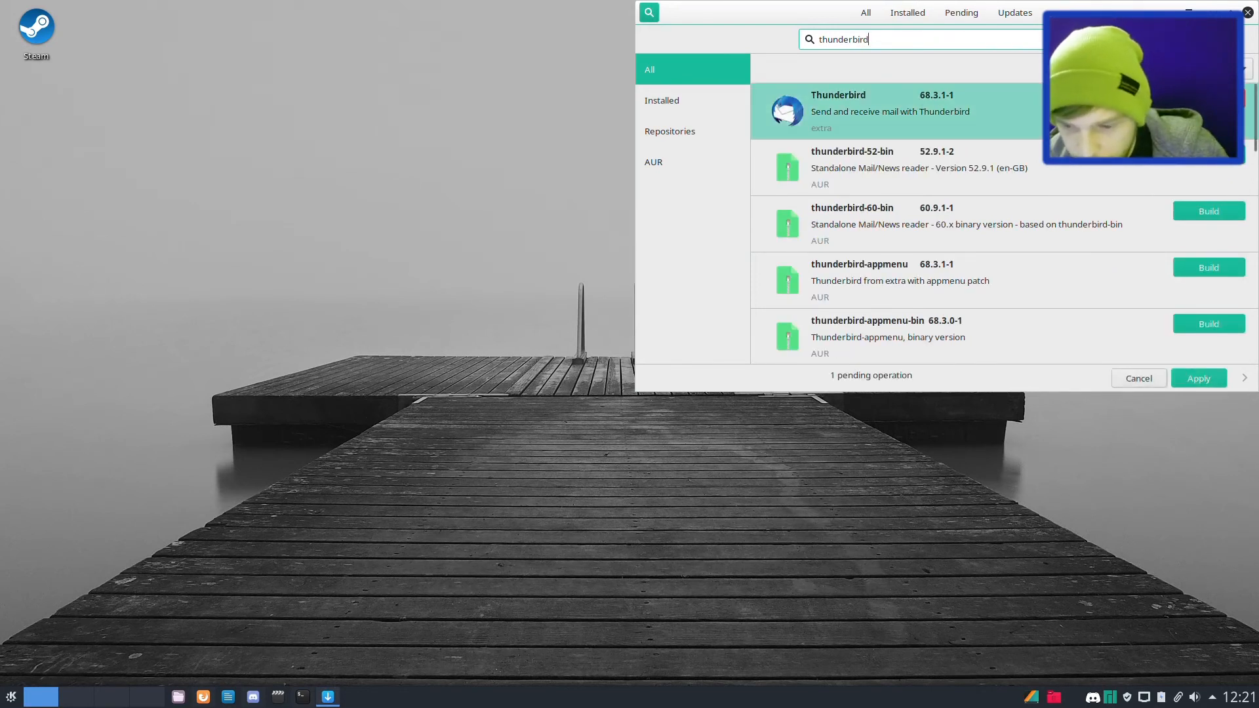
Apply and confirm the Thunderbird removal, authorising it with the password
{"action": "left_click", "coordinate": [1198, 378]}
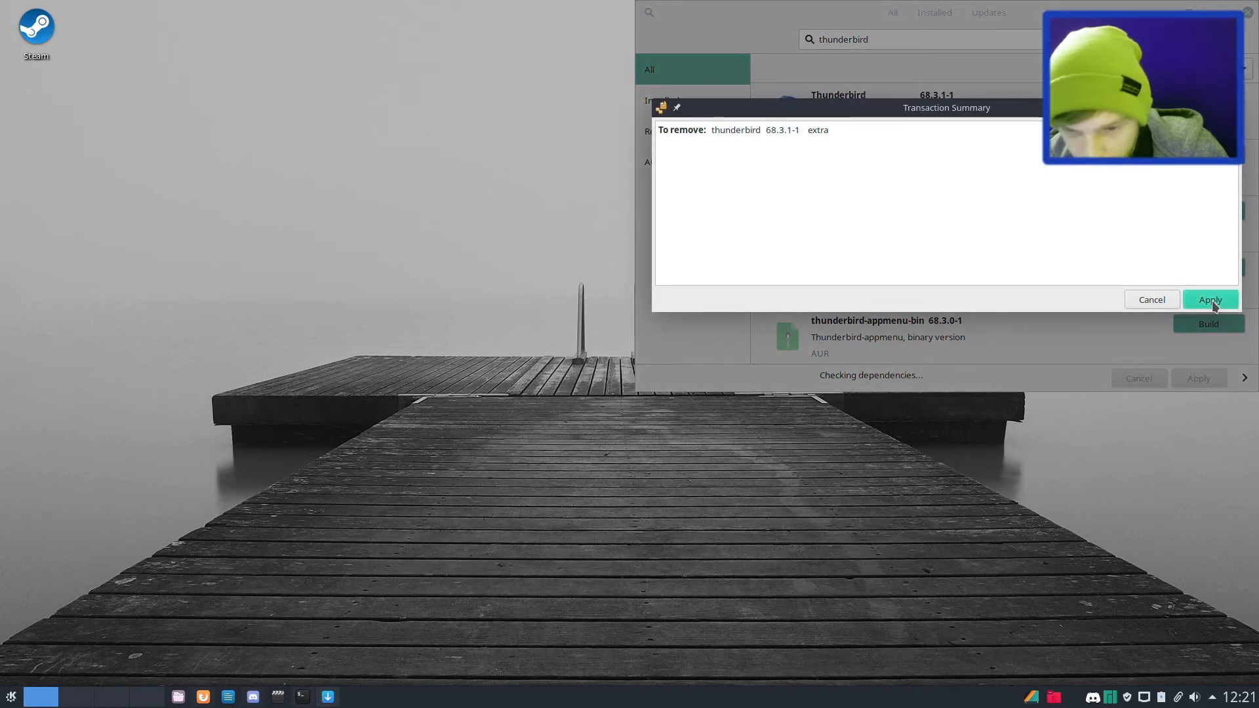
{"action": "left_click", "coordinate": [1210, 299]}
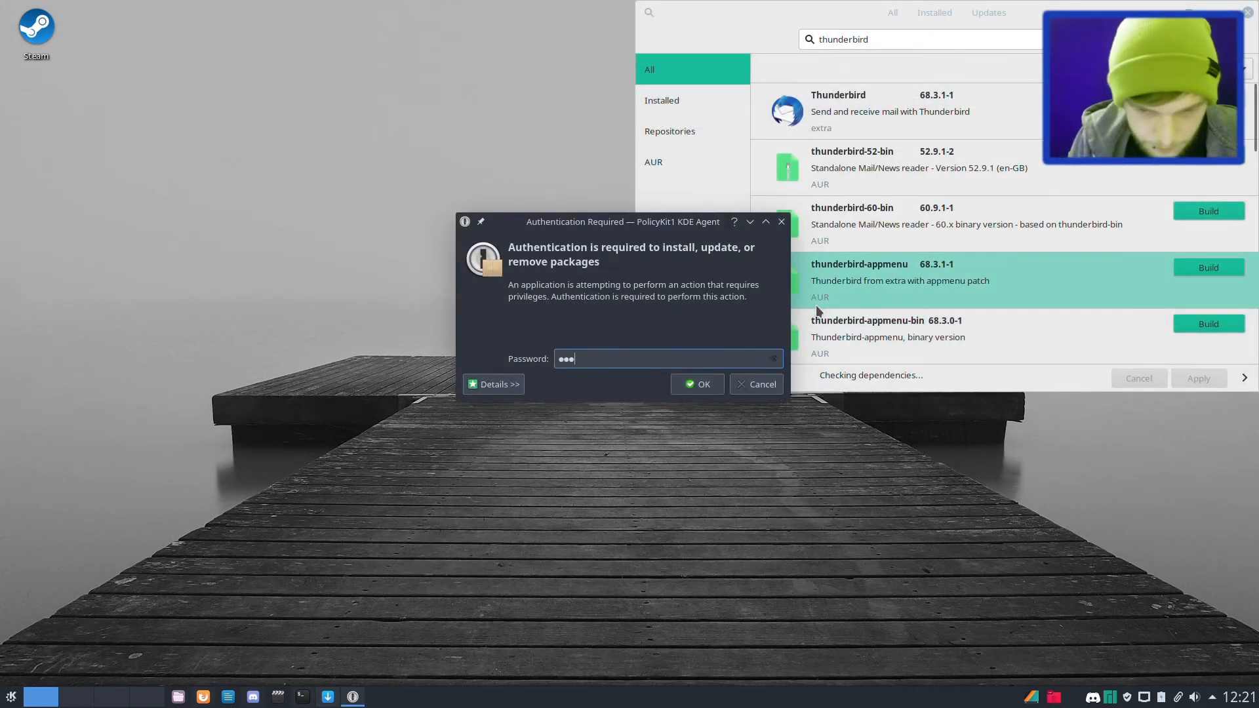
{"action": "left_click", "coordinate": [696, 384]}
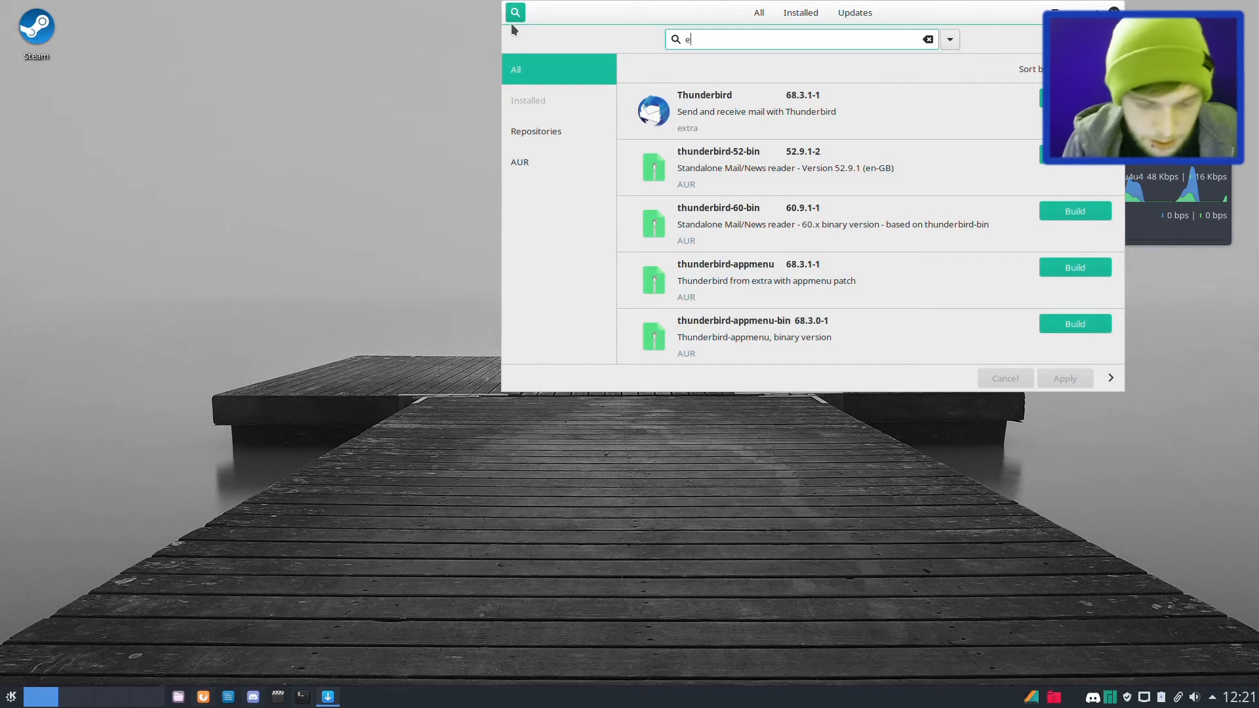
Queue Evolution for installation and apply without optional dependencies
{"action": "type", "text": "volution"}
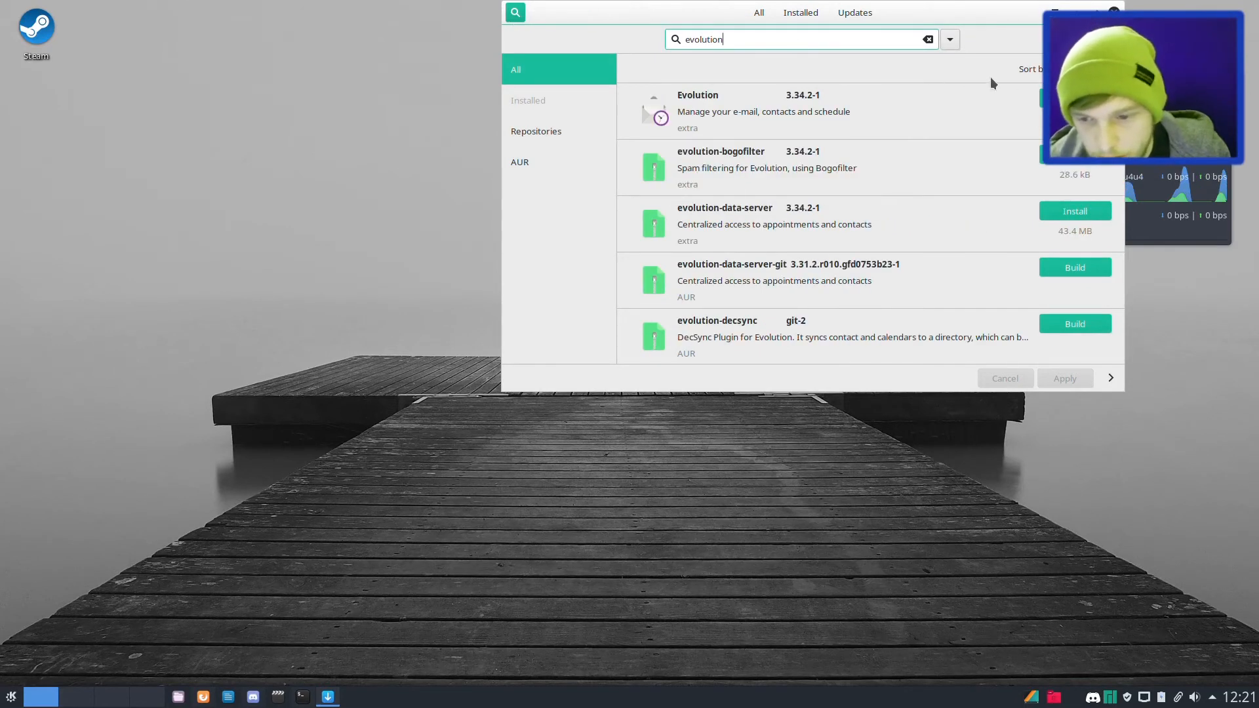
{"action": "left_click", "coordinate": [1074, 98]}
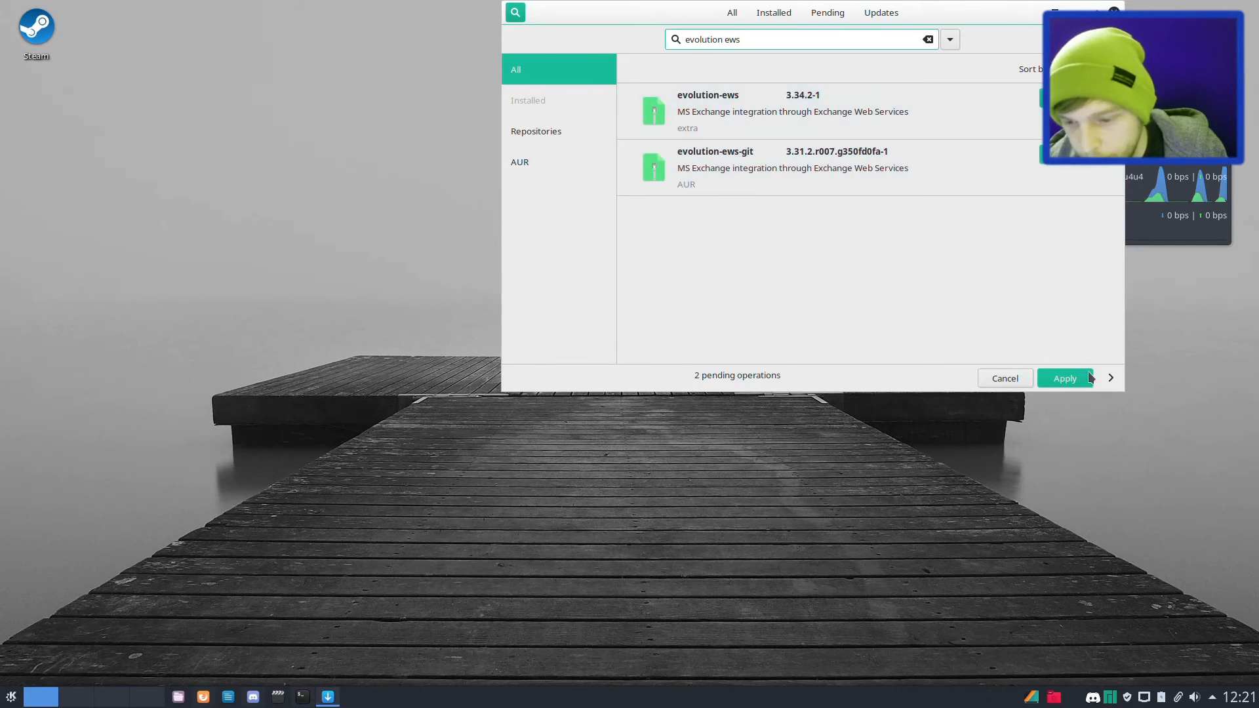
{"action": "left_click", "coordinate": [1065, 378]}
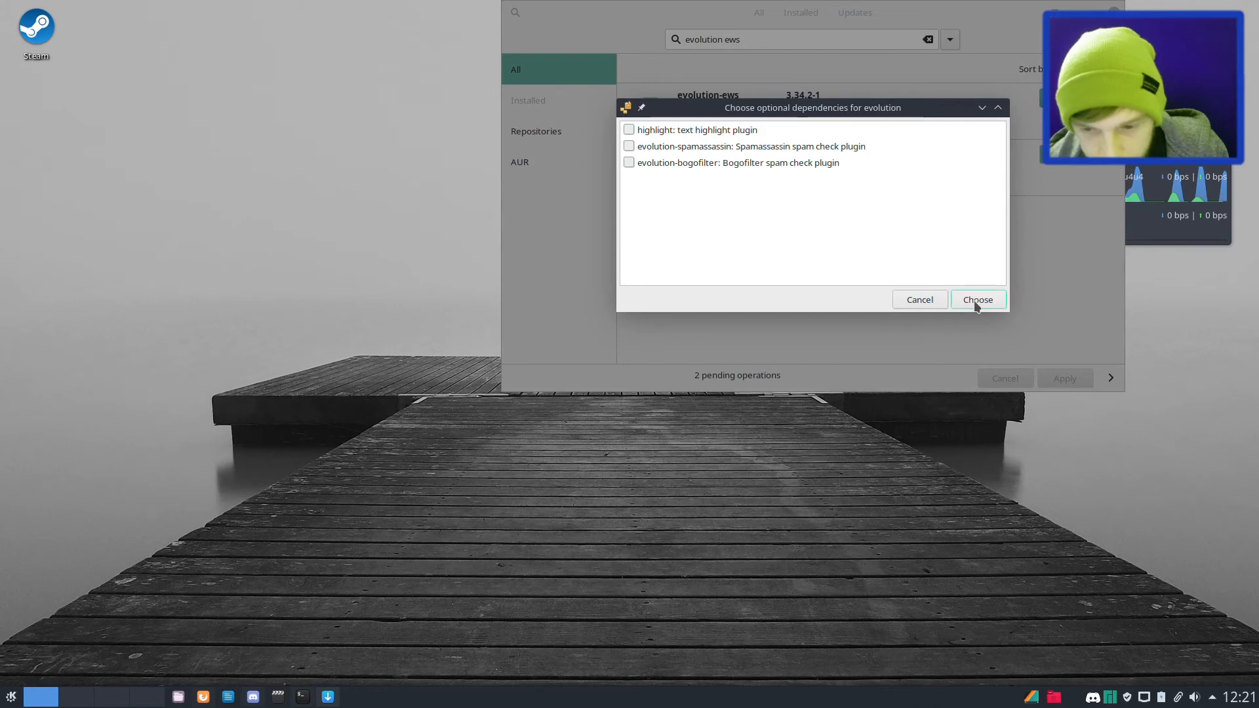
{"action": "mouse_move", "coordinate": [977, 299]}
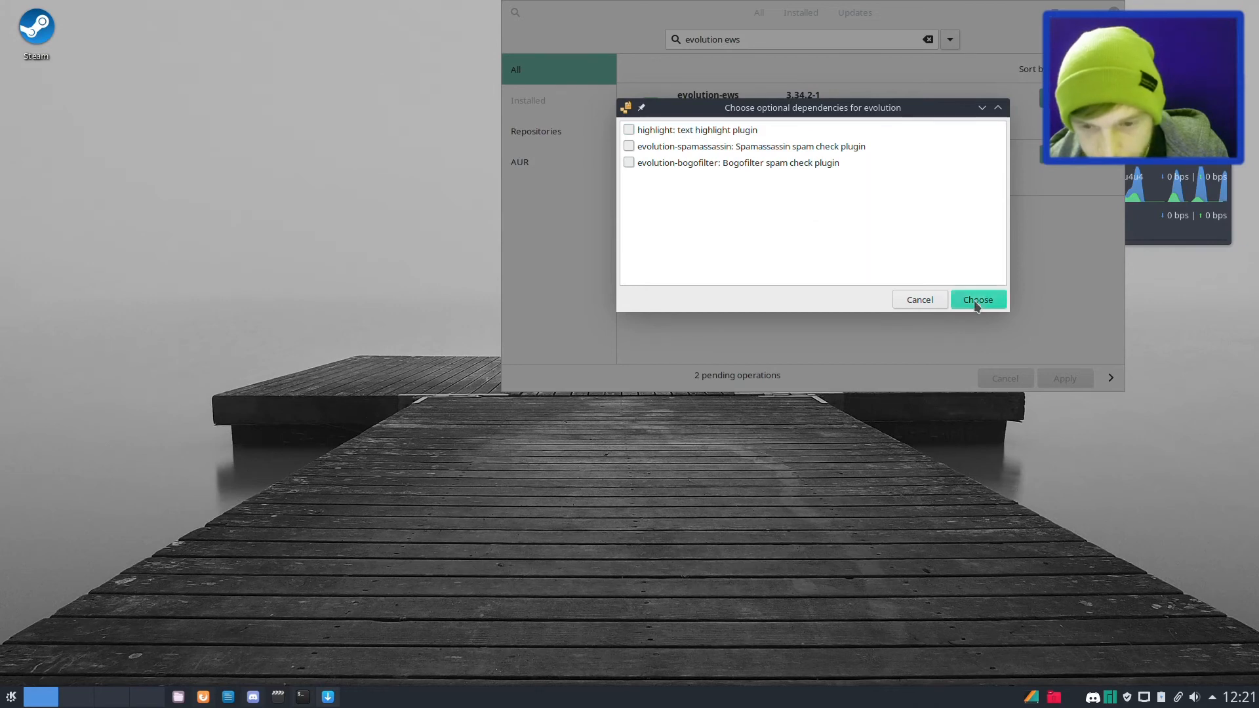
{"action": "left_click", "coordinate": [977, 299]}
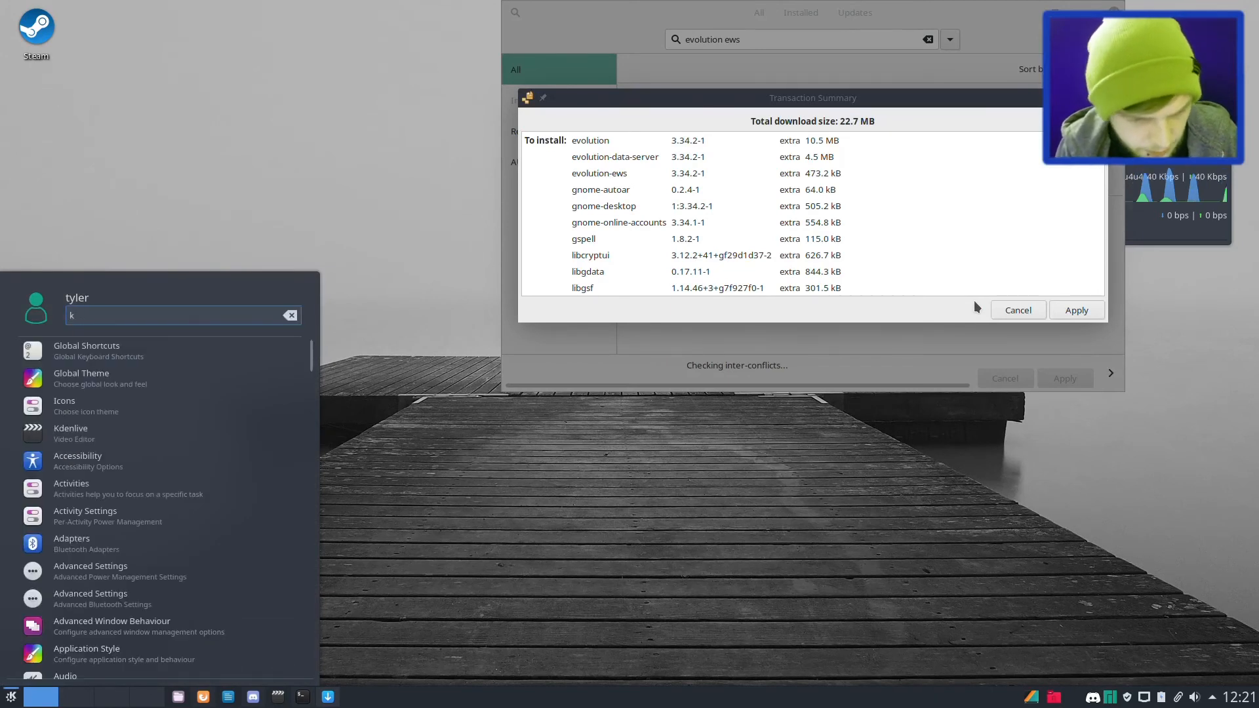
Begin searching 'torrent' and approve the 22.7 MB Evolution install summary
{"action": "type", "text": "t"}
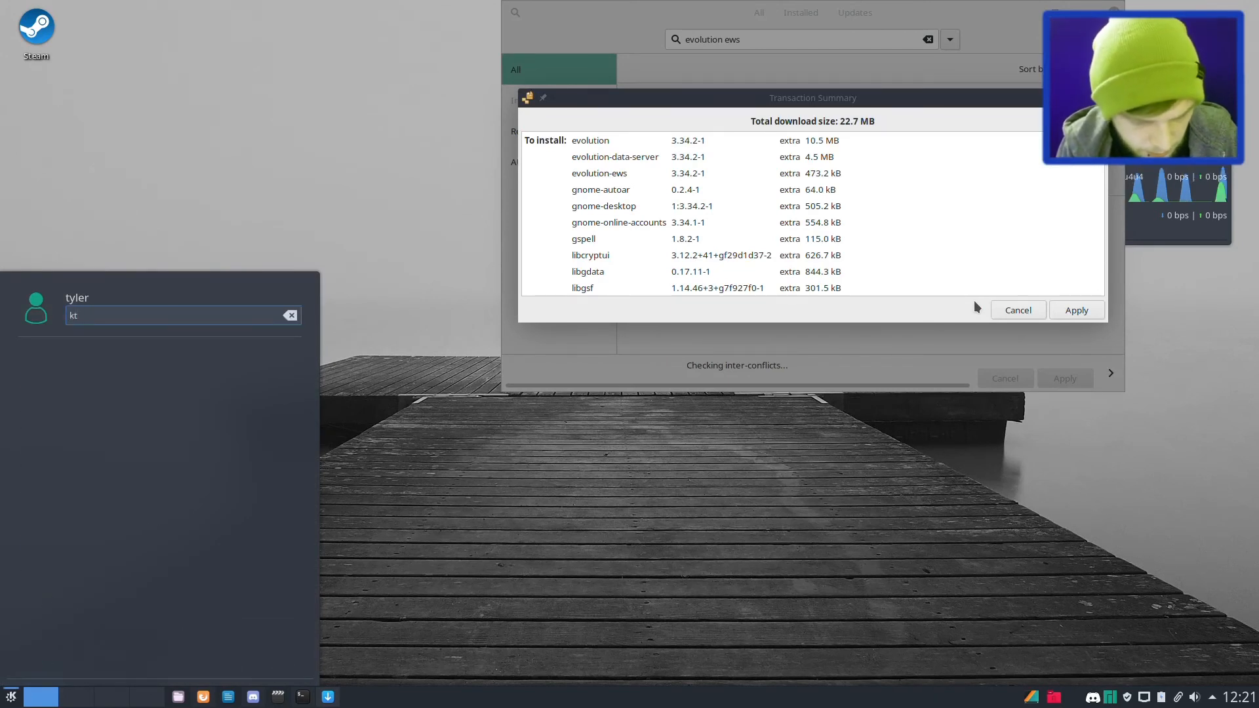
{"action": "left_click", "coordinate": [291, 315]}
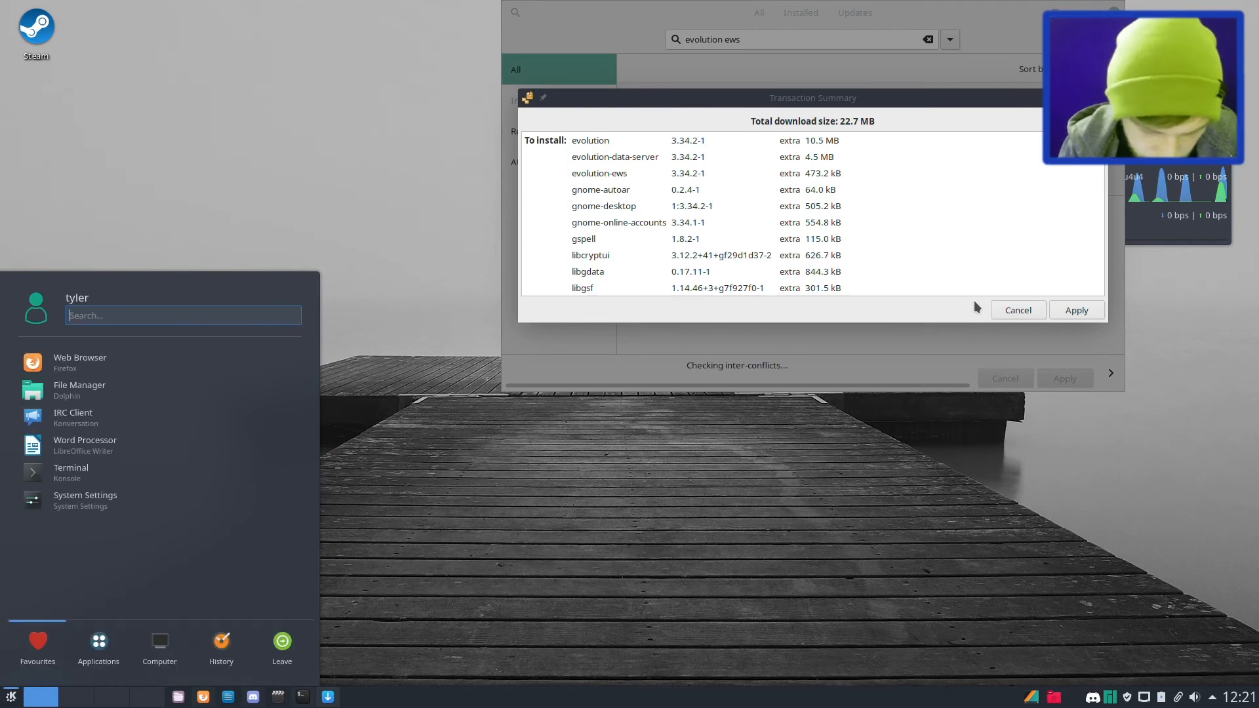
{"action": "type", "text": "torrent"}
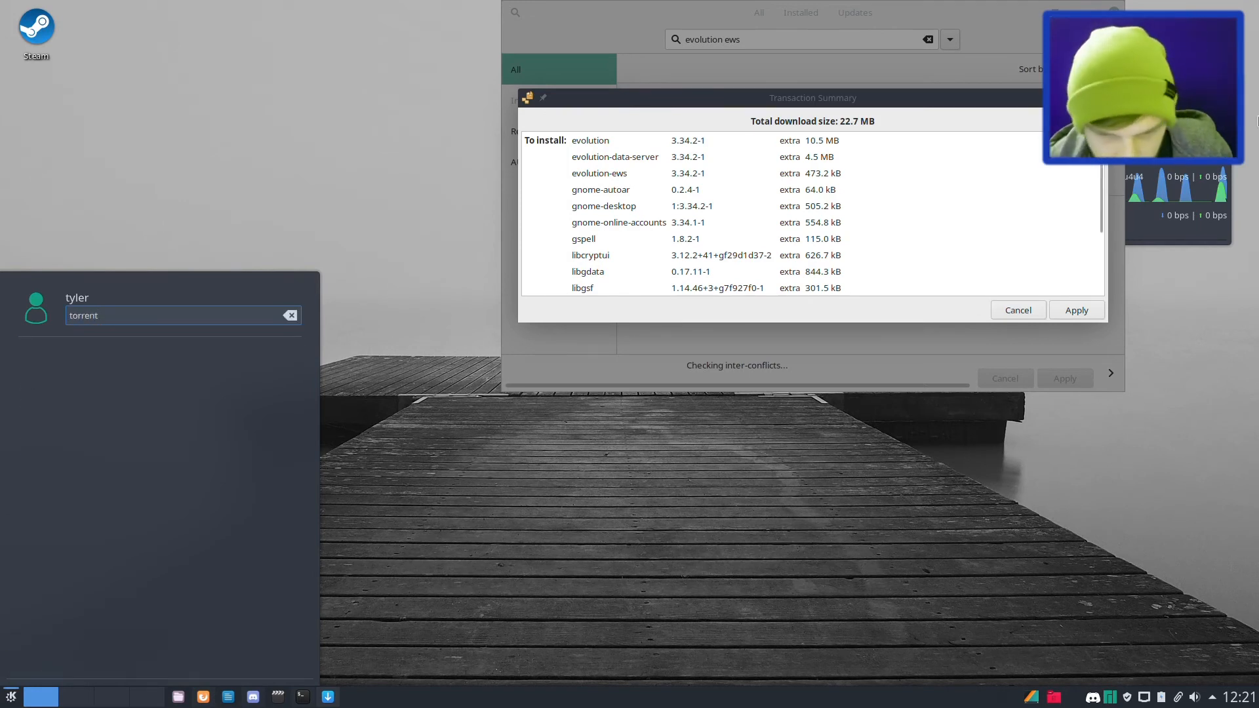
{"action": "left_click", "coordinate": [1076, 309]}
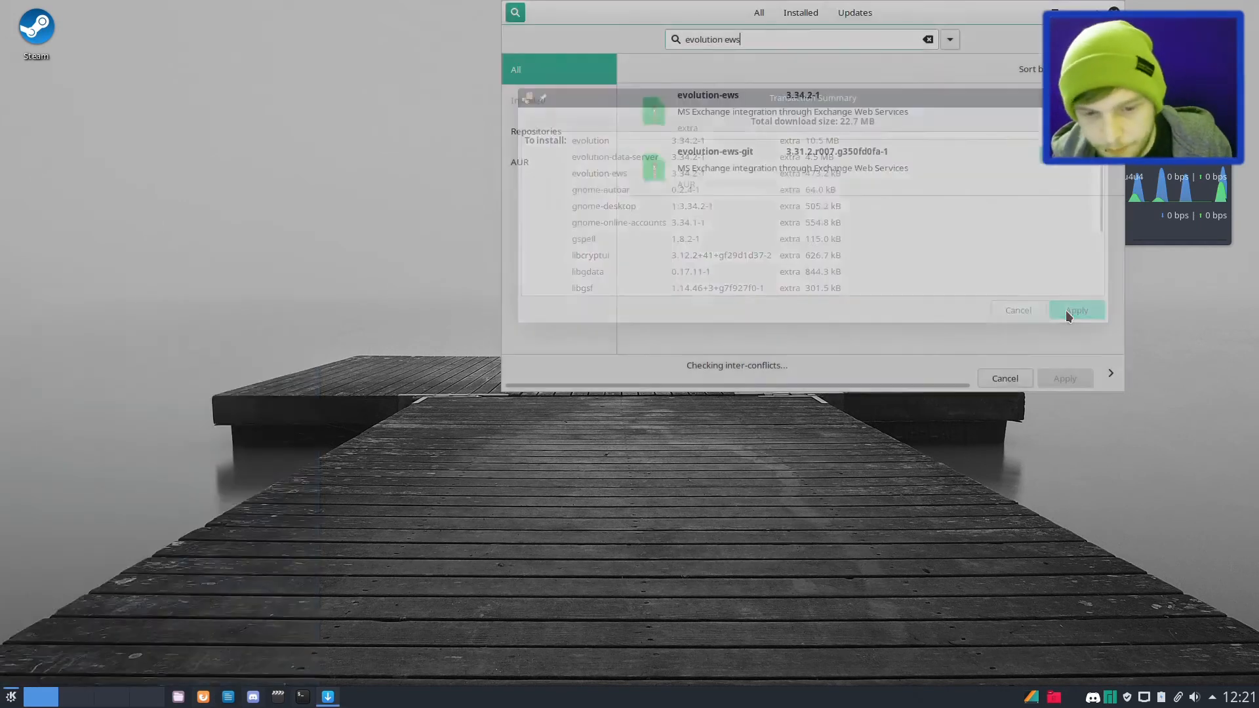
Confirm the Evolution and evolution-ews install and let the download complete
{"action": "left_click", "coordinate": [1076, 311]}
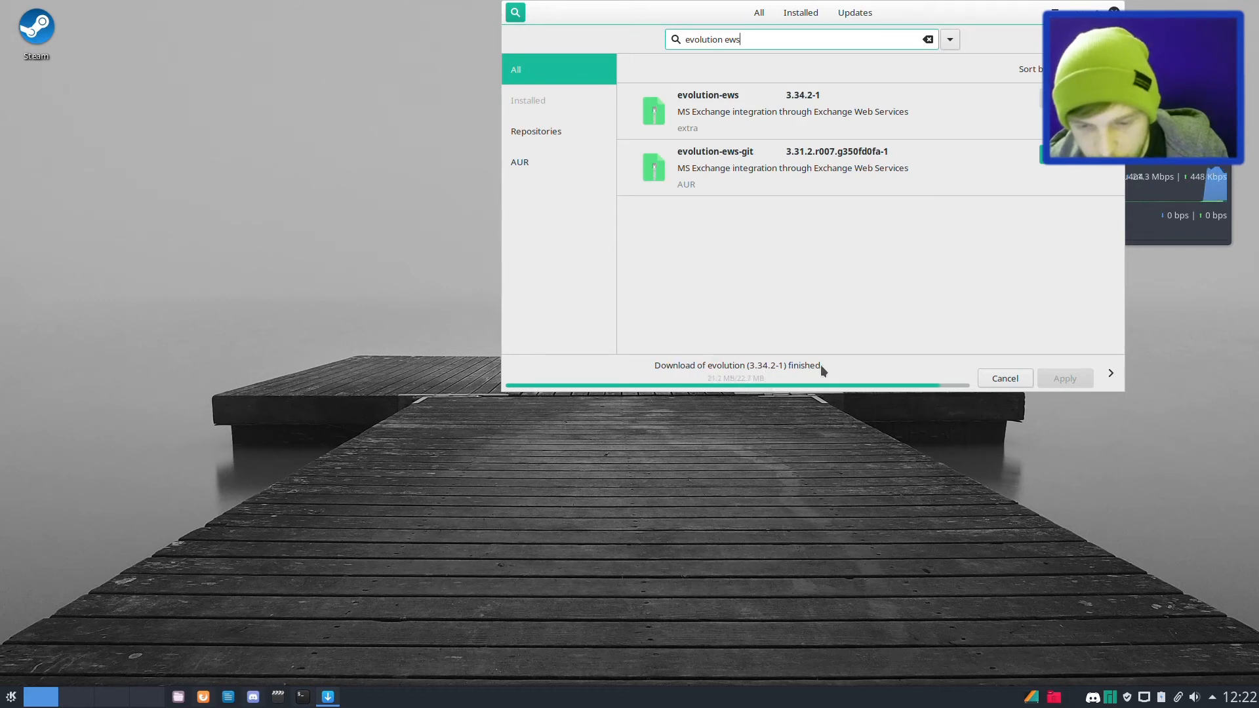
{"action": "mouse_move", "coordinate": [248, 543]}
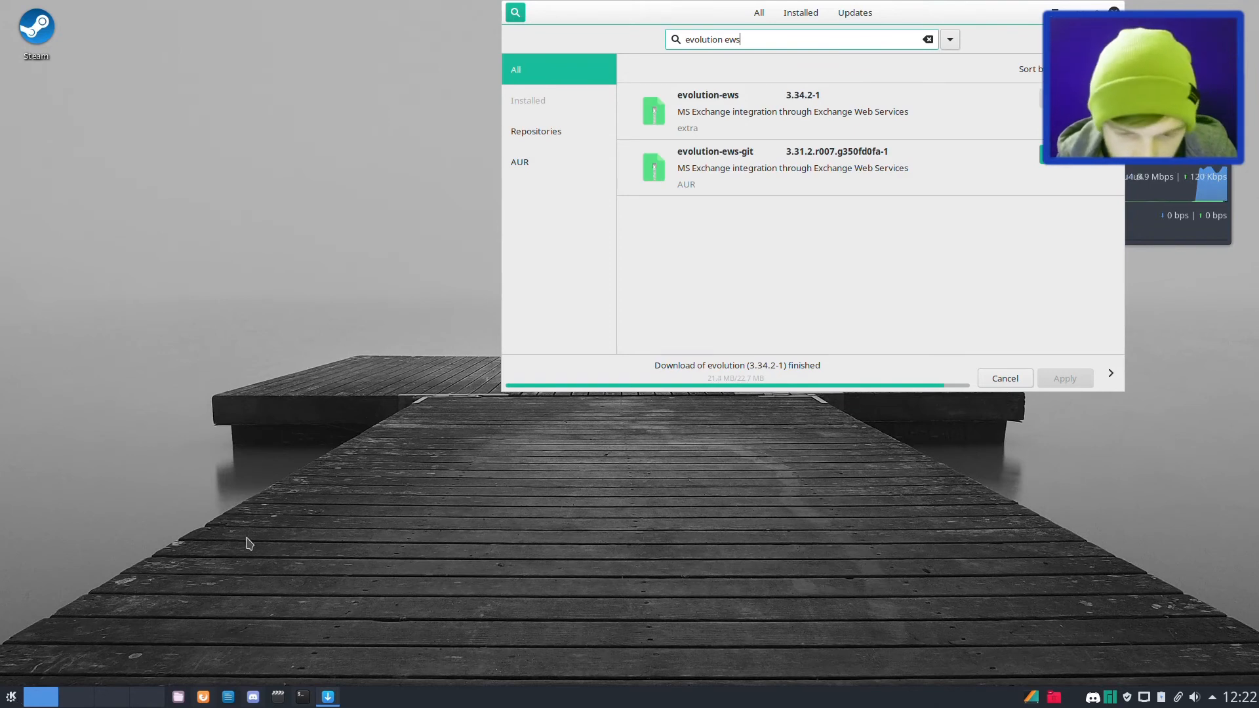
{"action": "left_click", "coordinate": [11, 696]}
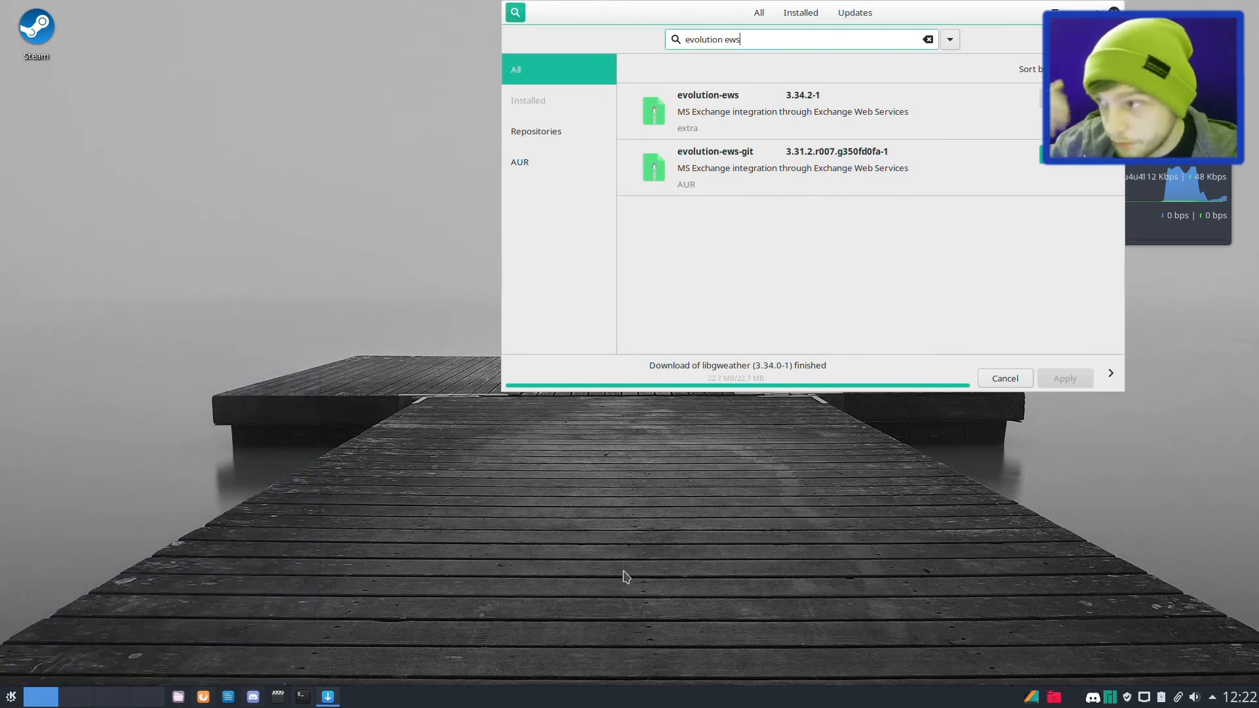
{"action": "mouse_move", "coordinate": [878, 448]}
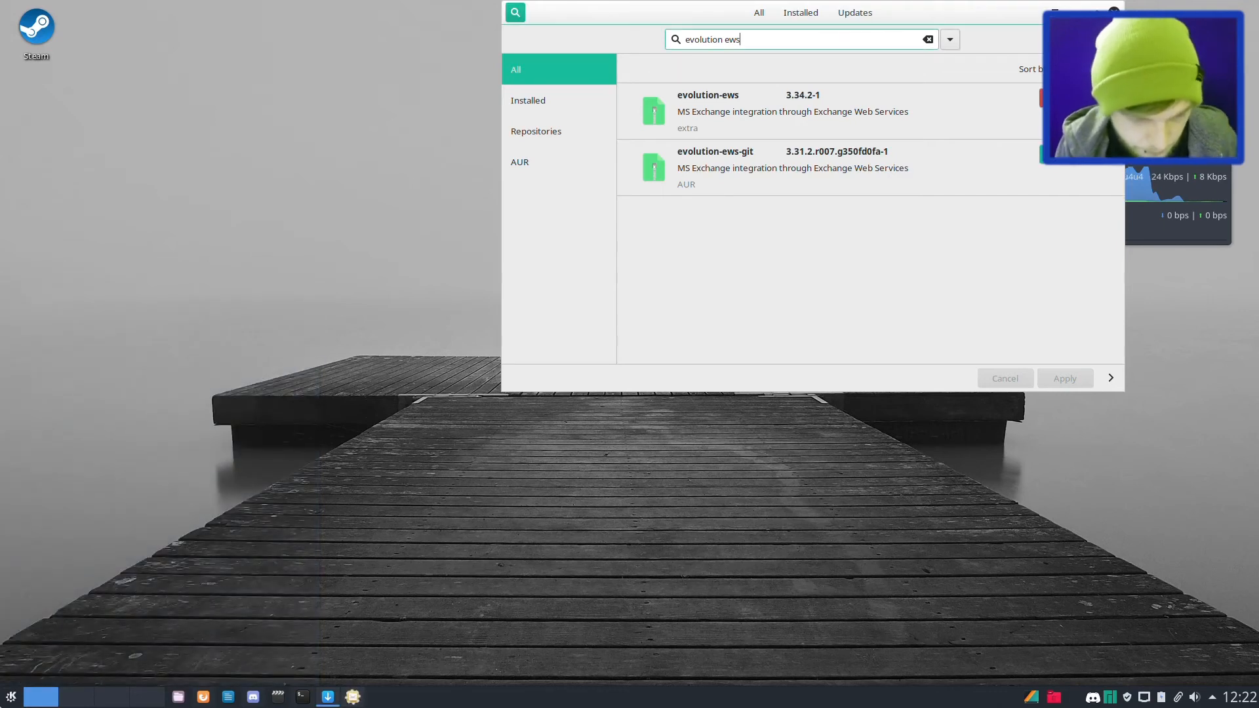
Launch the newly installed Evolution and skip its welcome setup wizard
{"action": "left_click", "coordinate": [353, 697]}
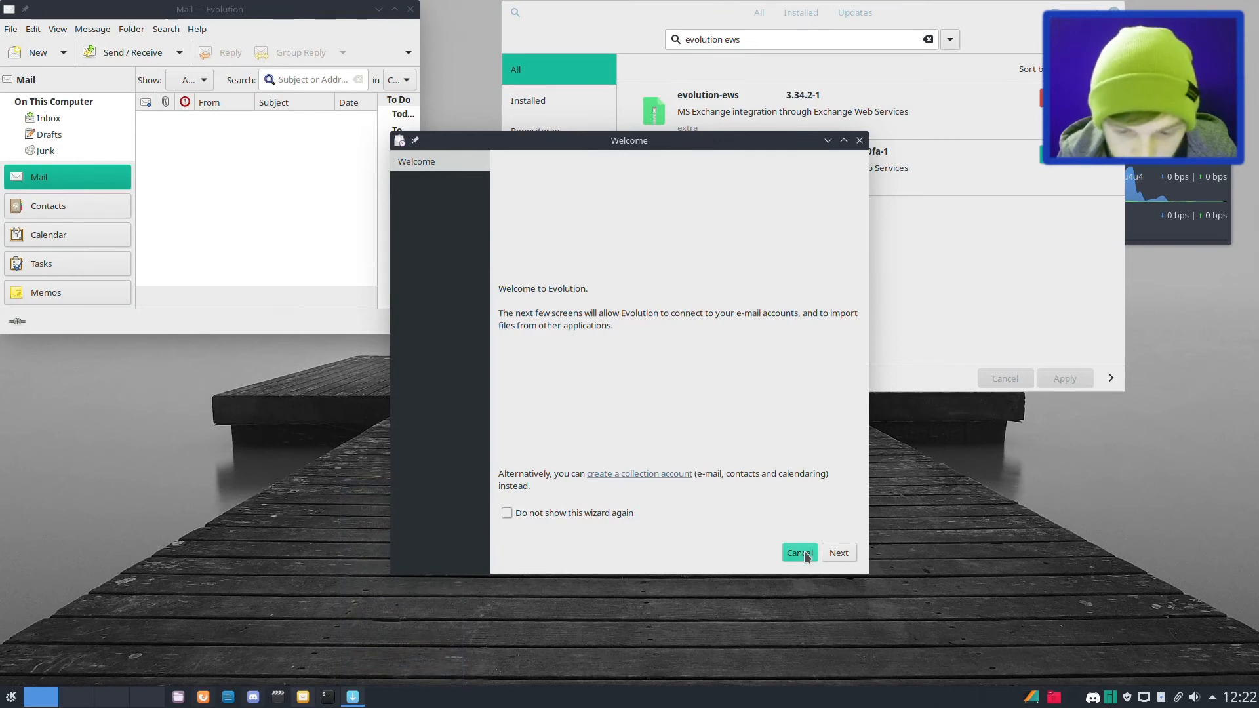
{"action": "left_click", "coordinate": [798, 552]}
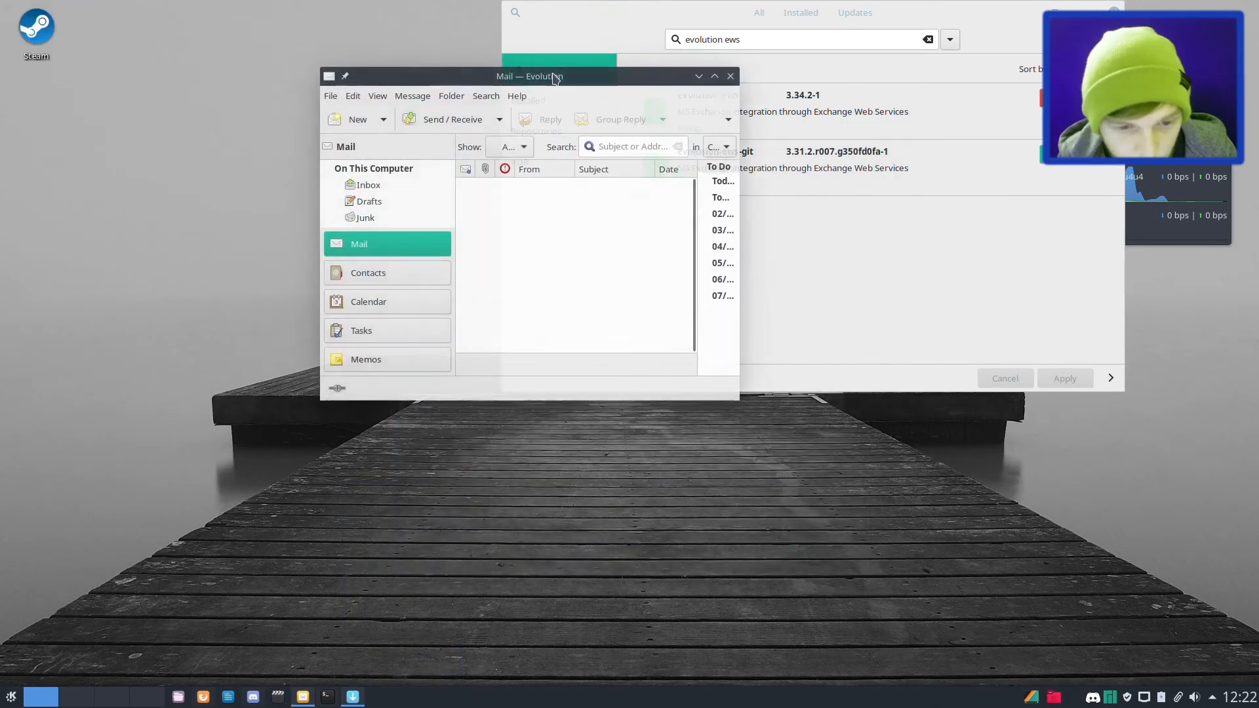
{"action": "left_click", "coordinate": [331, 96]}
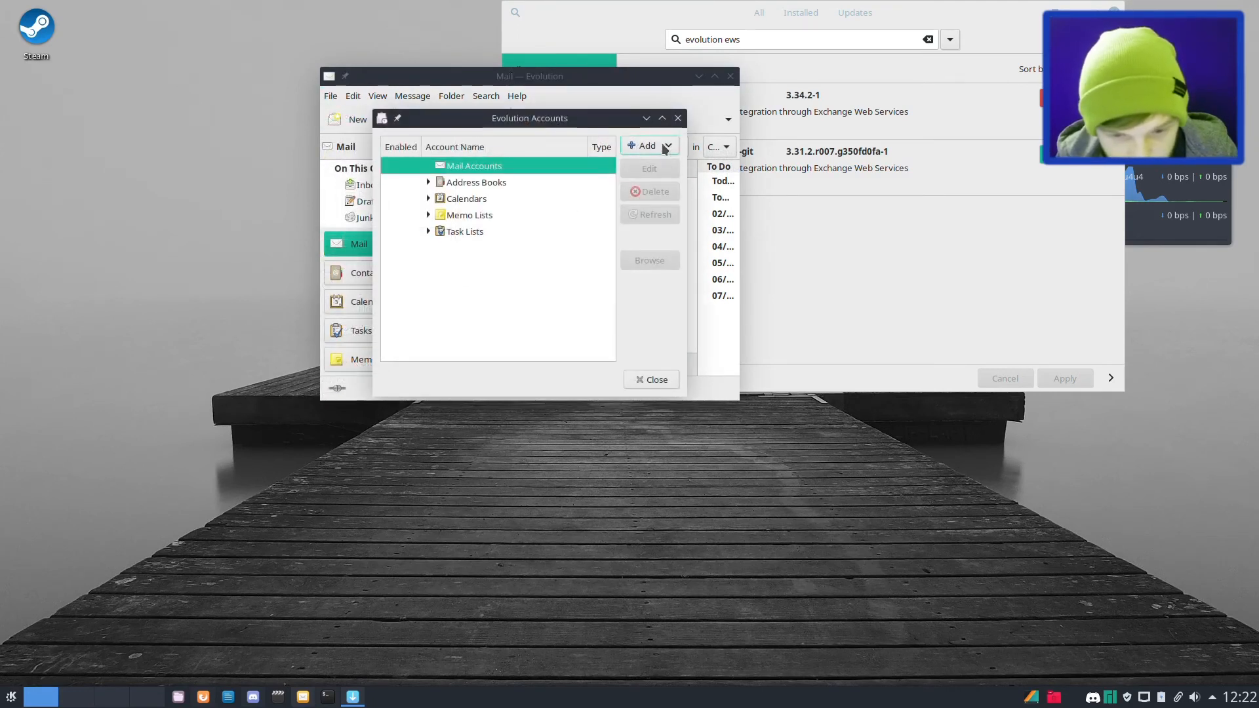
Try adding a Collection Account, run Look Up, then cancel and close the Accounts dialog
{"action": "left_click", "coordinate": [666, 145]}
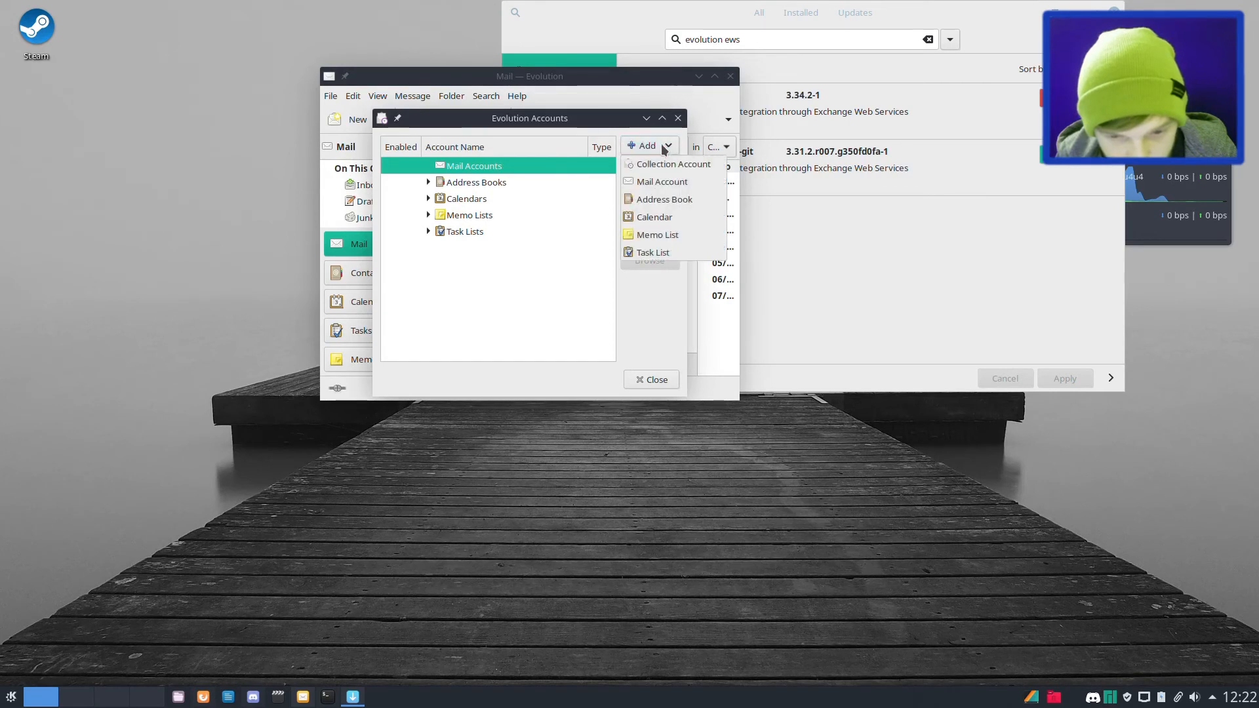
{"action": "left_click", "coordinate": [674, 164]}
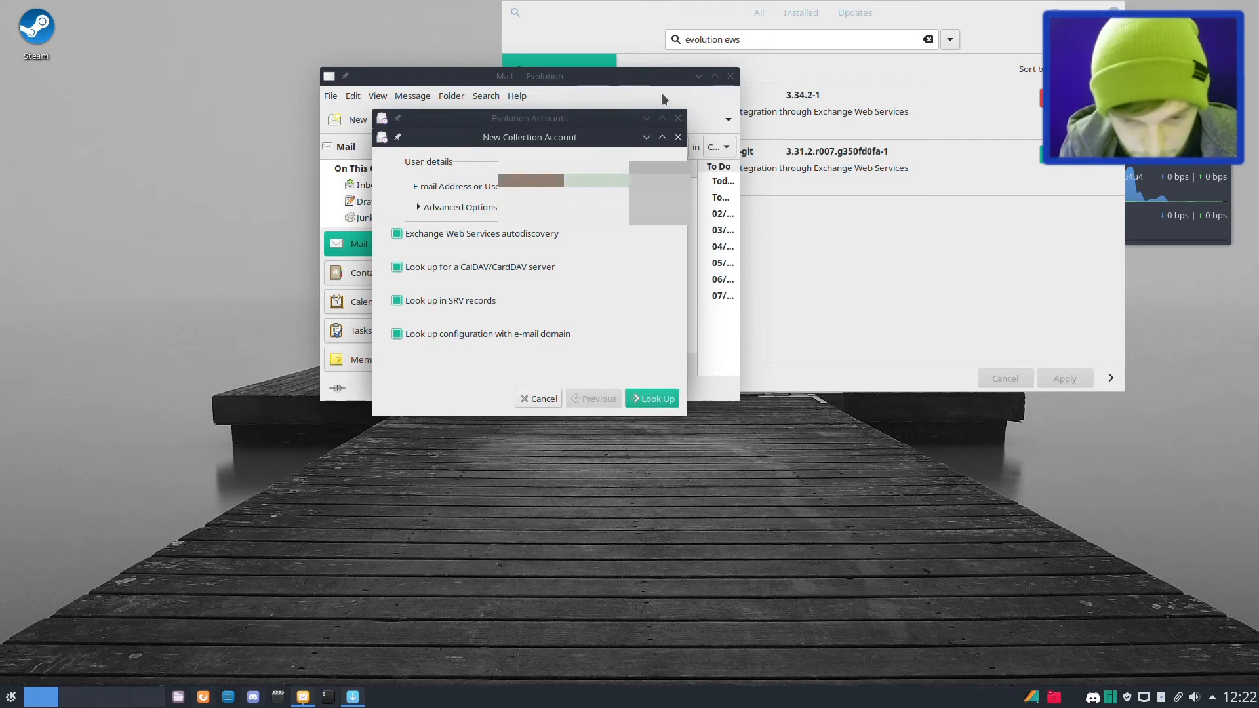
{"action": "left_click", "coordinate": [651, 399]}
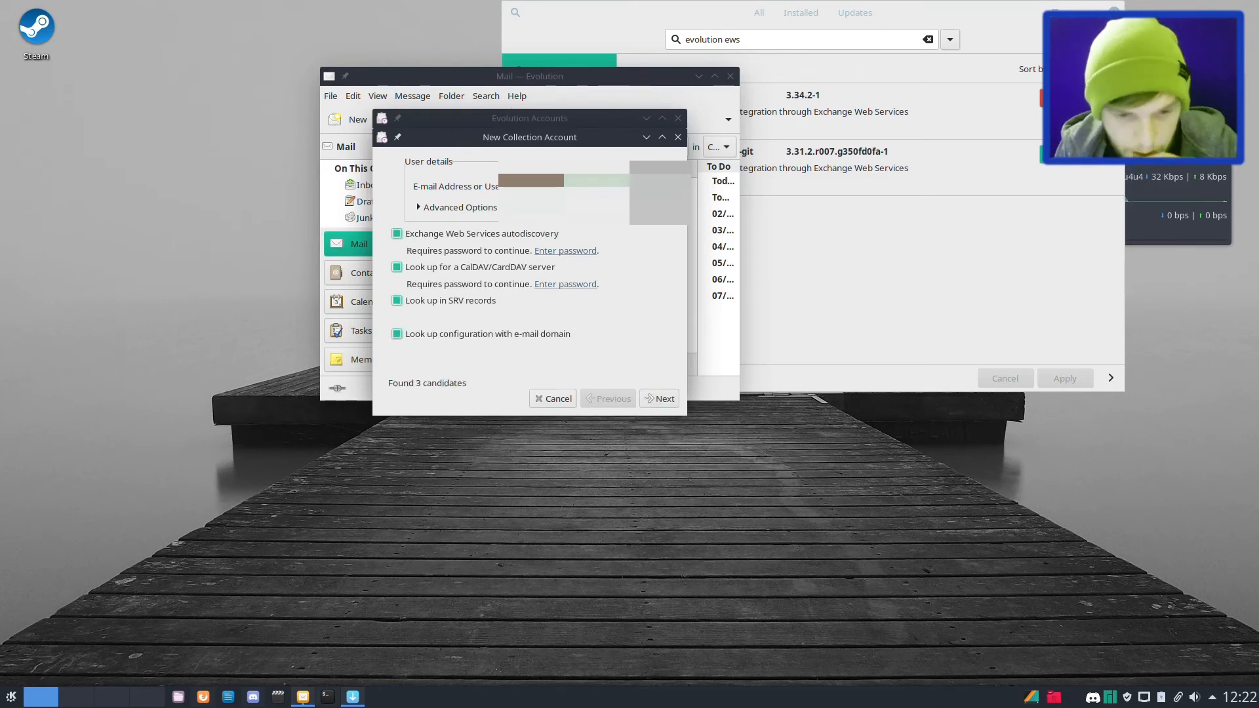
{"action": "left_click", "coordinate": [664, 398]}
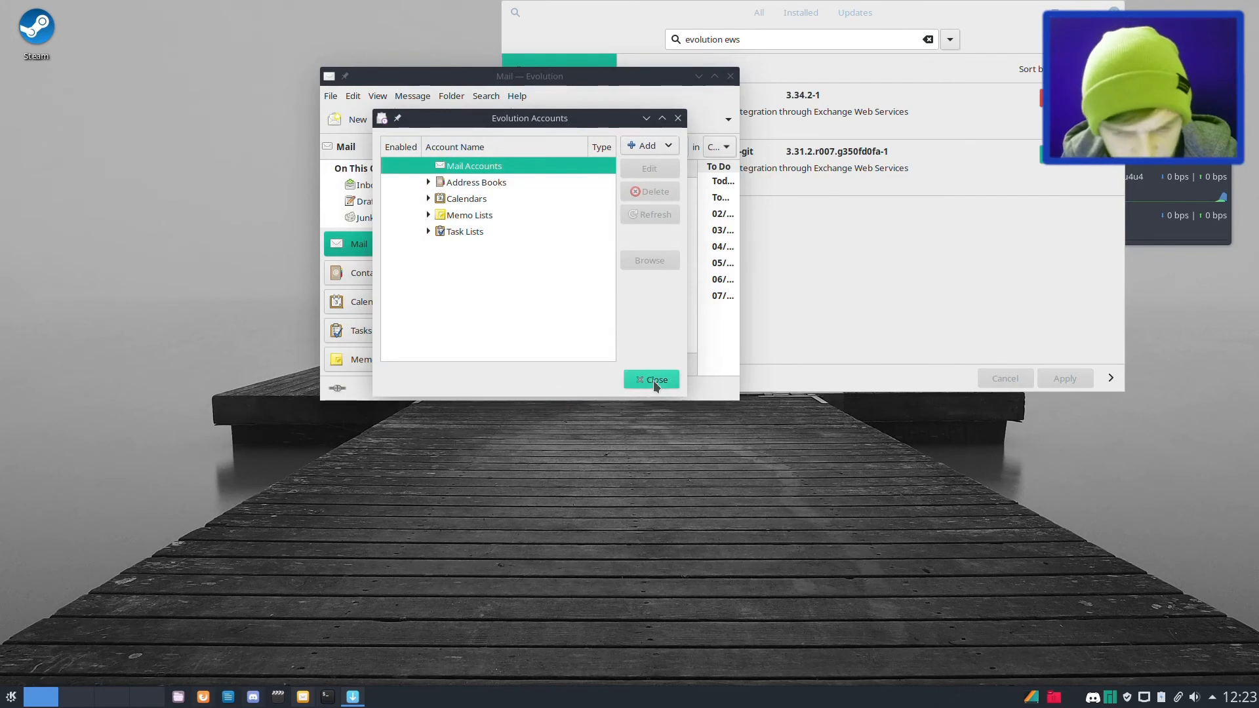
{"action": "left_click", "coordinate": [650, 379]}
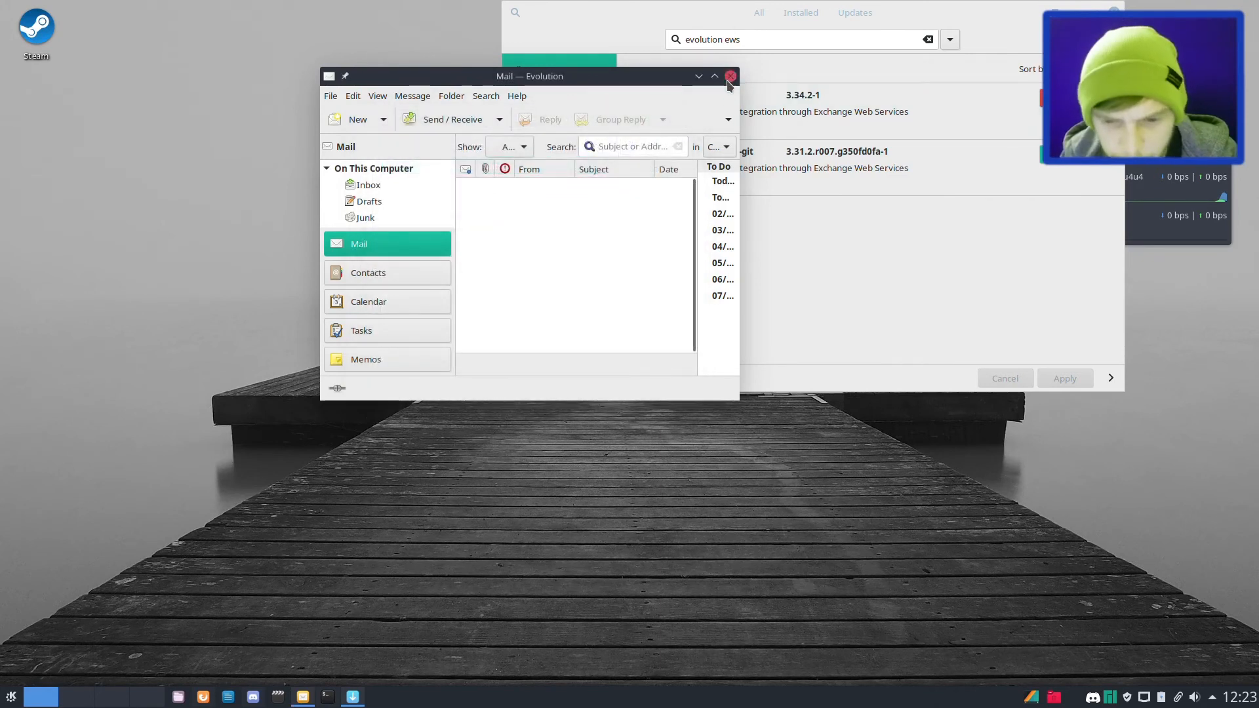
Sign in to Steam and complete Steam Guard authorization for this new computer
{"action": "left_click", "coordinate": [729, 76]}
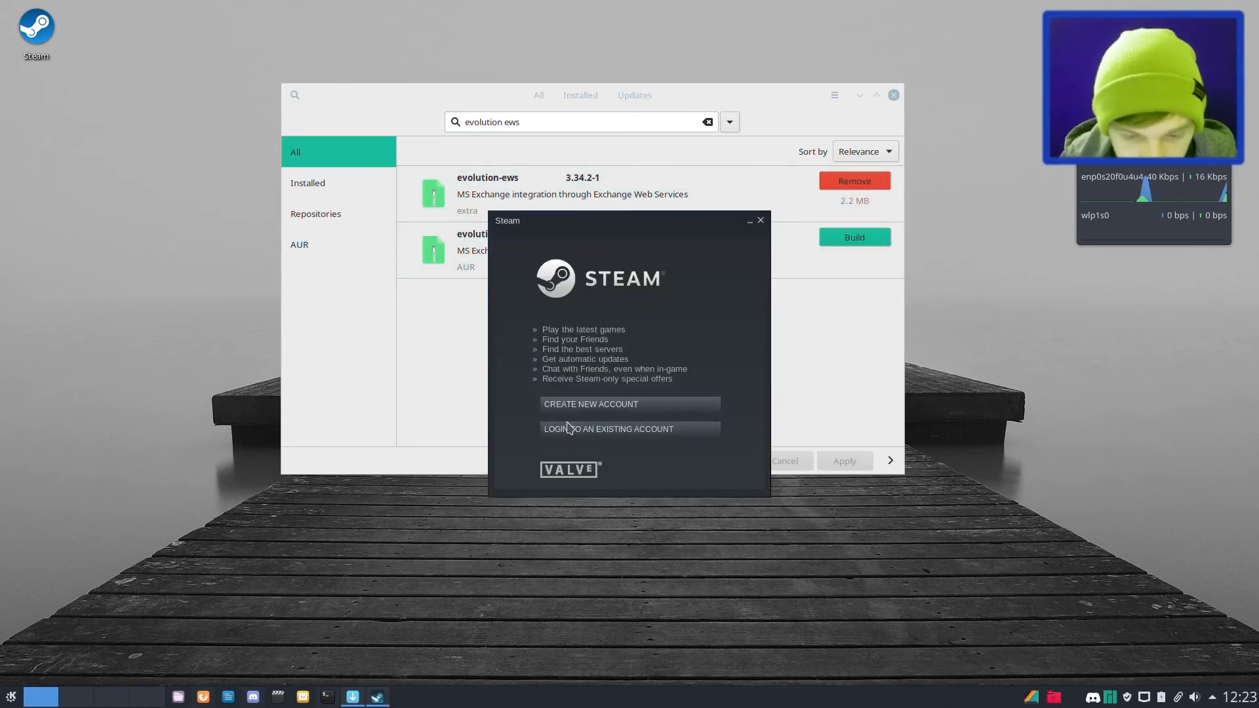
{"action": "left_click", "coordinate": [631, 429]}
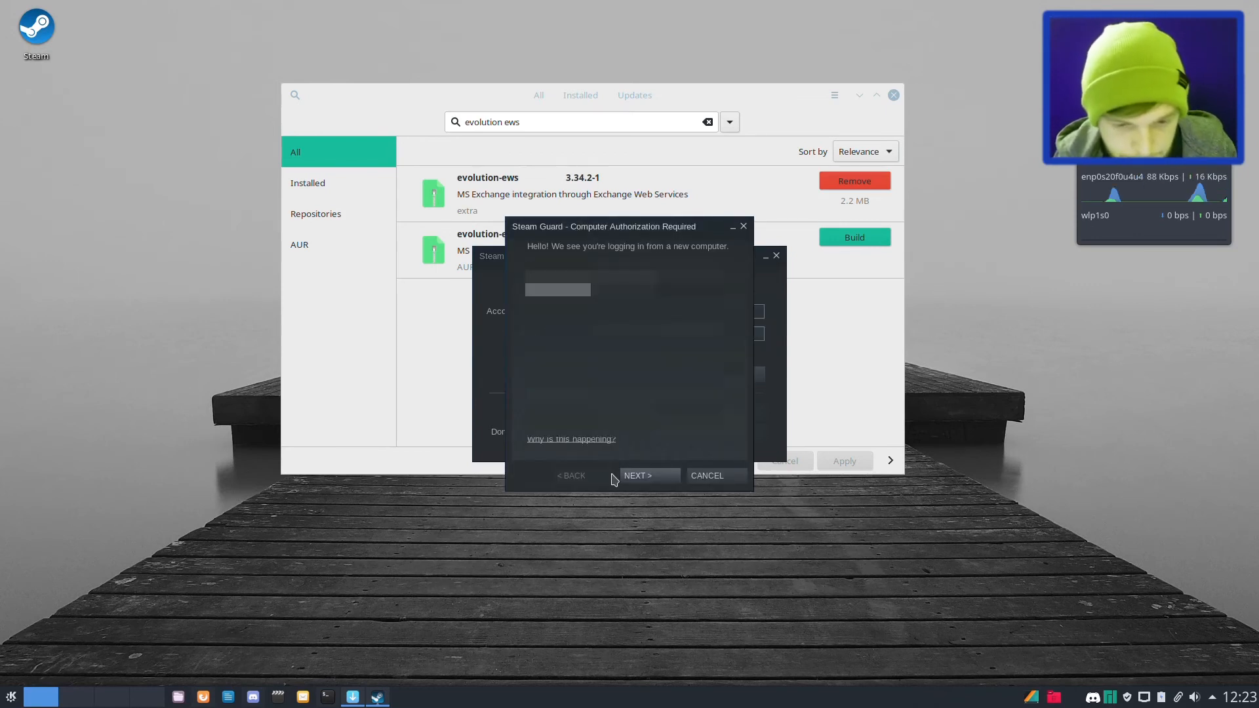
{"action": "left_click", "coordinate": [637, 475]}
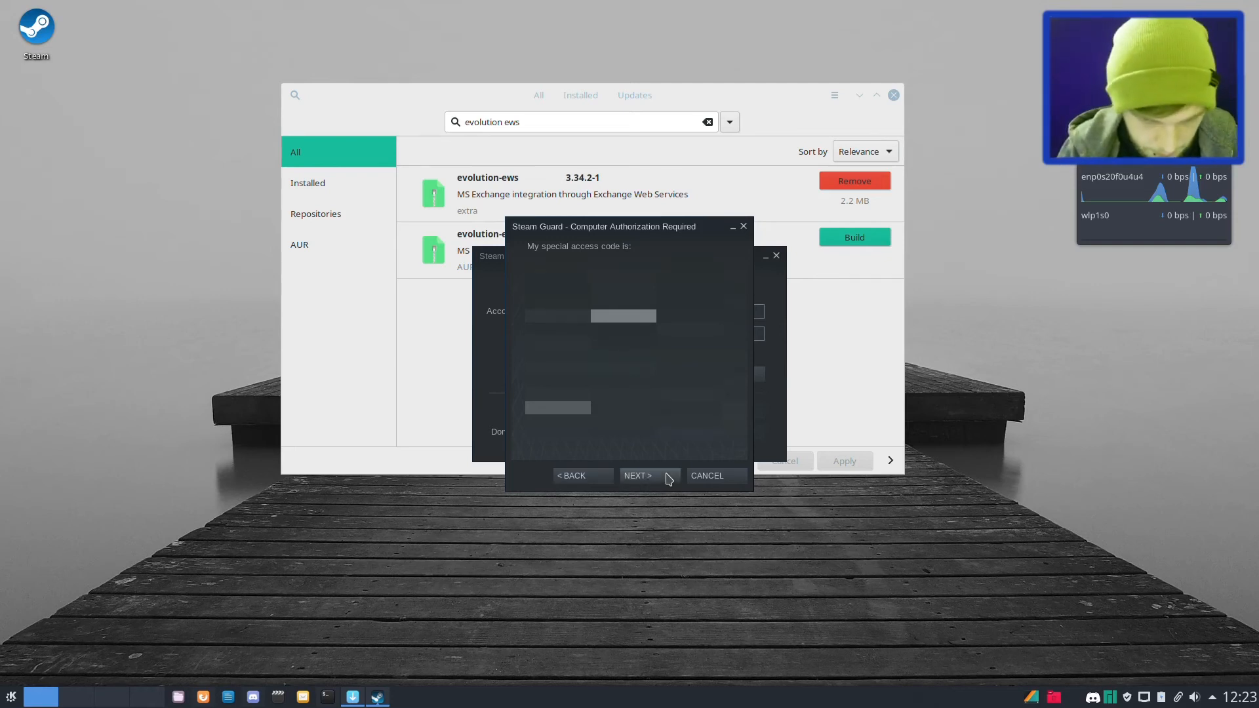
{"action": "left_click", "coordinate": [637, 475]}
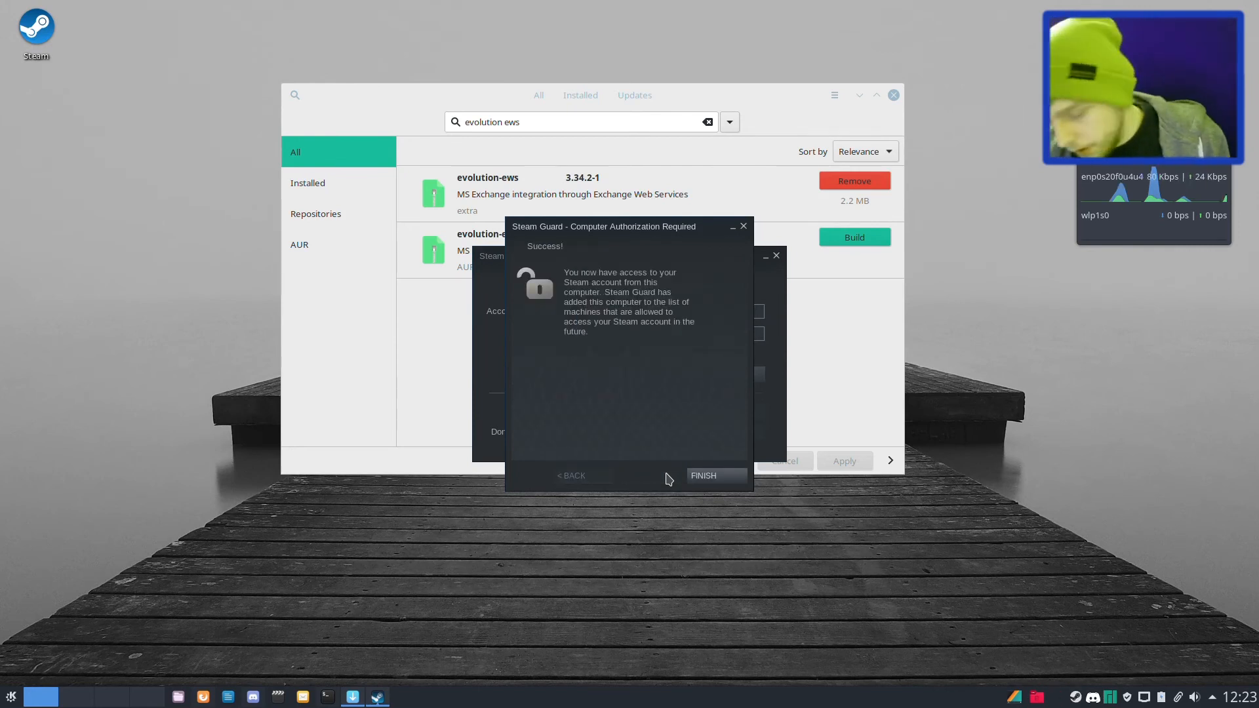
{"action": "left_click", "coordinate": [702, 475]}
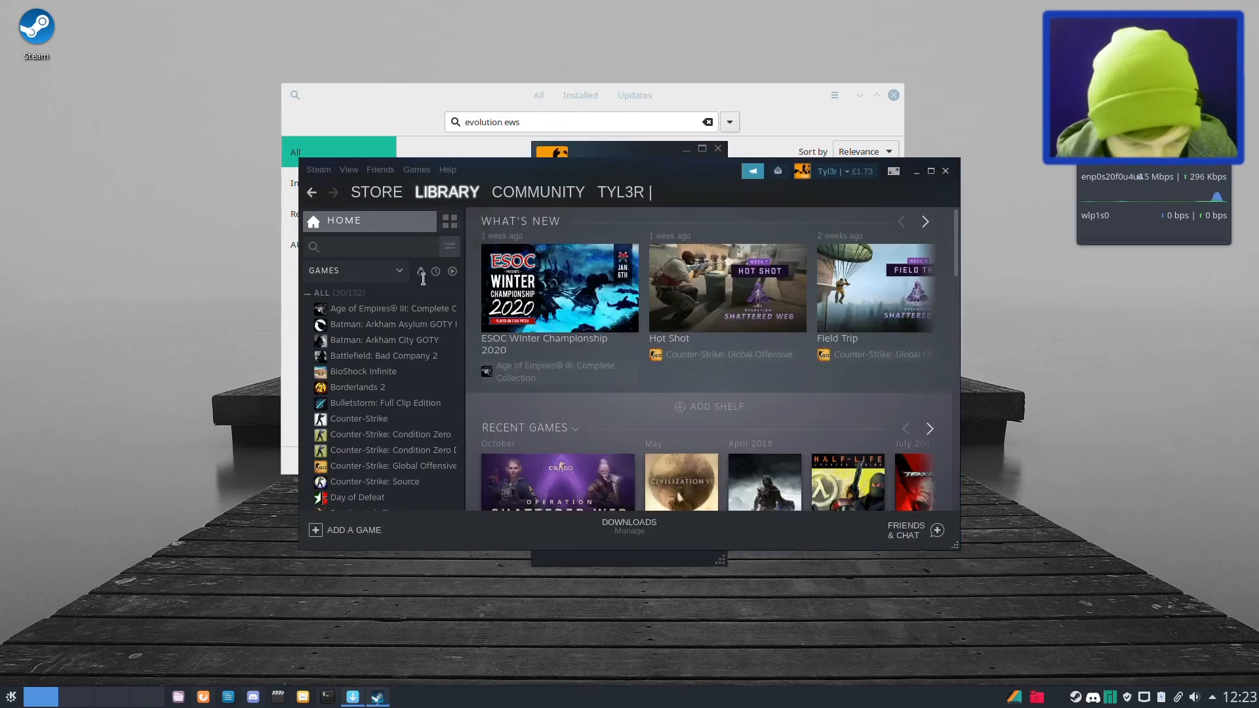
Start installing Counter-Strike: Global Offensive from the Steam library
{"action": "scroll", "scroll_direction": "down", "scroll_amount": 3}
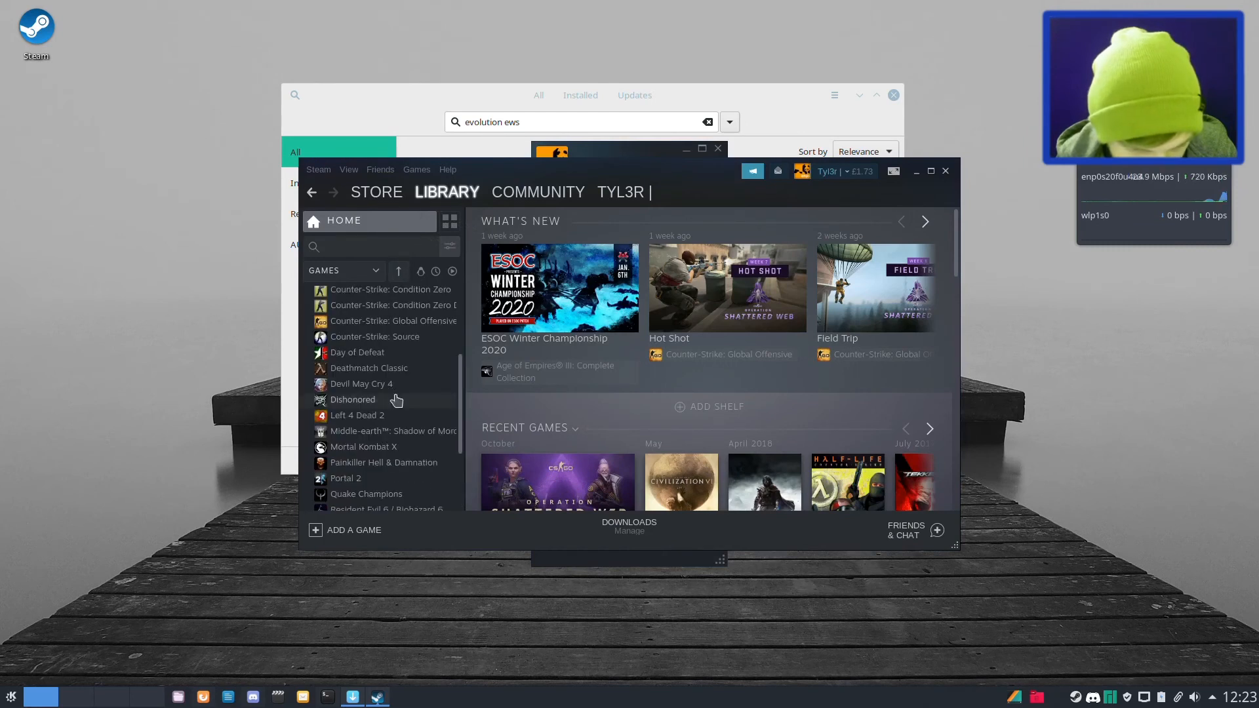
{"action": "left_click", "coordinate": [392, 320]}
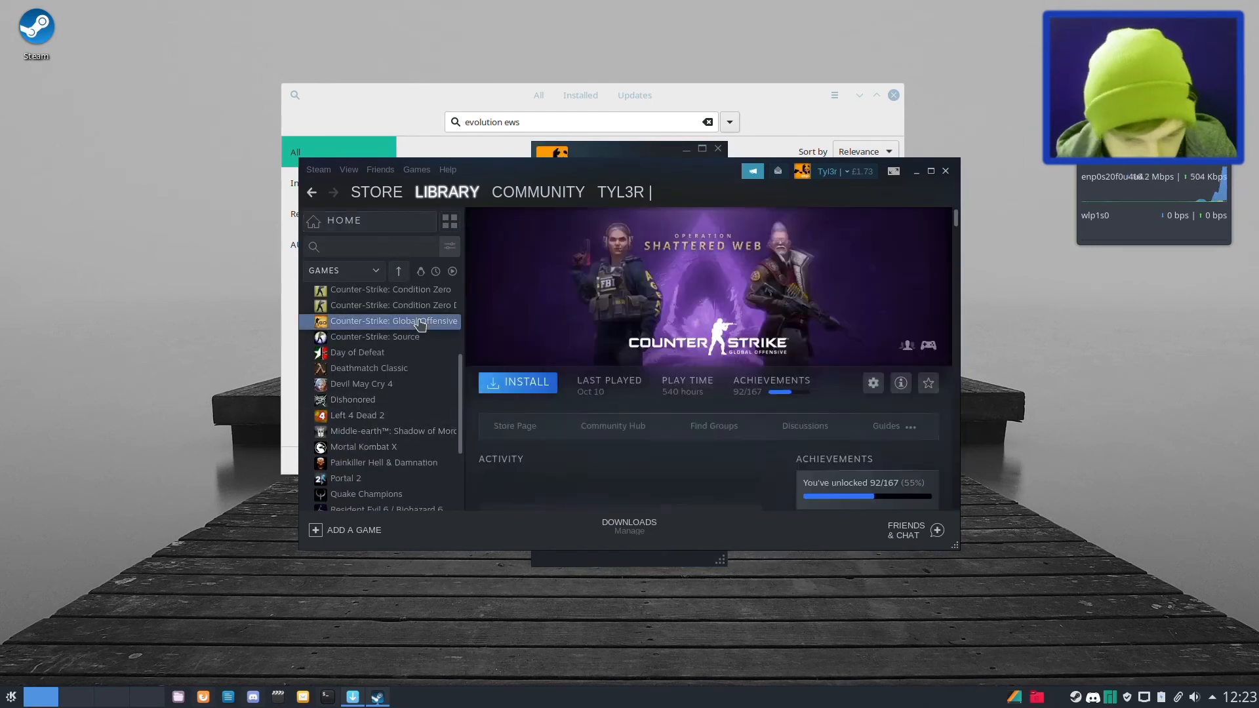
{"action": "left_click", "coordinate": [518, 382]}
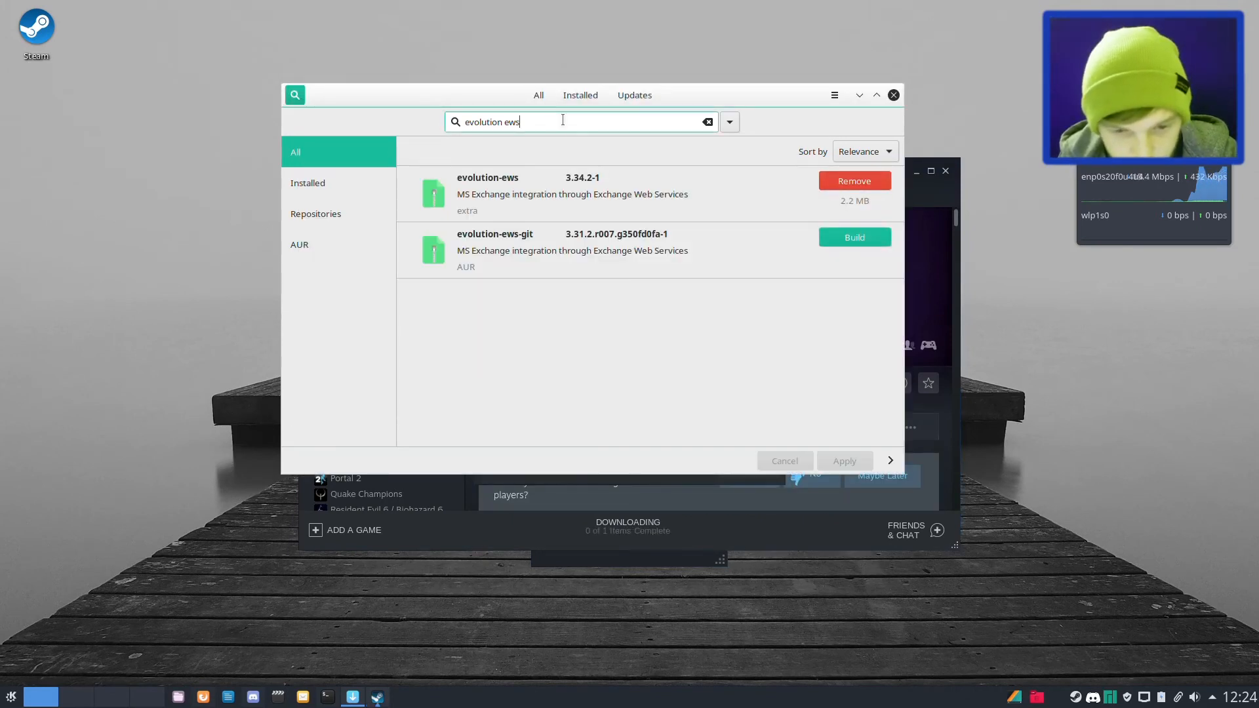
Mark Lutris, wine and Winetricks for installation in Pamac
{"action": "type", "text": "lutris"}
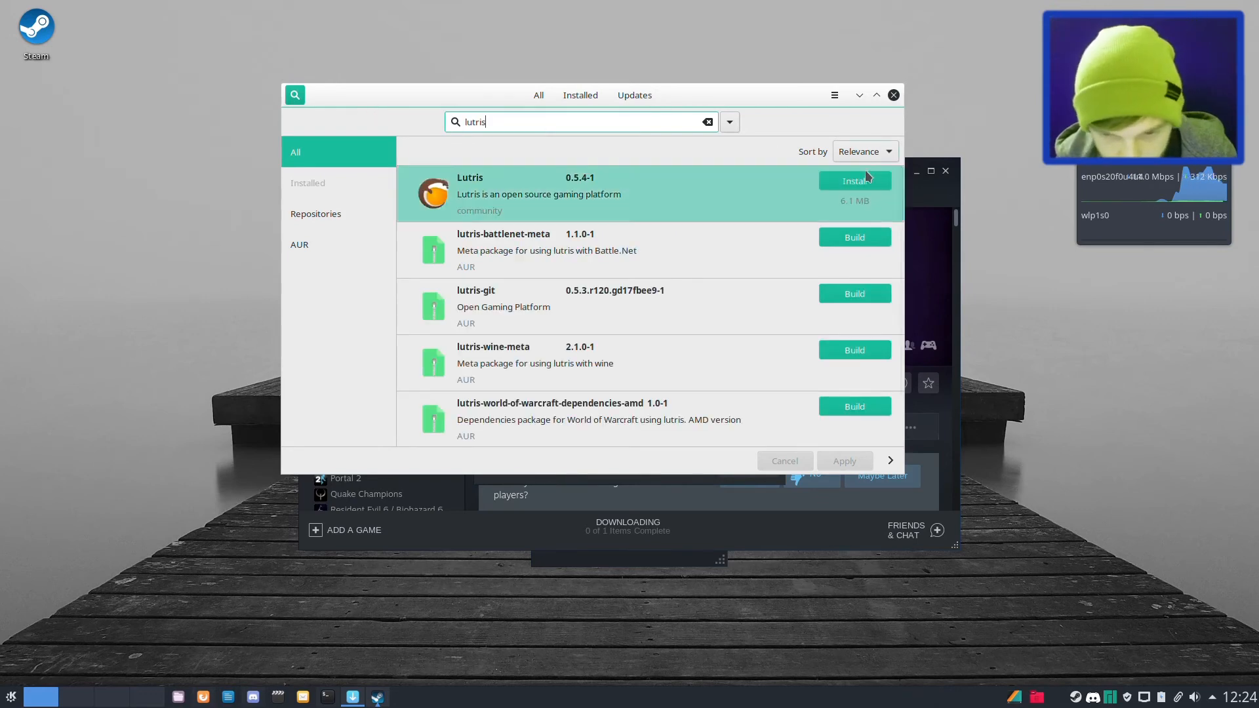
{"action": "left_click", "coordinate": [853, 180]}
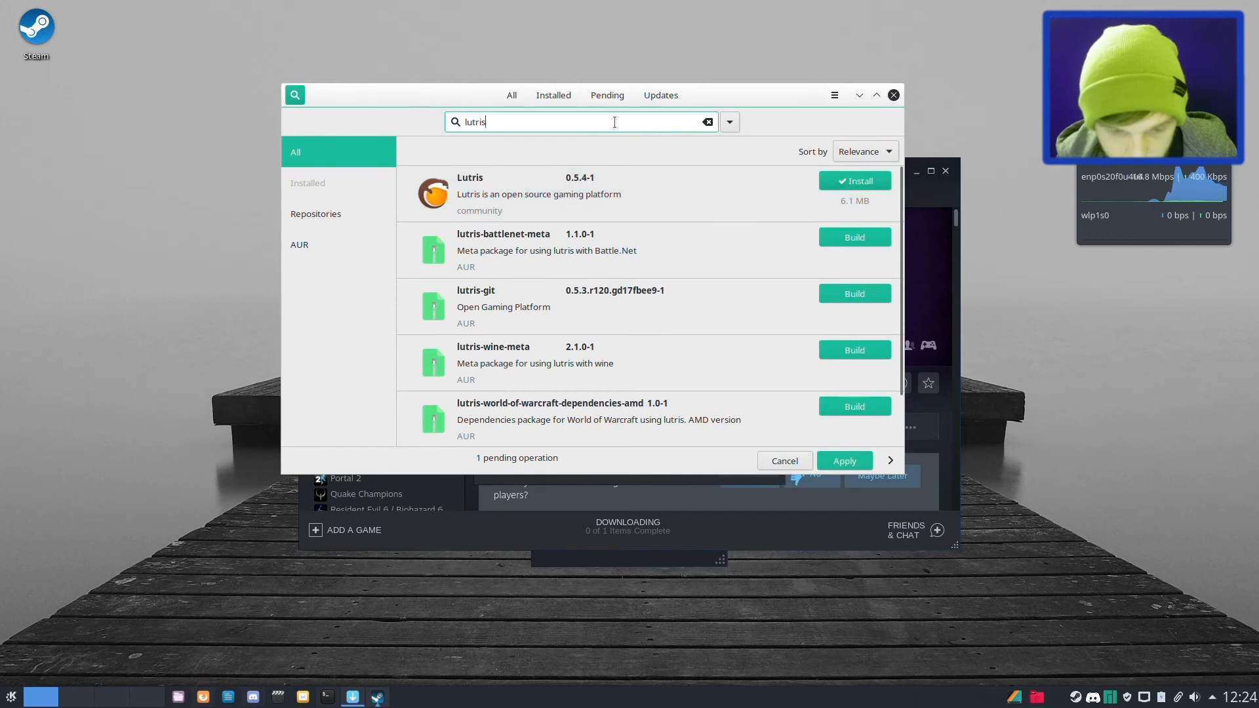
{"action": "type", "text": "wine"}
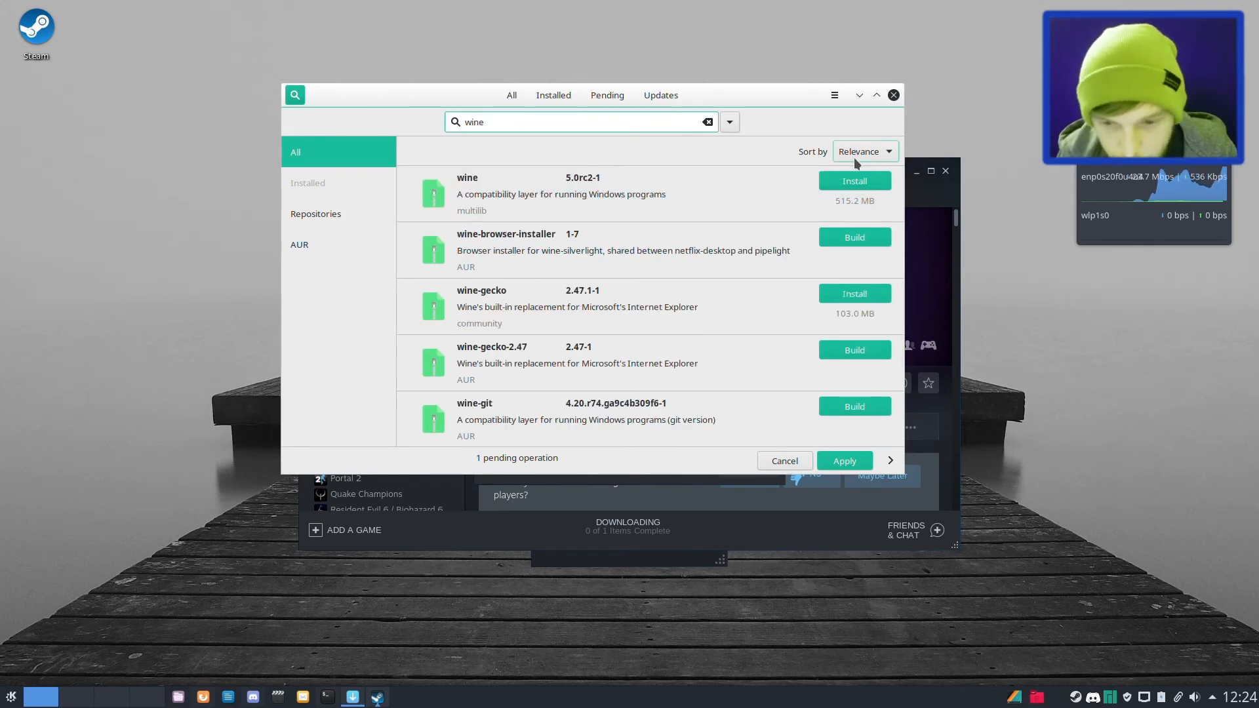
{"action": "left_click", "coordinate": [854, 181]}
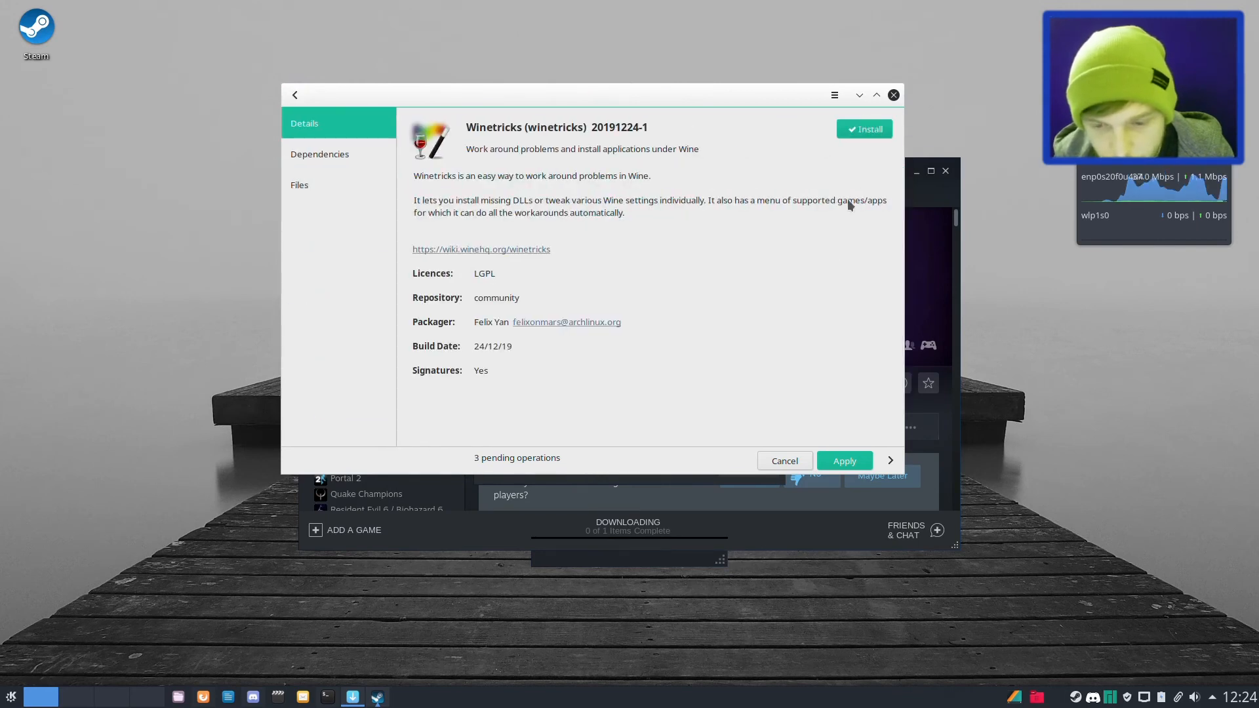
Apply the queue, adding lib32-vulkan-icd-loader as Lutris's Vulkan optional dependency
{"action": "left_click", "coordinate": [843, 460]}
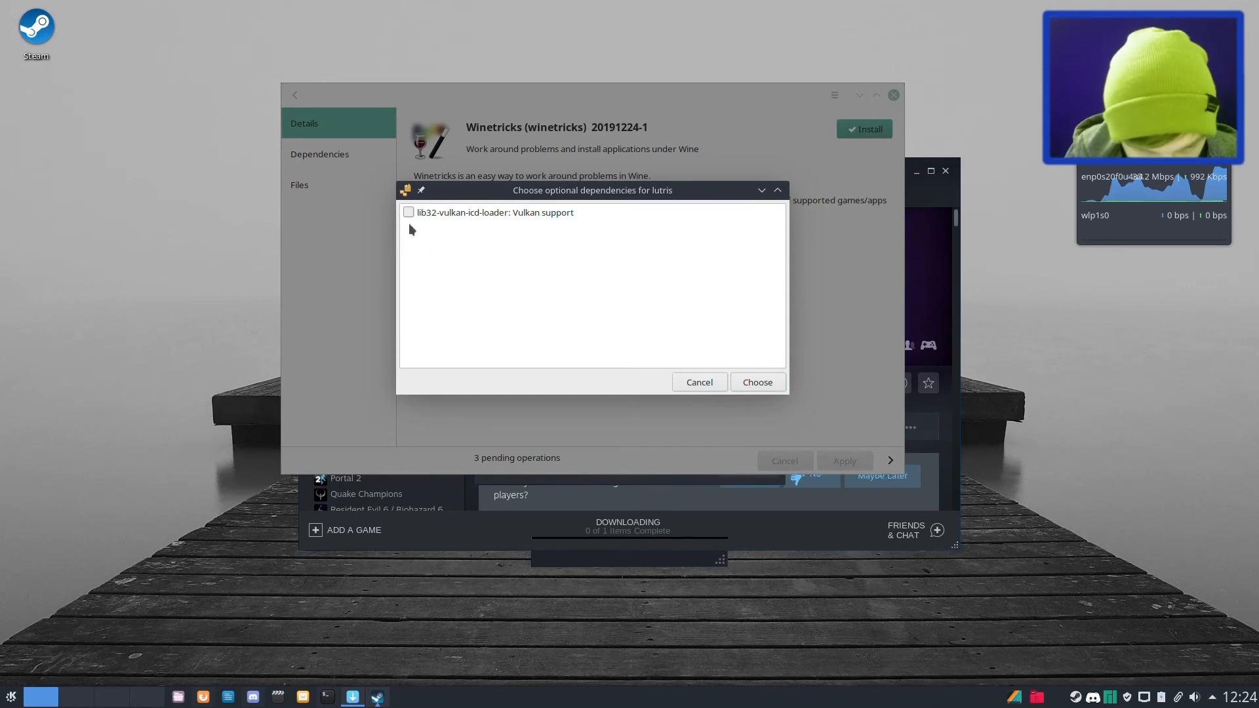
{"action": "left_click", "coordinate": [409, 212]}
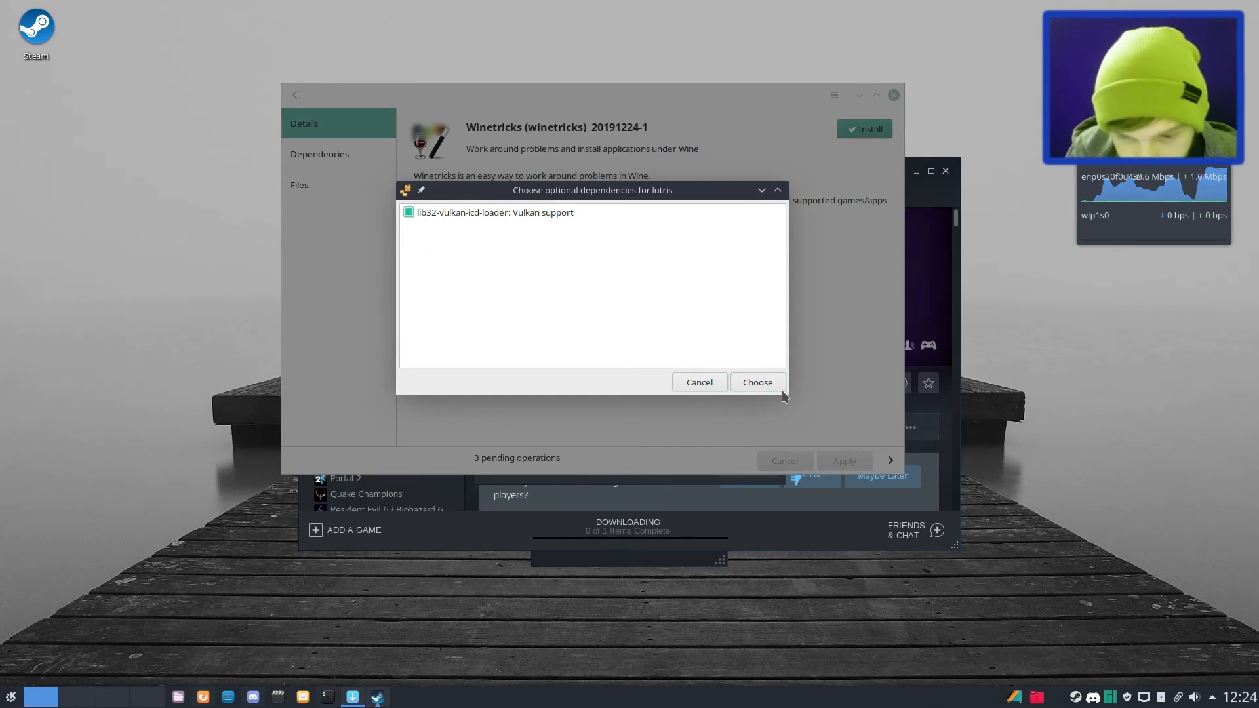
{"action": "left_click", "coordinate": [756, 381]}
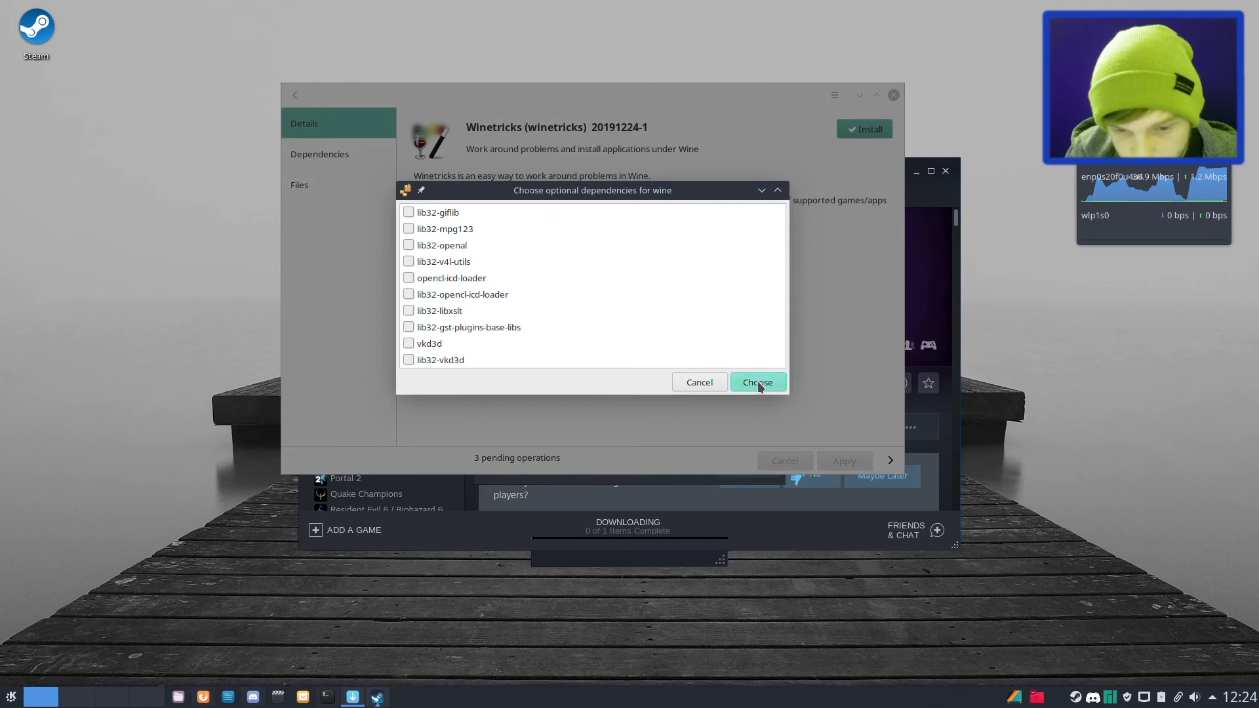
{"action": "left_click", "coordinate": [755, 382]}
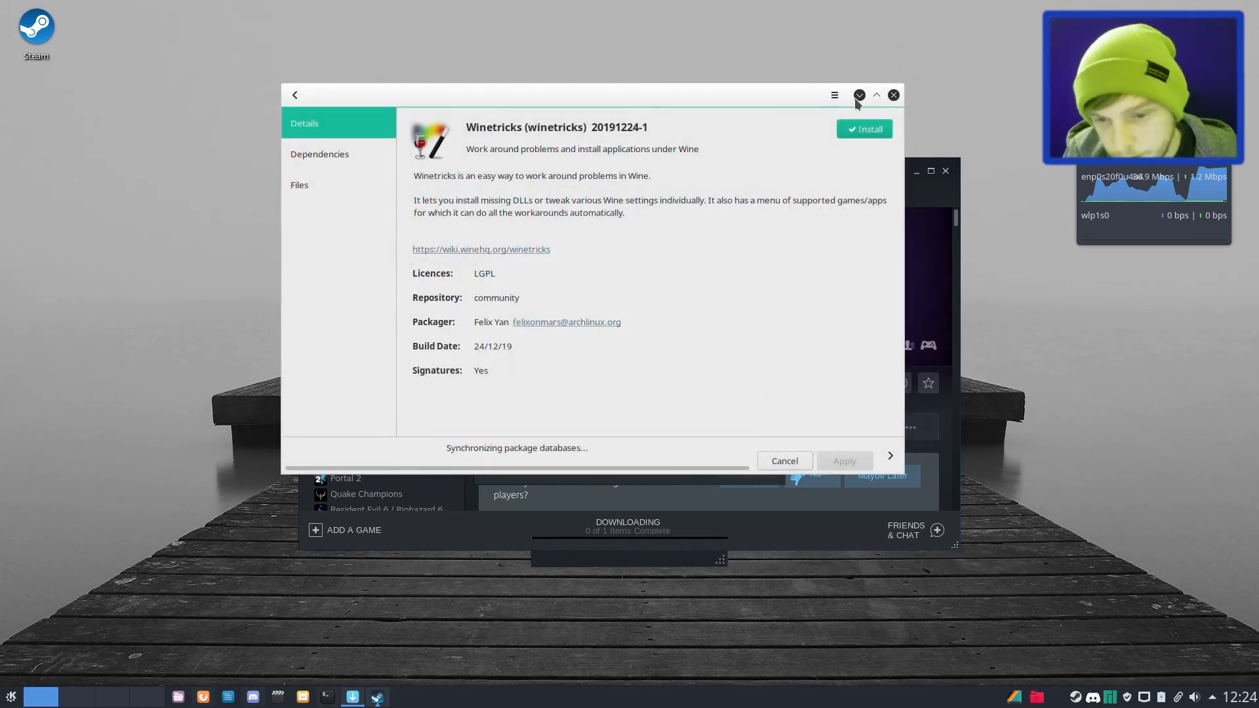
Minimize Pamac, finish the Steam install prompt and close the Friends window
{"action": "left_click", "coordinate": [858, 95]}
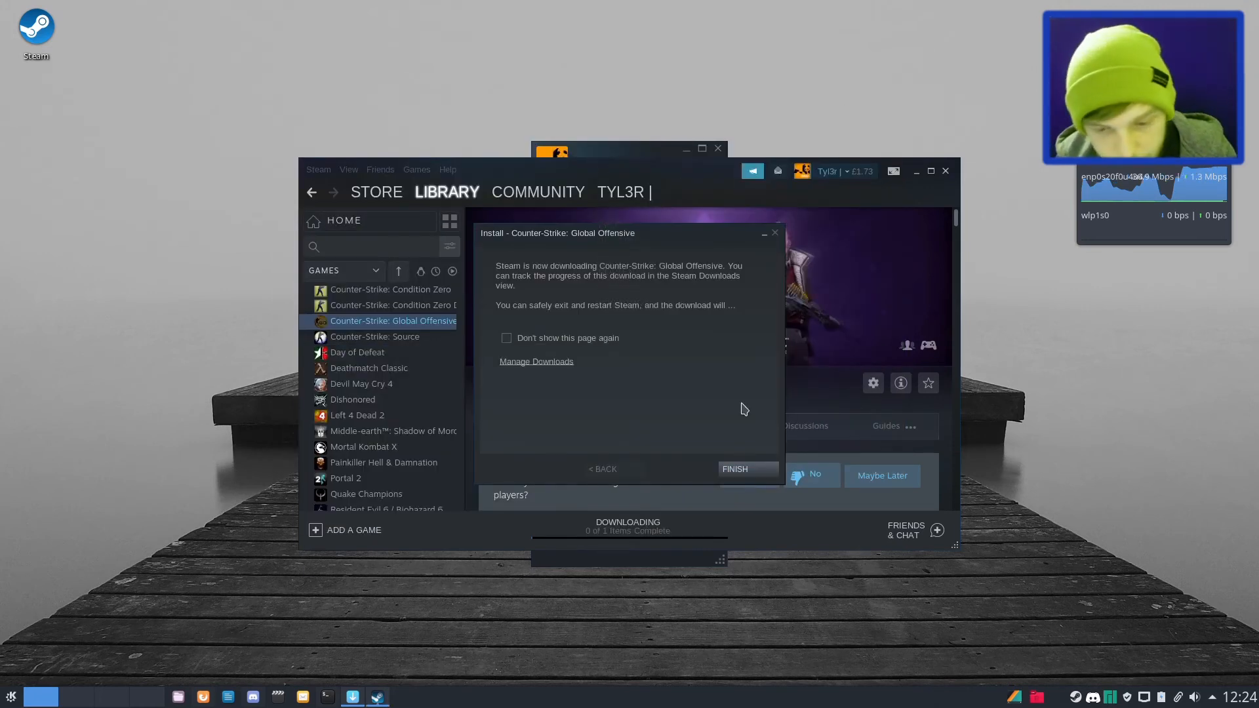
{"action": "left_click", "coordinate": [733, 469]}
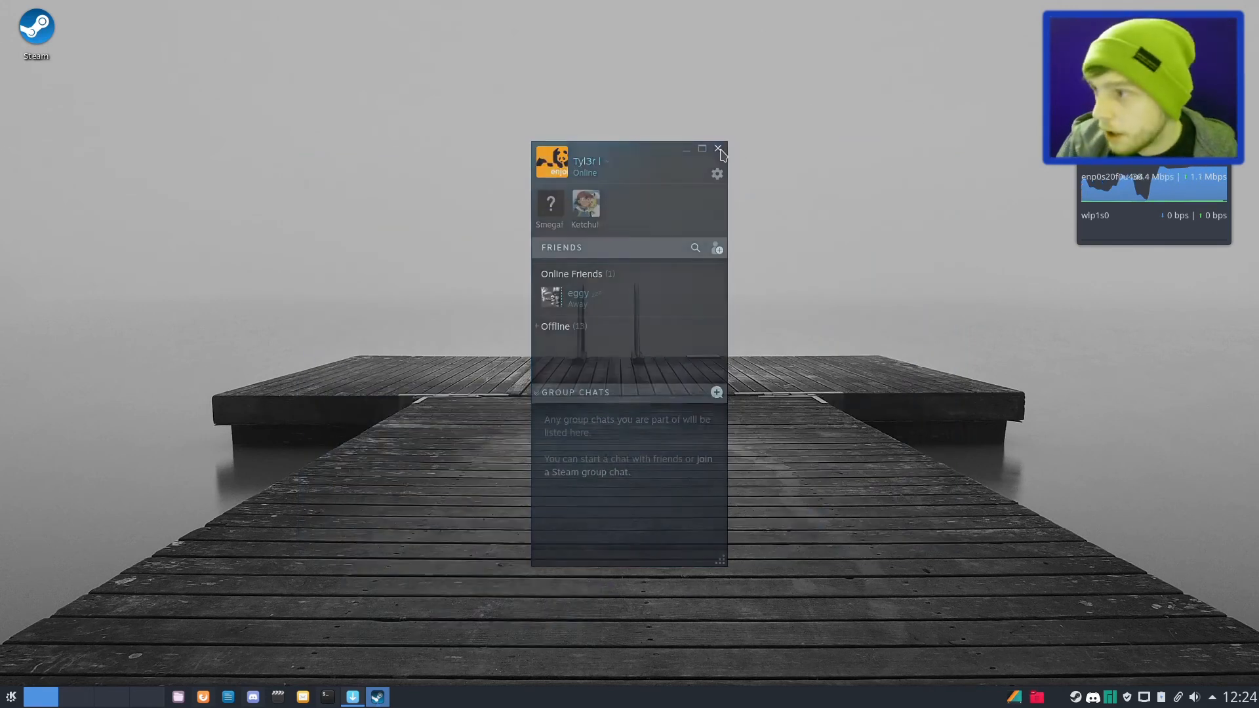
{"action": "left_click", "coordinate": [717, 149]}
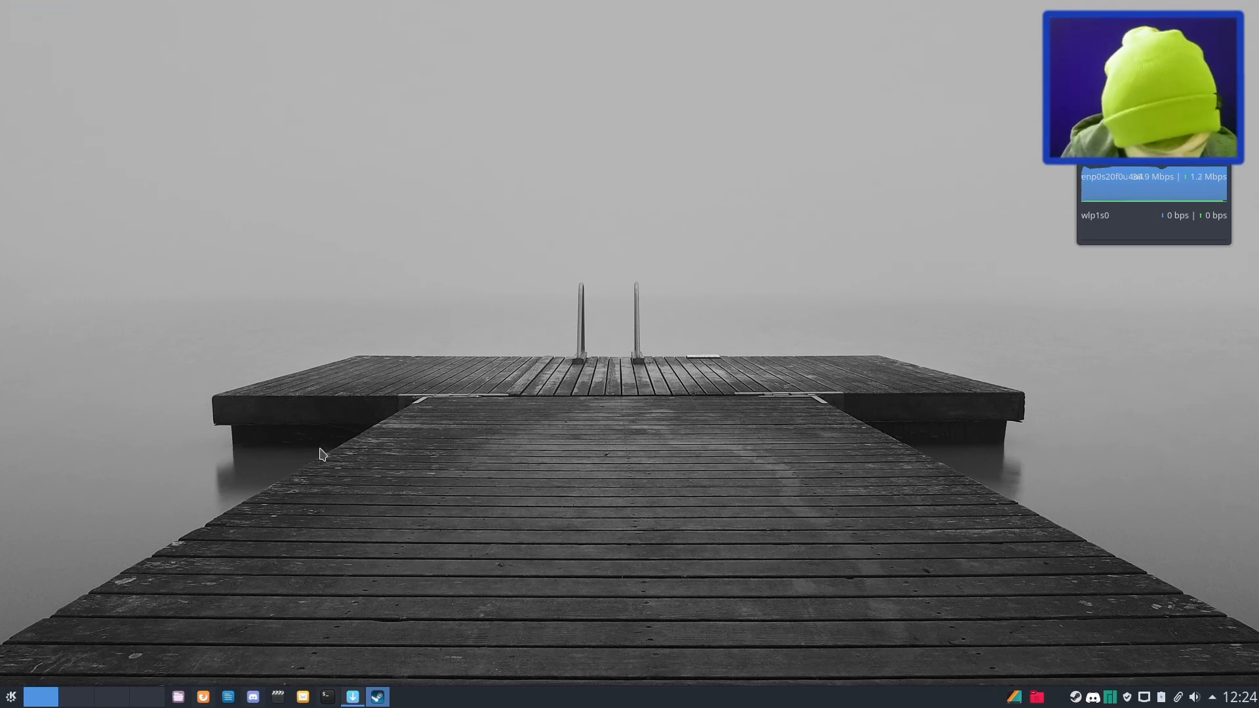
Search the Application Launcher for 'time' to find Timeshift
{"action": "left_click", "coordinate": [12, 697]}
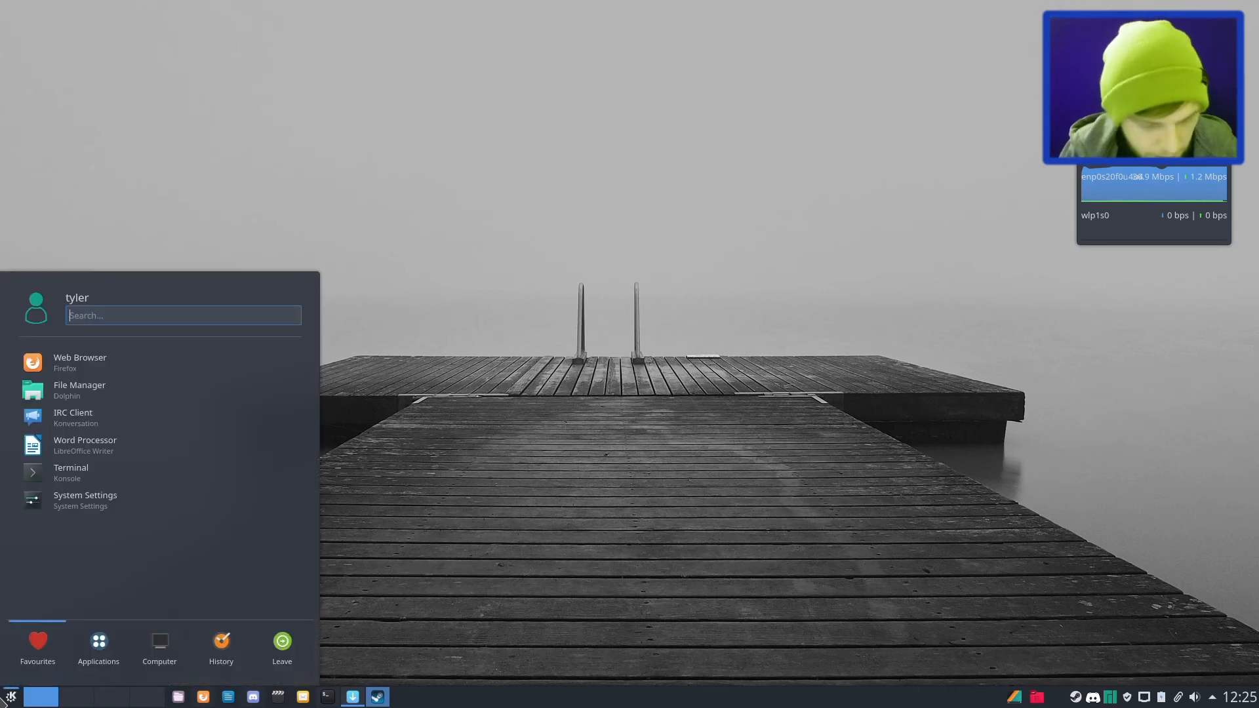
{"action": "type", "text": "time"}
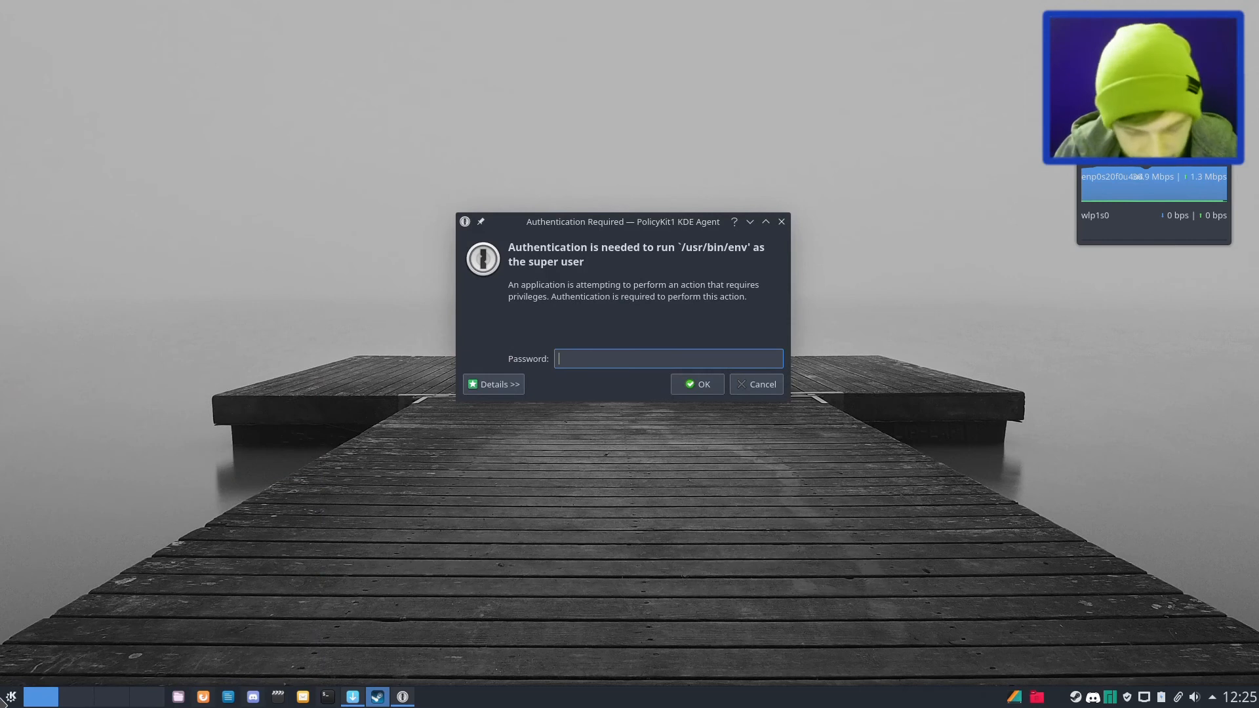
Authenticate and set Timeshift to RSYNC snapshots on sda2 with weekly scheduling
{"action": "left_click", "coordinate": [755, 384]}
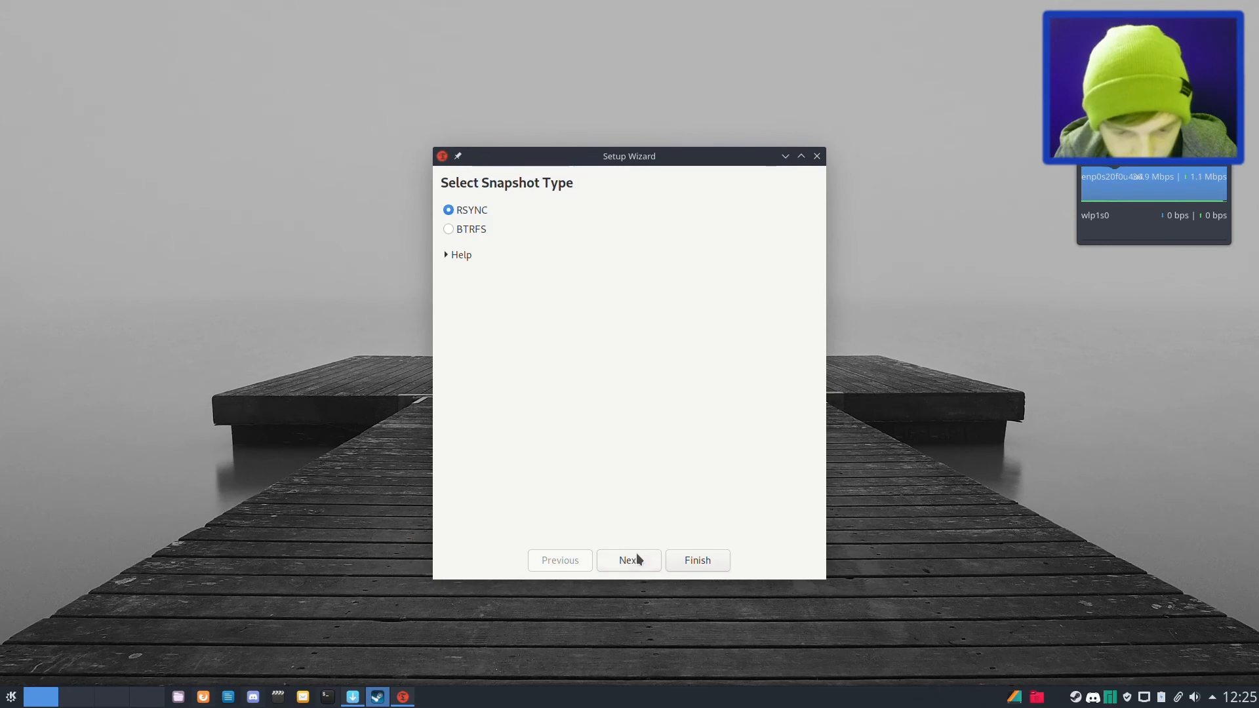
{"action": "left_click", "coordinate": [628, 560]}
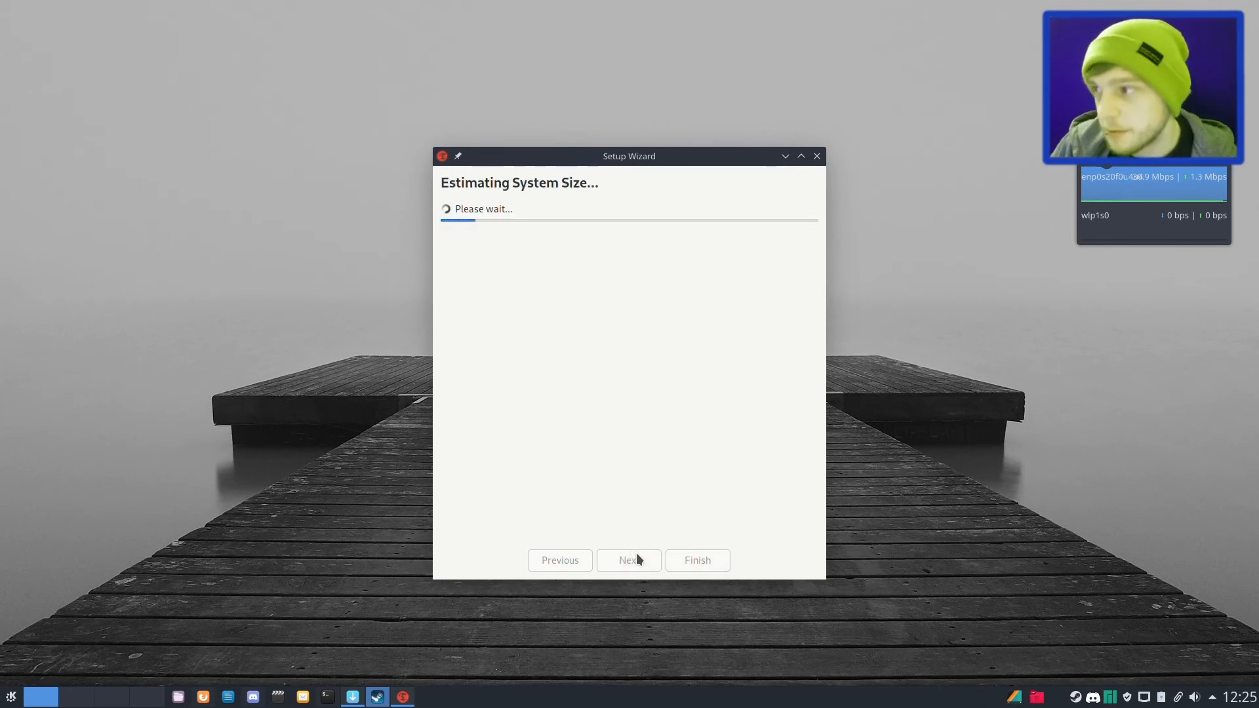
{"action": "mouse_move", "coordinate": [593, 175]}
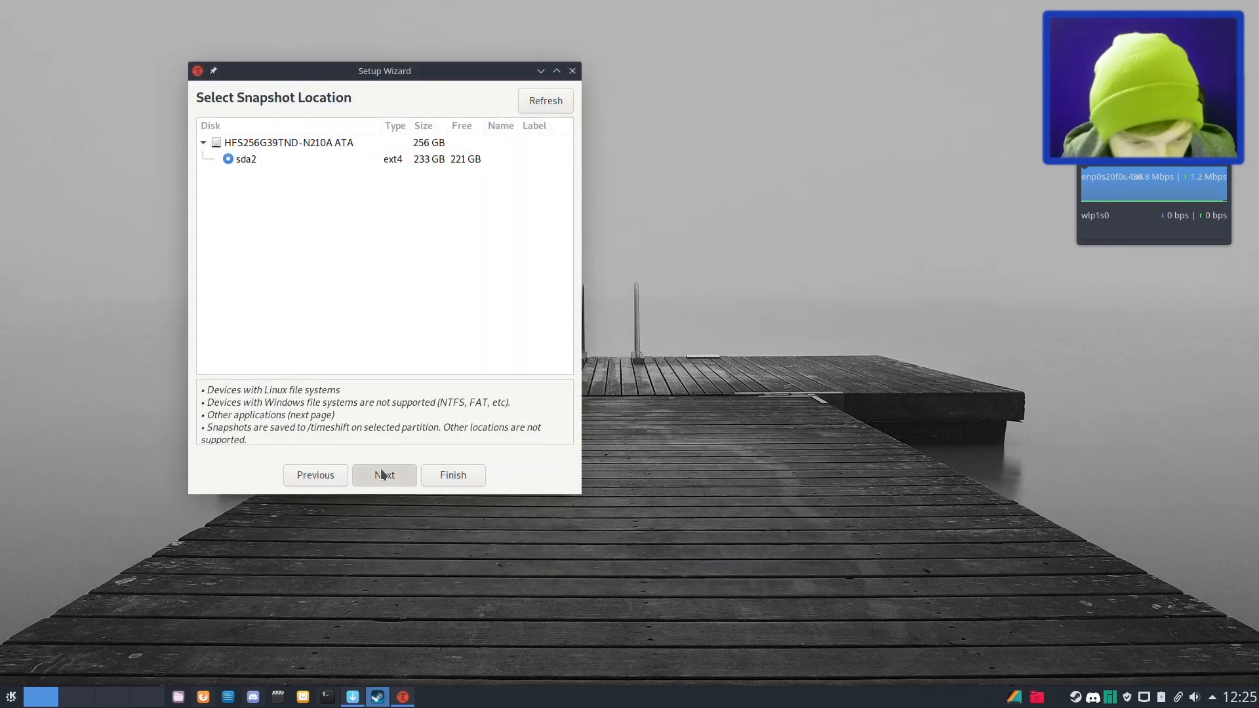
{"action": "left_click", "coordinate": [384, 474]}
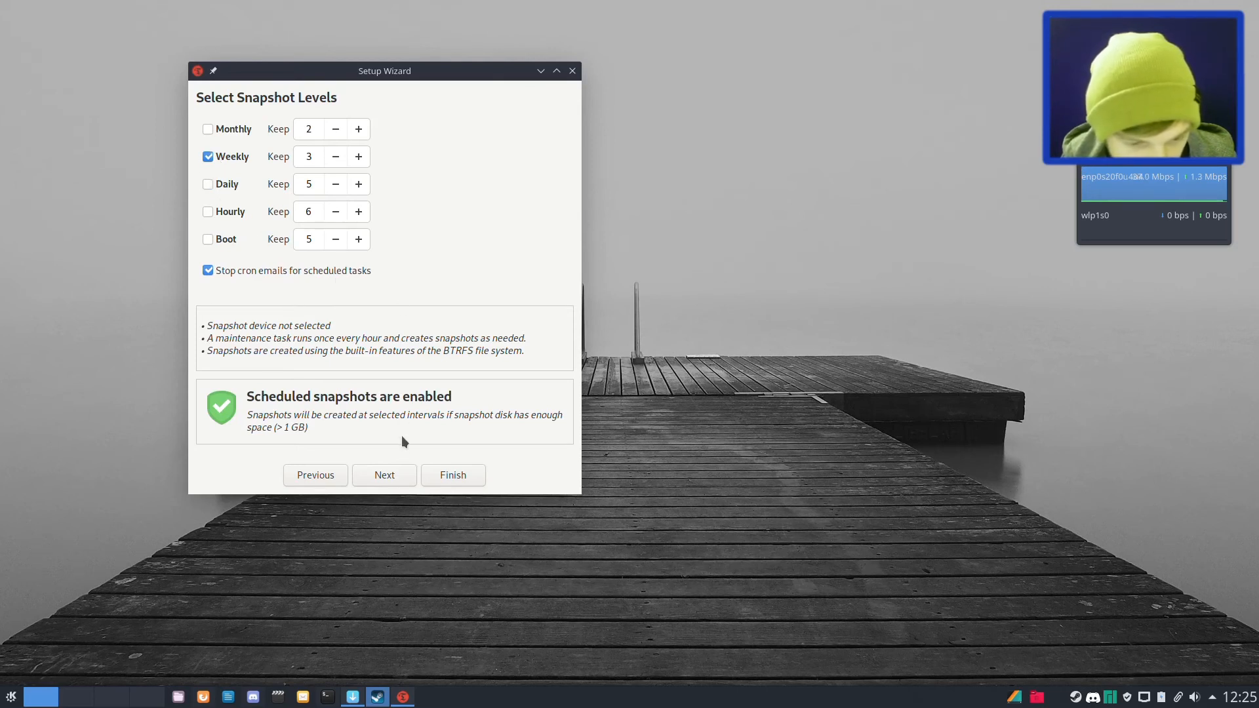
{"action": "left_click", "coordinate": [452, 474]}
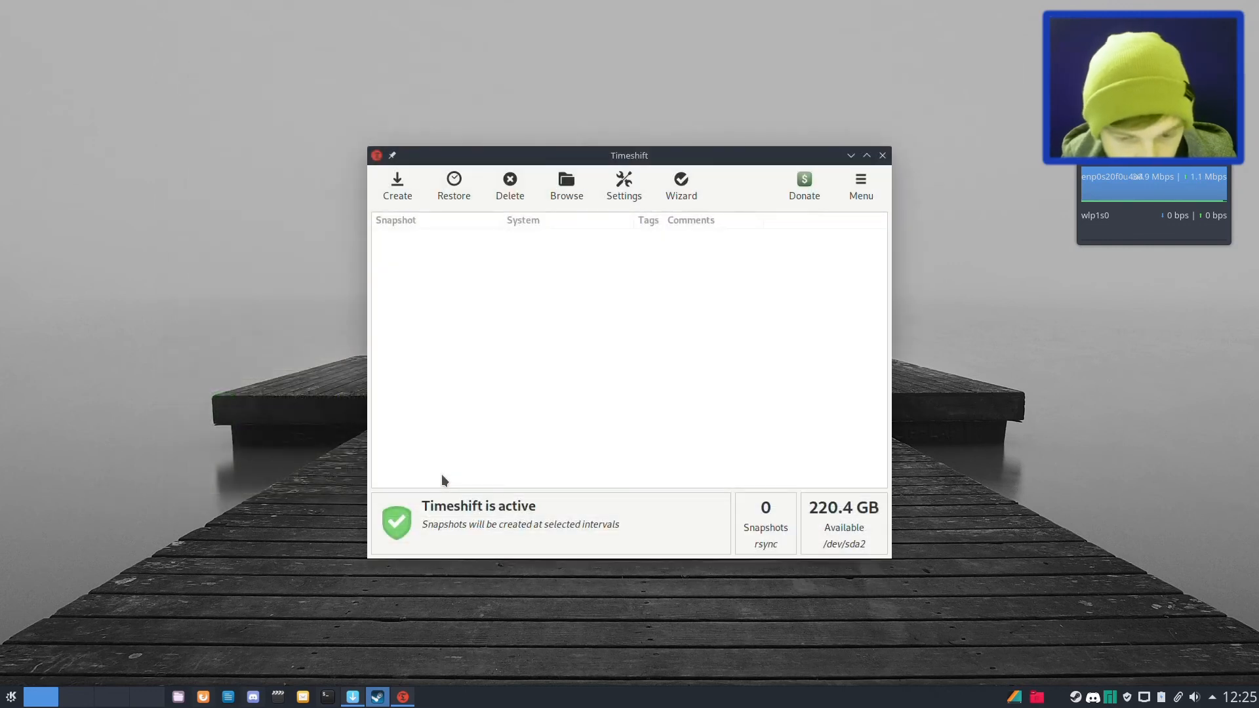
Create the first Timeshift snapshot, run htop in Konsole, and apply Pamac's Winetricks transaction
{"action": "left_click", "coordinate": [396, 185]}
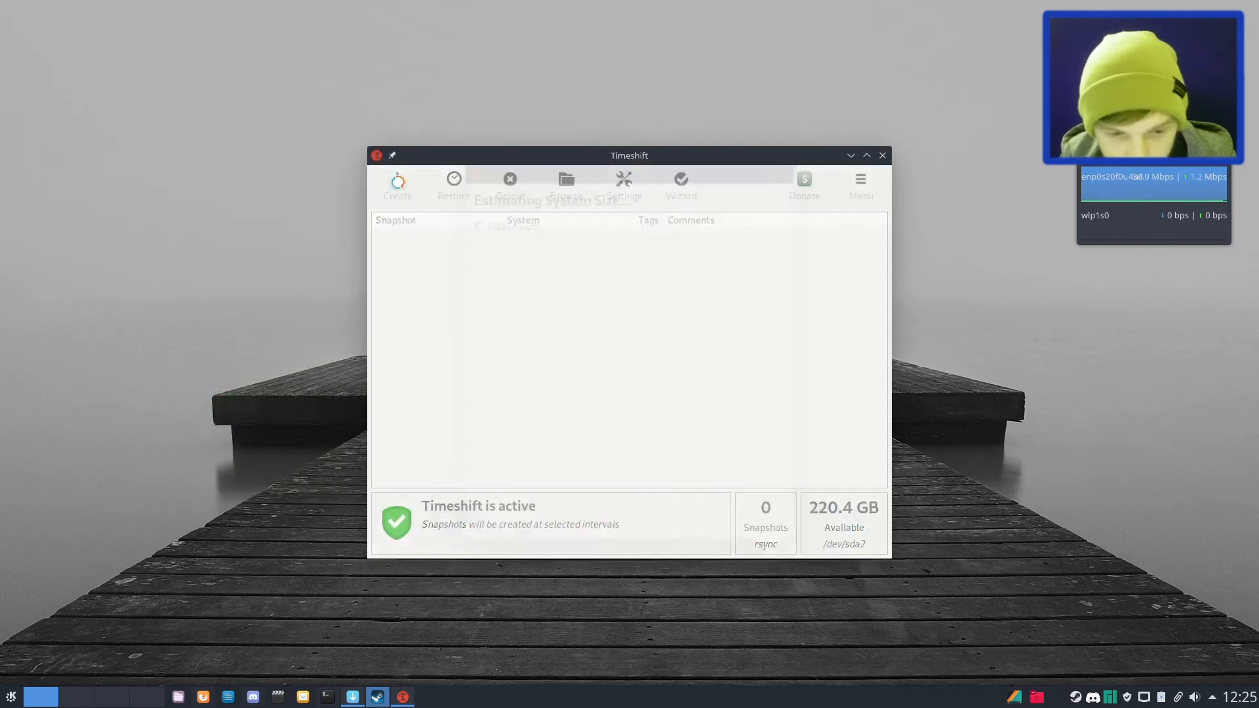
{"action": "left_click", "coordinate": [396, 185]}
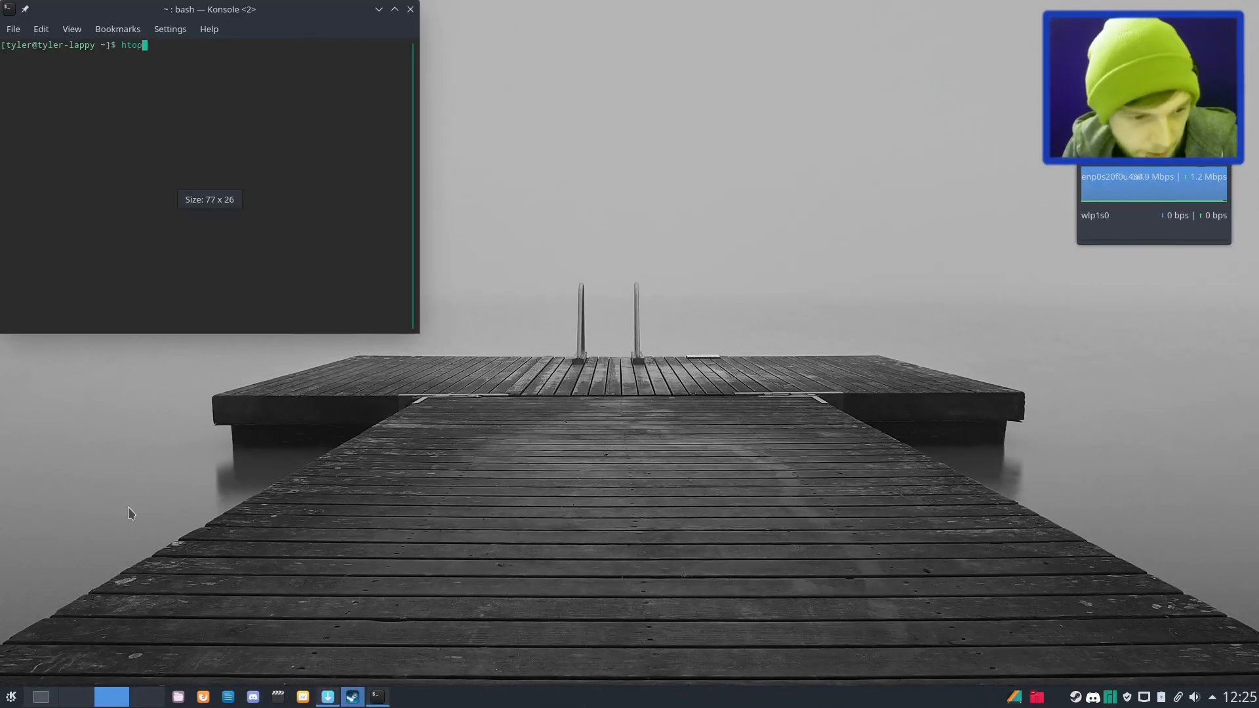
{"action": "key", "text": "Return"}
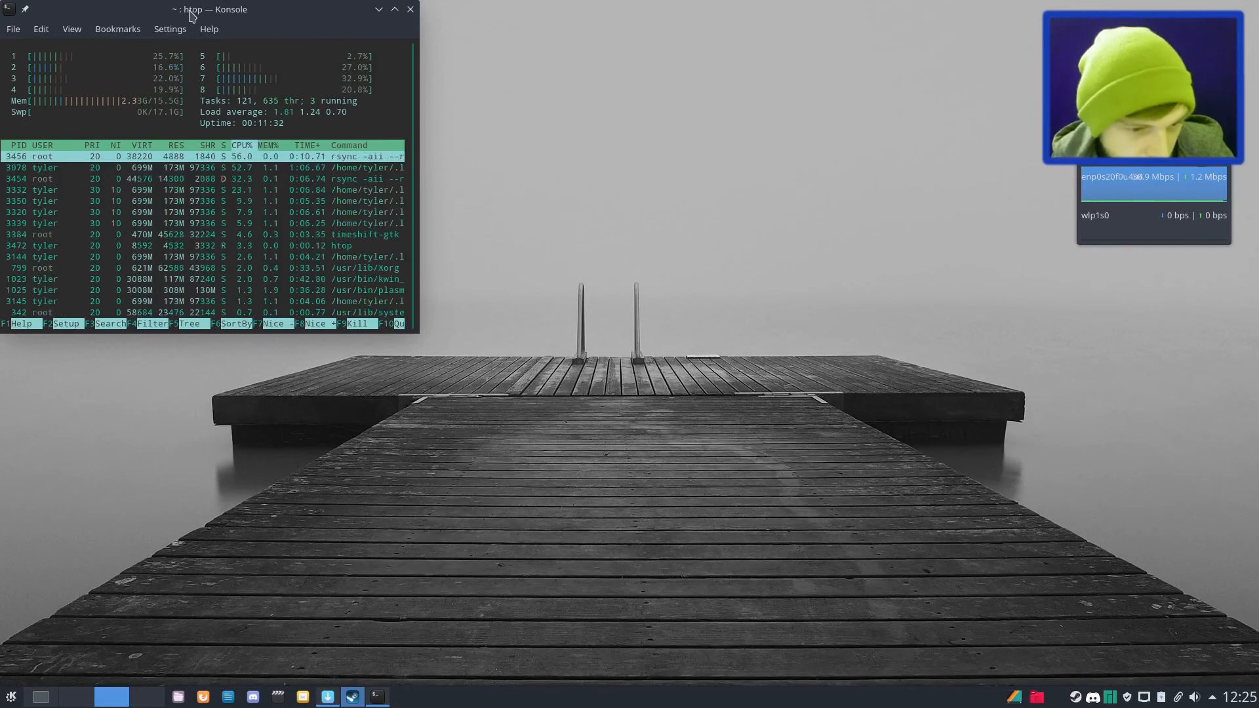
{"action": "left_click_drag", "start_coordinate": [192, 9], "coordinate": [504, 68]}
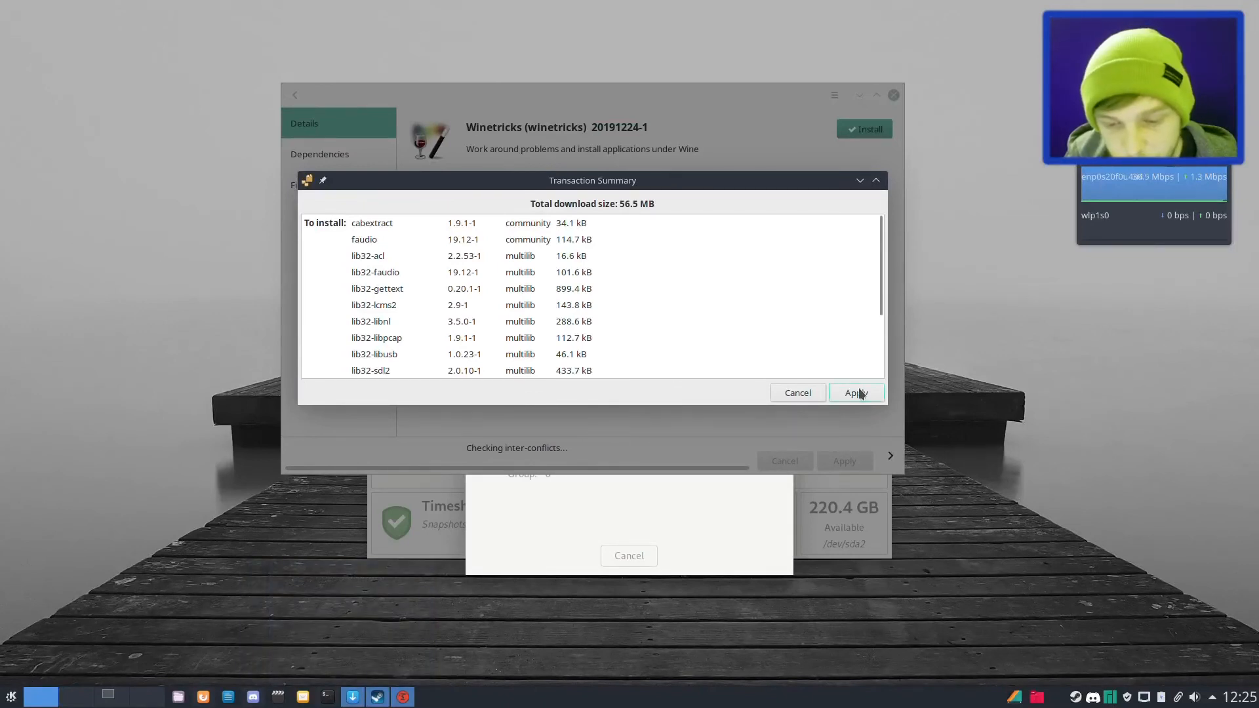
{"action": "left_click", "coordinate": [856, 392]}
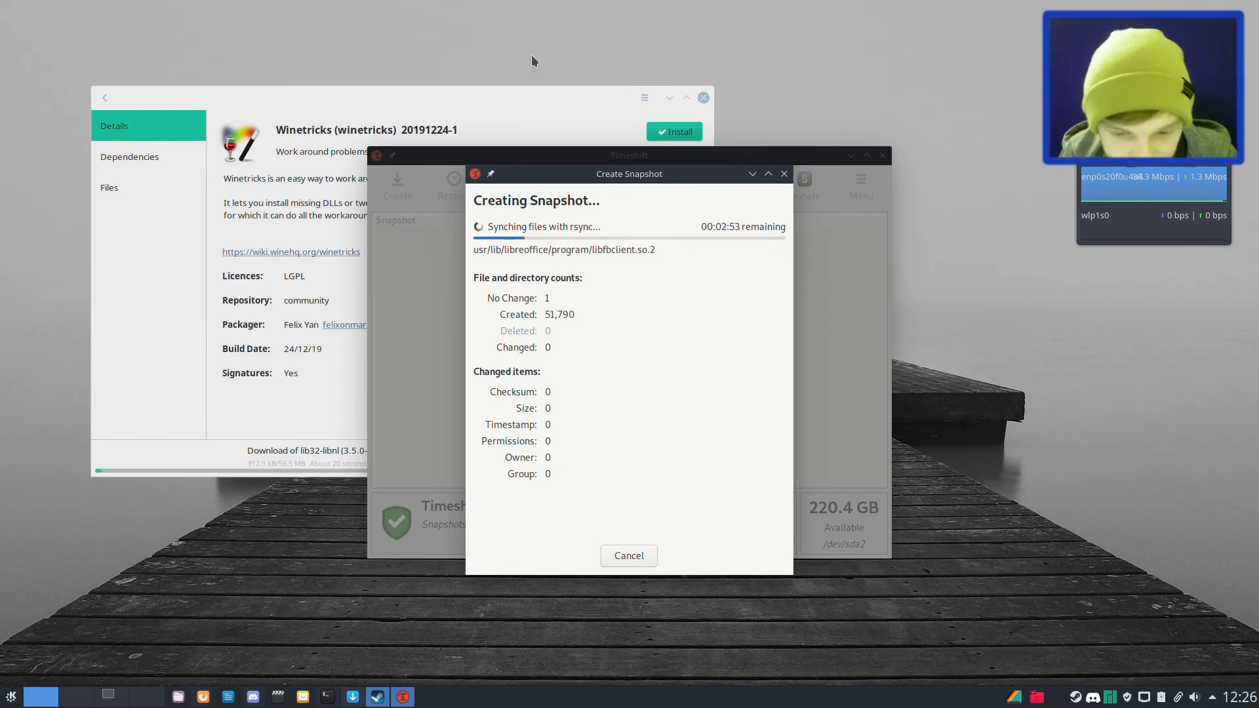
{"action": "mouse_move", "coordinate": [616, 131]}
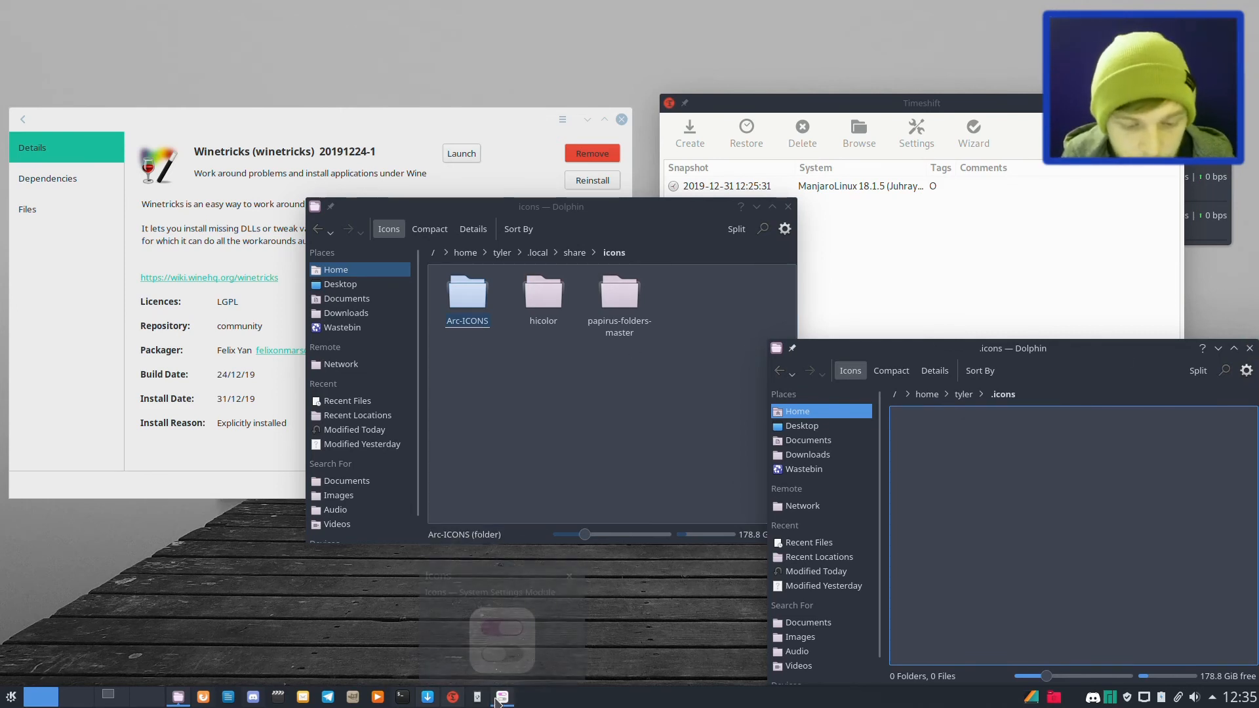
Bring up the KDE Connect settings module from the taskbar
{"action": "left_click", "coordinate": [499, 696]}
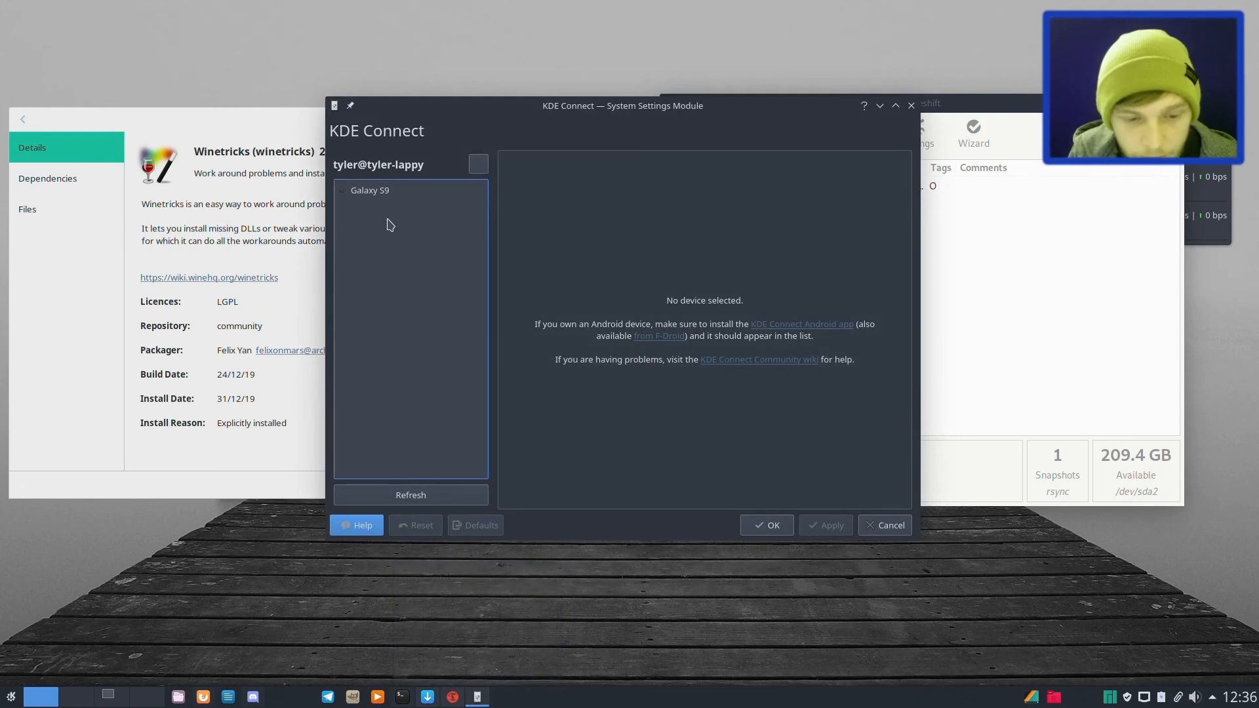
Request pairing with the Galaxy S9 phone in KDE Connect
{"action": "left_click", "coordinate": [370, 189]}
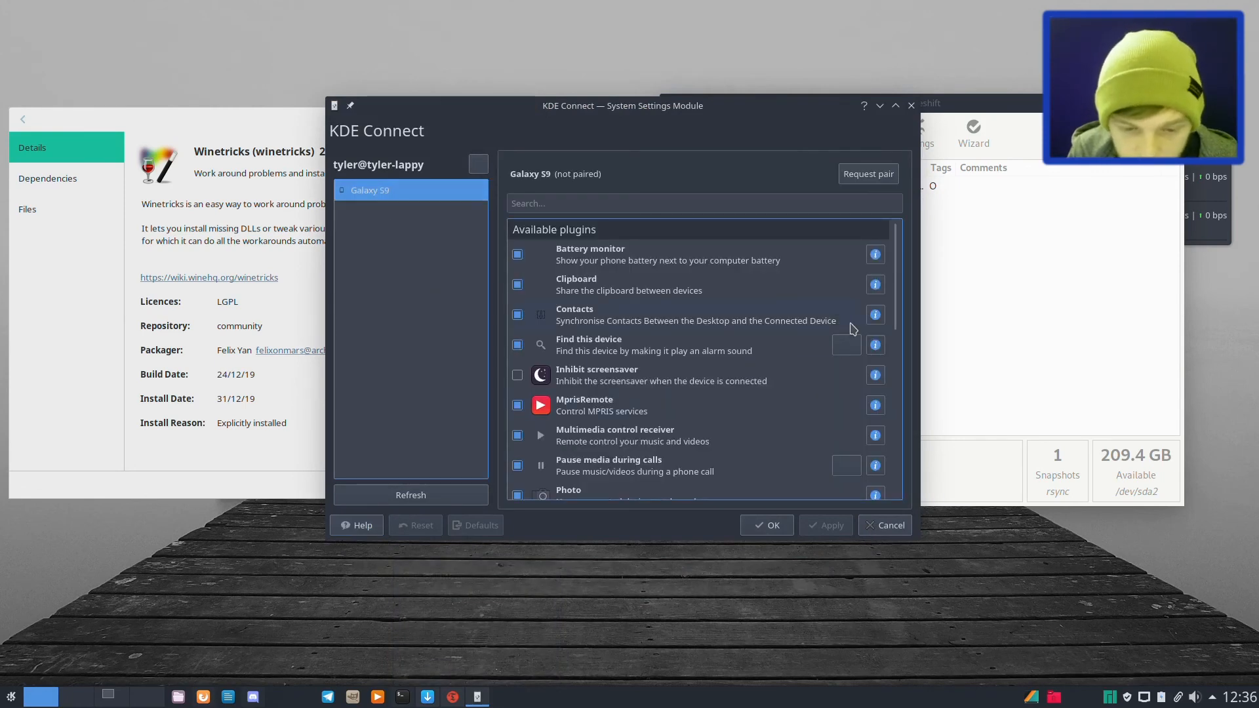
{"action": "scroll", "scroll_direction": "down", "scroll_amount": 3}
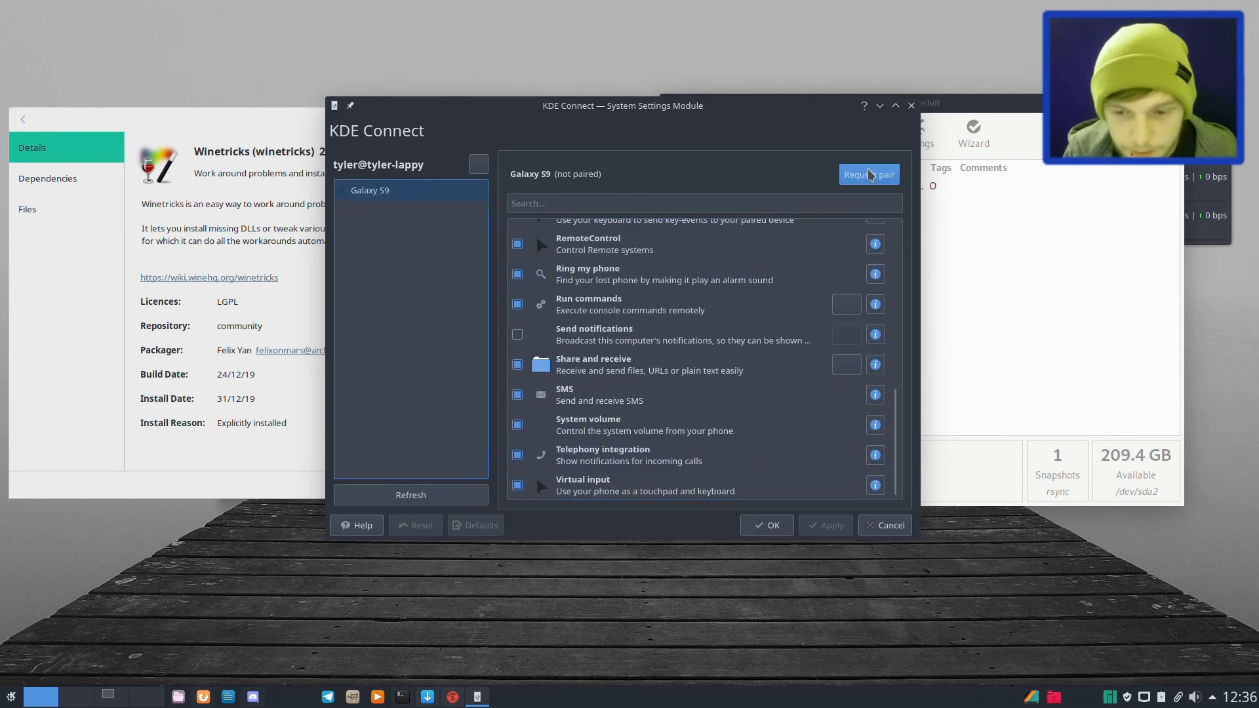
{"action": "left_click", "coordinate": [868, 174]}
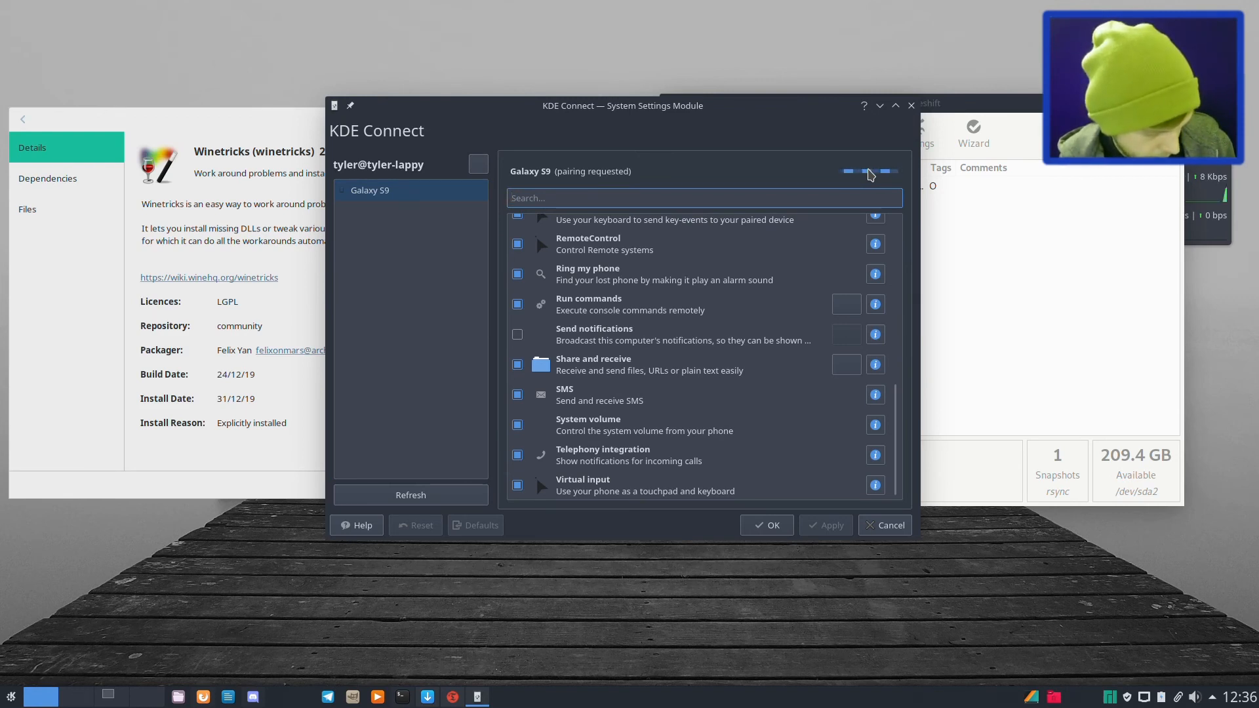
{"action": "left_click", "coordinate": [869, 170]}
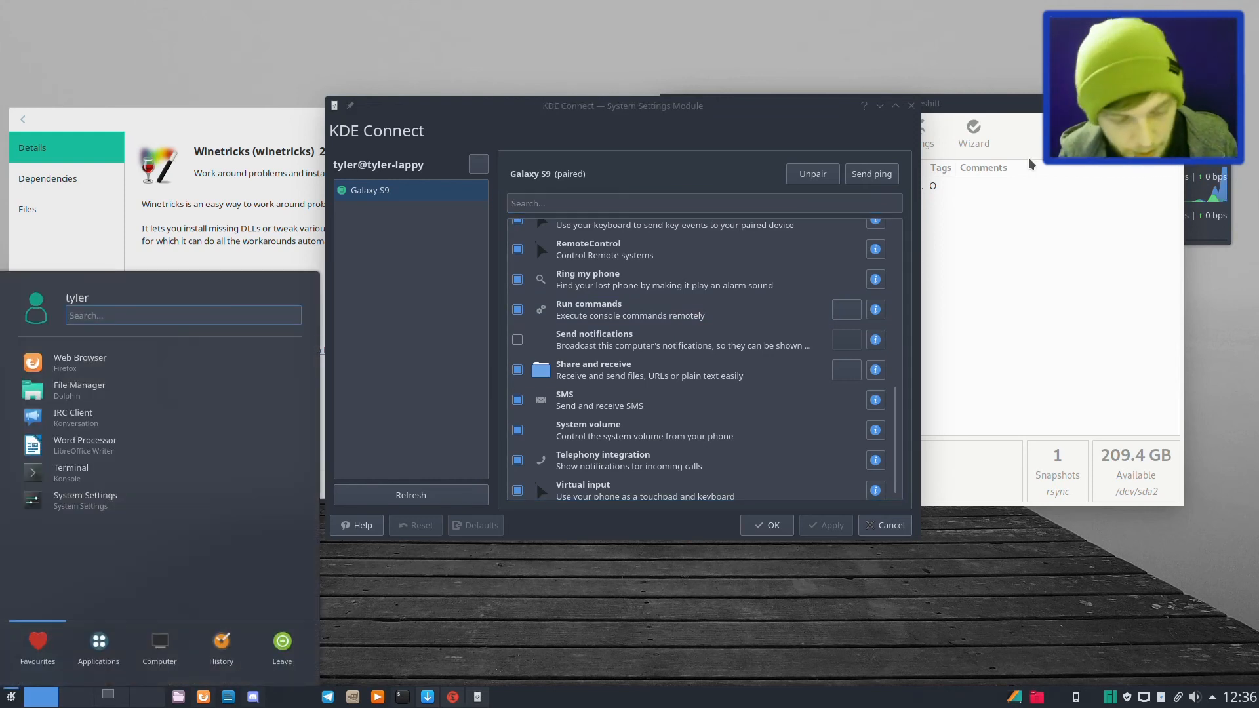
Launch KDE Connect SMS for the Galaxy S9, then close the messaging window
{"action": "type", "text": "send"}
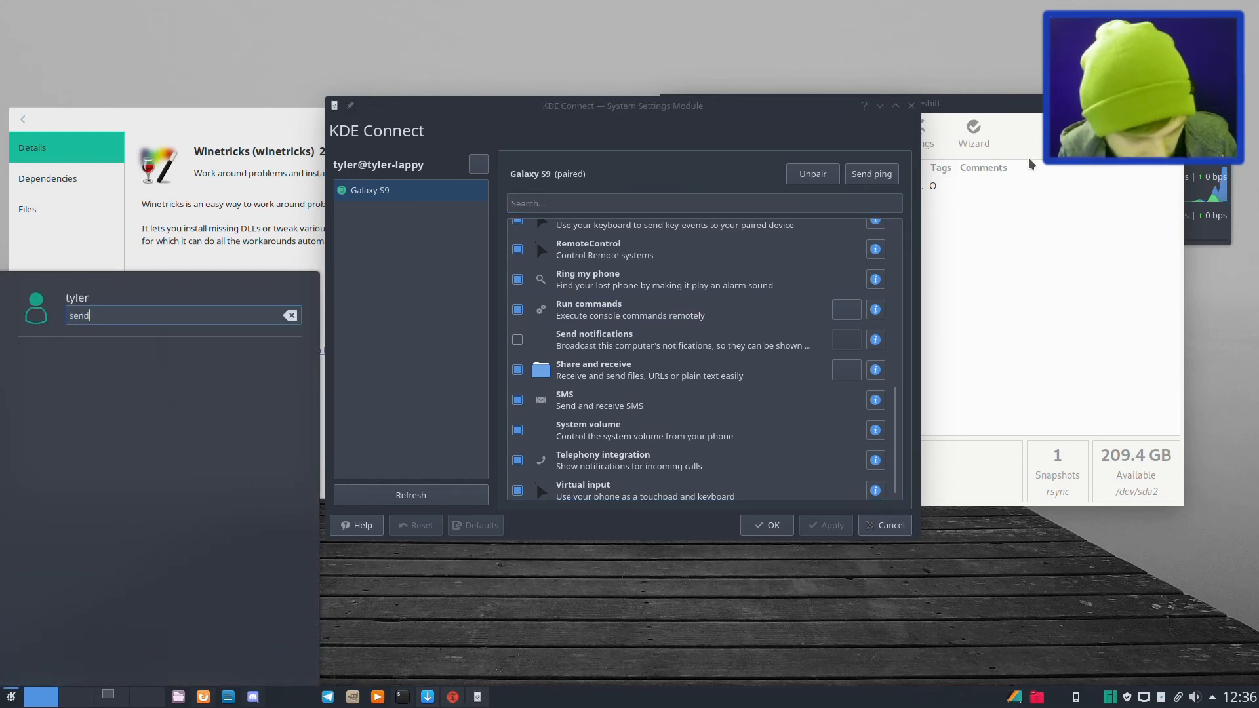
{"action": "type", "text": "kde"}
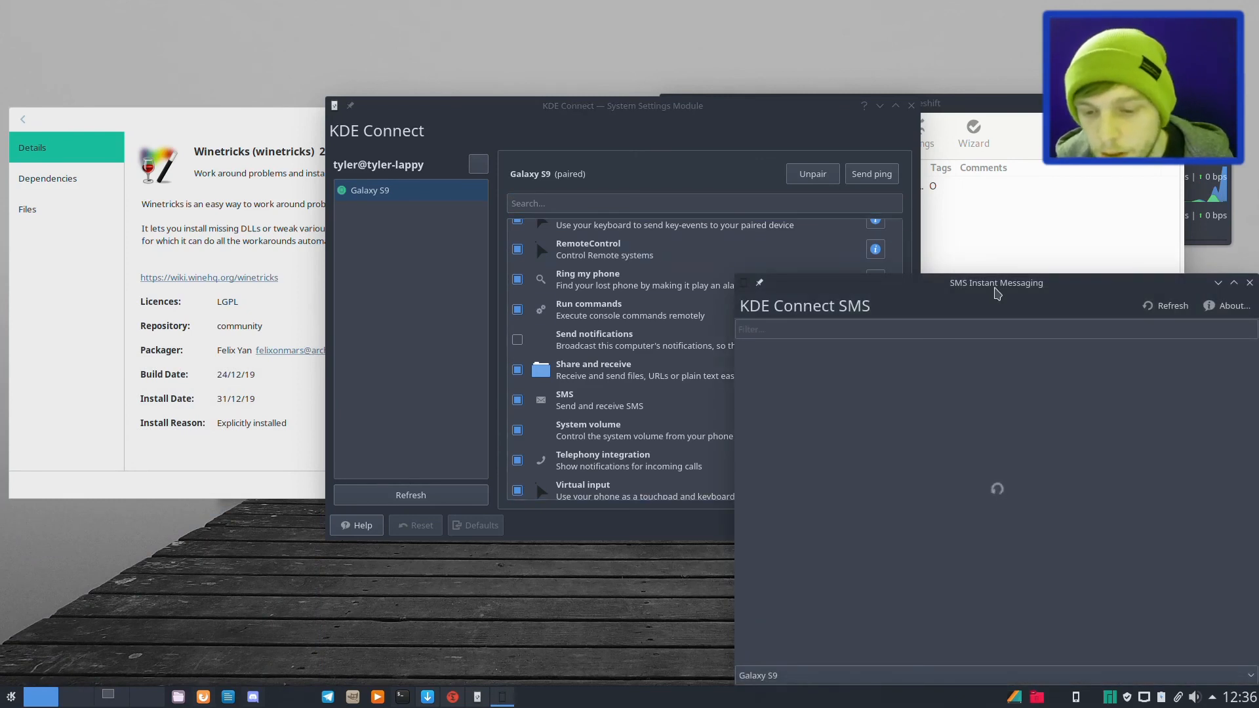
{"action": "left_click_drag", "start_coordinate": [996, 284], "coordinate": [650, 162]}
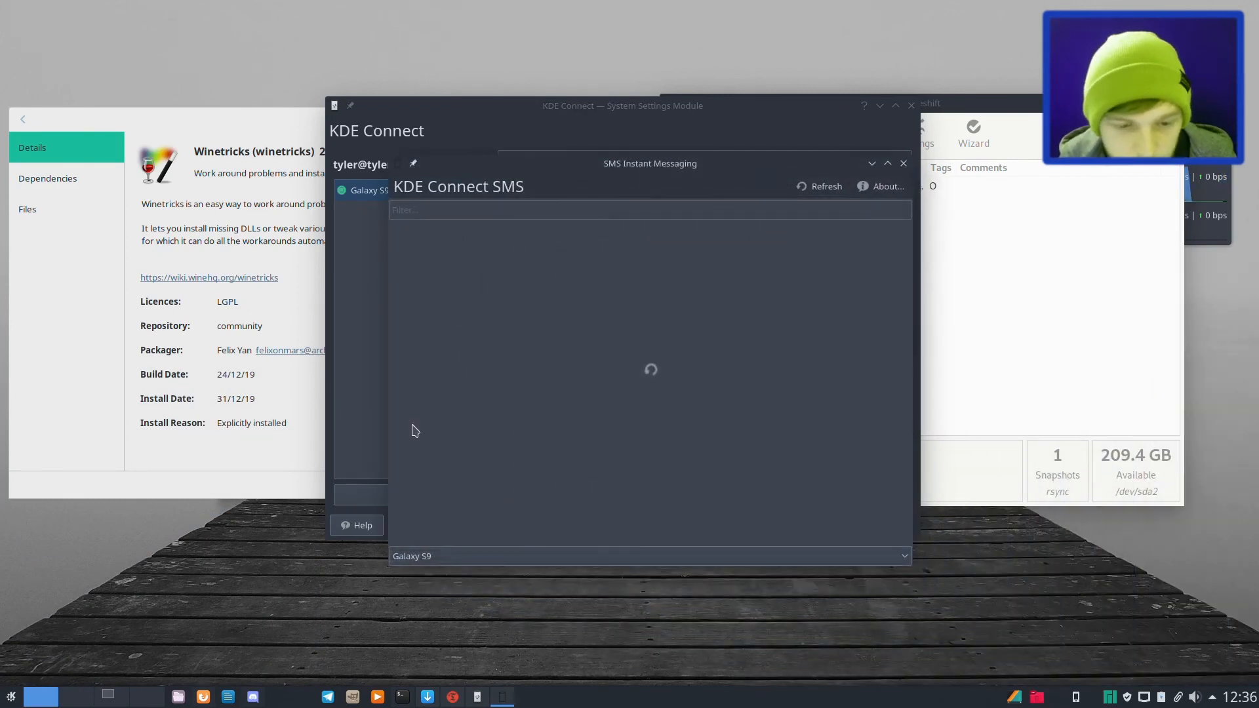
{"action": "left_click", "coordinate": [412, 556]}
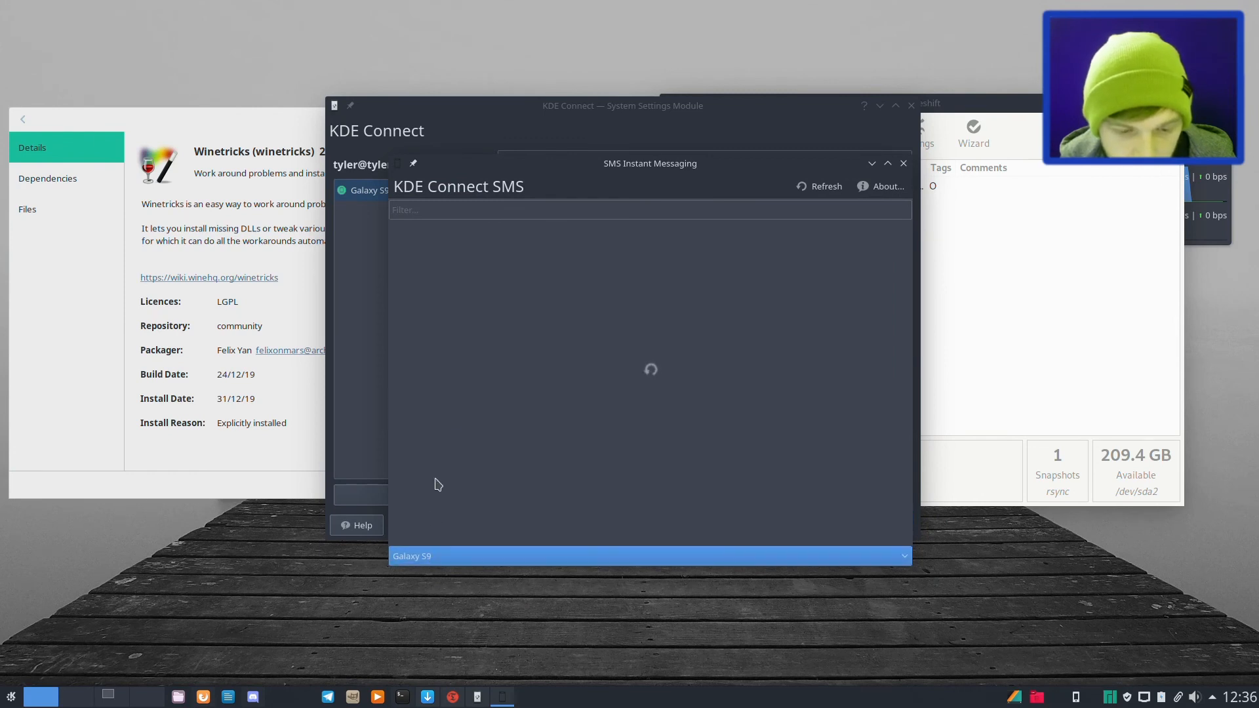
{"action": "left_click", "coordinate": [562, 210]}
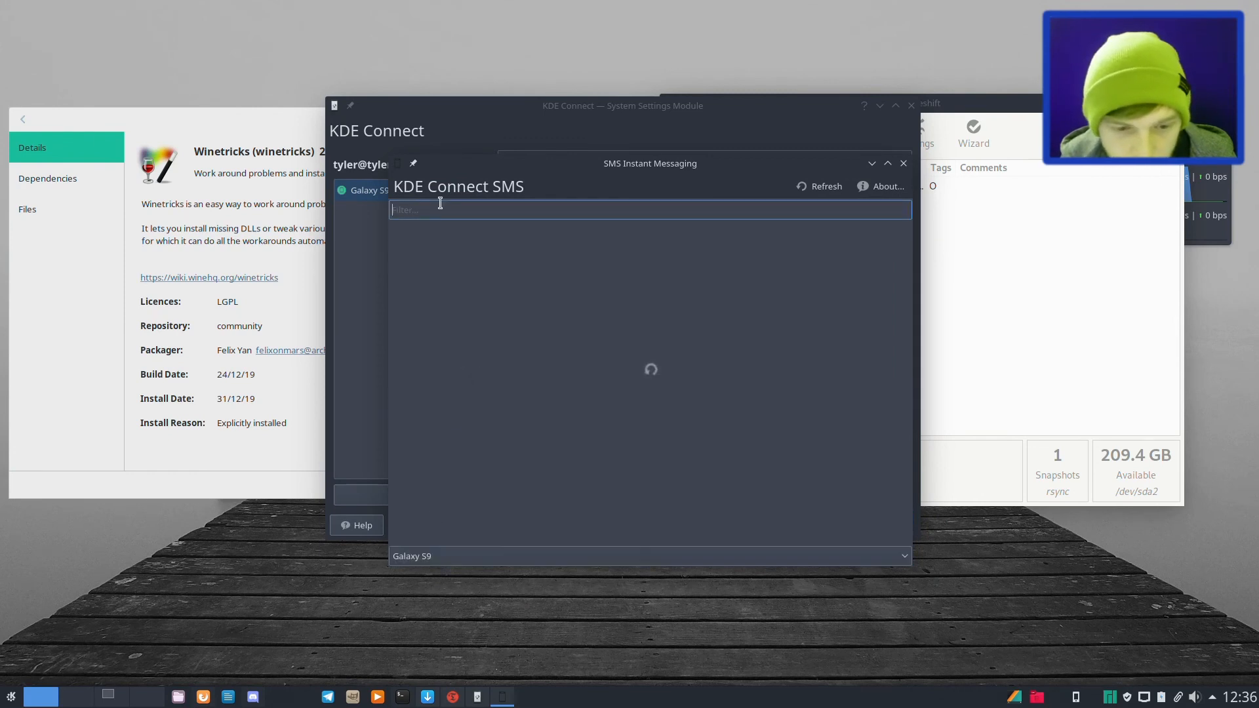
{"action": "mouse_move", "coordinate": [904, 163]}
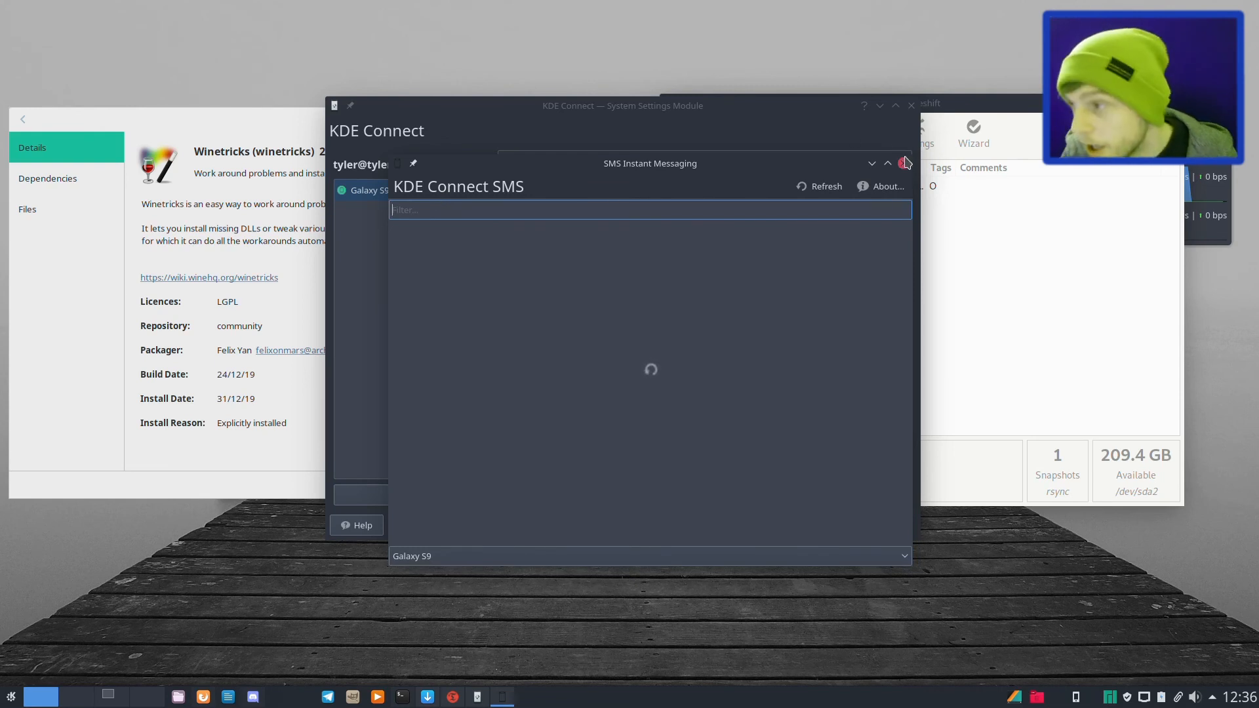
{"action": "left_click", "coordinate": [904, 163]}
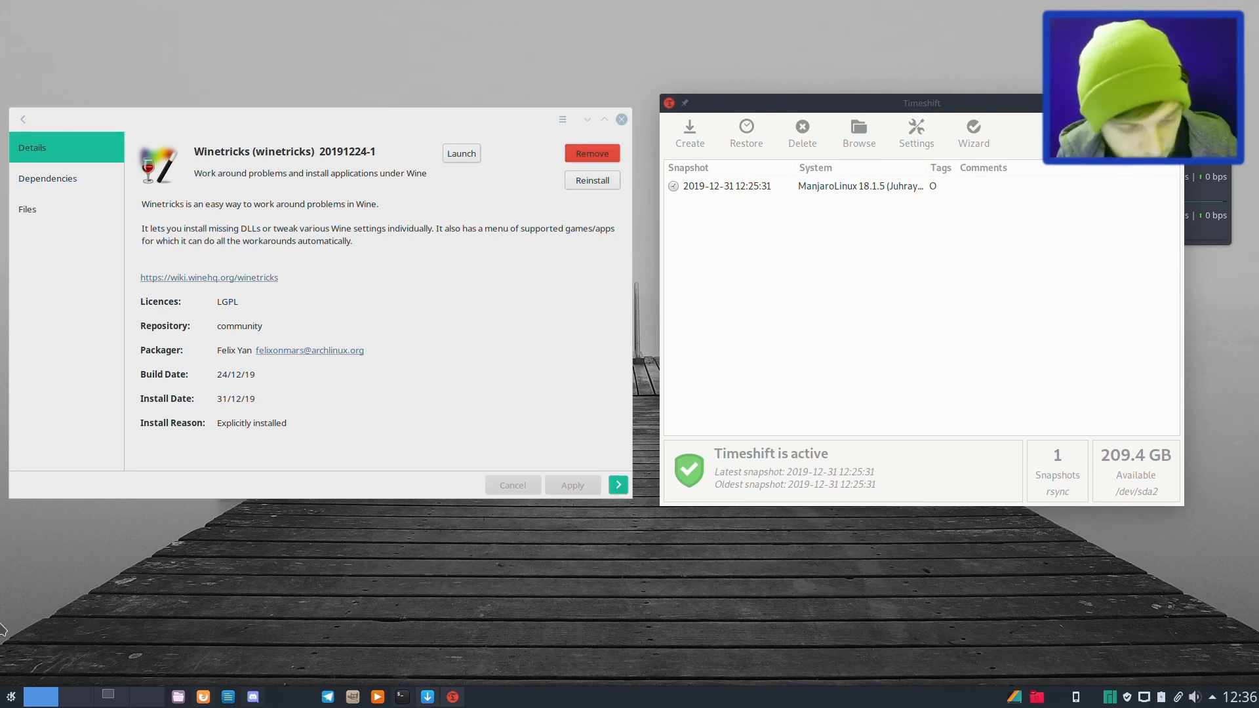
Lock the Plasma session and enter the password to unlock it again
{"action": "left_click", "coordinate": [11, 695]}
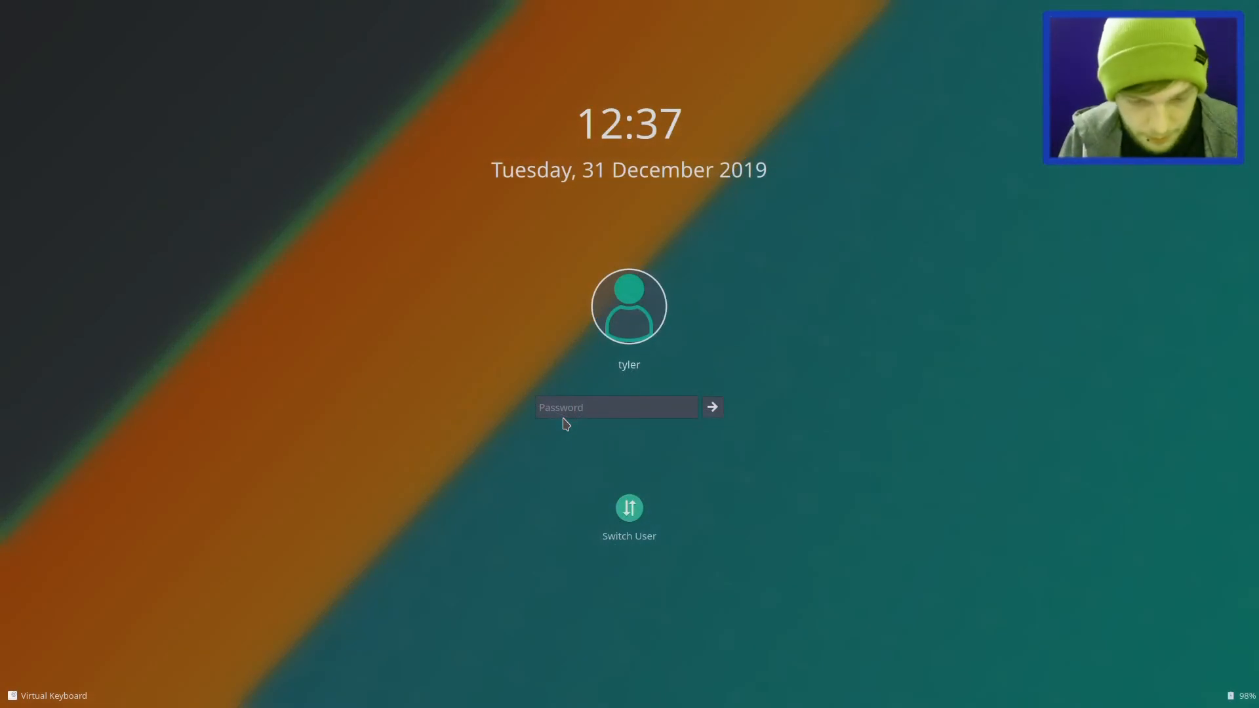
{"action": "left_click", "coordinate": [615, 406]}
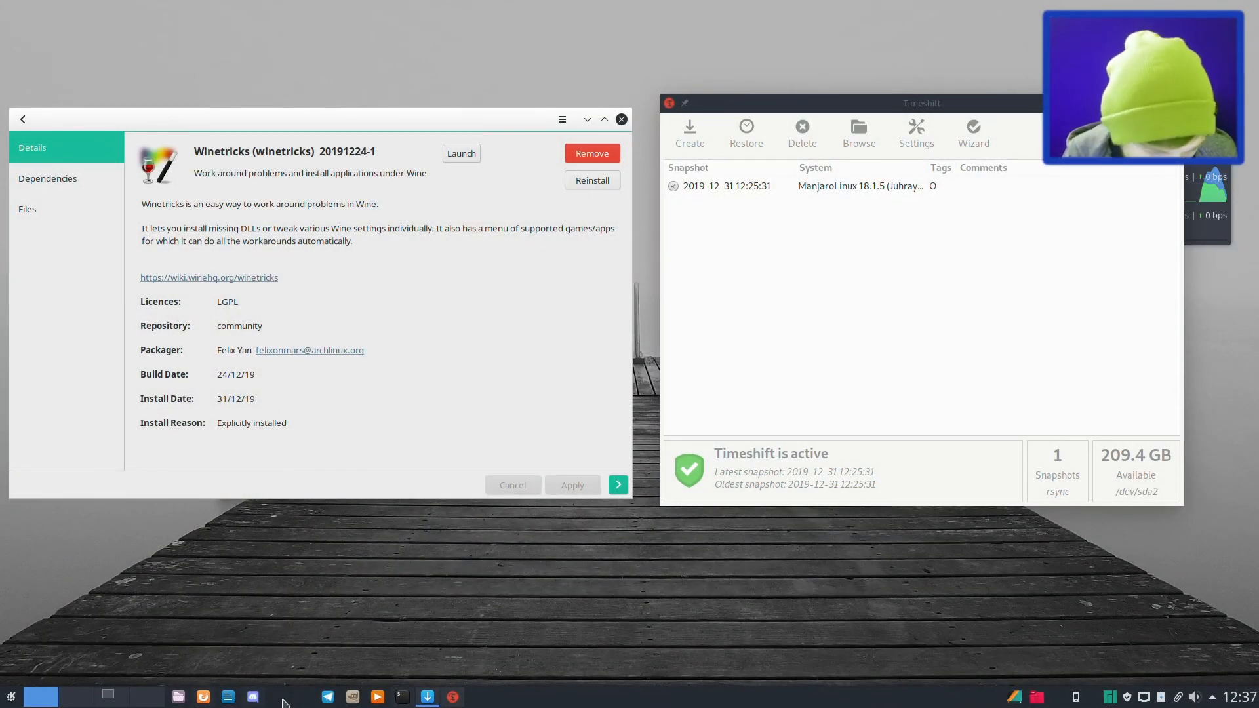
{"action": "mouse_move", "coordinate": [331, 625]}
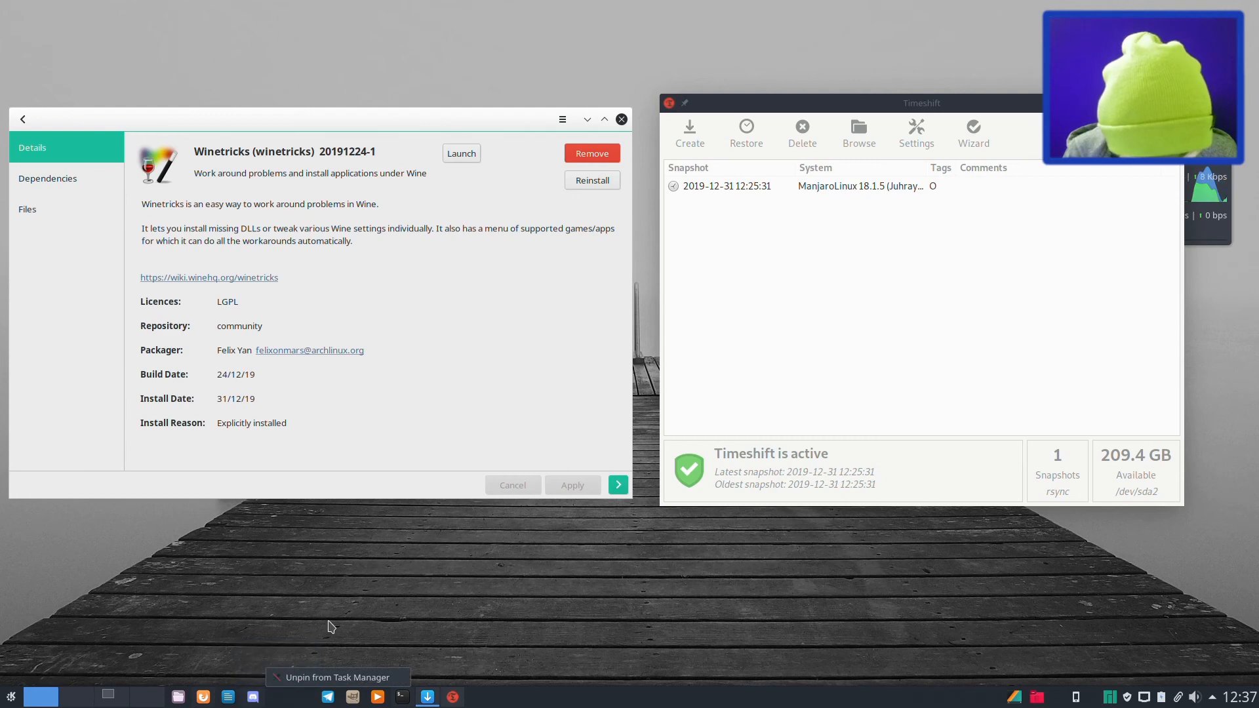
{"action": "mouse_move", "coordinate": [295, 697]}
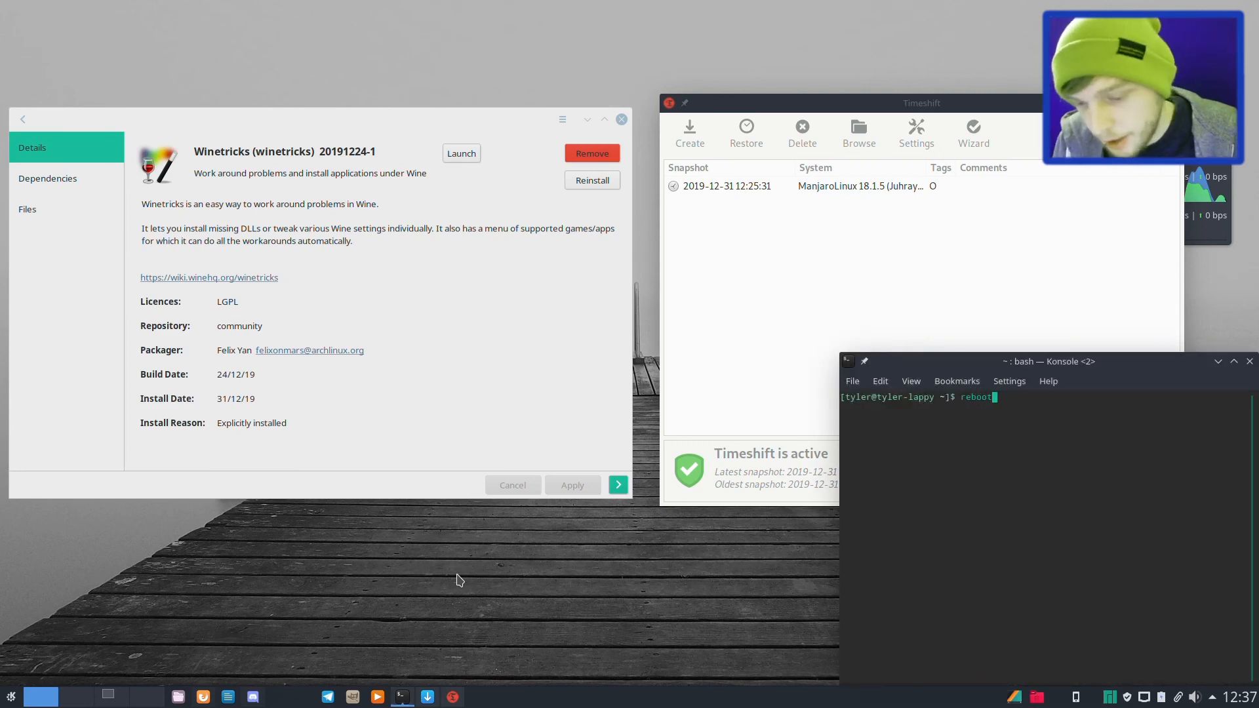
Run the reboot command in Konsole and log back in to the desktop
{"action": "key", "text": "Return"}
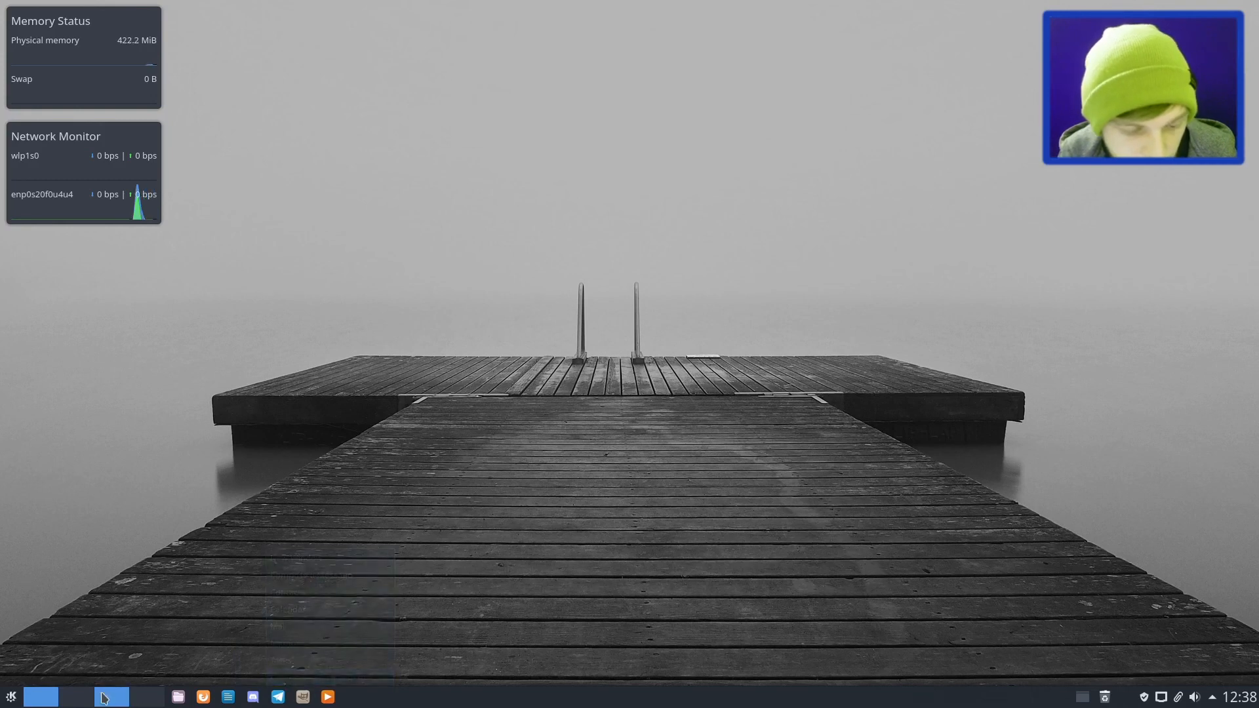
Select the Moka icon theme in System Settings and apply it
{"action": "type", "text": "kde"}
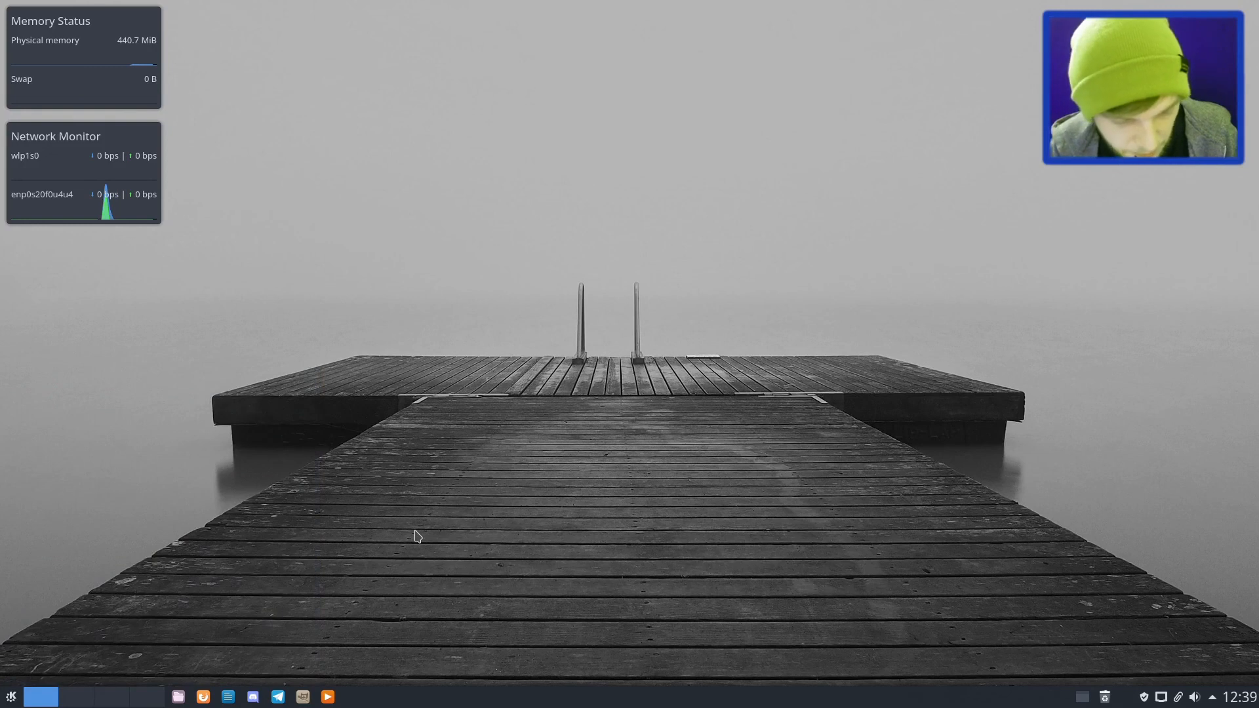
{"action": "right_click", "coordinate": [417, 535]}
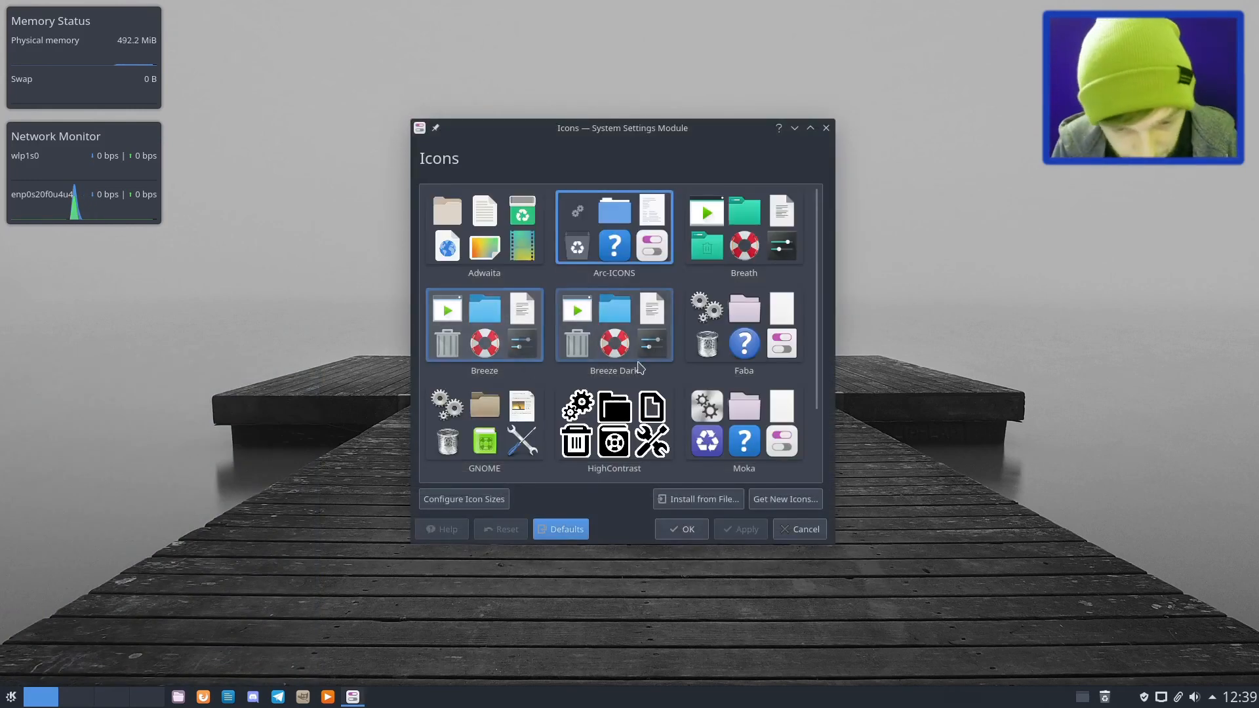
{"action": "left_click", "coordinate": [742, 424]}
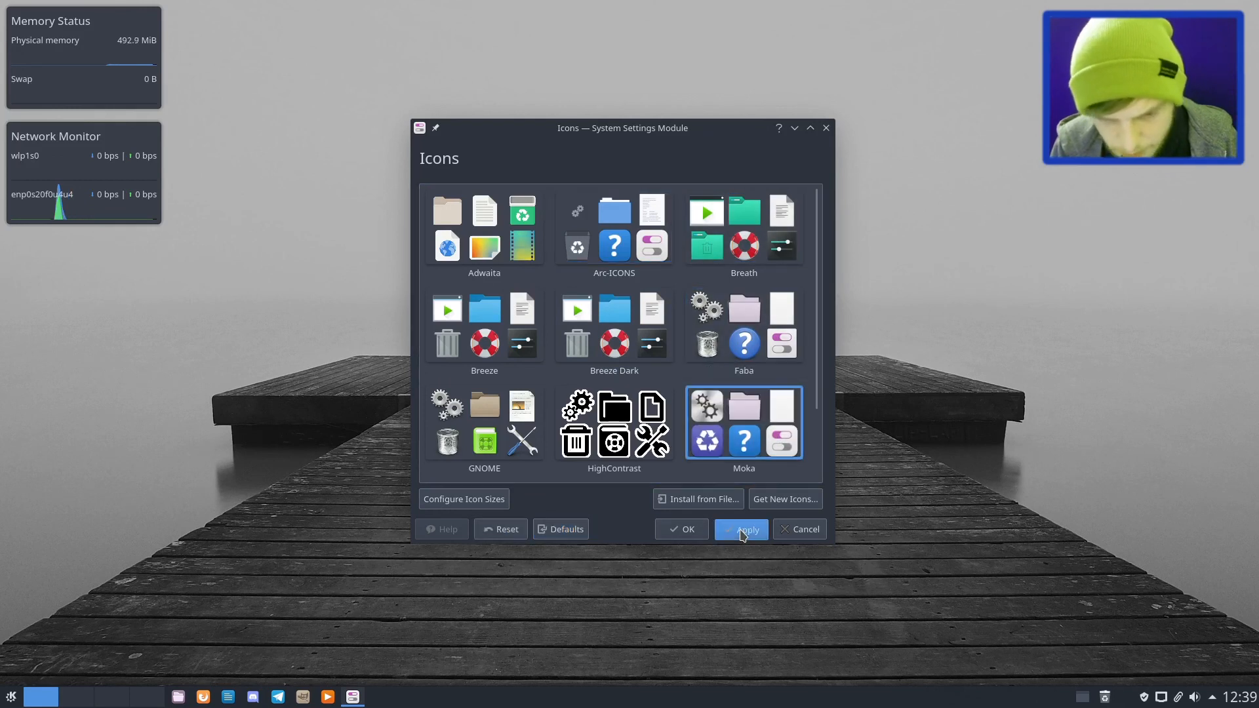
{"action": "left_click", "coordinate": [740, 528]}
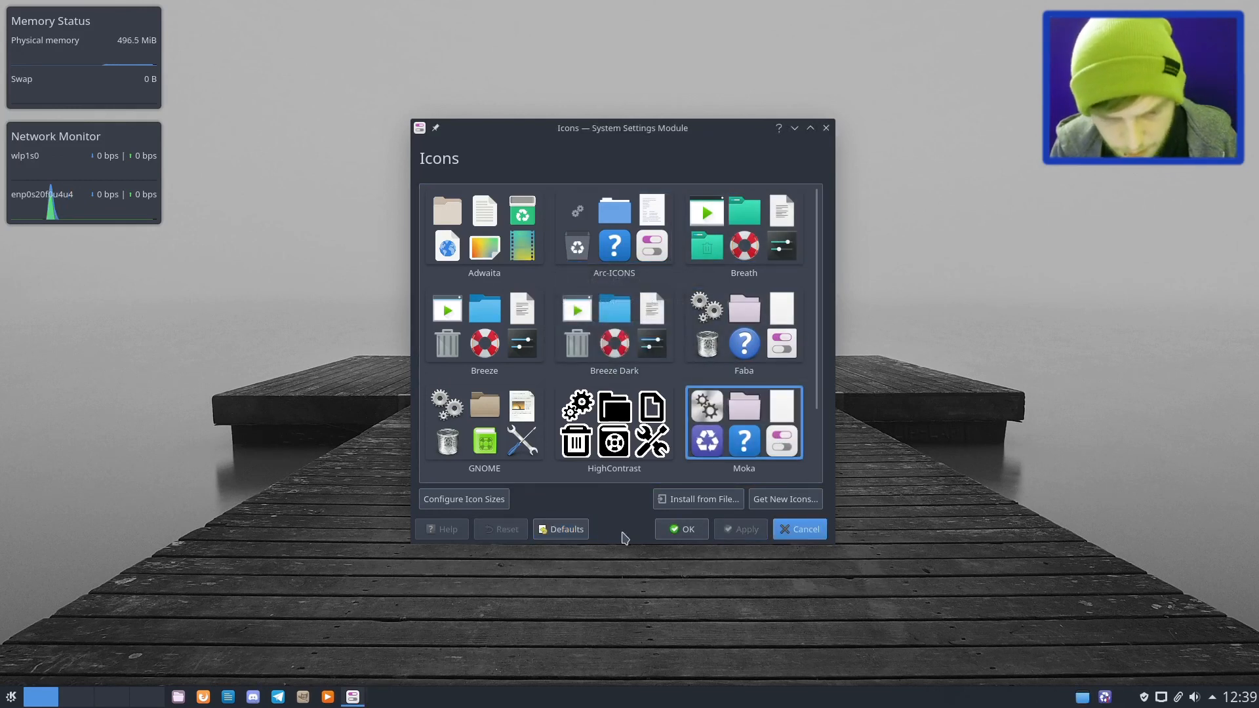
Locate Kdenlive under Applications > Multimedia and pin it to the Task Manager
{"action": "type", "text": "kdenlive"}
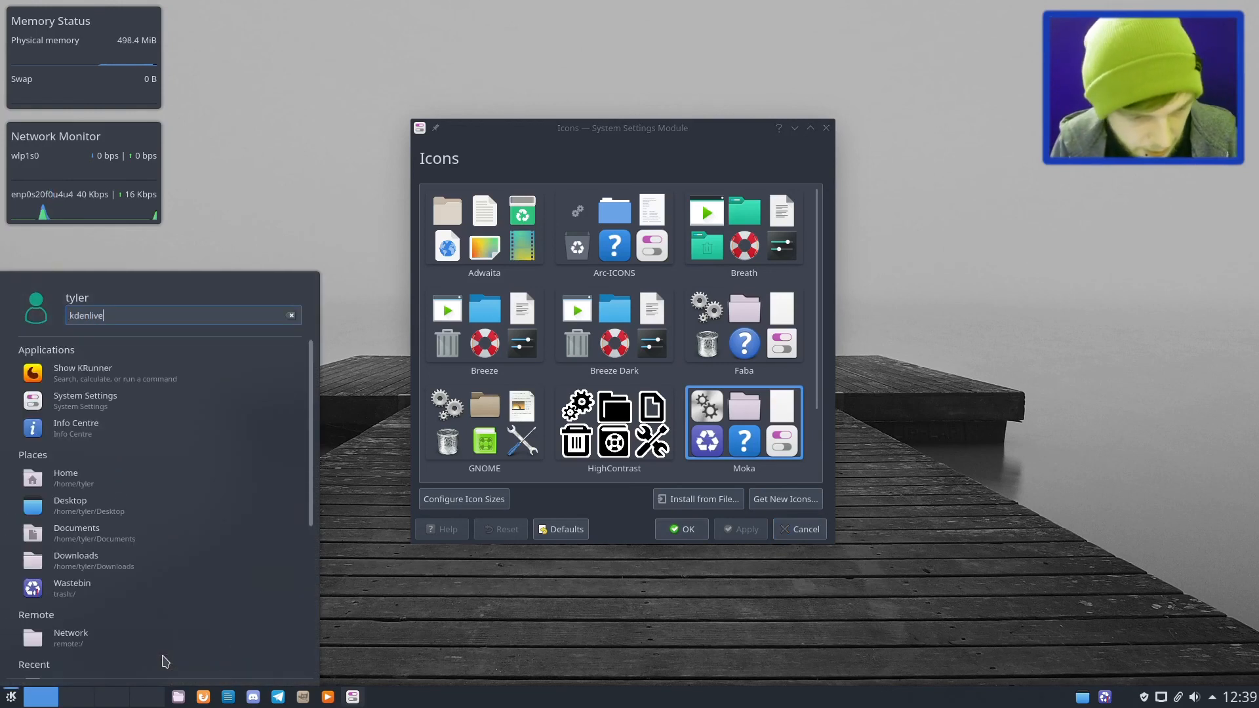
{"action": "mouse_move", "coordinate": [103, 401]}
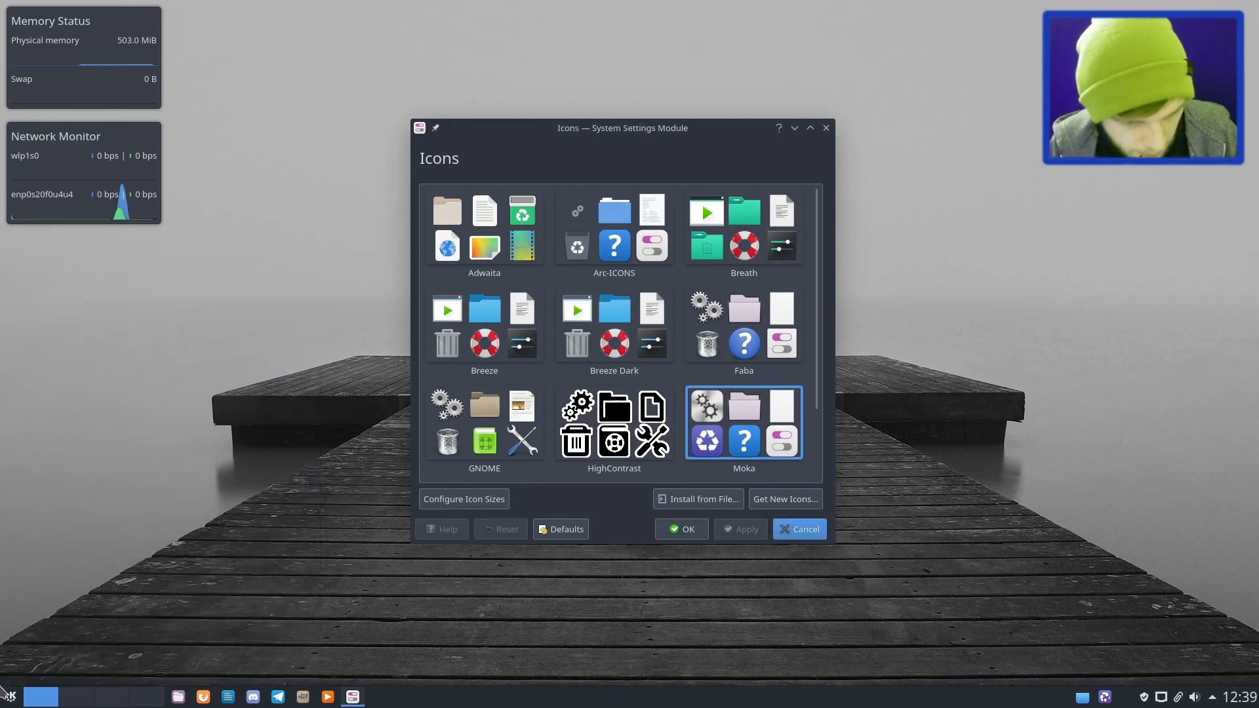
{"action": "left_click", "coordinate": [10, 695]}
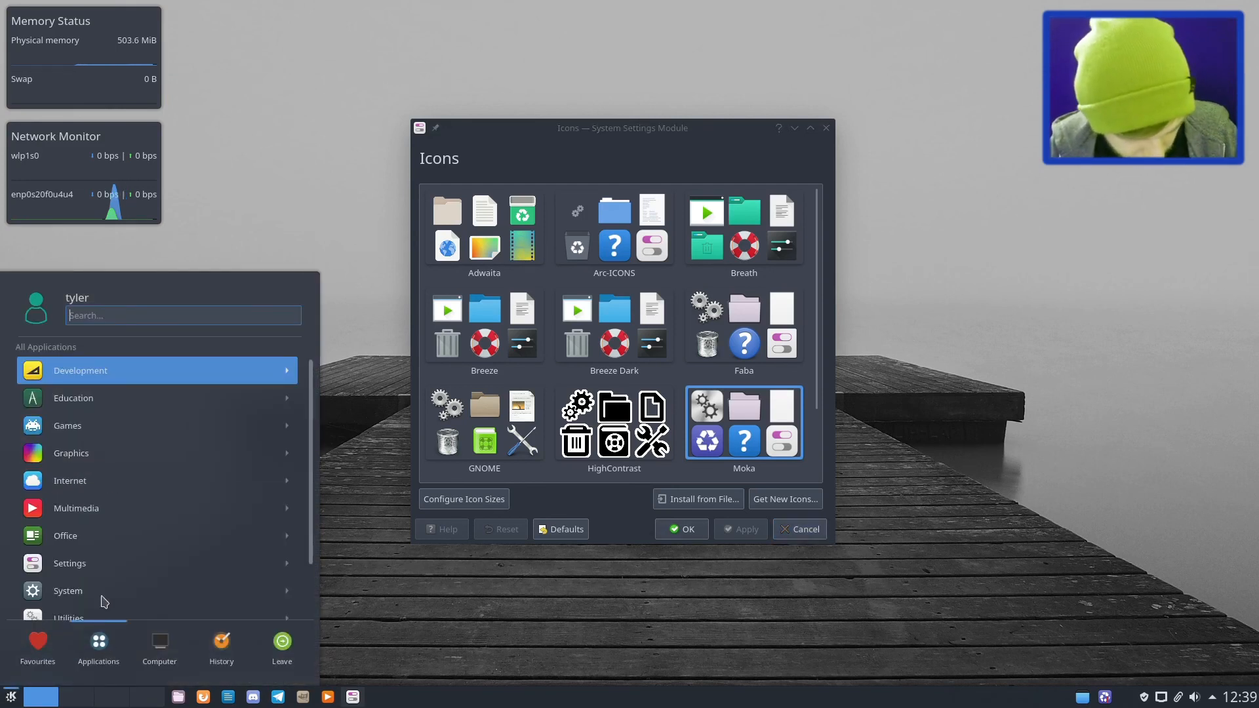
{"action": "left_click", "coordinate": [76, 508]}
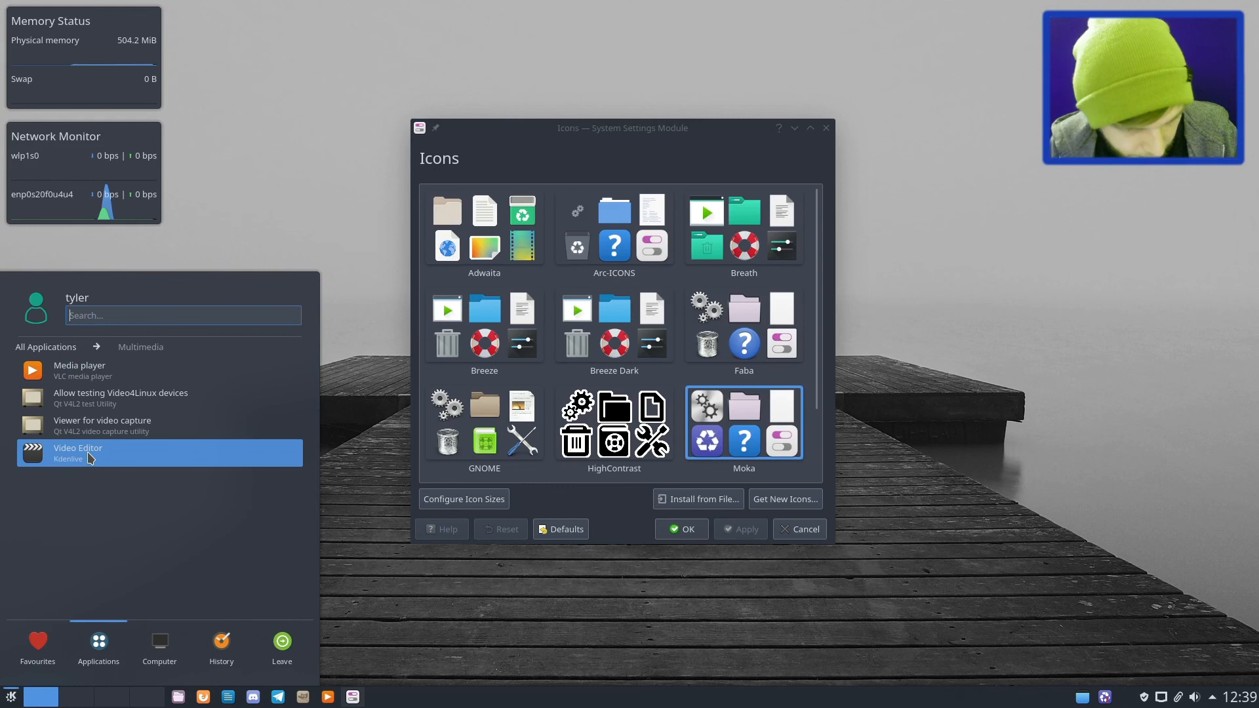
{"action": "right_click", "coordinate": [77, 452]}
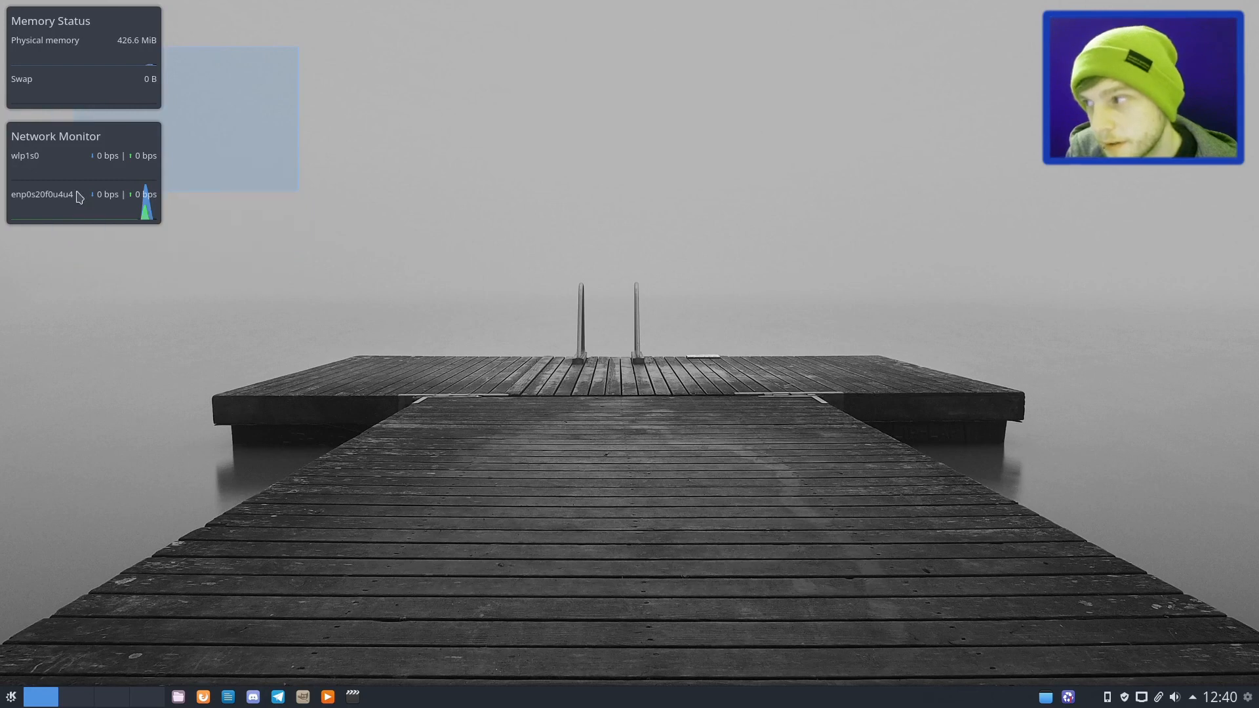
Launch Konsole running htop and centre the window on the desktop
{"action": "right_click", "coordinate": [241, 223]}
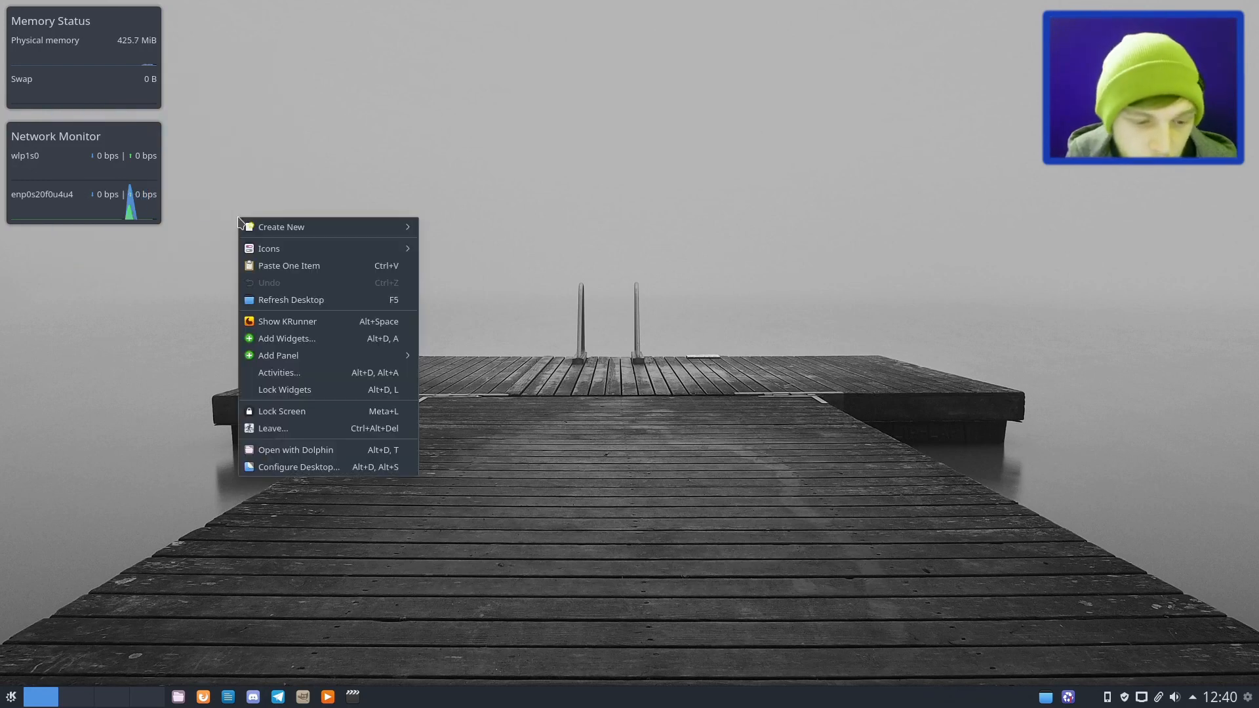
{"action": "mouse_move", "coordinate": [327, 390]}
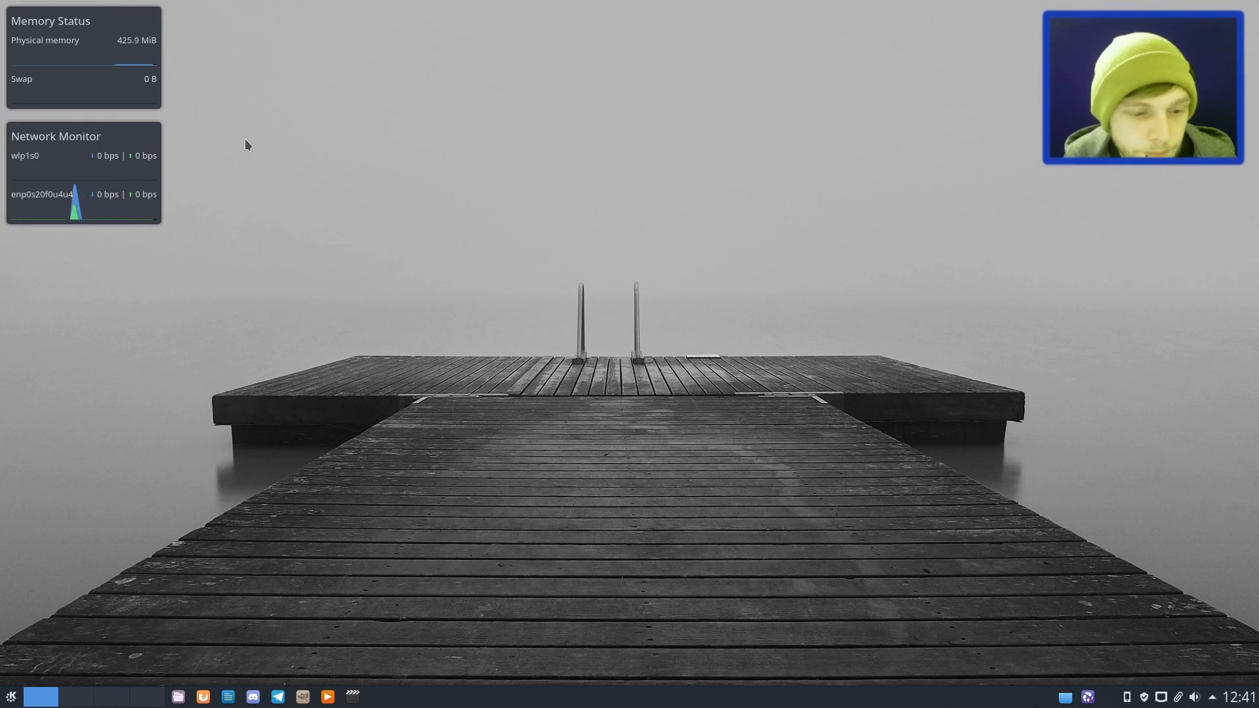
{"action": "right_click", "coordinate": [247, 144]}
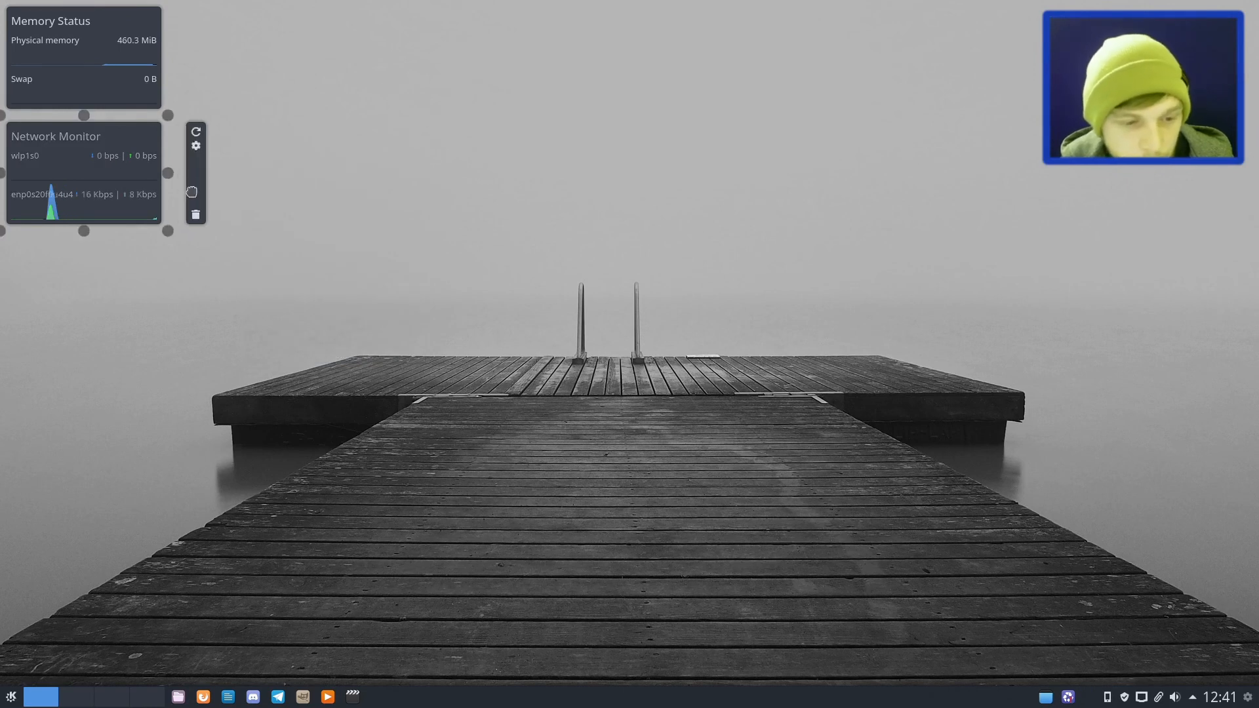
{"action": "left_click", "coordinate": [196, 214]}
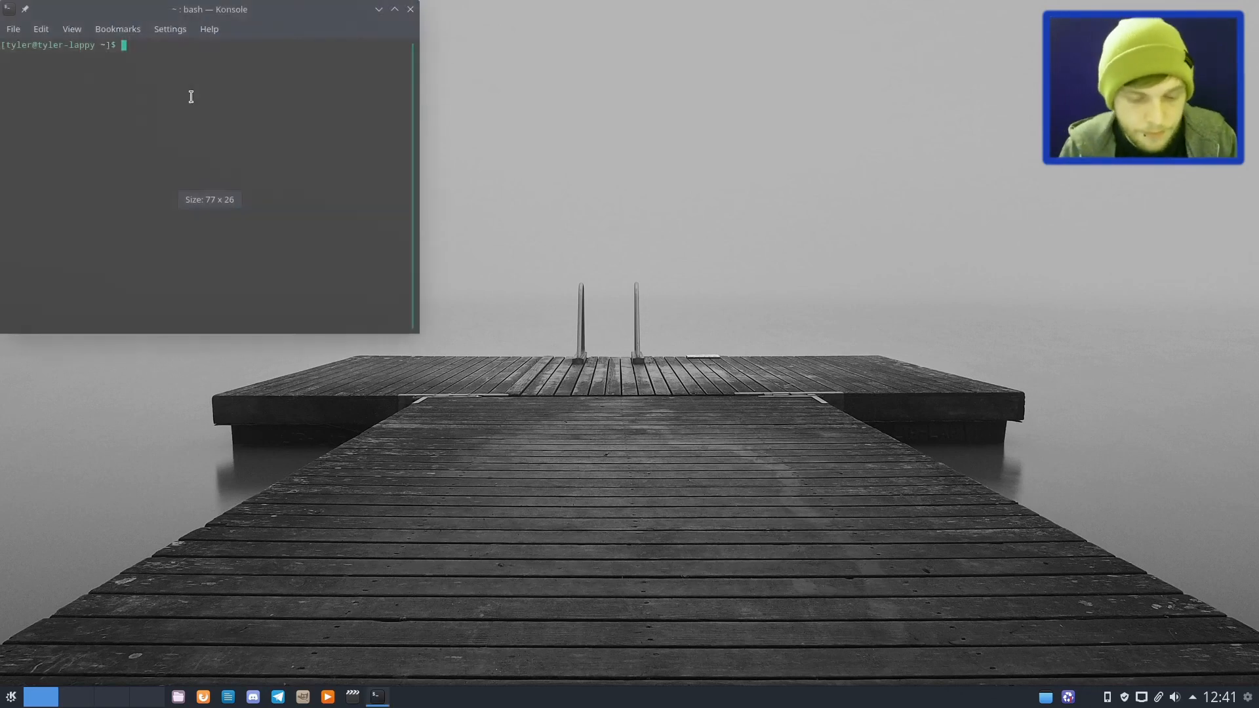
{"action": "type", "text": "htop"}
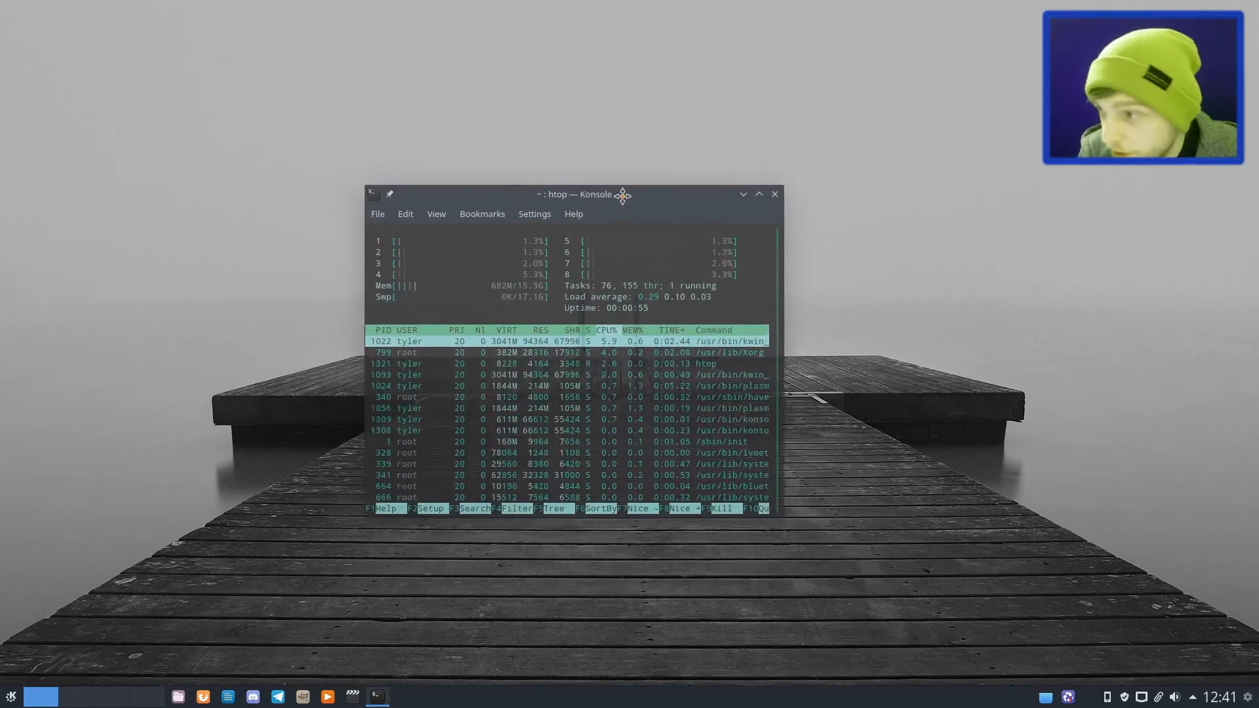
{"action": "left_click_drag", "start_coordinate": [622, 194], "coordinate": [685, 156]}
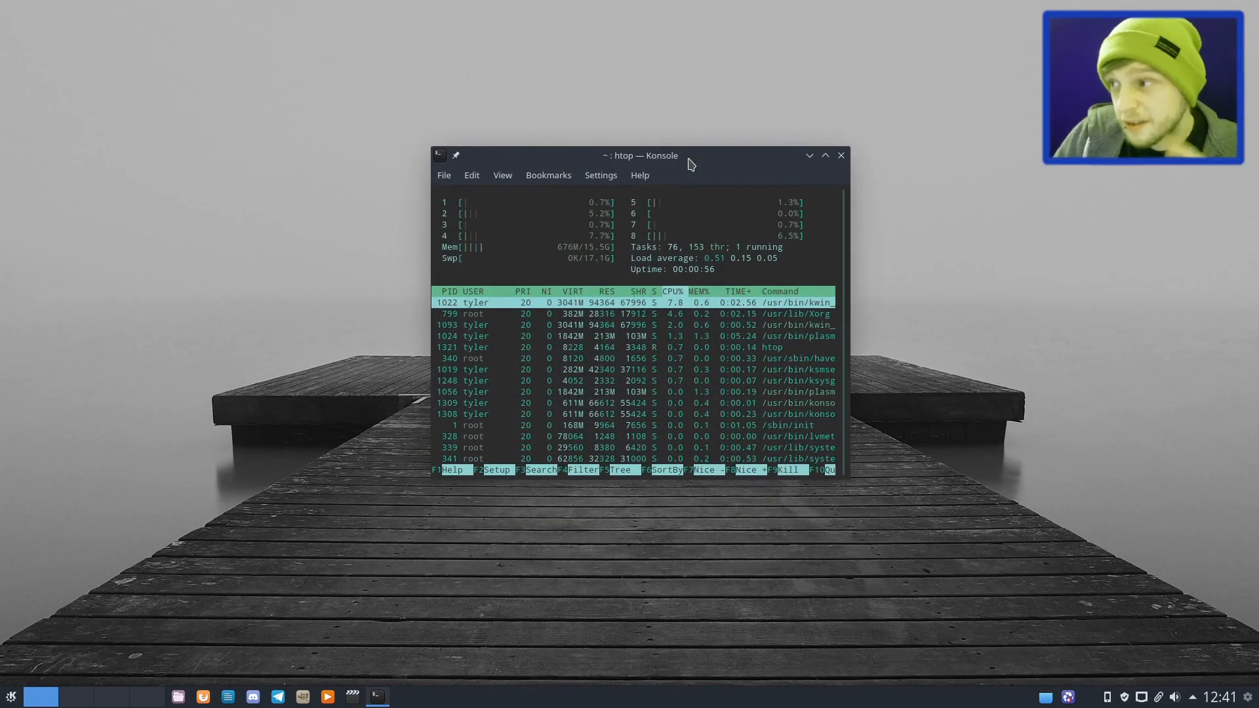